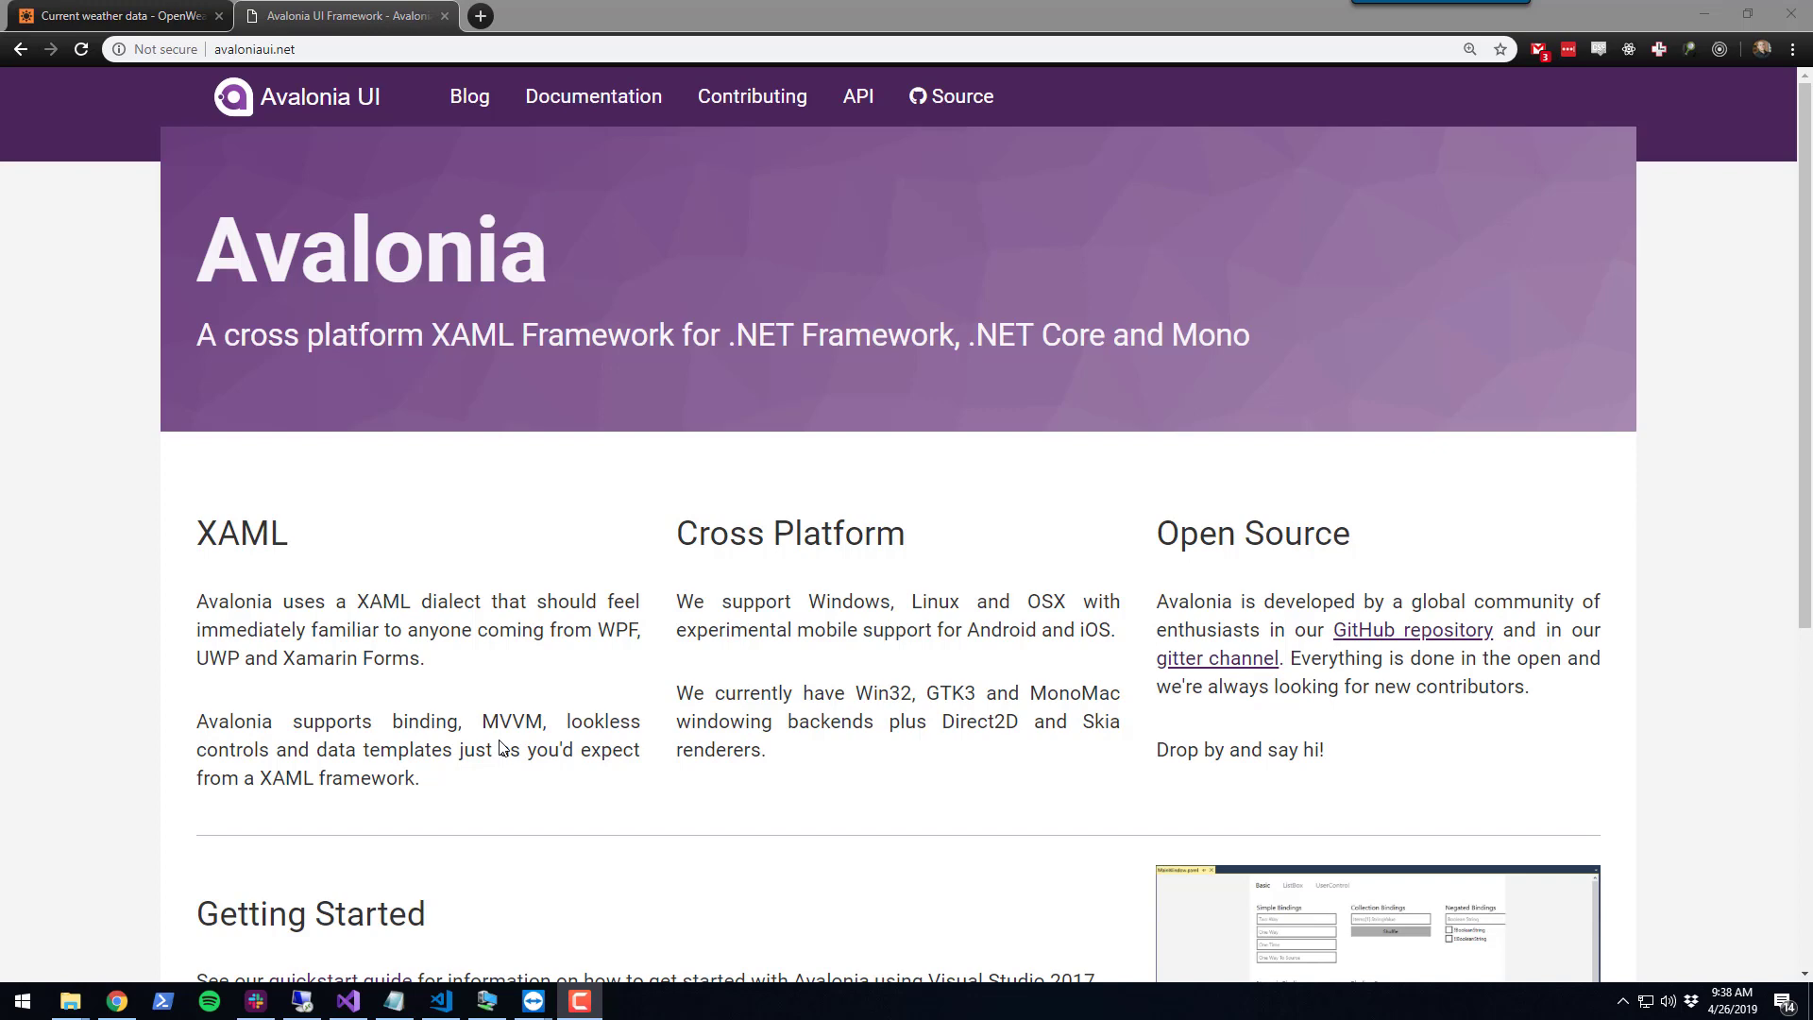
{"action": "mouse_move", "coordinate": [347, 650]}
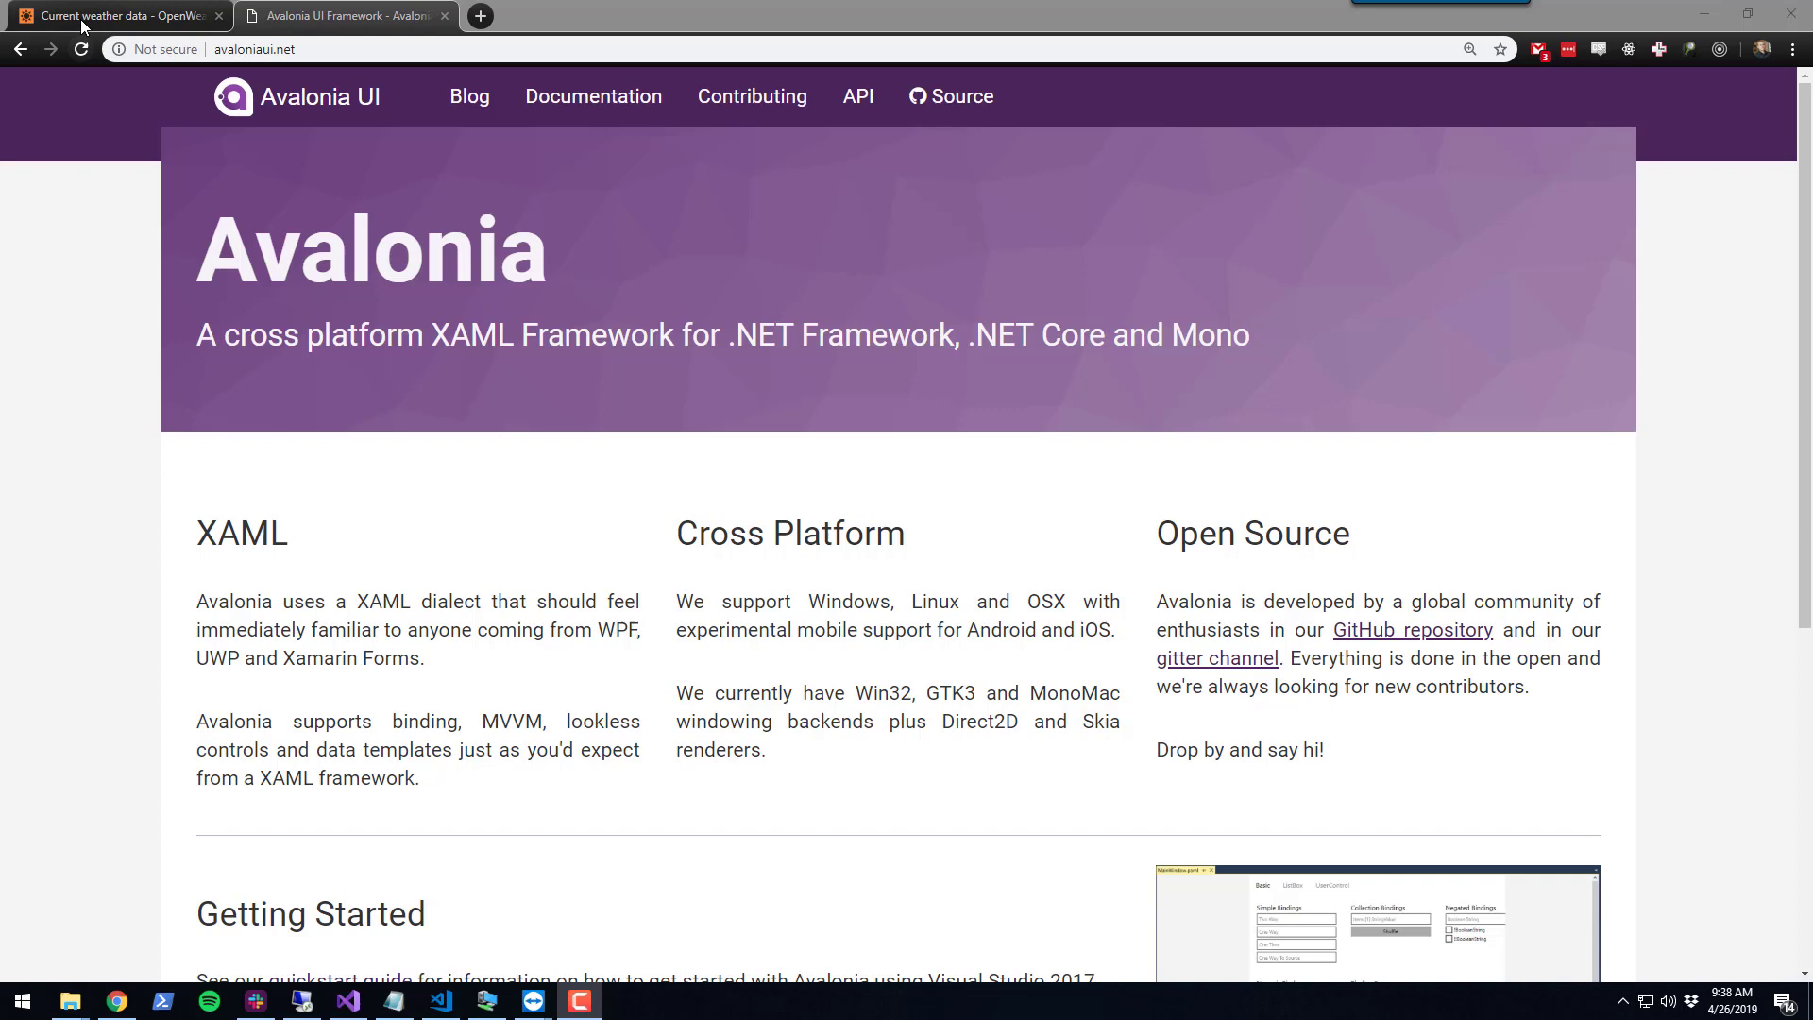
Review the OpenWeatherMap 'By city name' API docs, then bring Visual Studio 2019 forward
{"action": "left_click", "coordinate": [122, 15]}
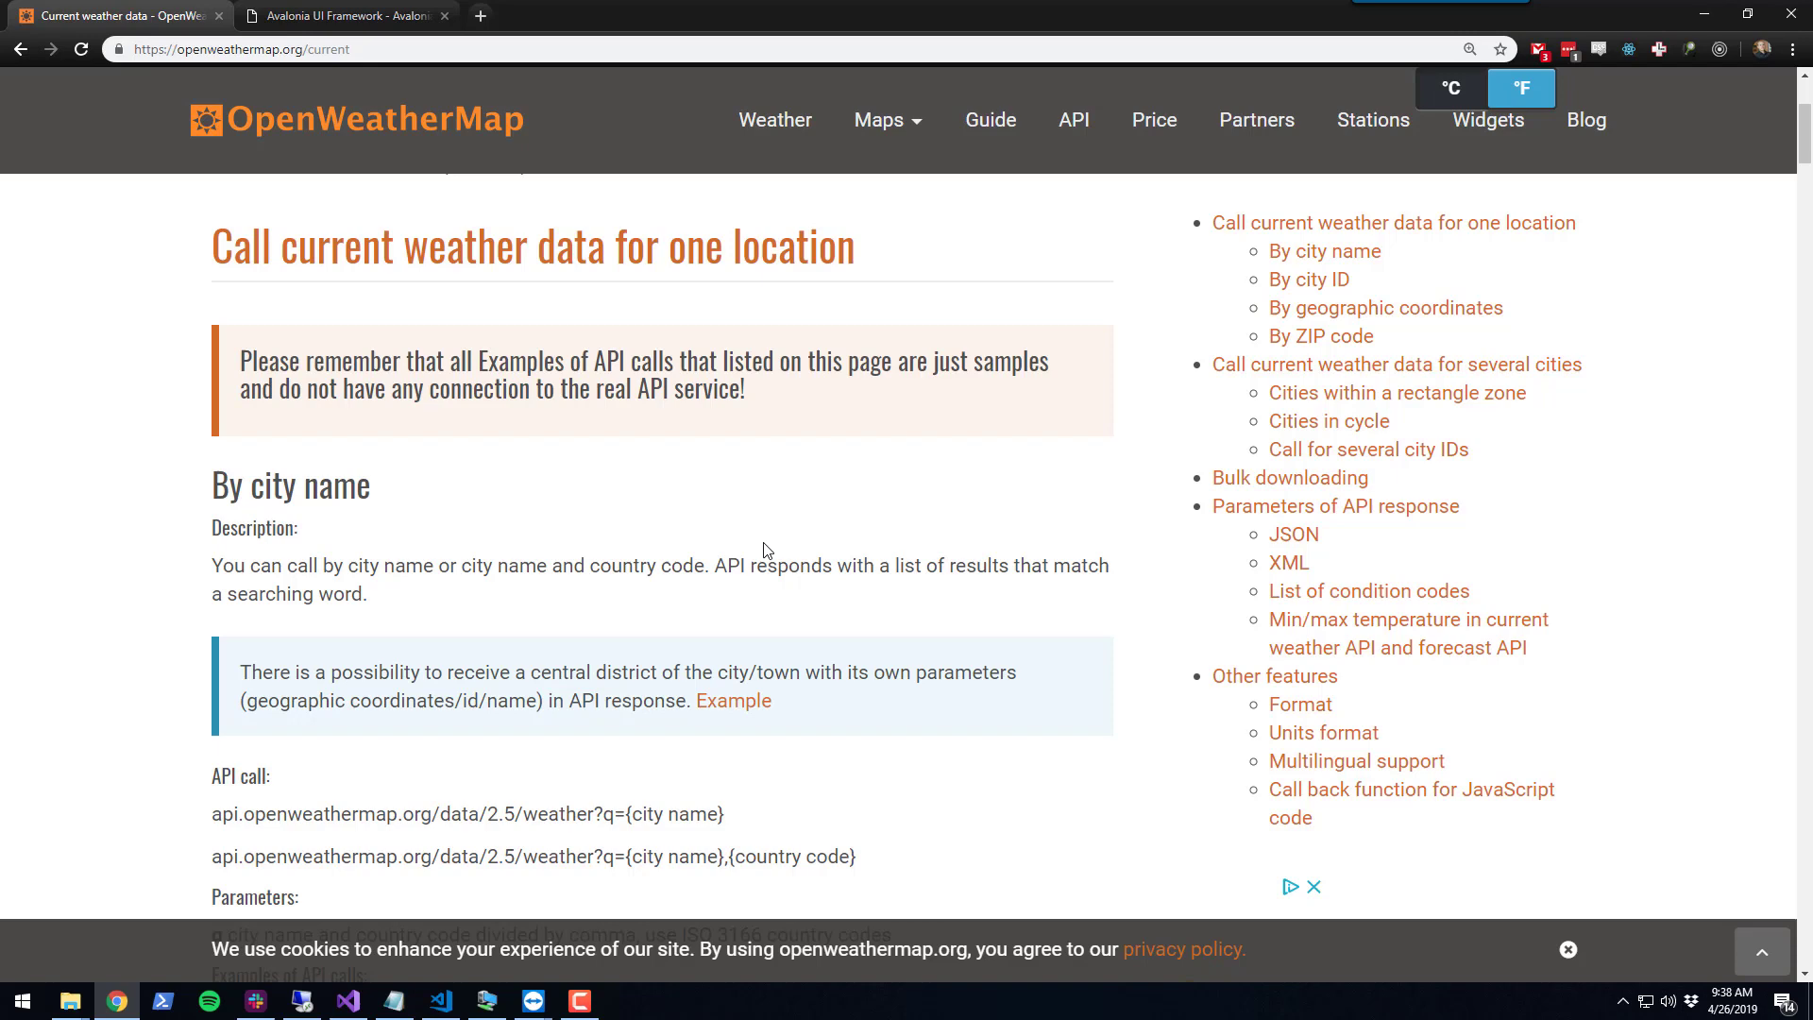
{"action": "mouse_move", "coordinate": [846, 495]}
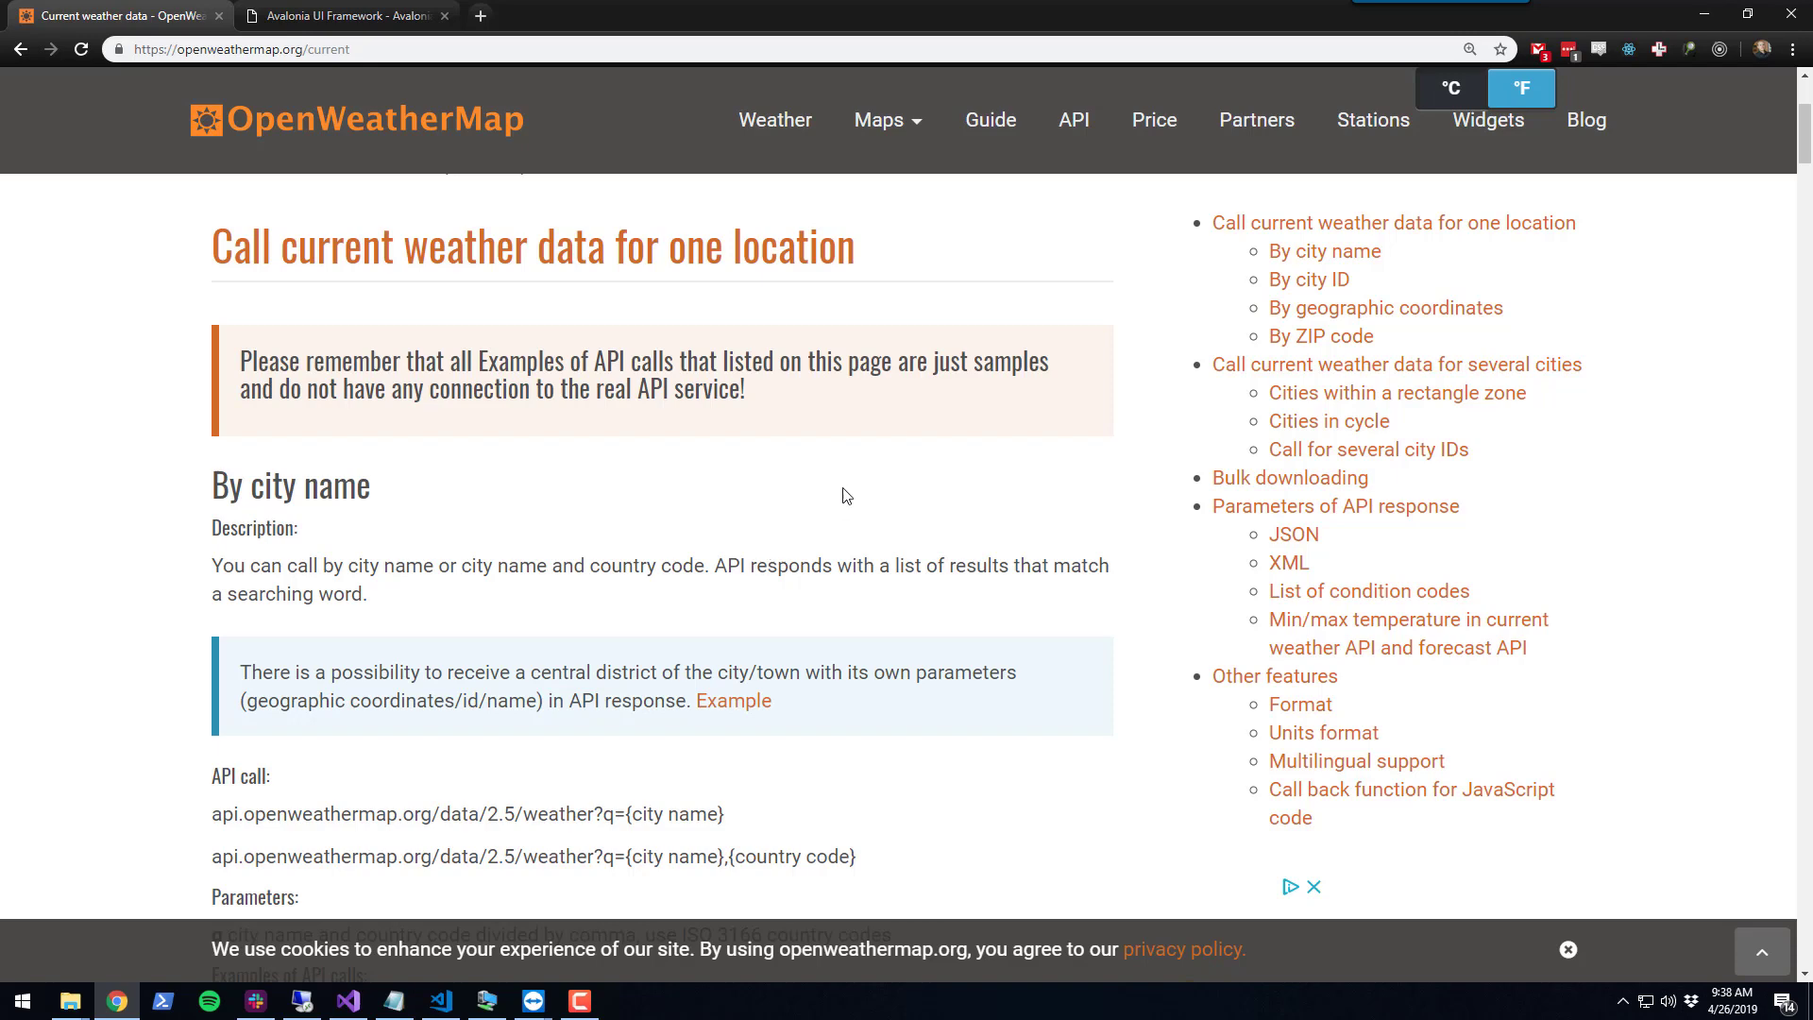
{"action": "mouse_move", "coordinate": [427, 790]}
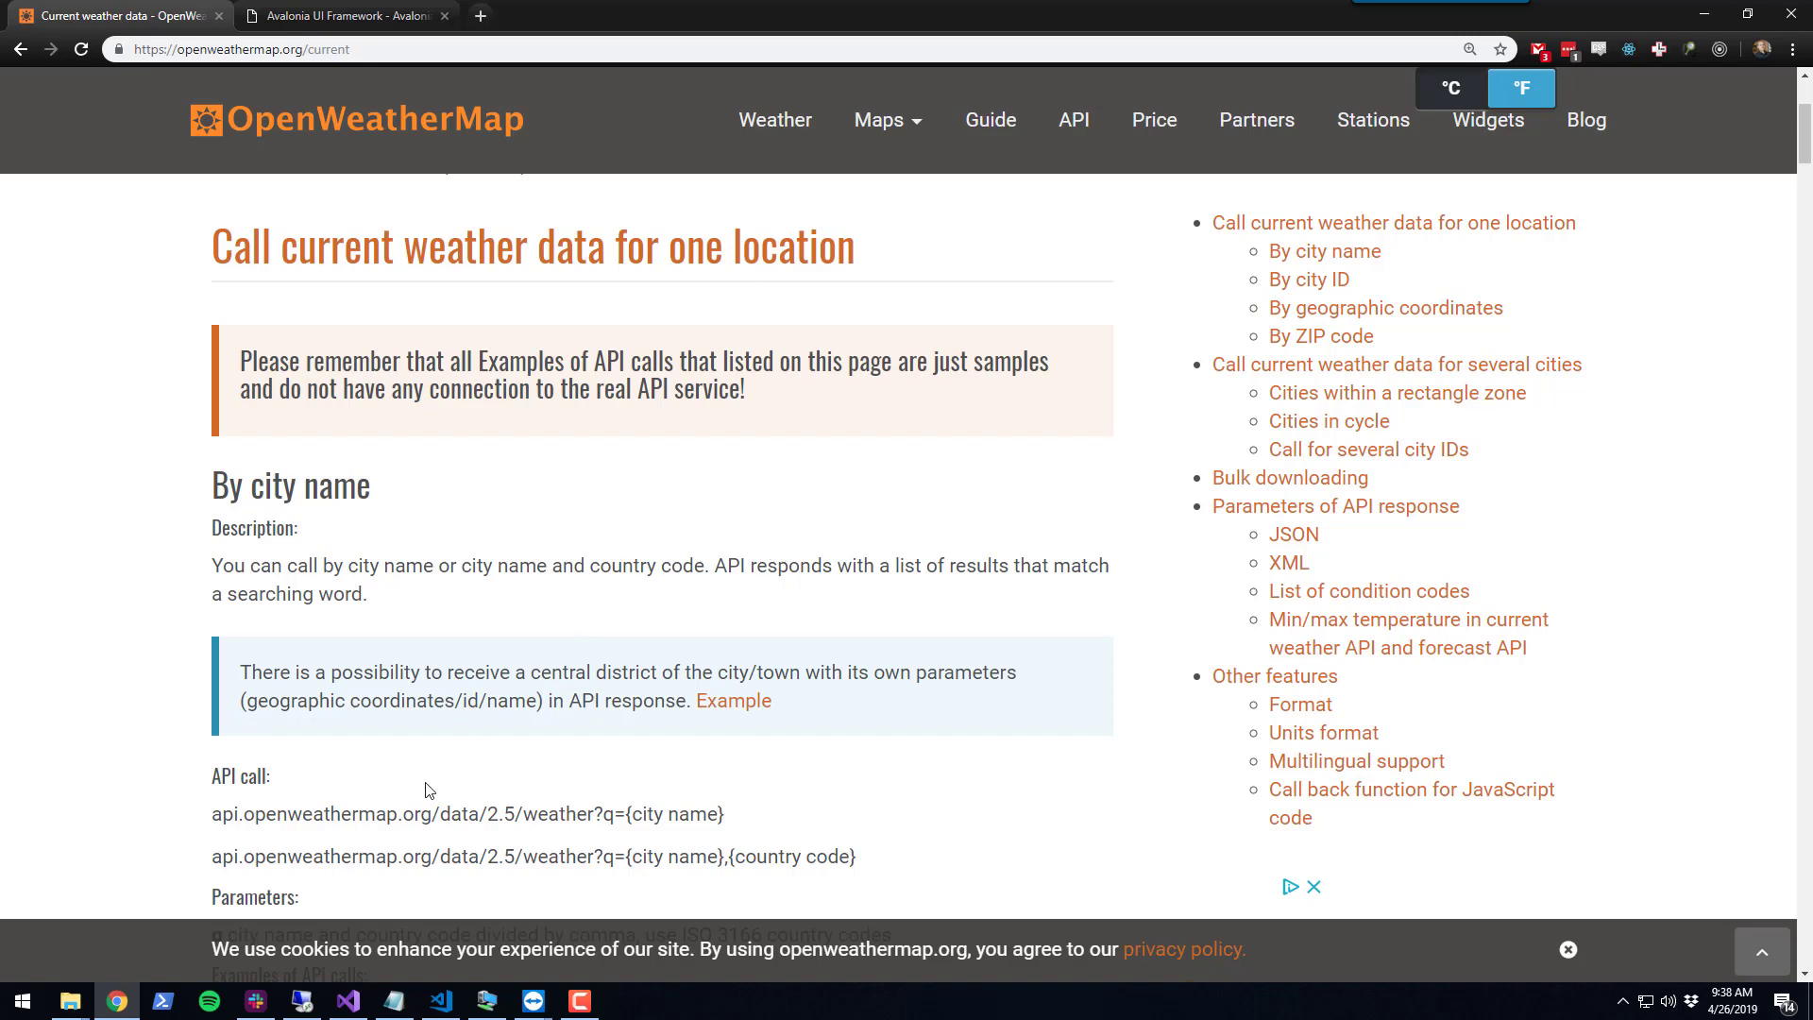
{"action": "left_click", "coordinate": [348, 1001]}
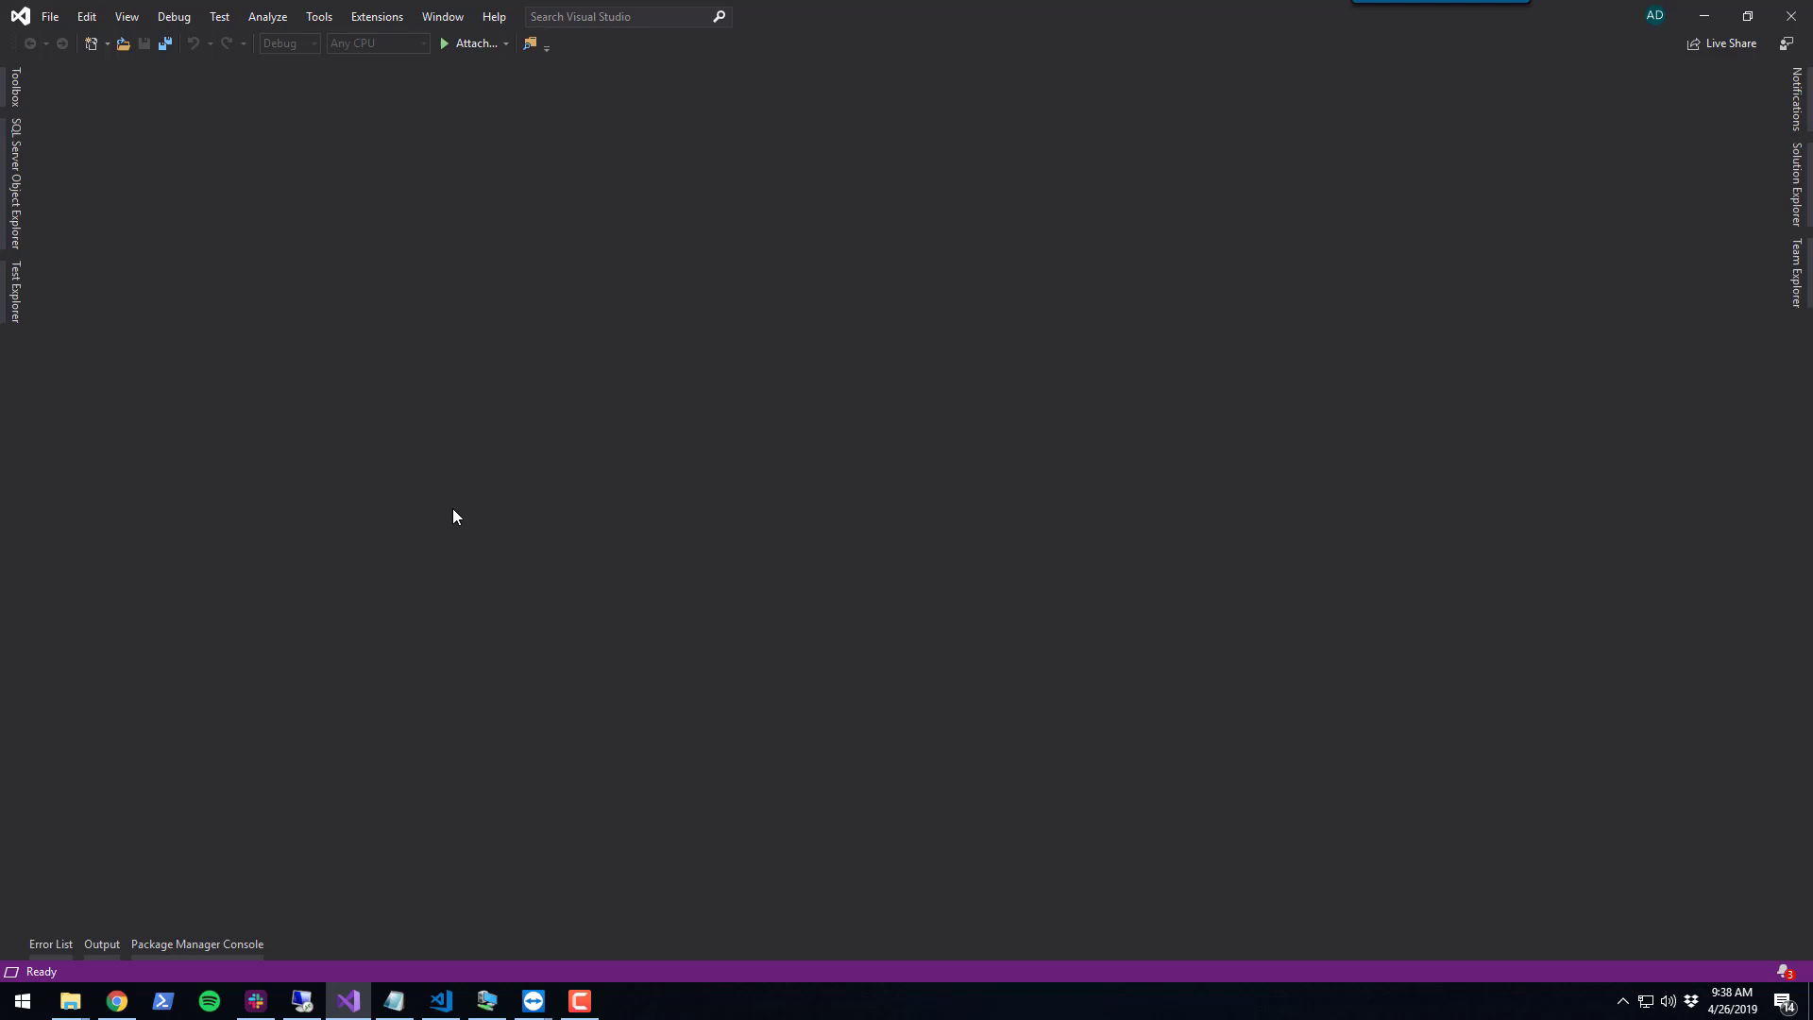
Confirm the Avalonia extension is installed under Manage Extensions
{"action": "left_click", "coordinate": [376, 15]}
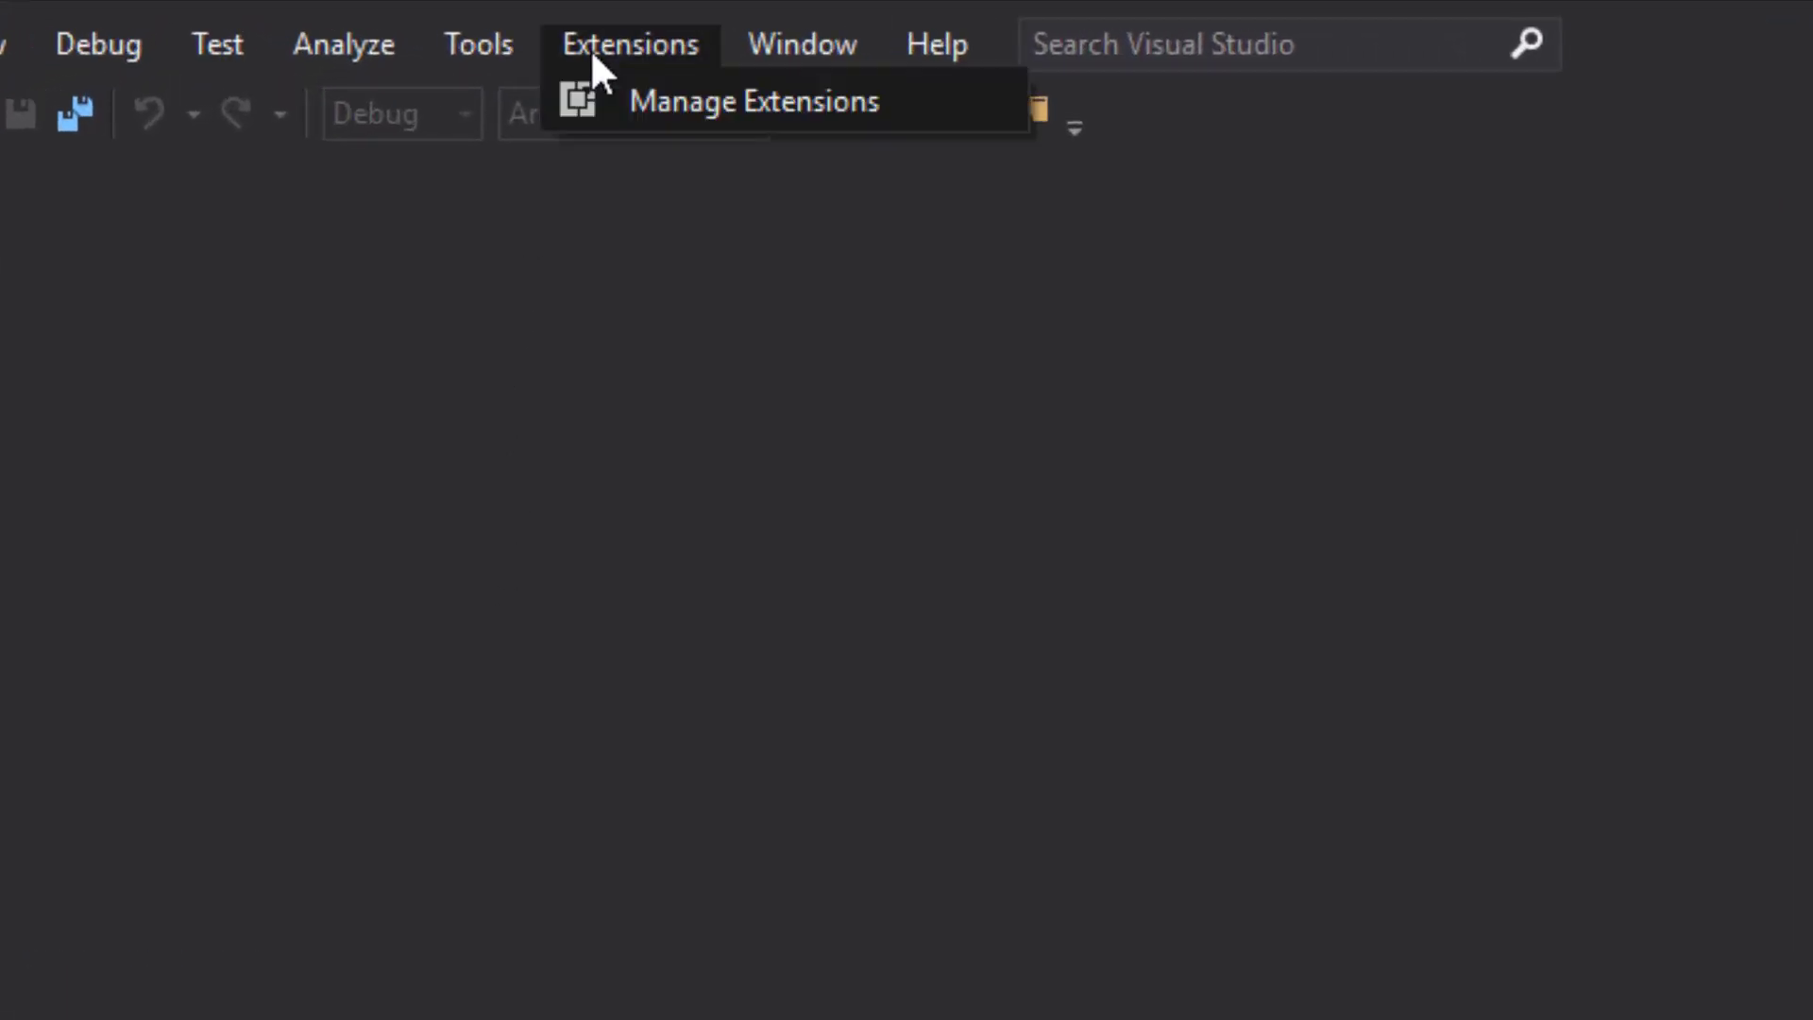
{"action": "left_click", "coordinate": [760, 100]}
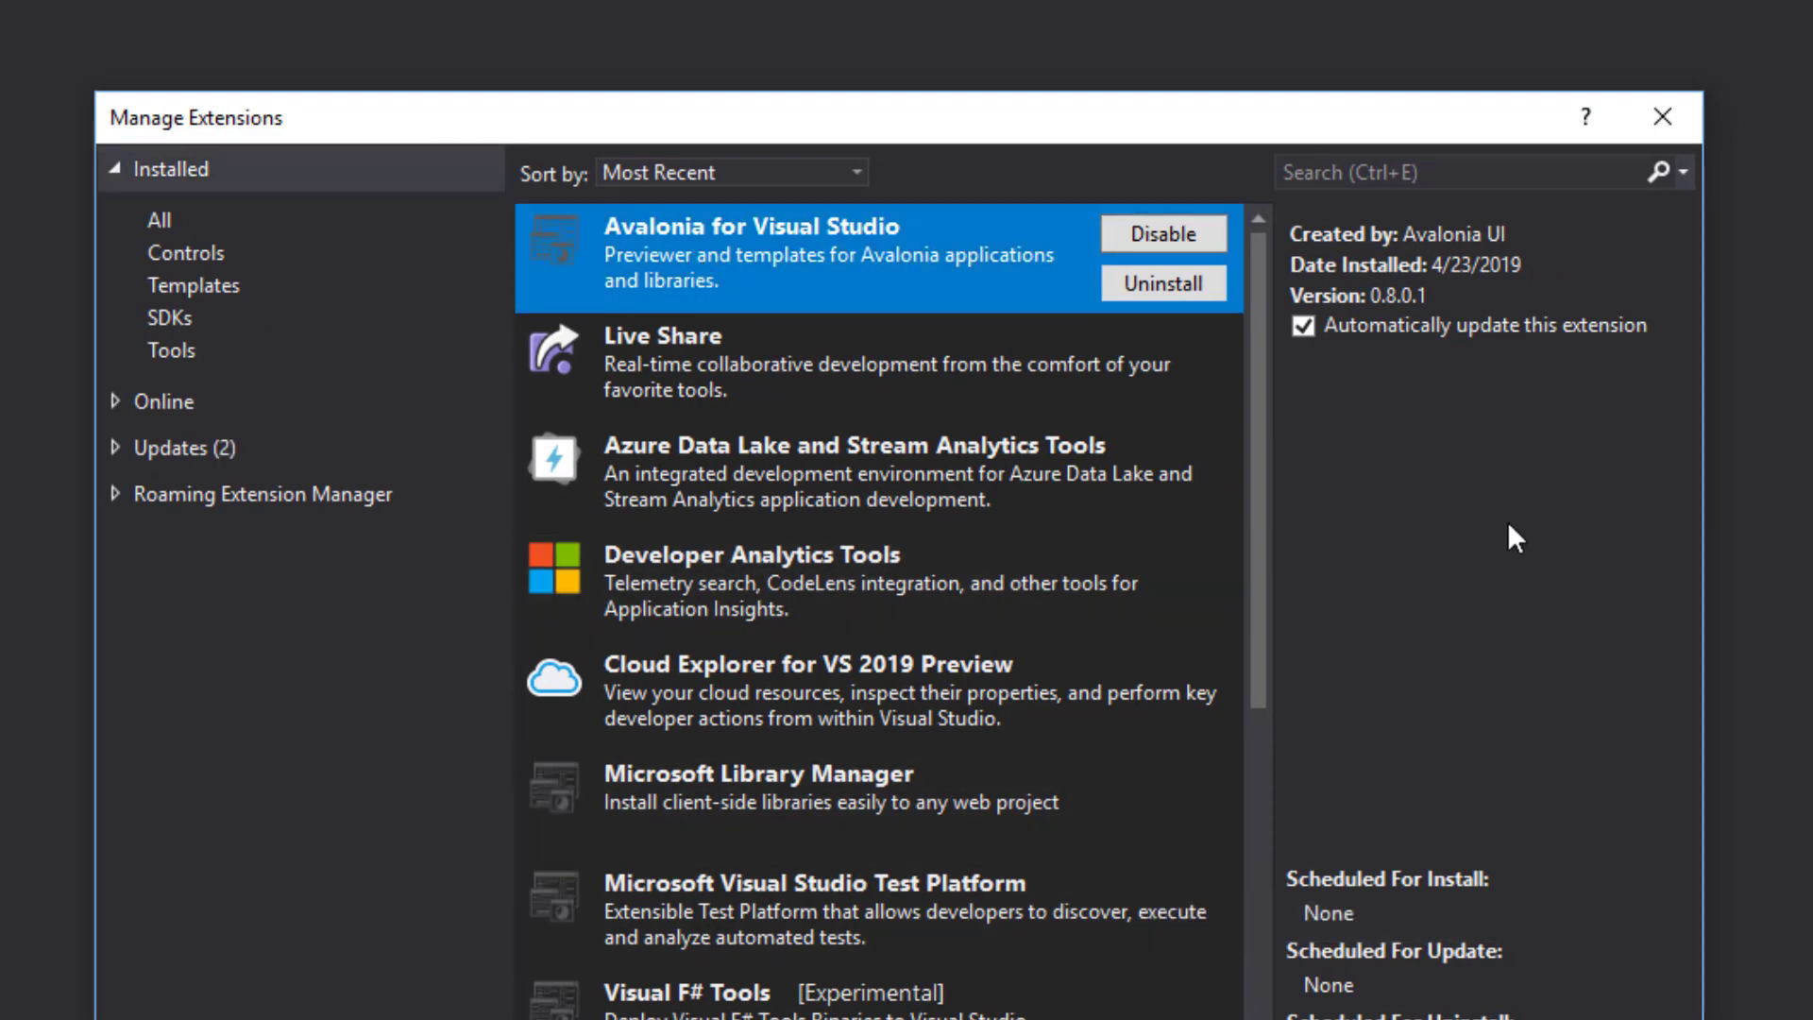
{"action": "mouse_move", "coordinate": [1602, 960]}
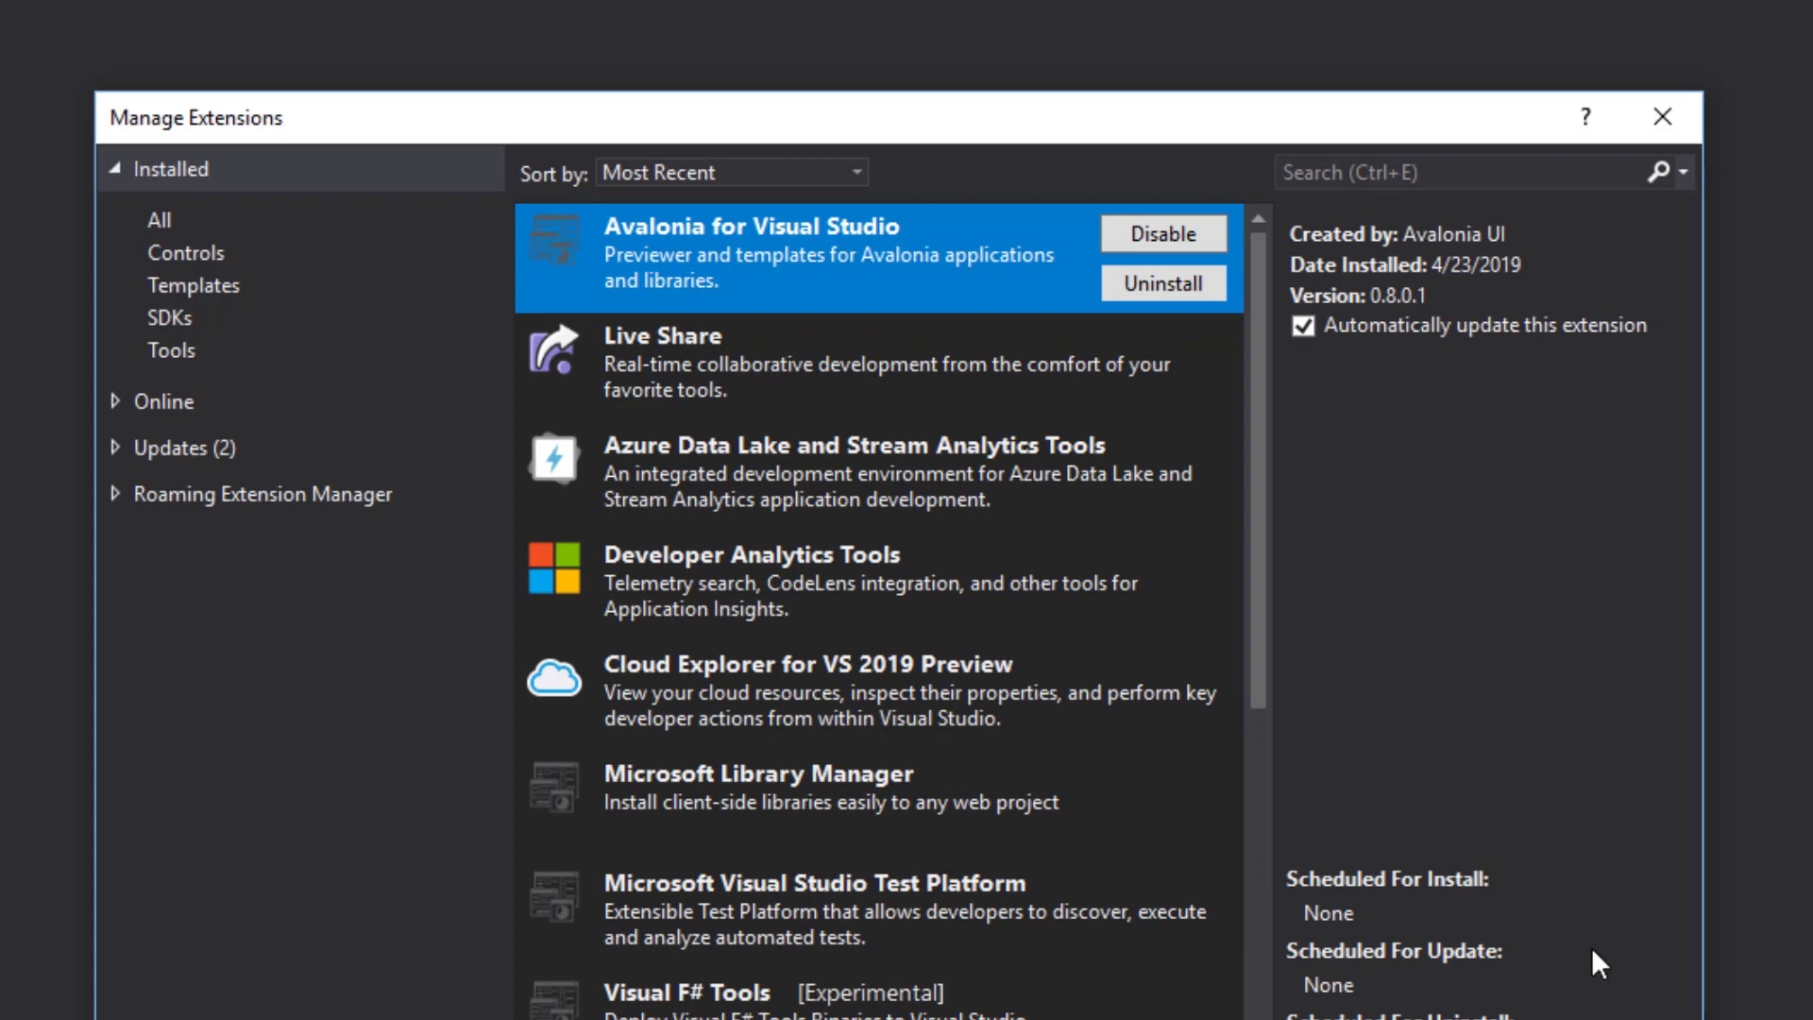
{"action": "left_click", "coordinate": [1661, 117]}
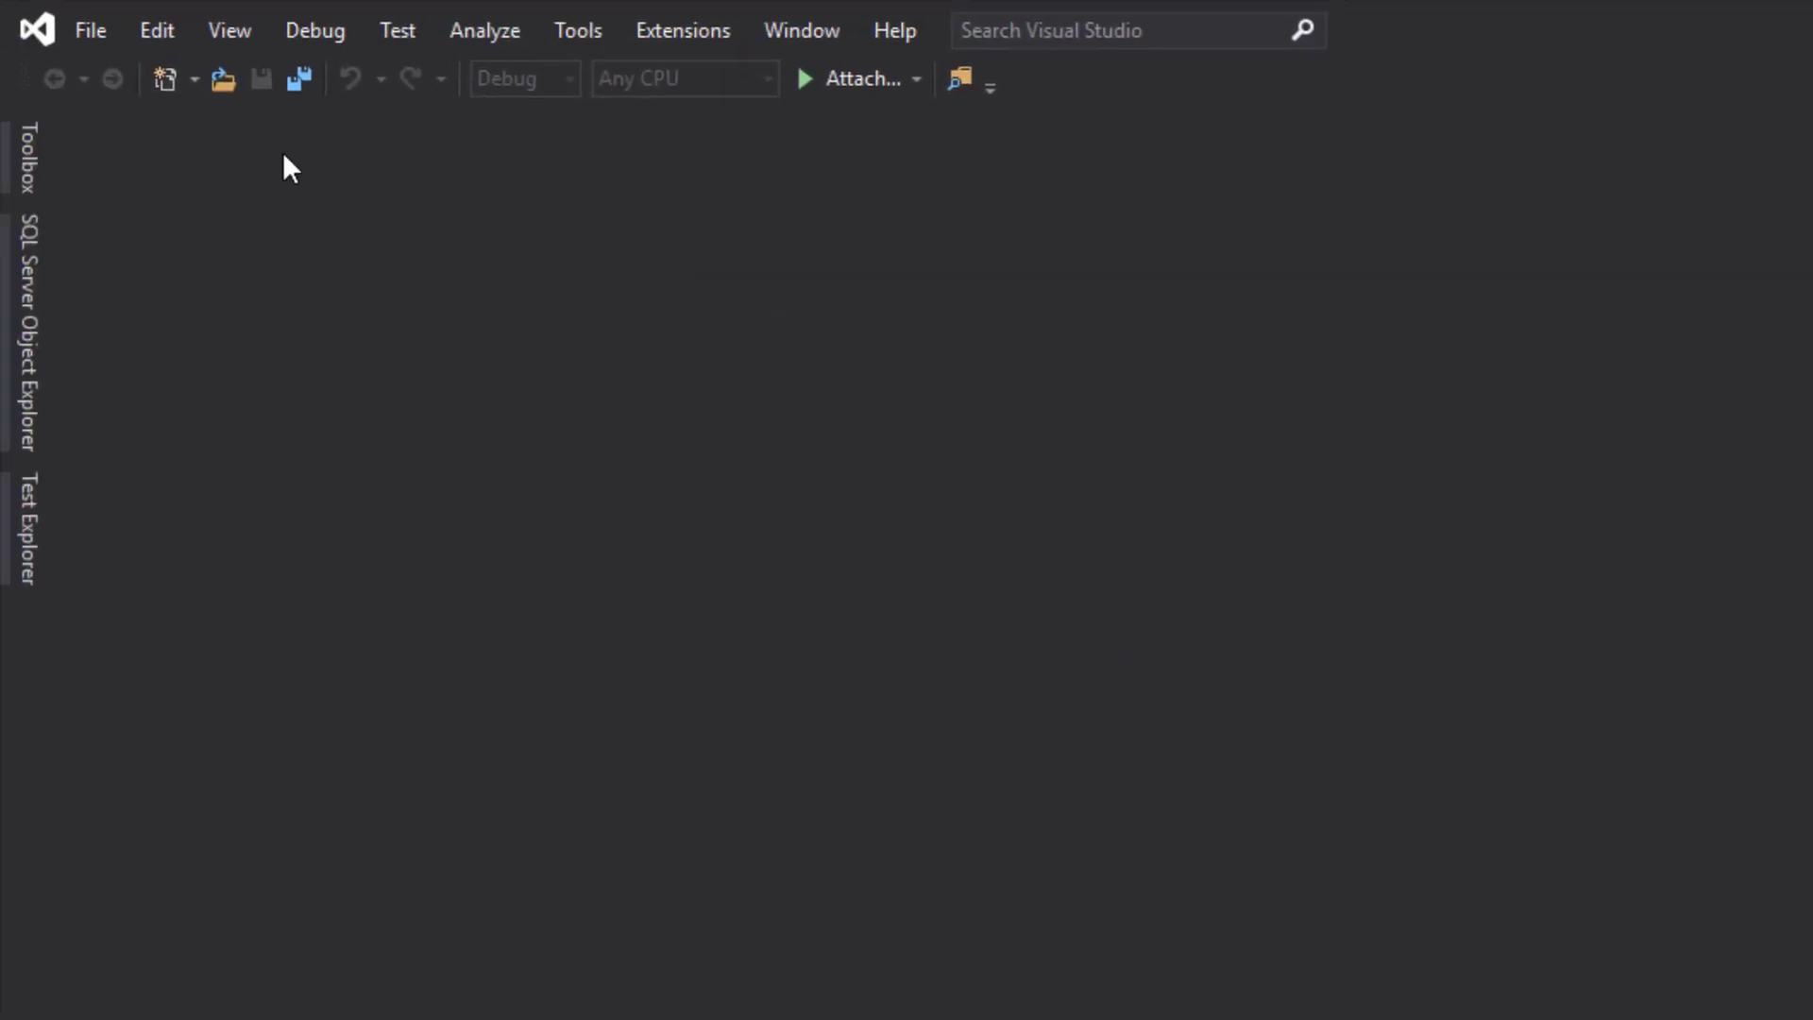
Create a new Avalonia Application project named WeatherUI
{"action": "left_click", "coordinate": [91, 30]}
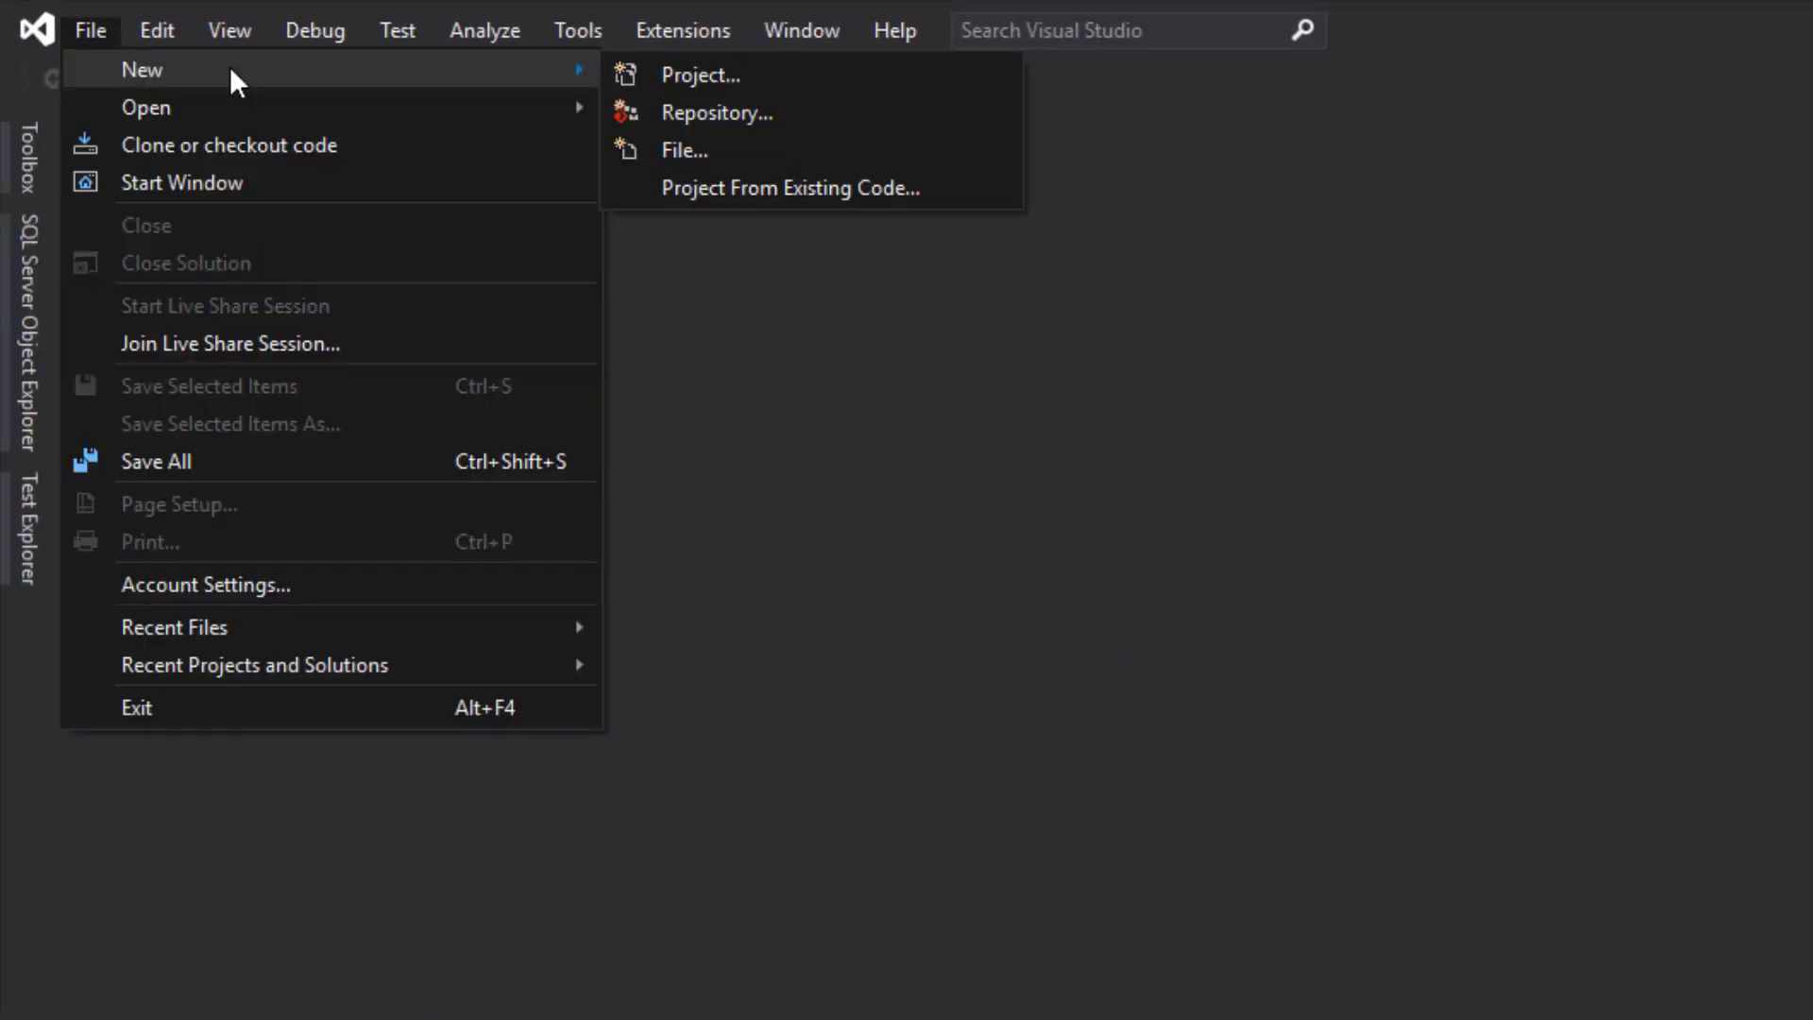
{"action": "left_click", "coordinate": [702, 49]}
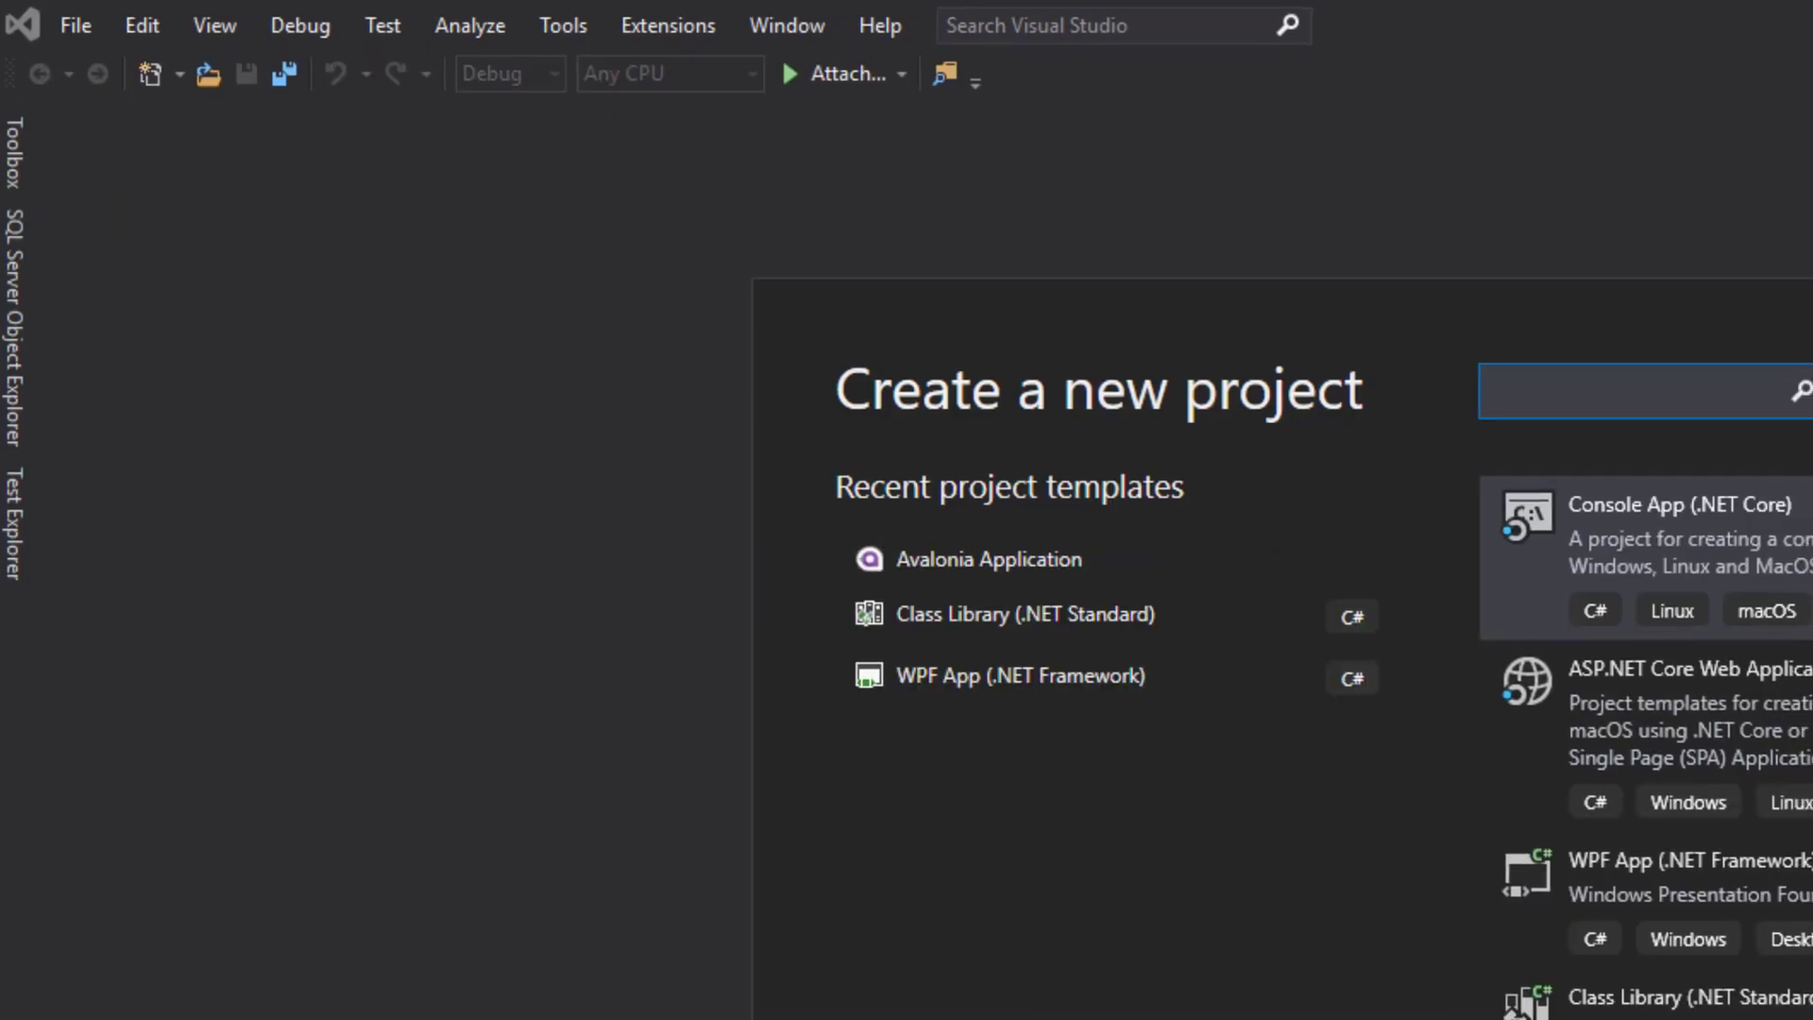
{"action": "type", "text": "Ava"}
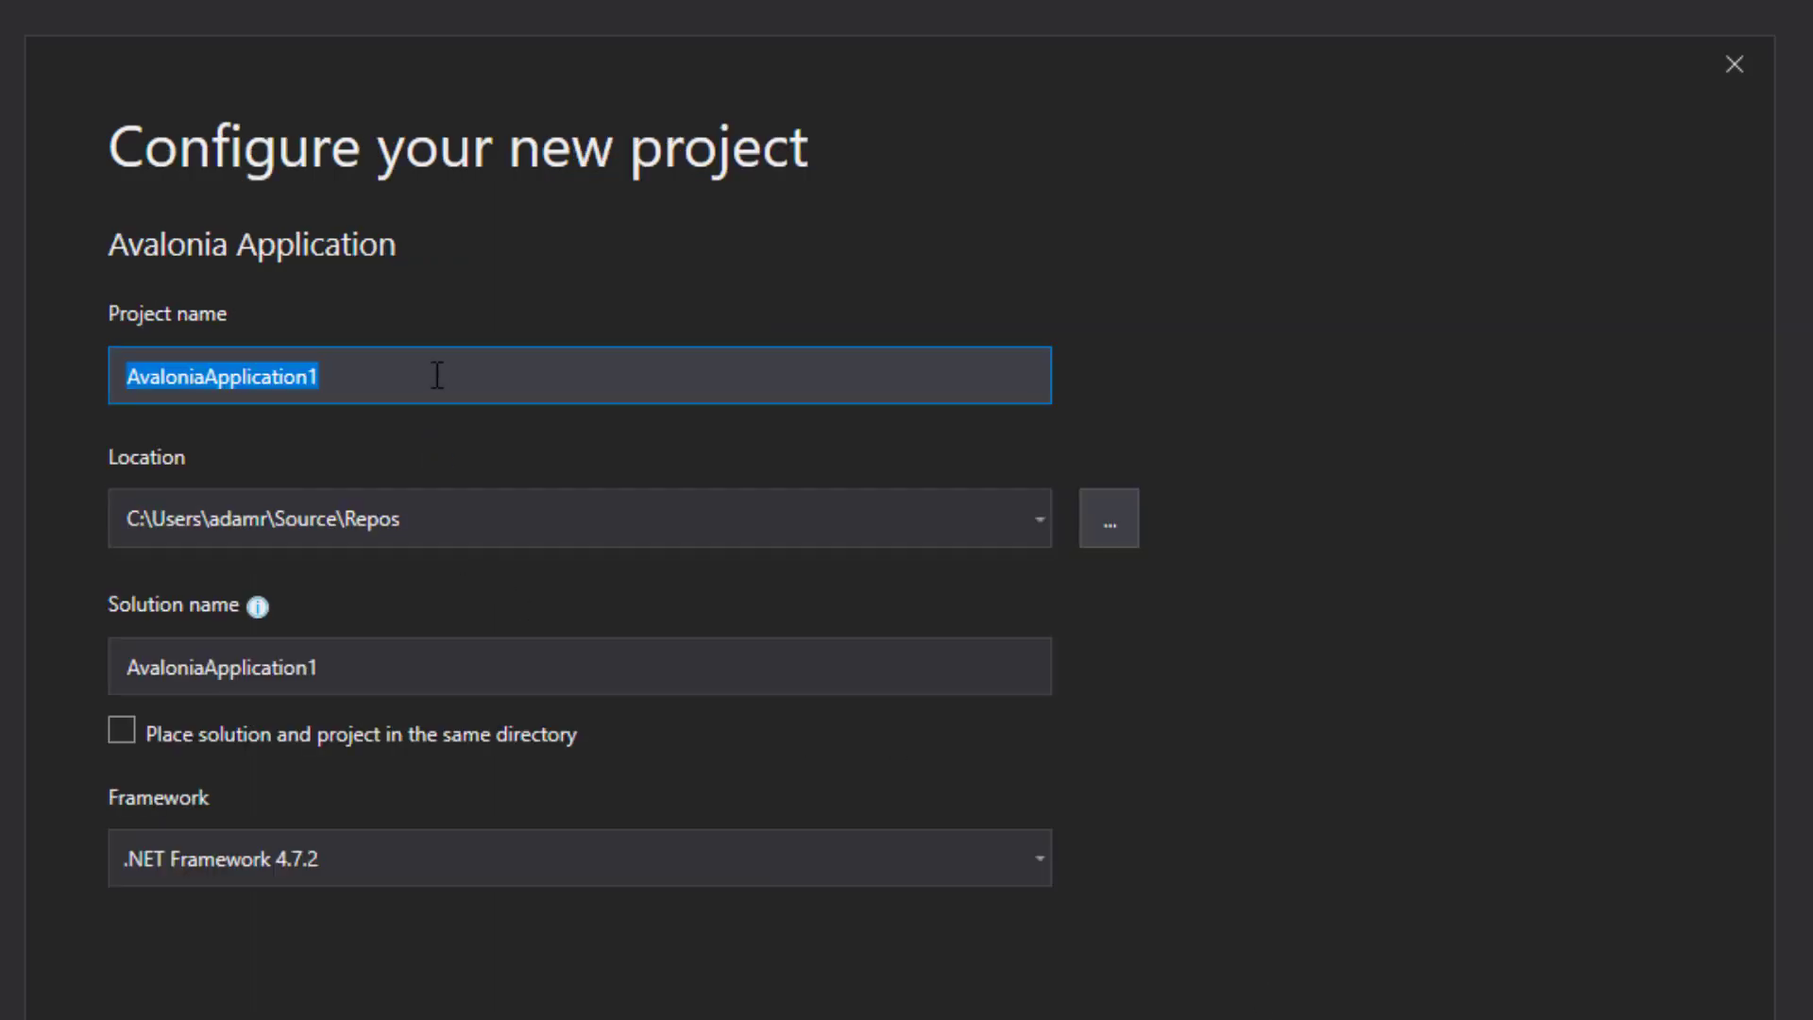
{"action": "type", "text": "Weather"}
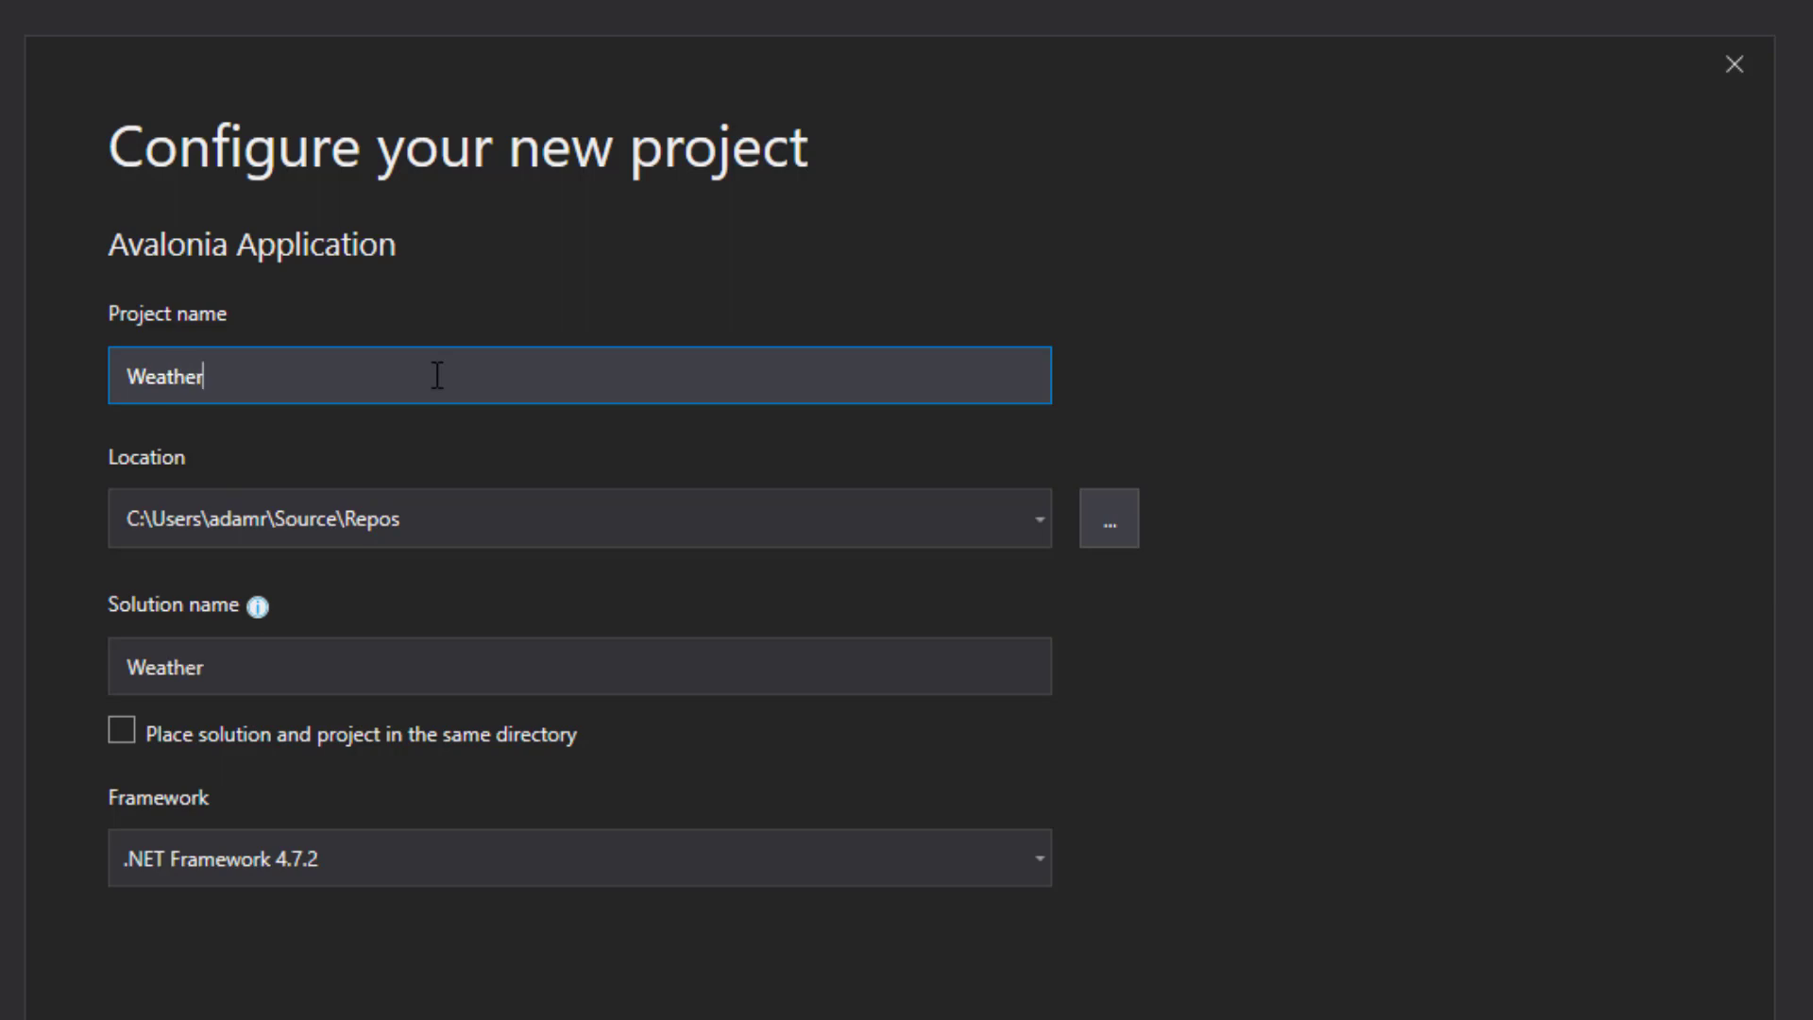
{"action": "type", "text": "UI"}
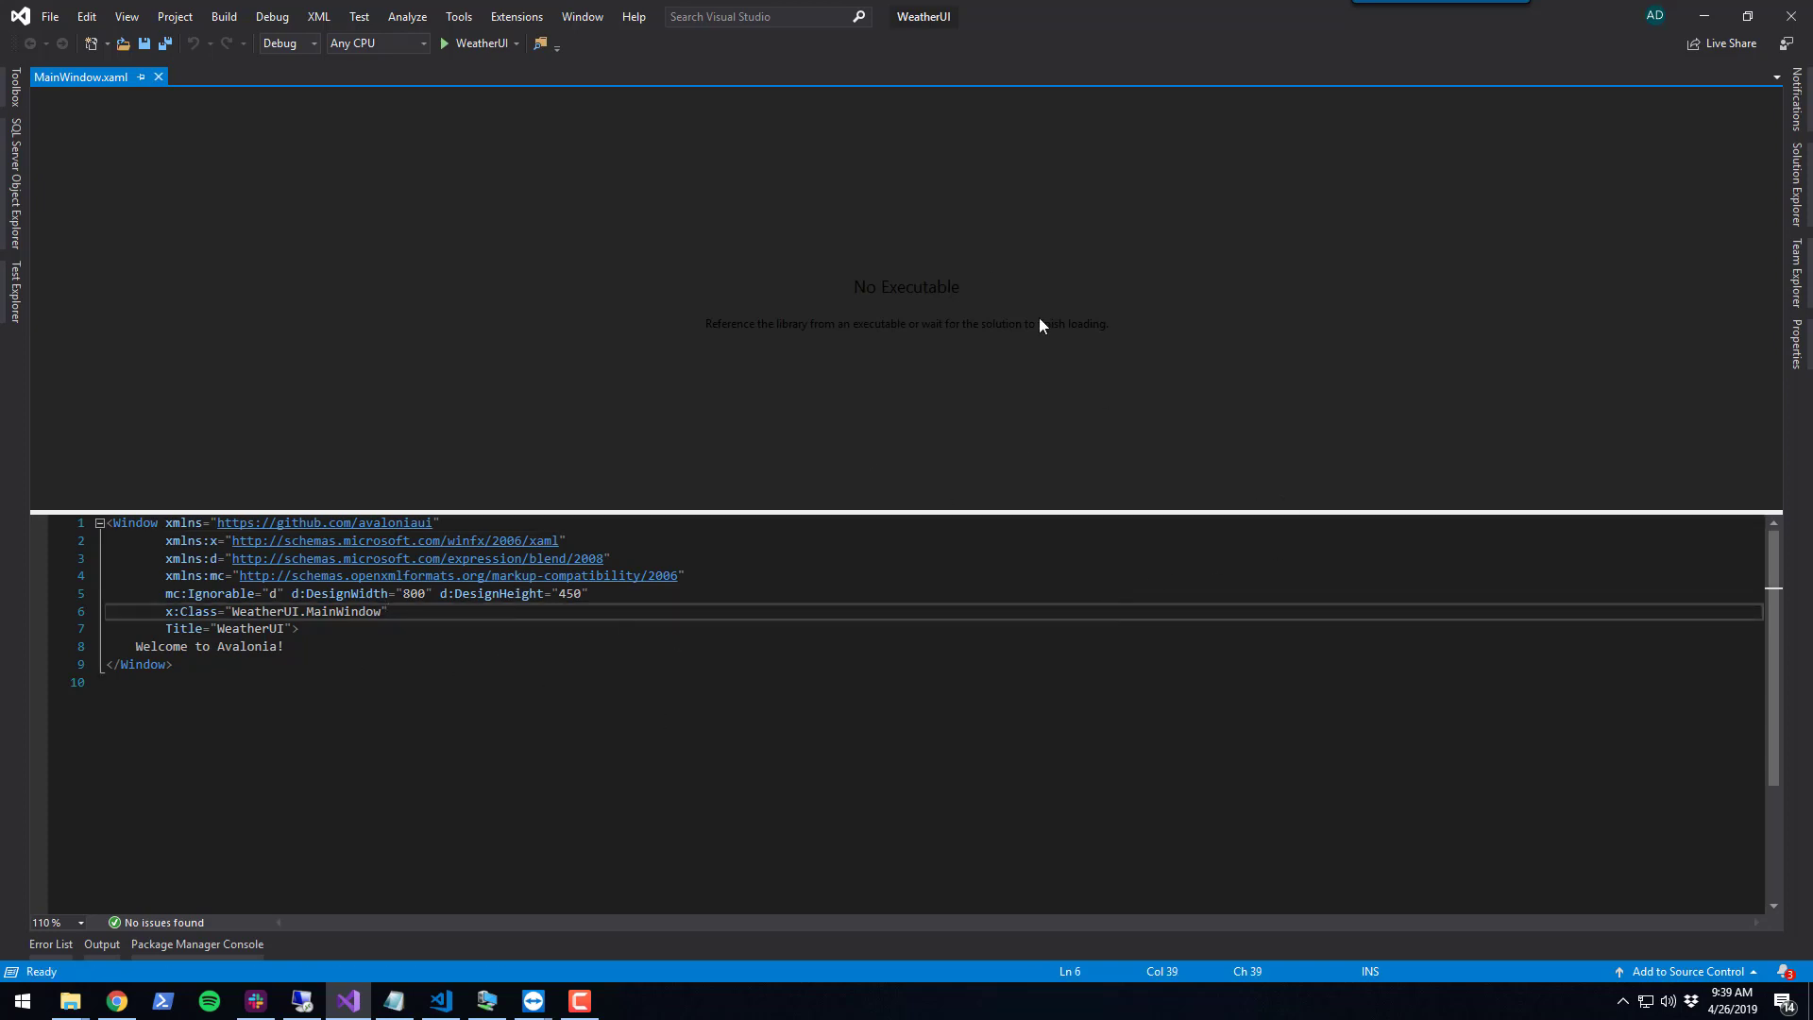
{"action": "mouse_move", "coordinate": [1430, 438]}
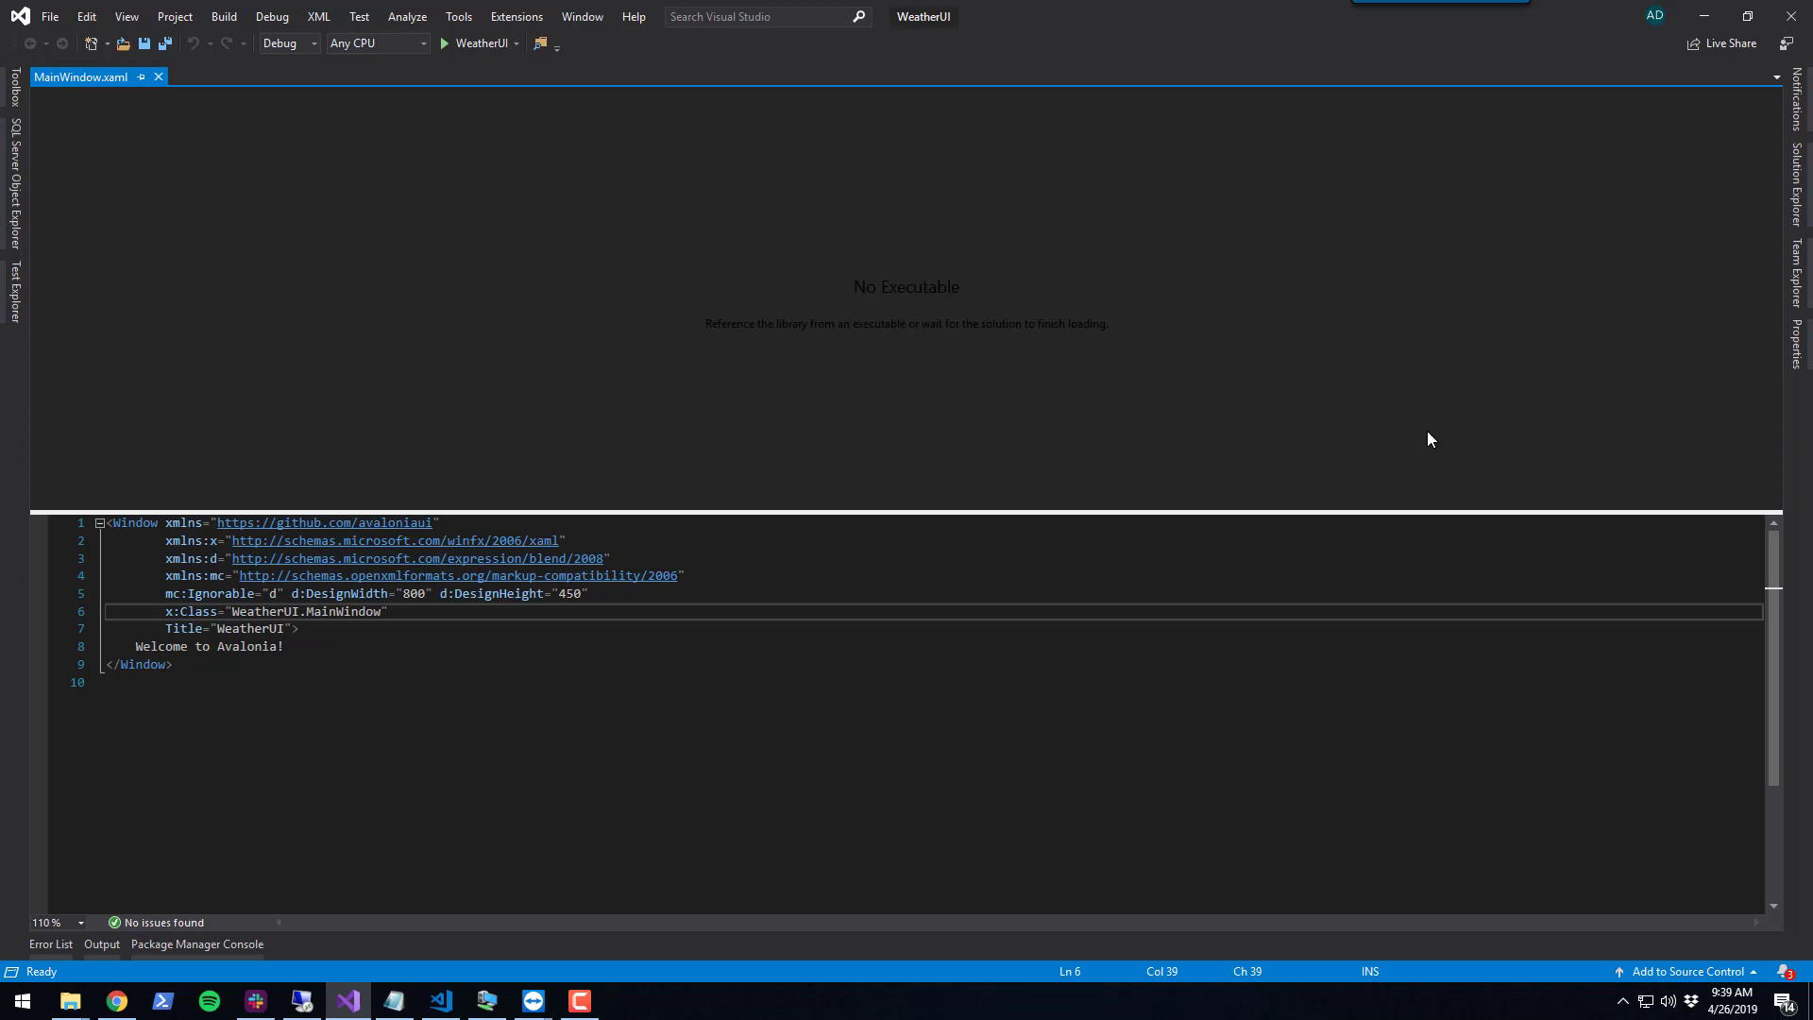
Replace the 'Welcome to Avalonia!' text with 'Hello, World!' and save so the preview updates
{"action": "right_click", "coordinate": [1235, 299]}
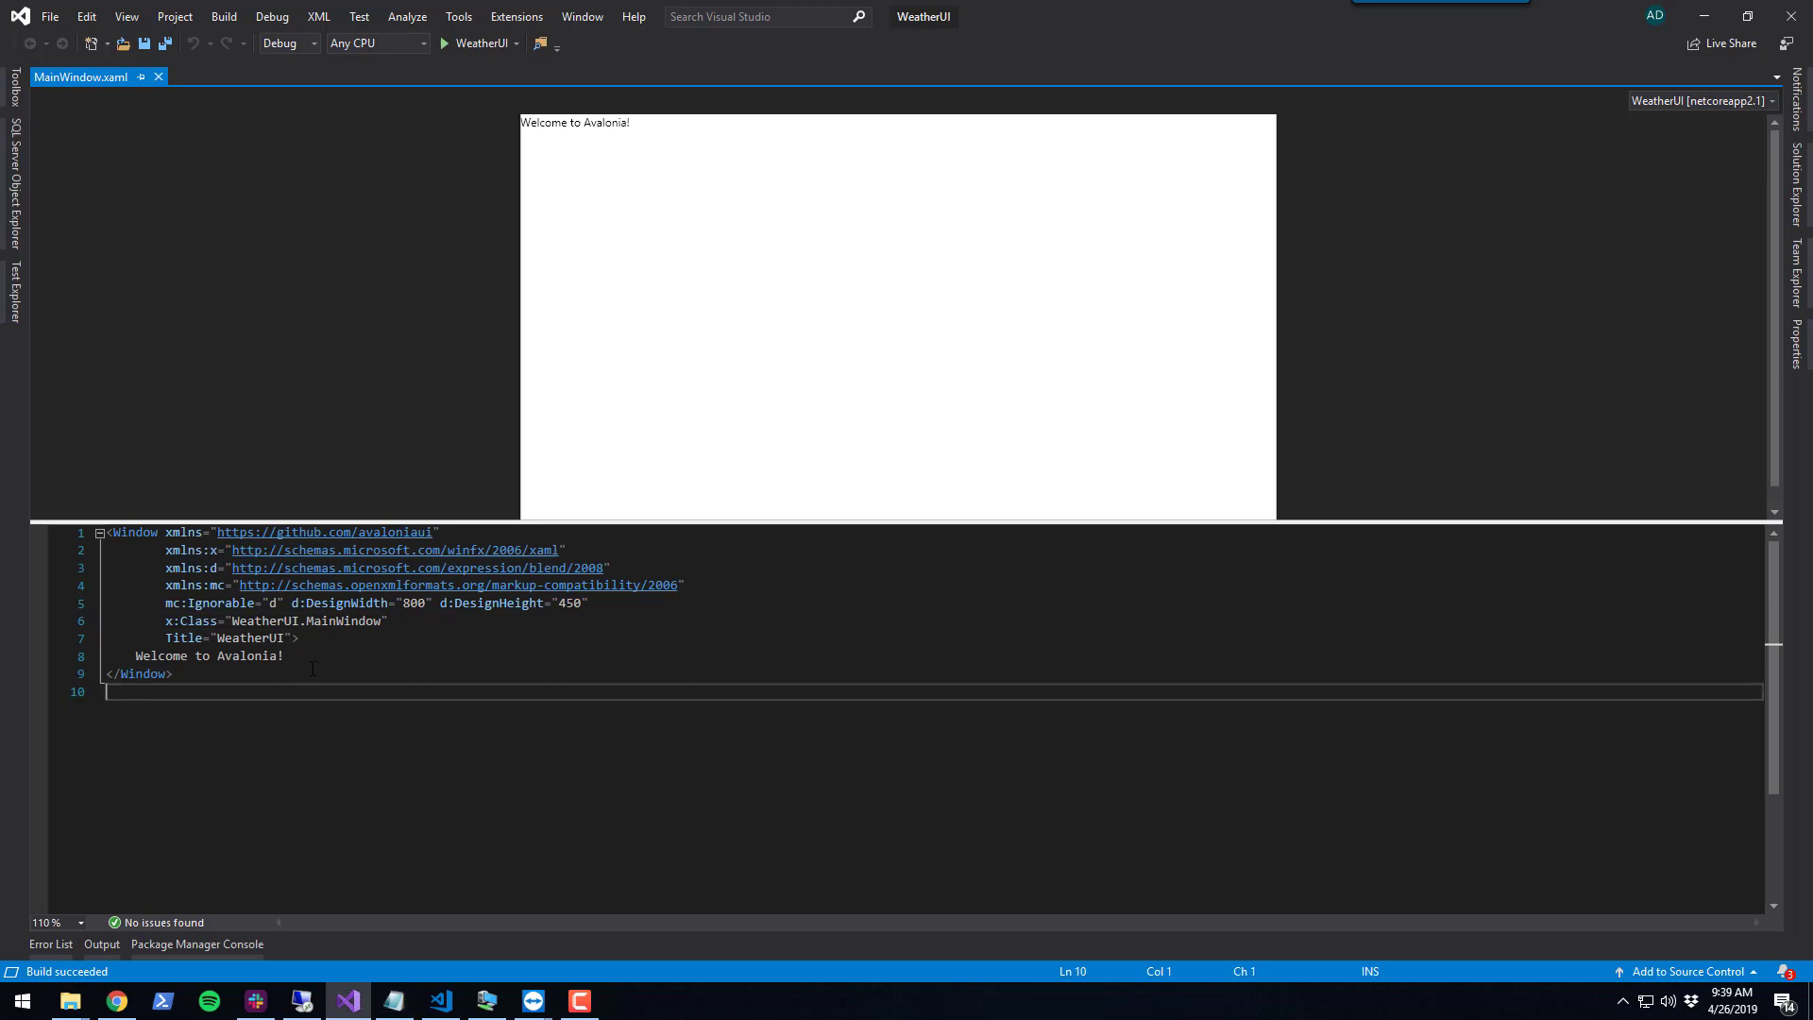
{"action": "double_click", "coordinate": [249, 639]}
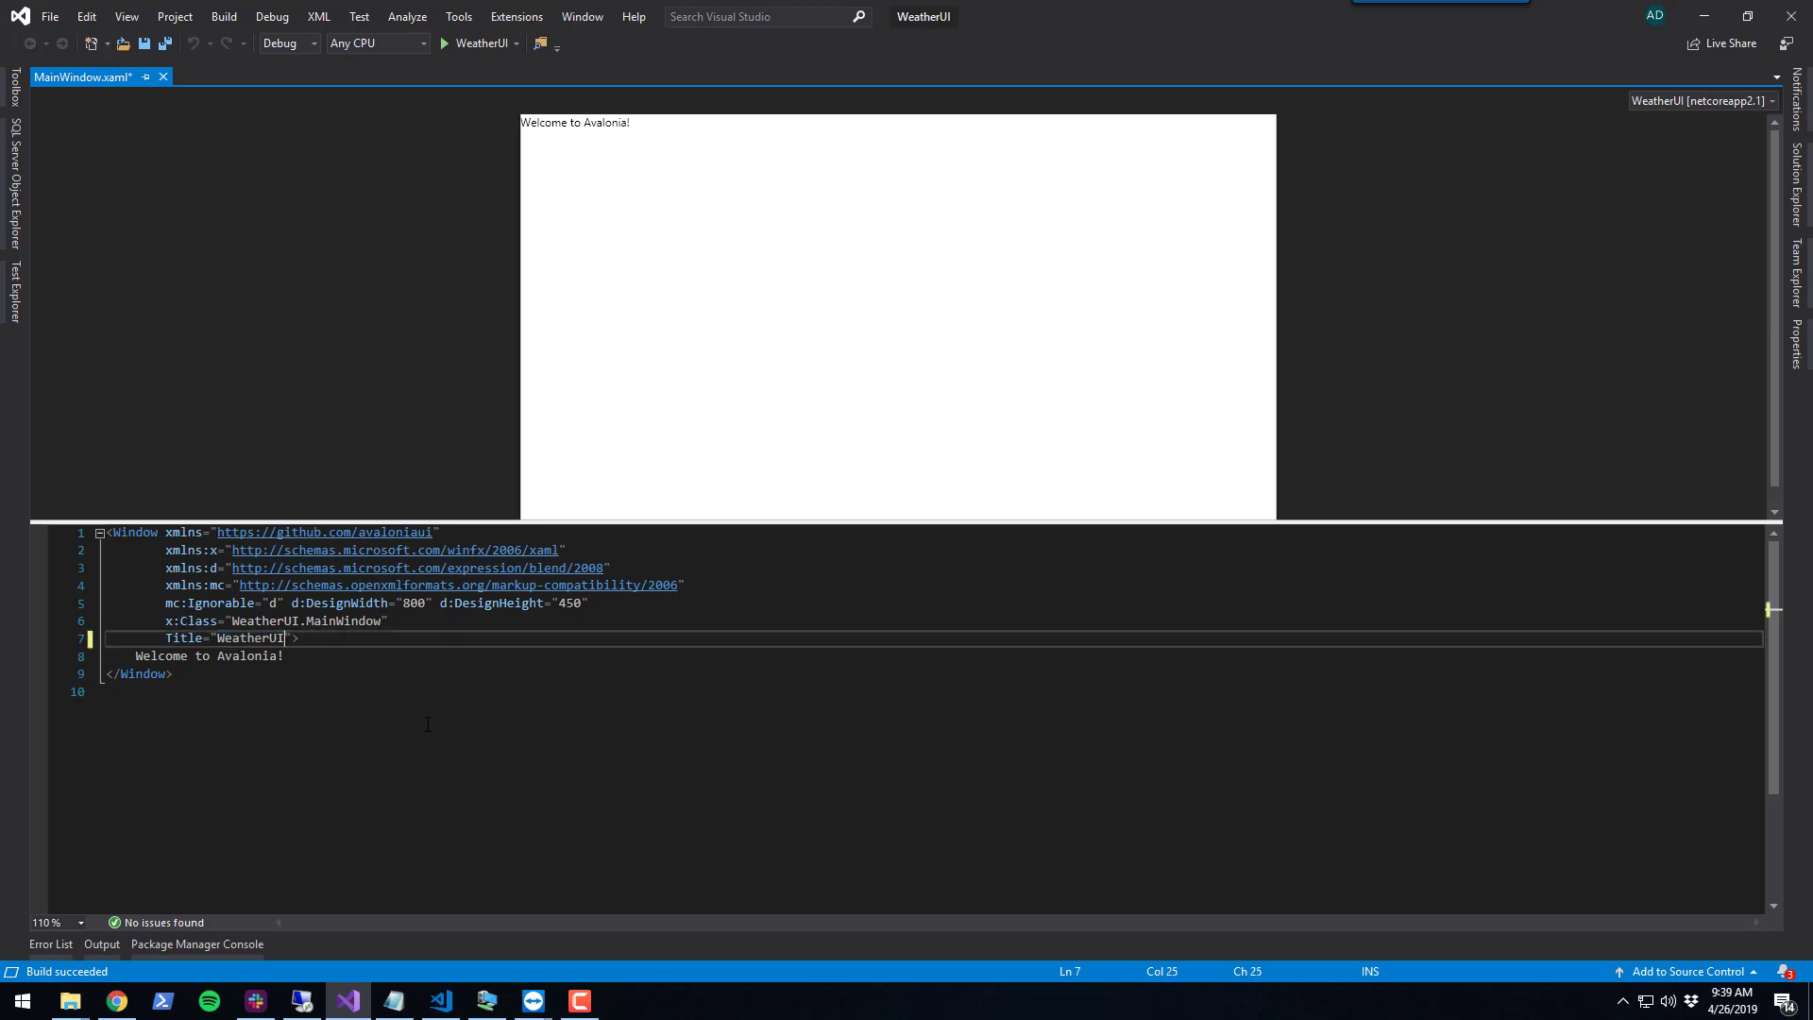
{"action": "double_click", "coordinate": [161, 655]}
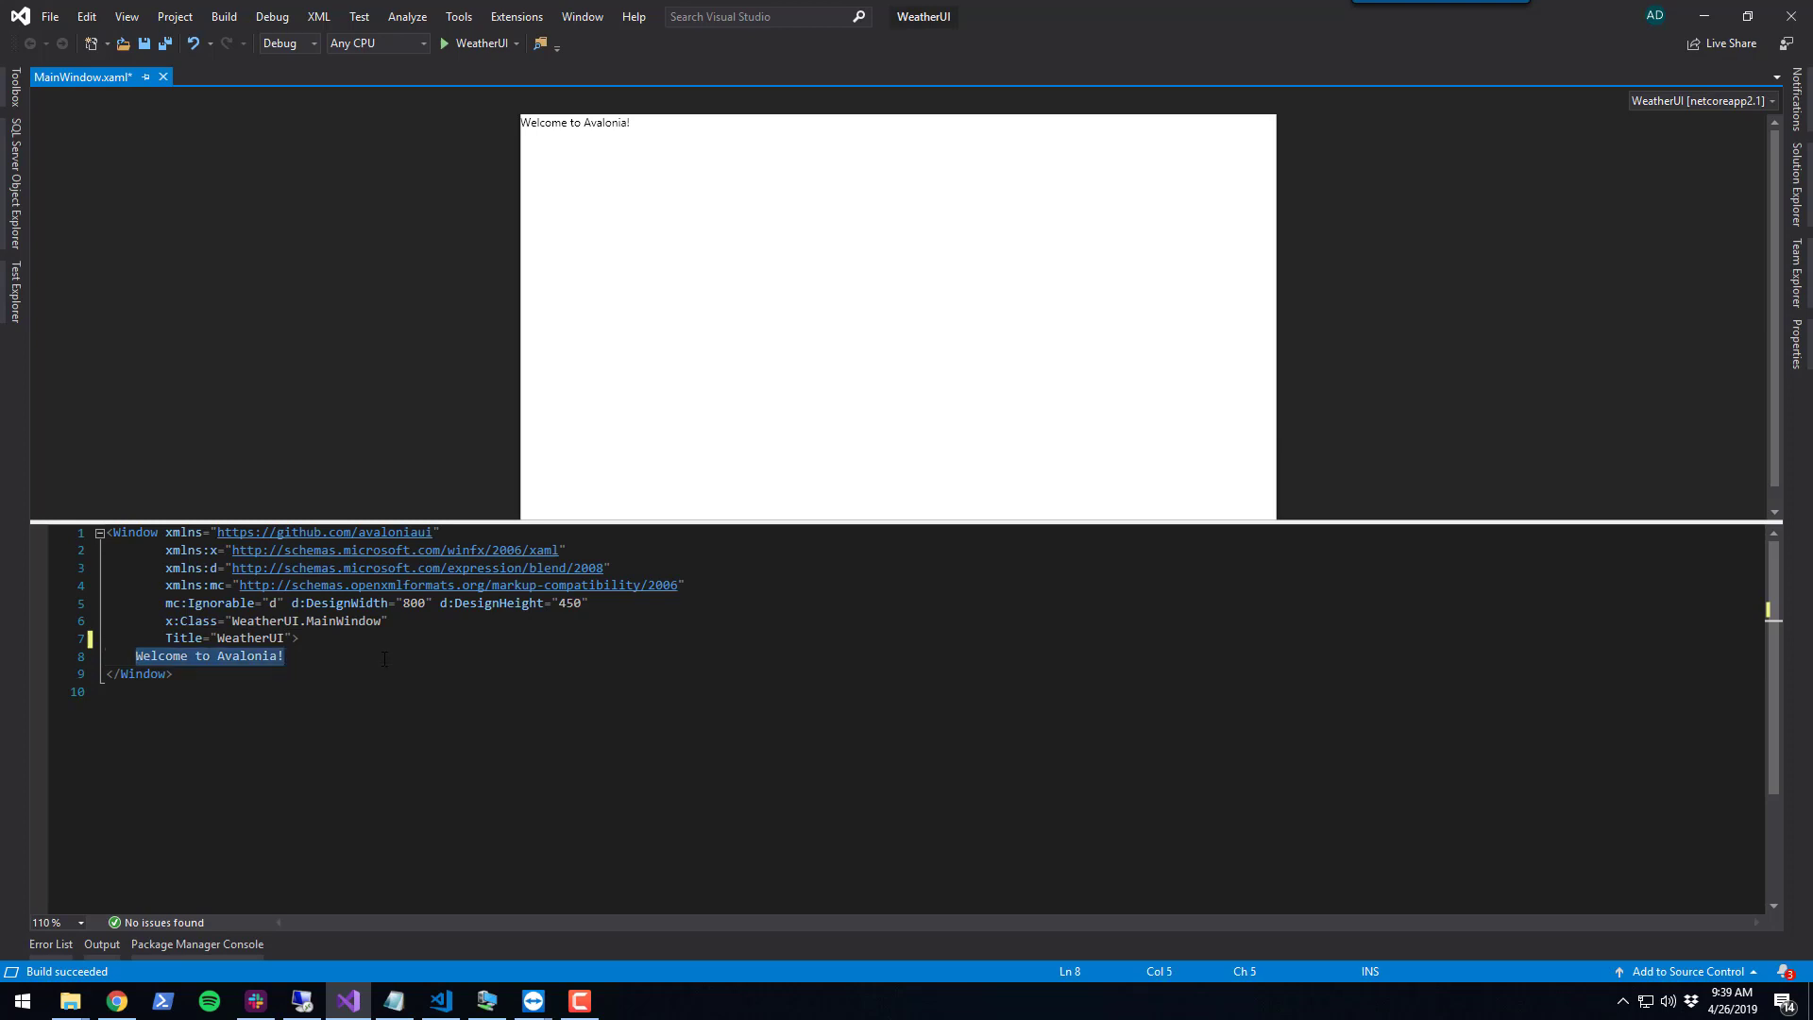
{"action": "type", "text": "Hello, World!"}
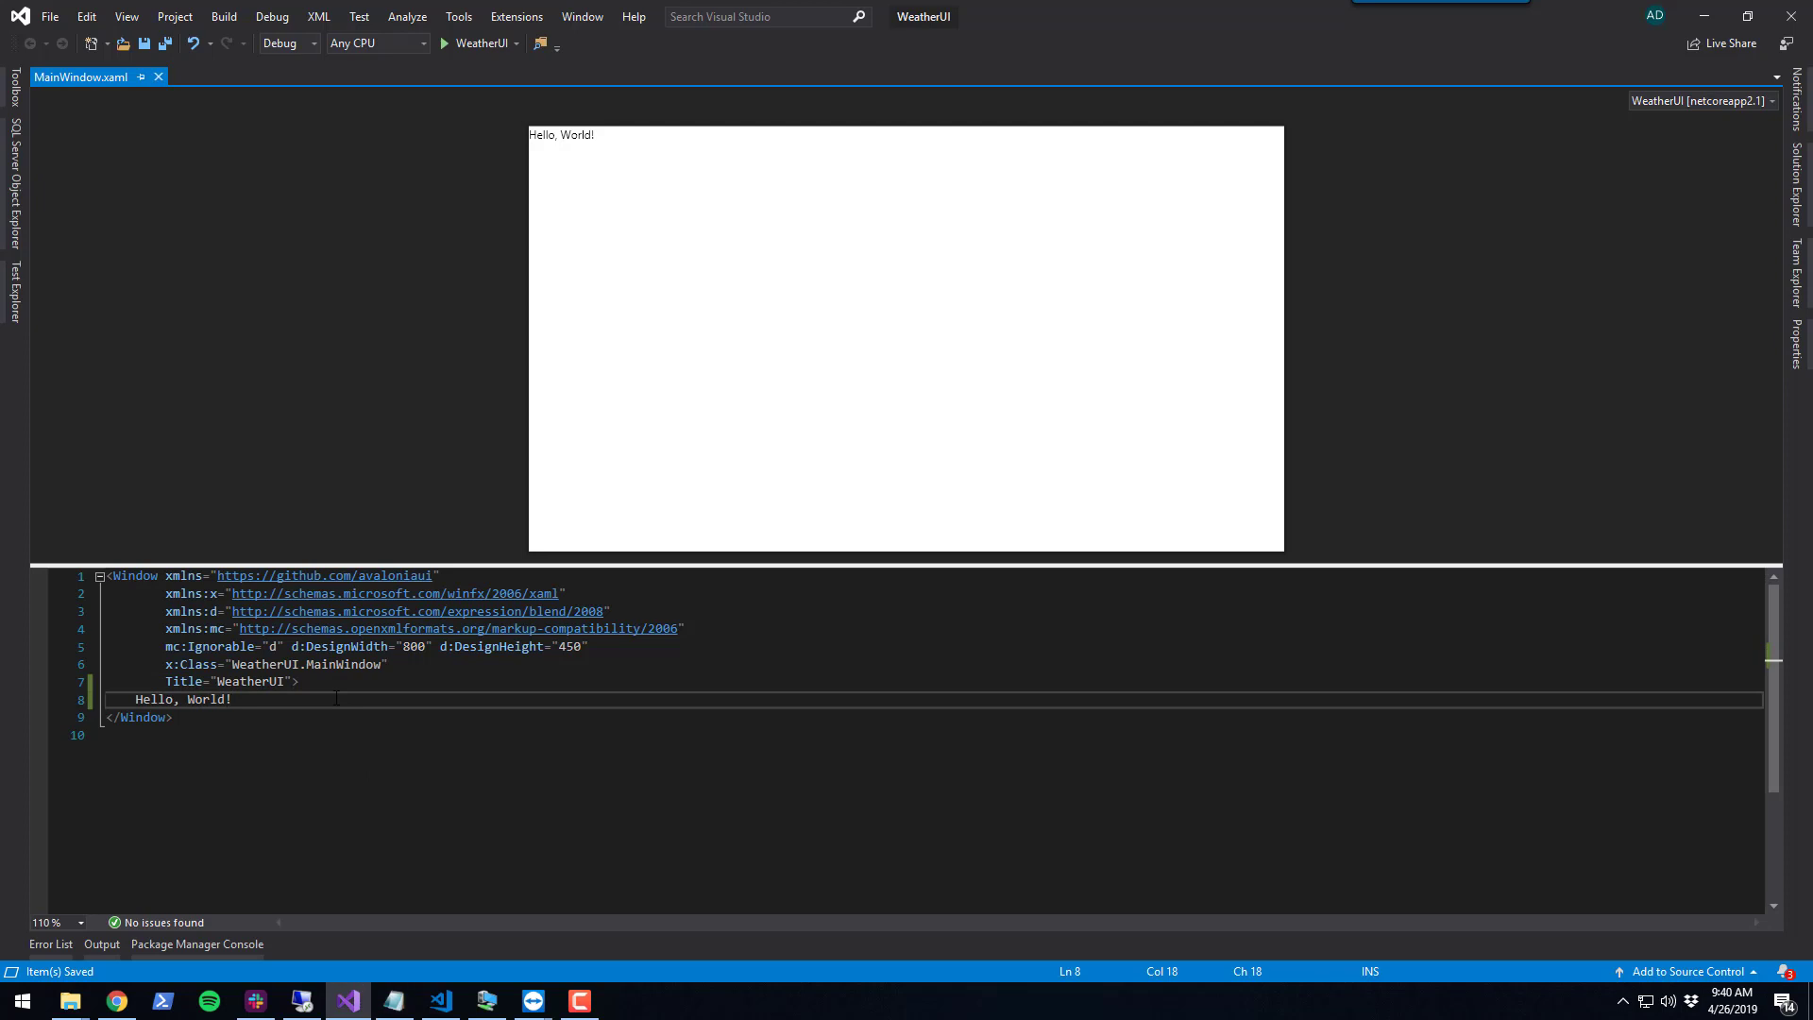
Replace the text with an empty StackPanel and size the window 600 by 200 for design and runtime
{"action": "type", "text": "<StackPanel>"}
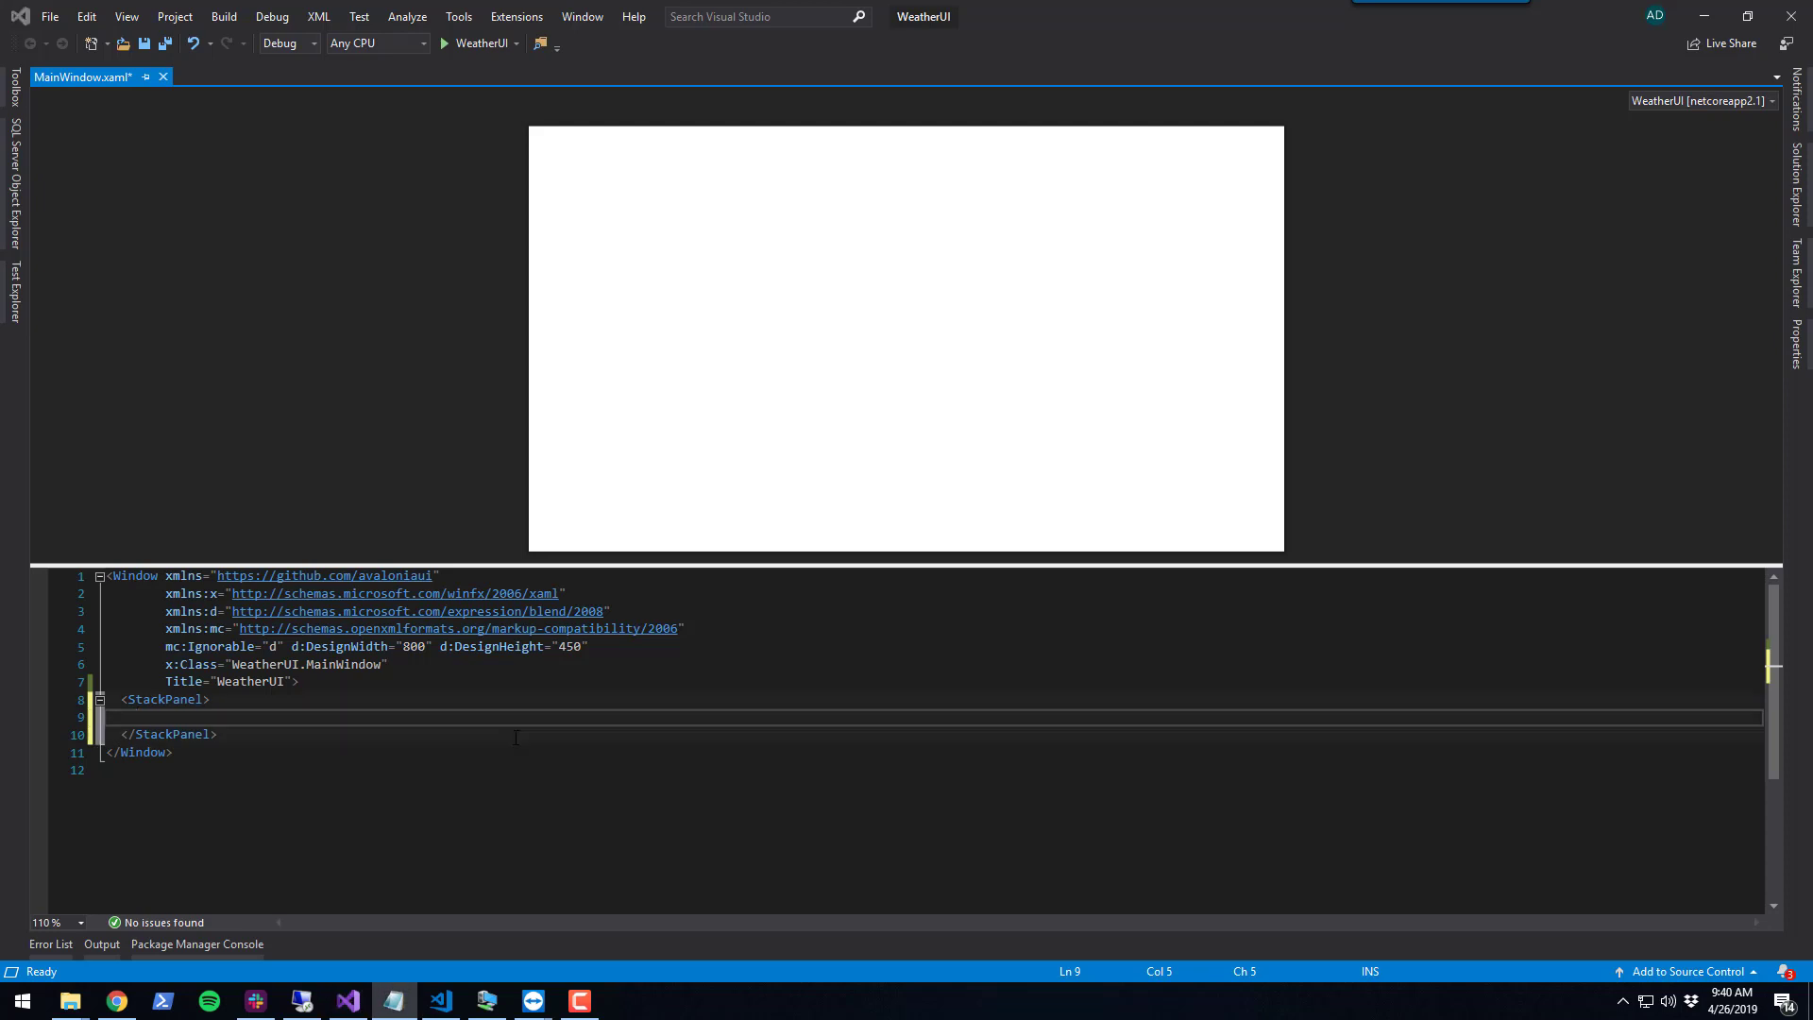
{"action": "key", "text": "Enter"}
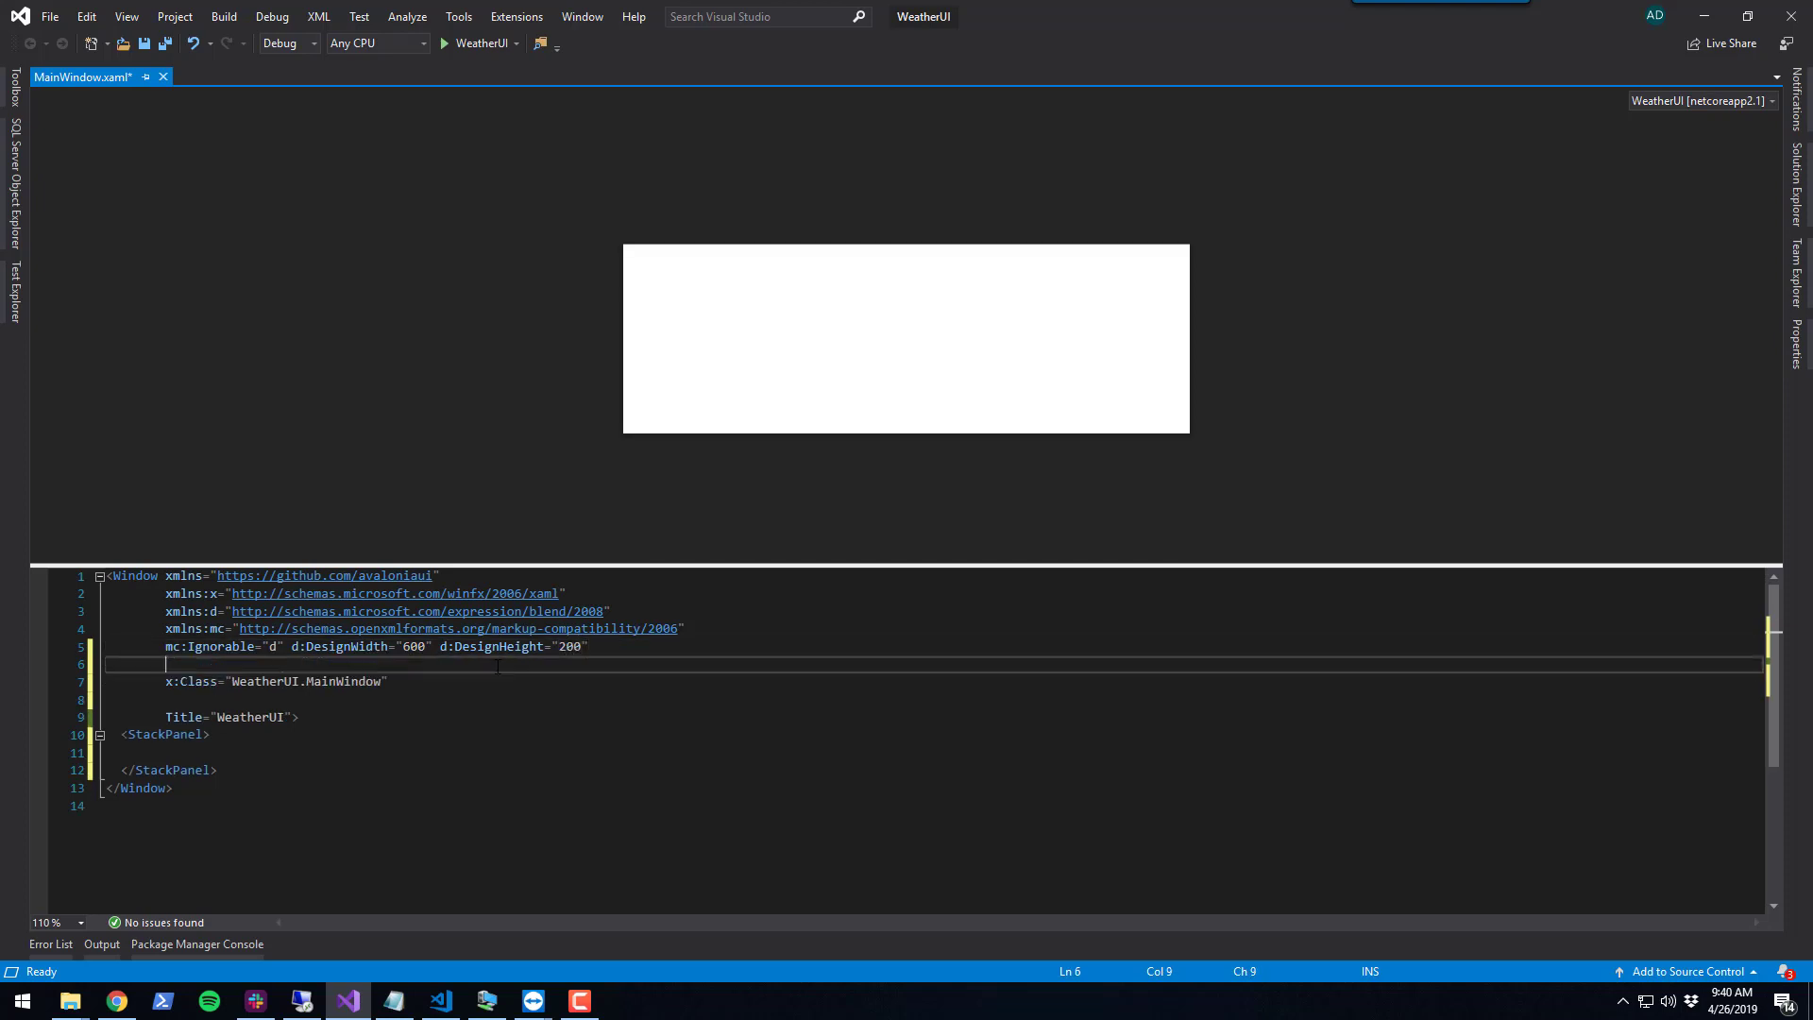
{"action": "type", "text": "Width=\"600"}
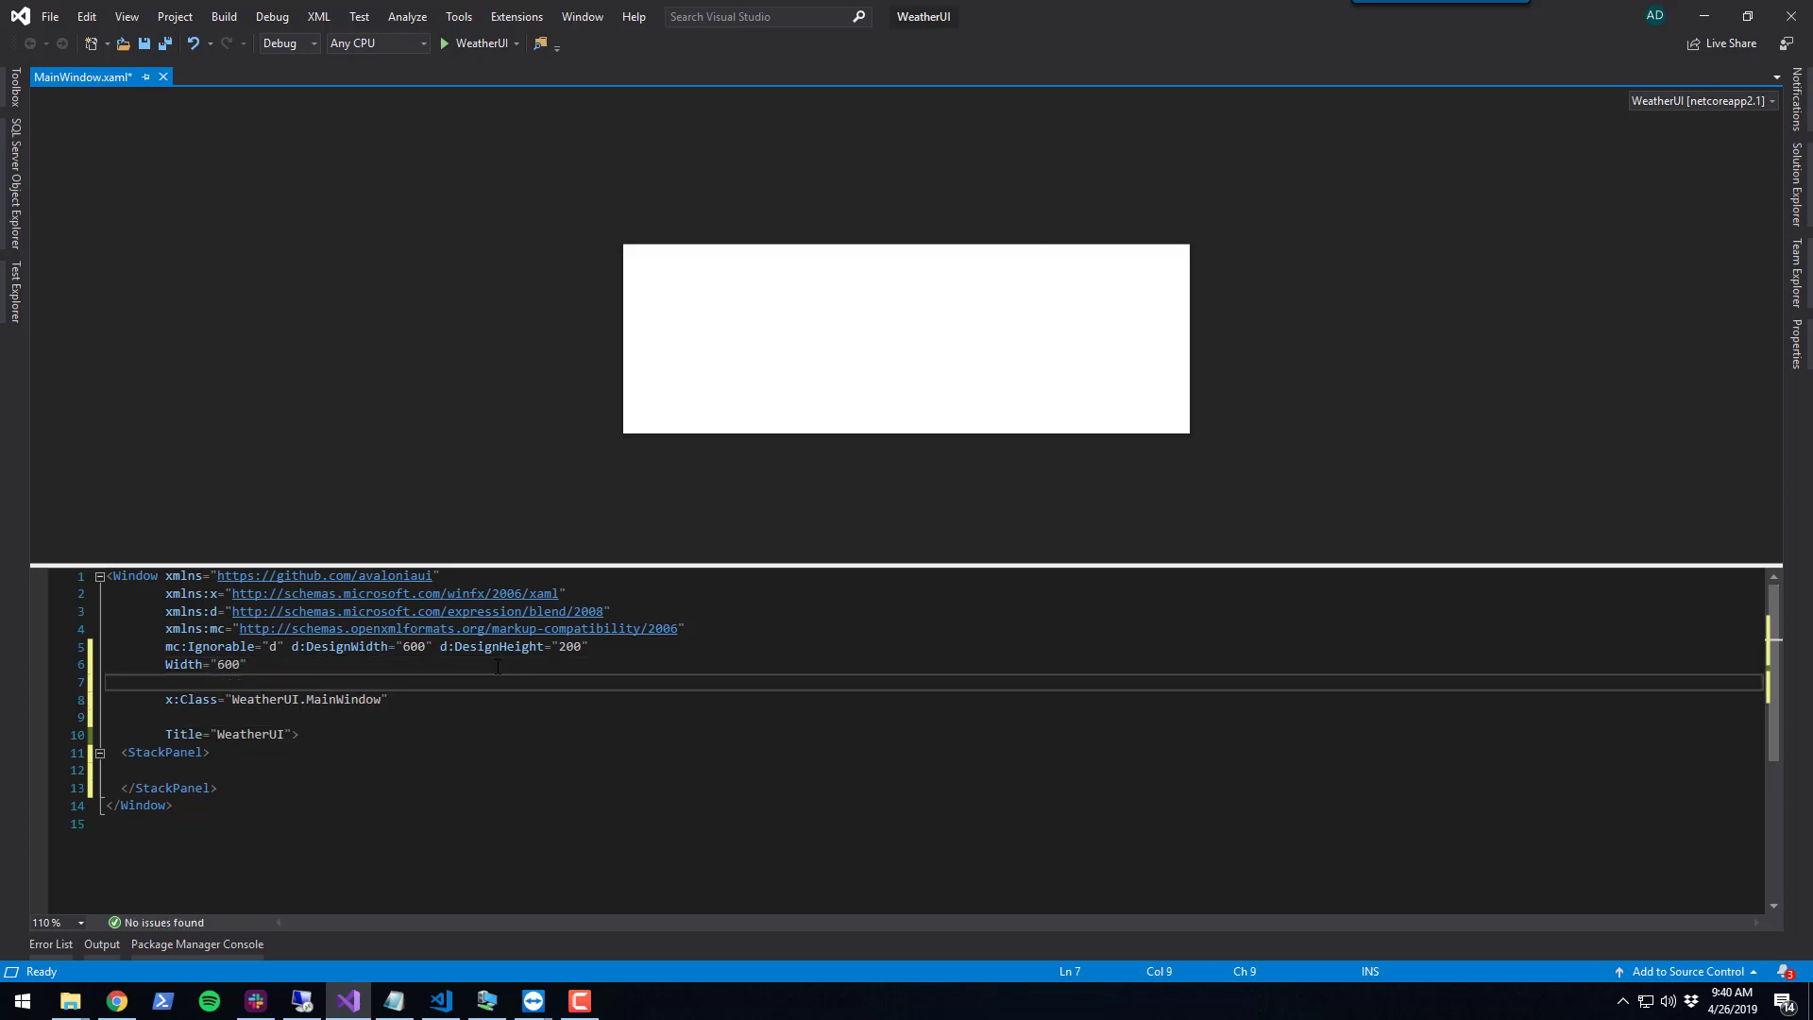
{"action": "type", "text": "Height=\"200\""}
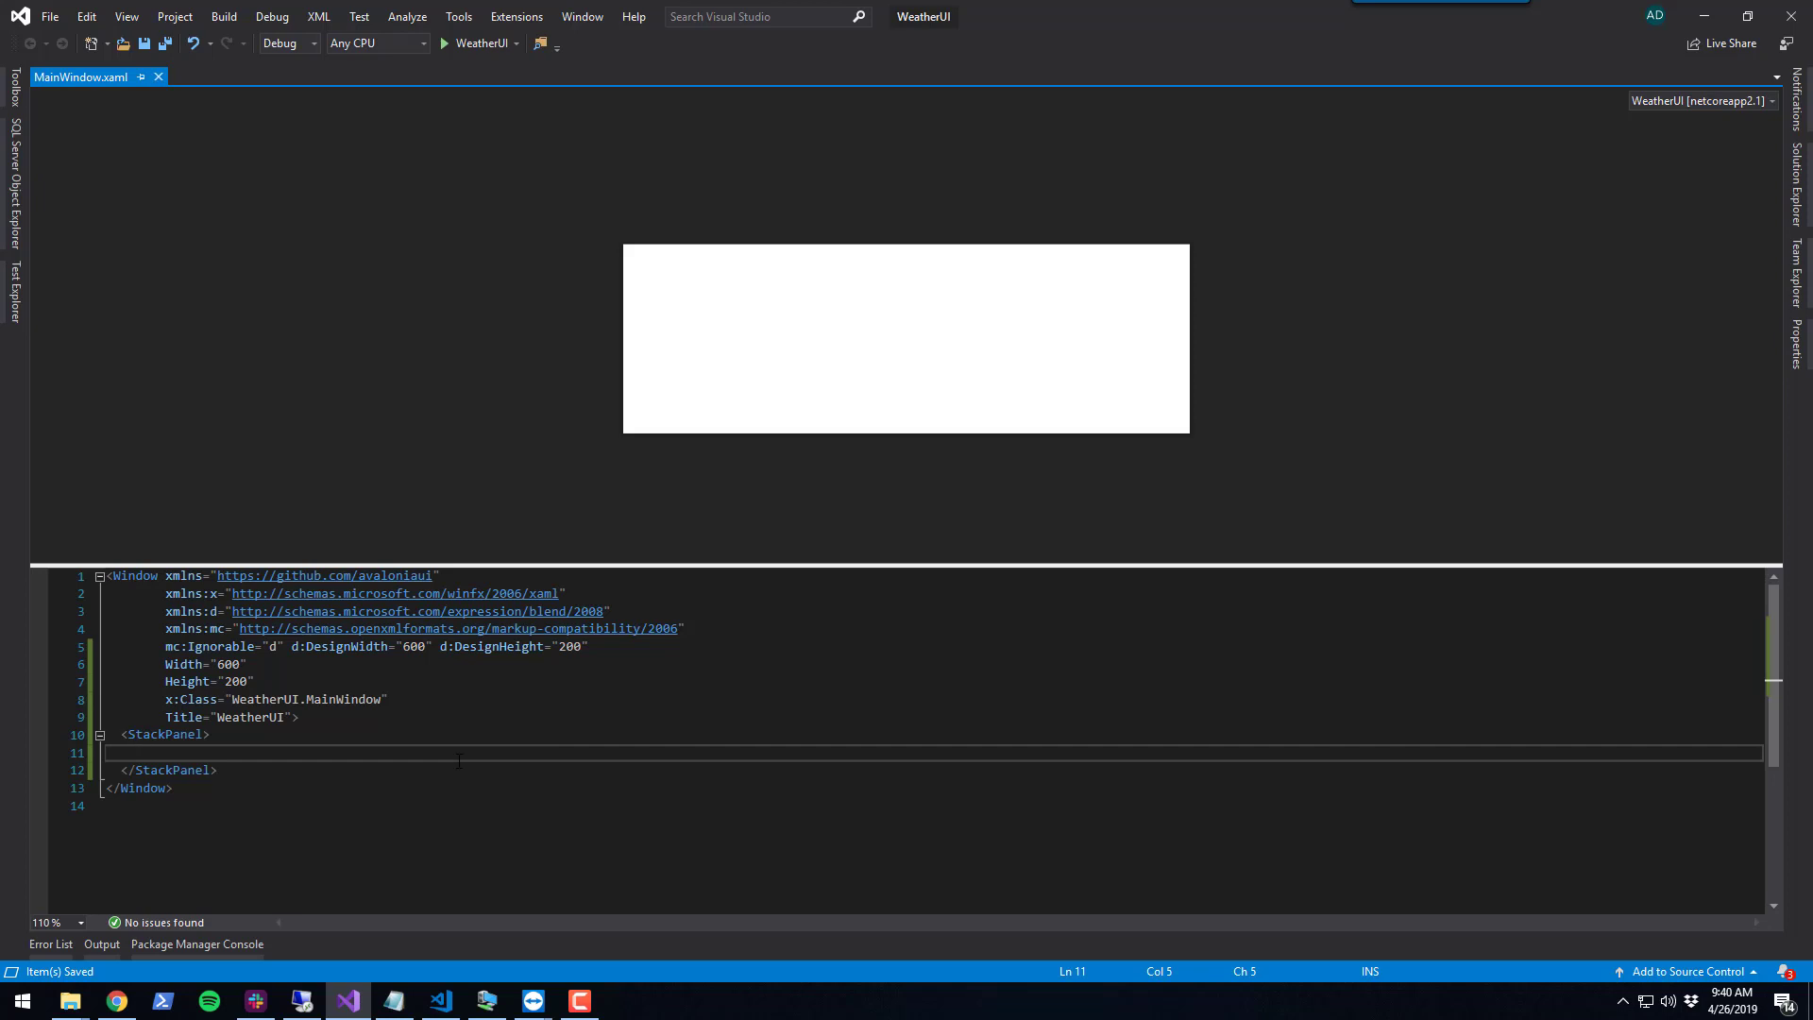
Add a three-column Grid containing an 'Enter City' label with margin 10, and save
{"action": "type", "text": "<G"}
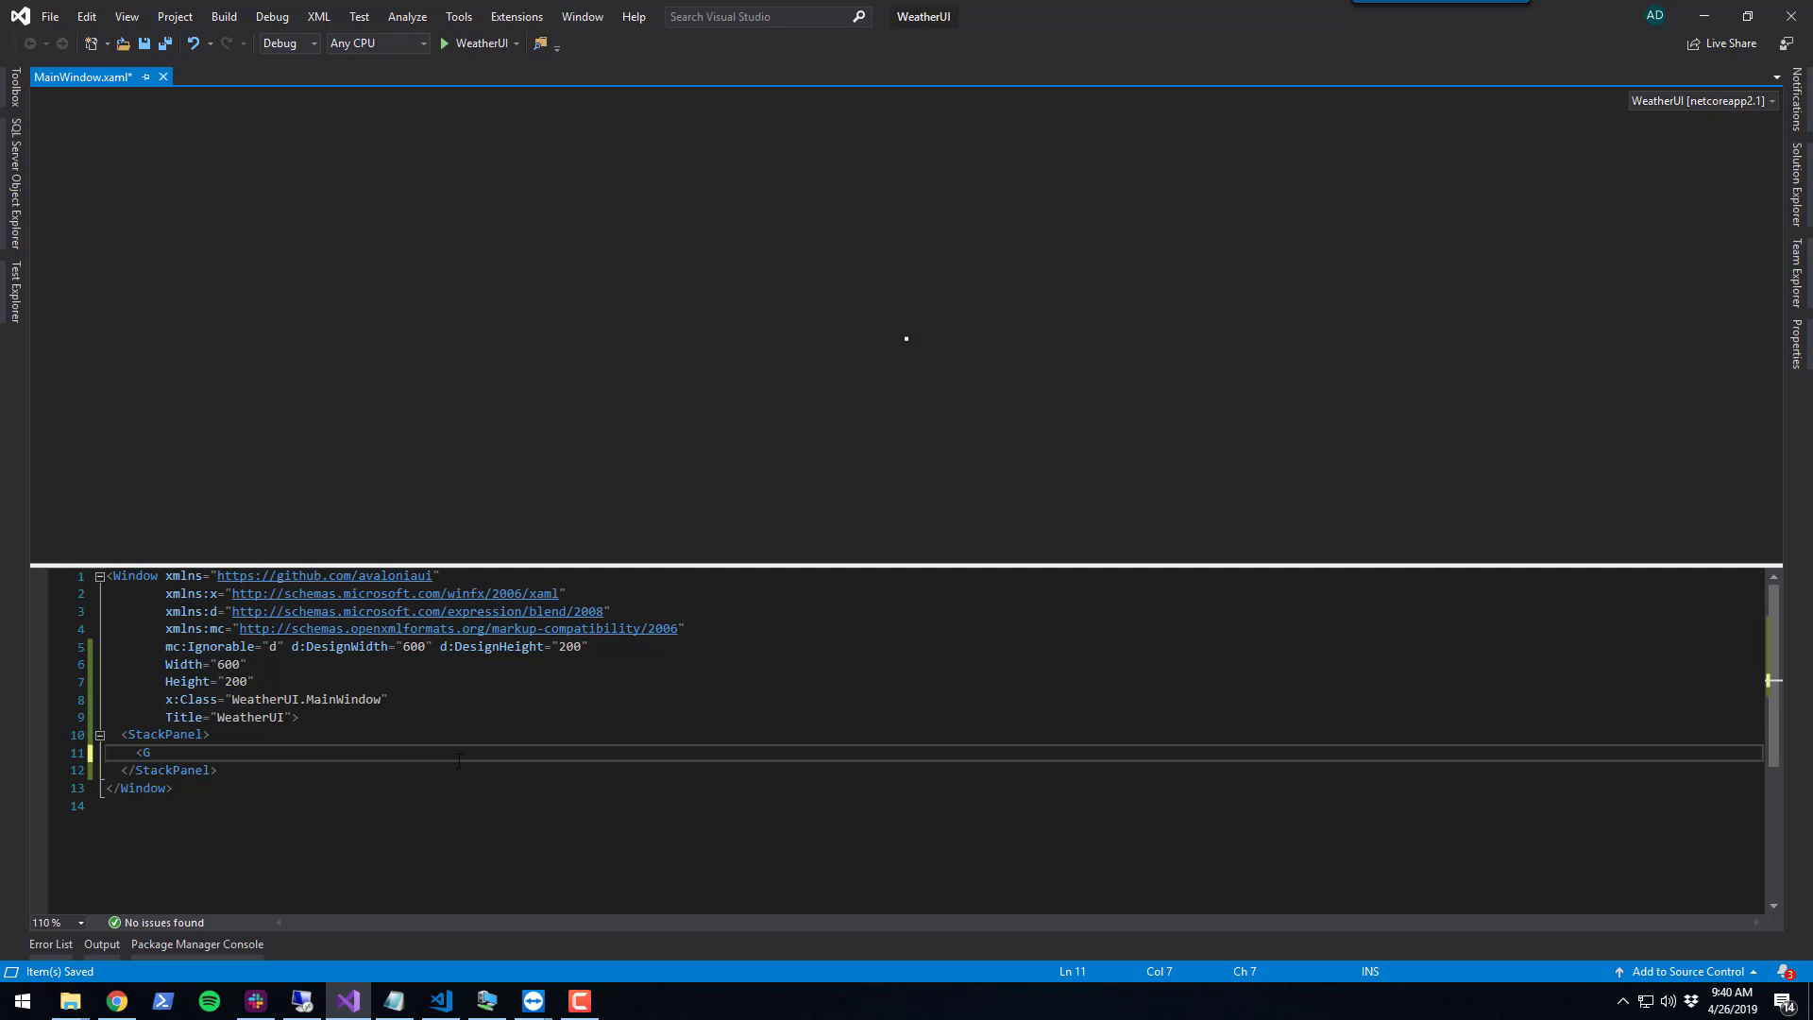
{"action": "type", "text": "rid ColumnDefinitions=\""}
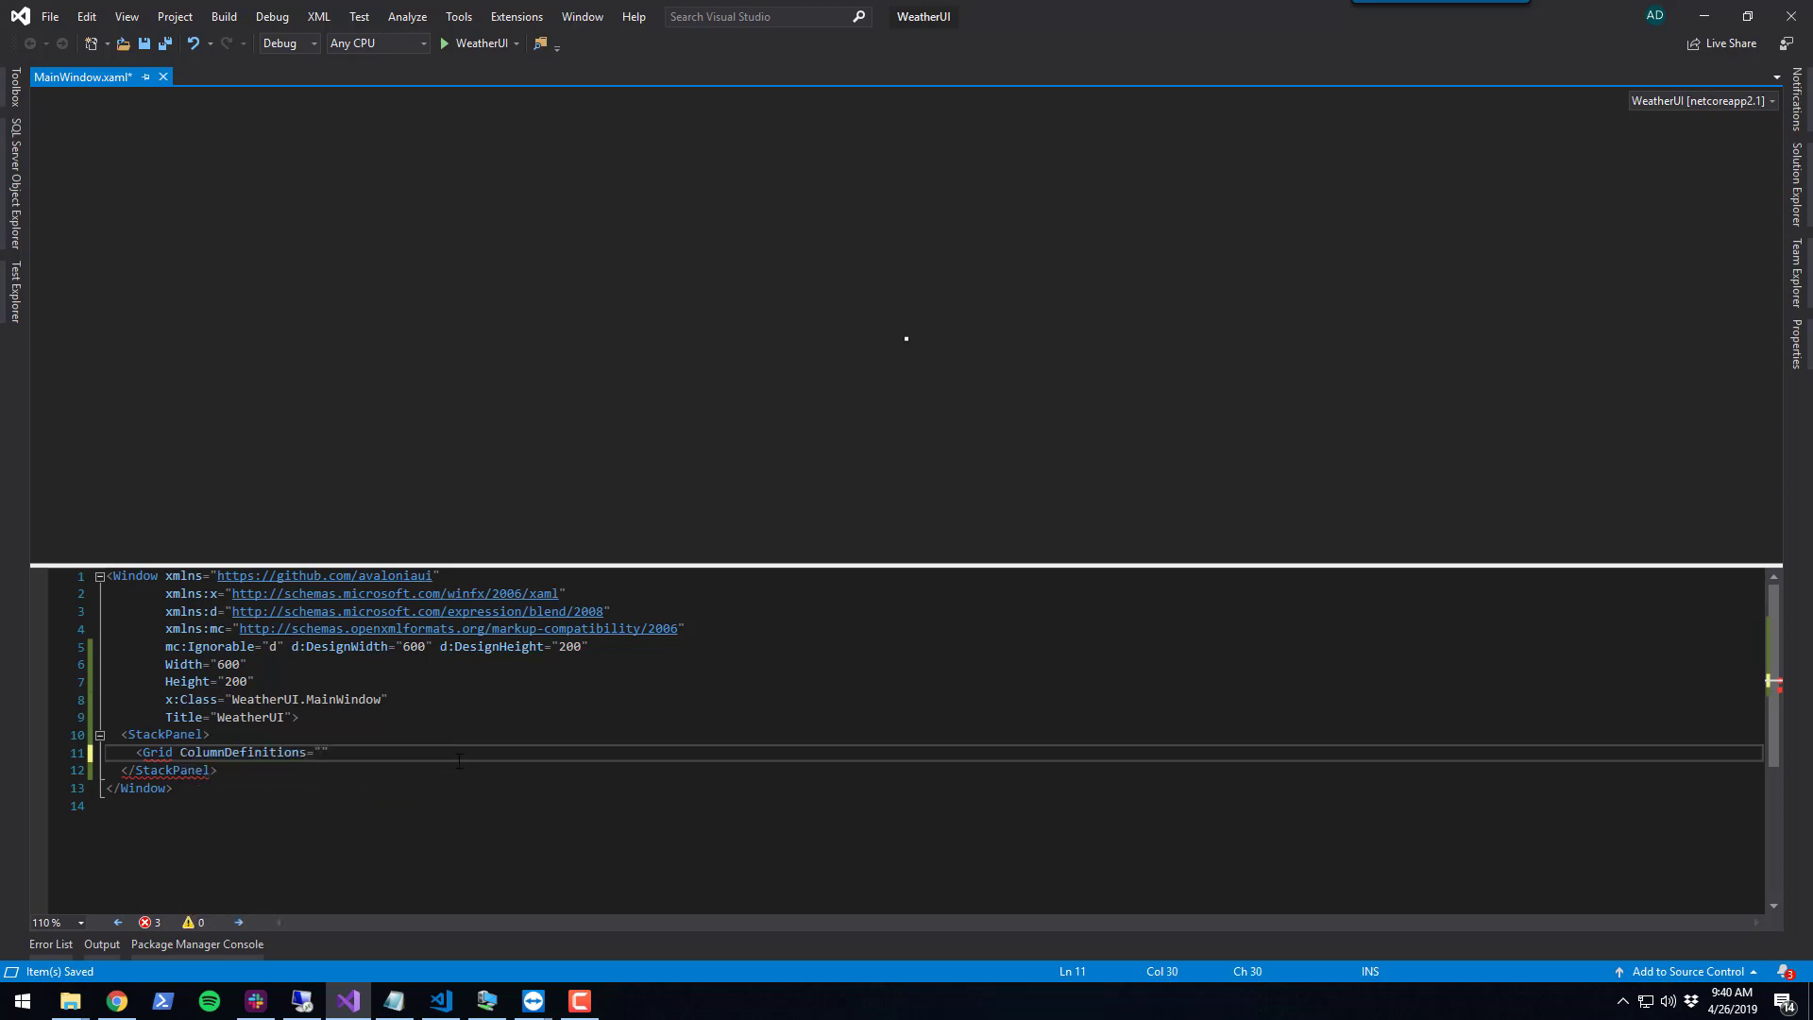
{"action": "type", "text": "100,400,100"}
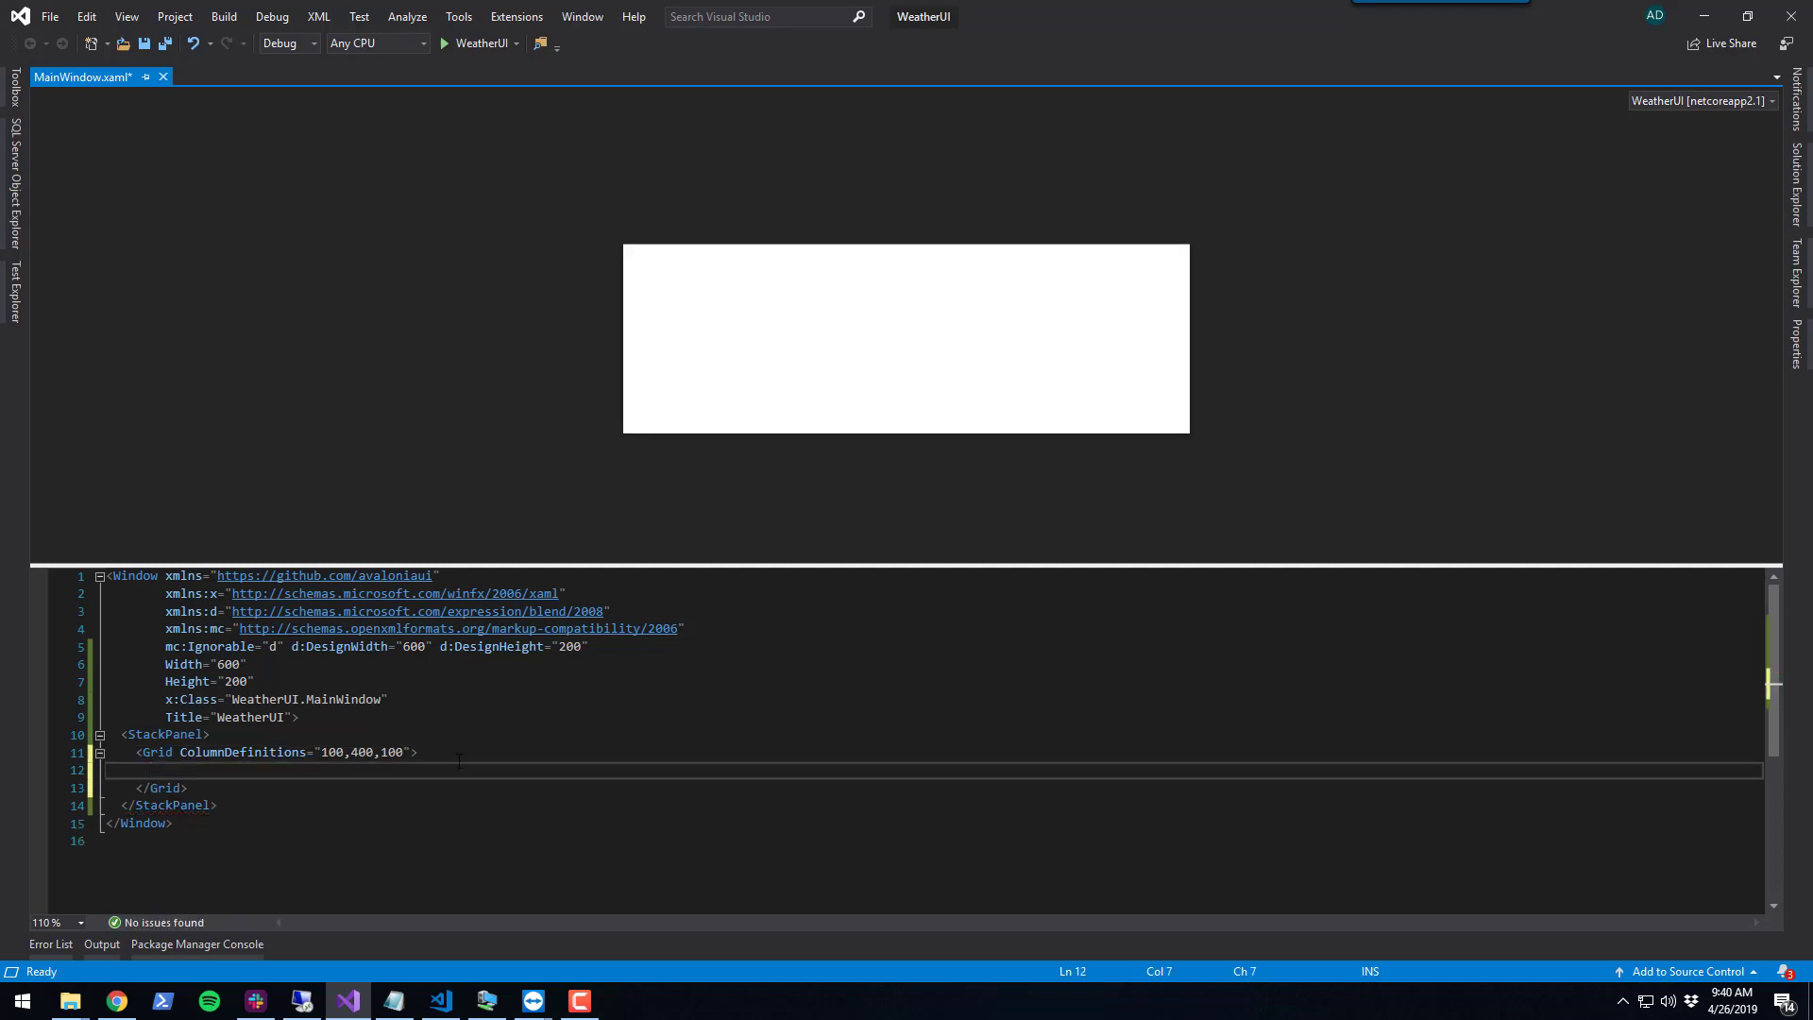
{"action": "type", "text": "<TextBlock Grid.Column=\"0"}
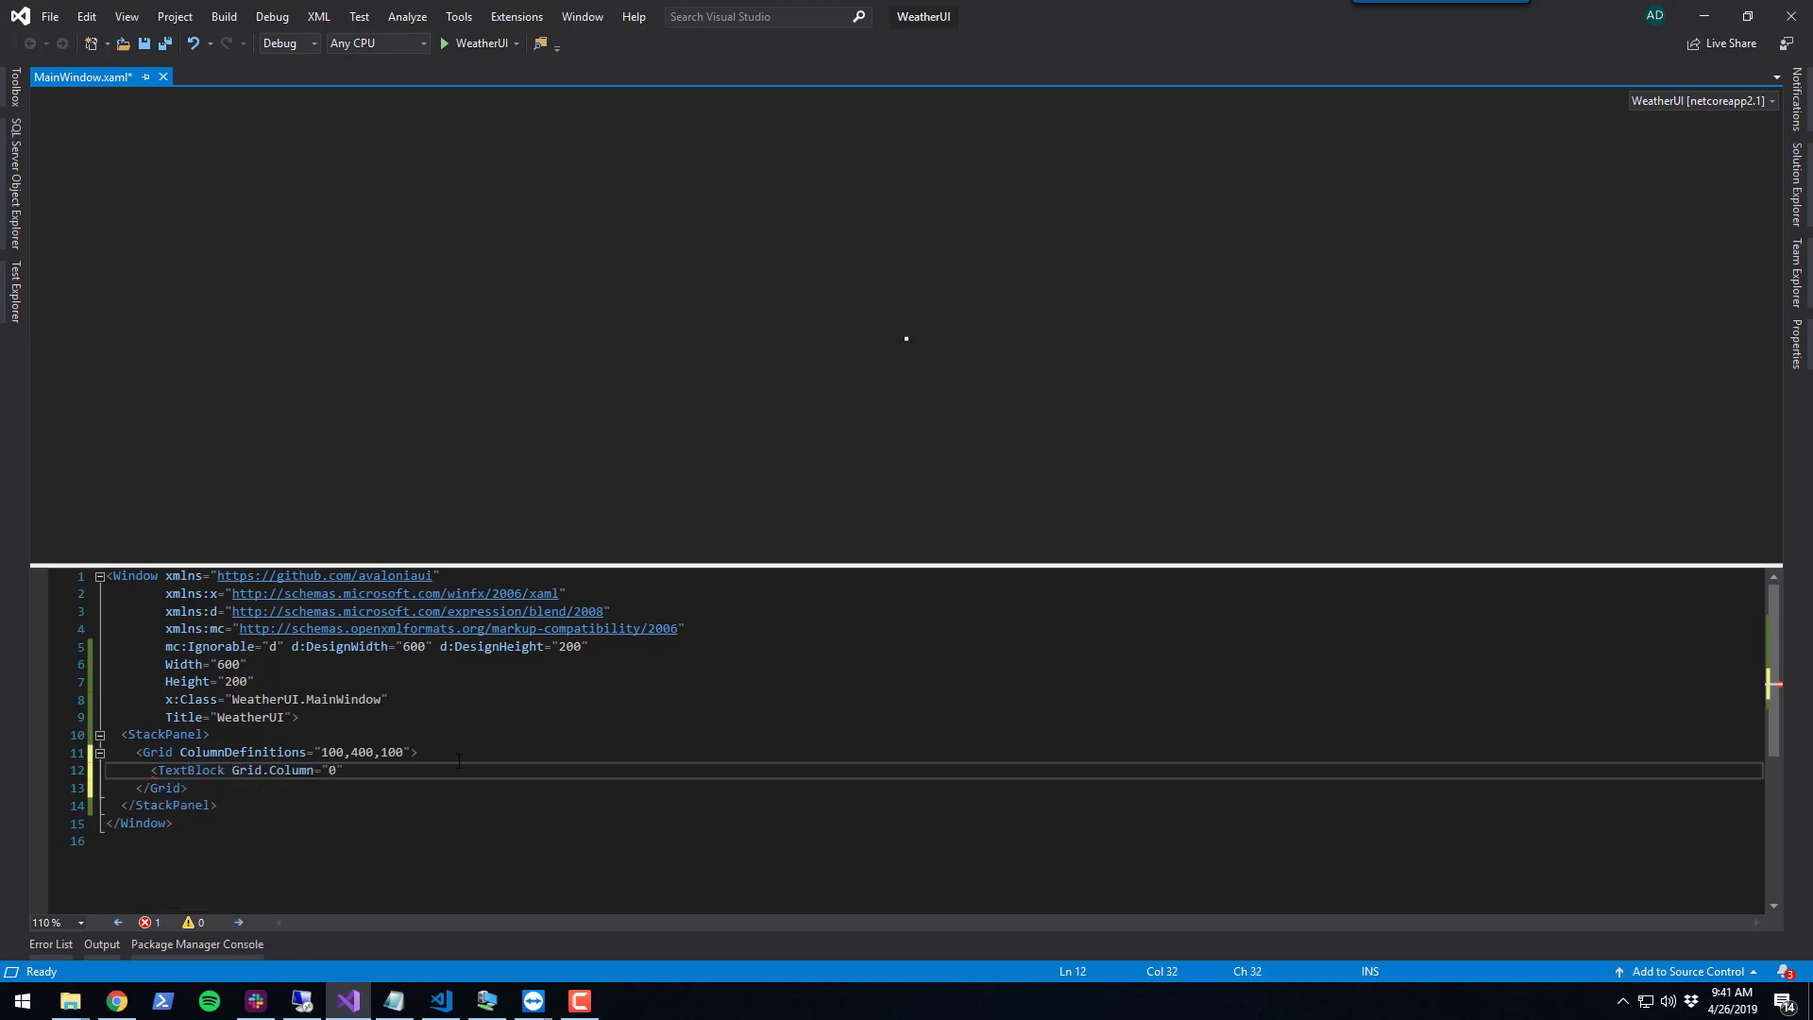
{"action": "type", "text": "M"}
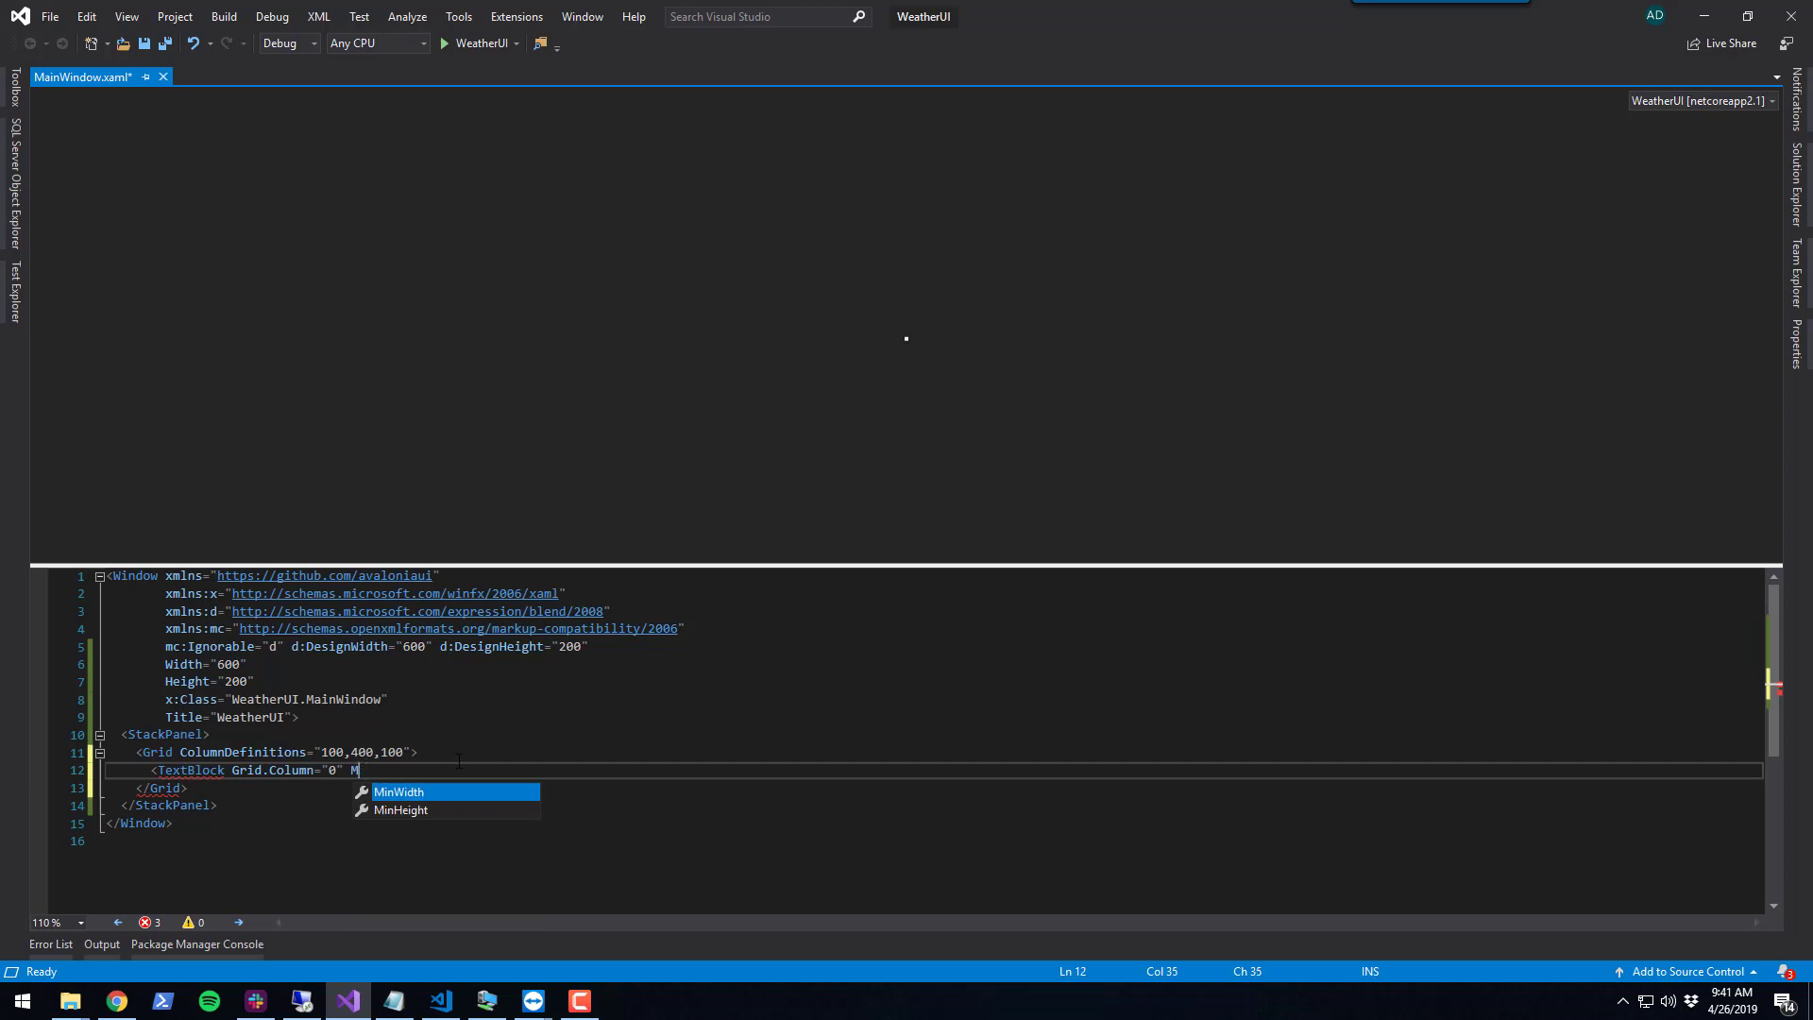
{"action": "type", "text": "argin=\"10\">E</TextBlock>"}
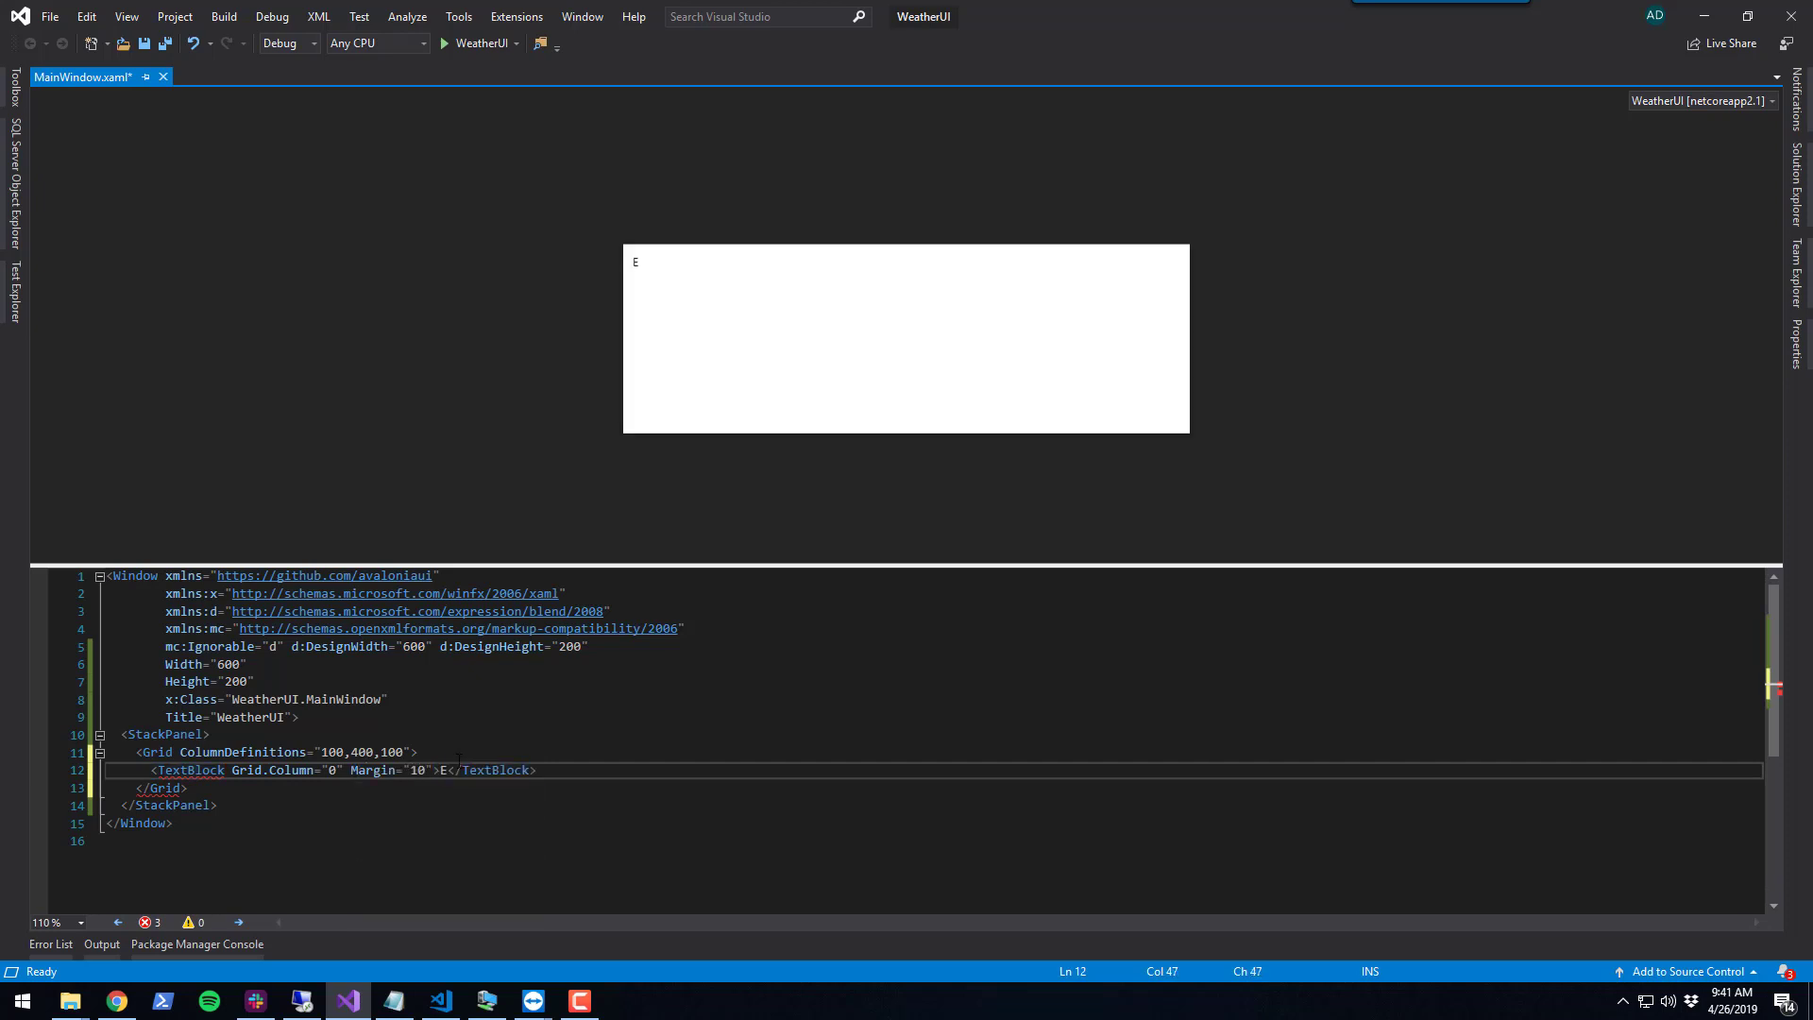
{"action": "type", "text": "nter City"}
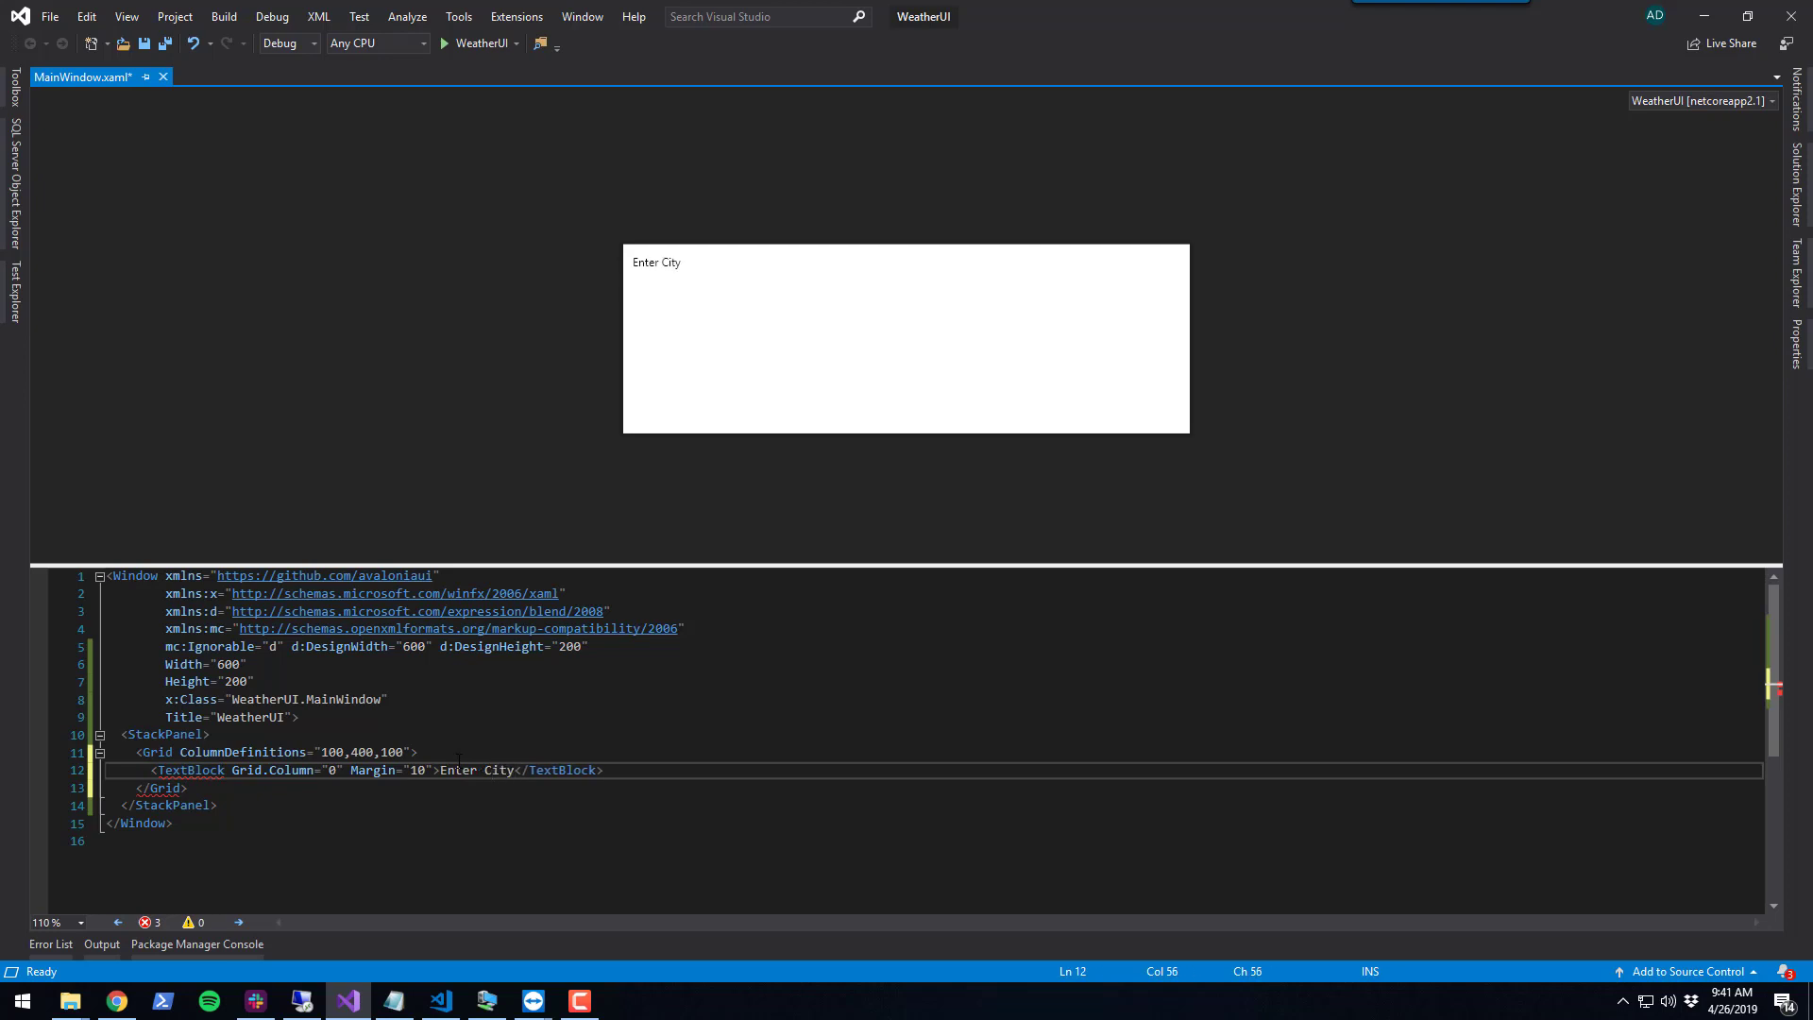
{"action": "key", "text": "Ctrl+s"}
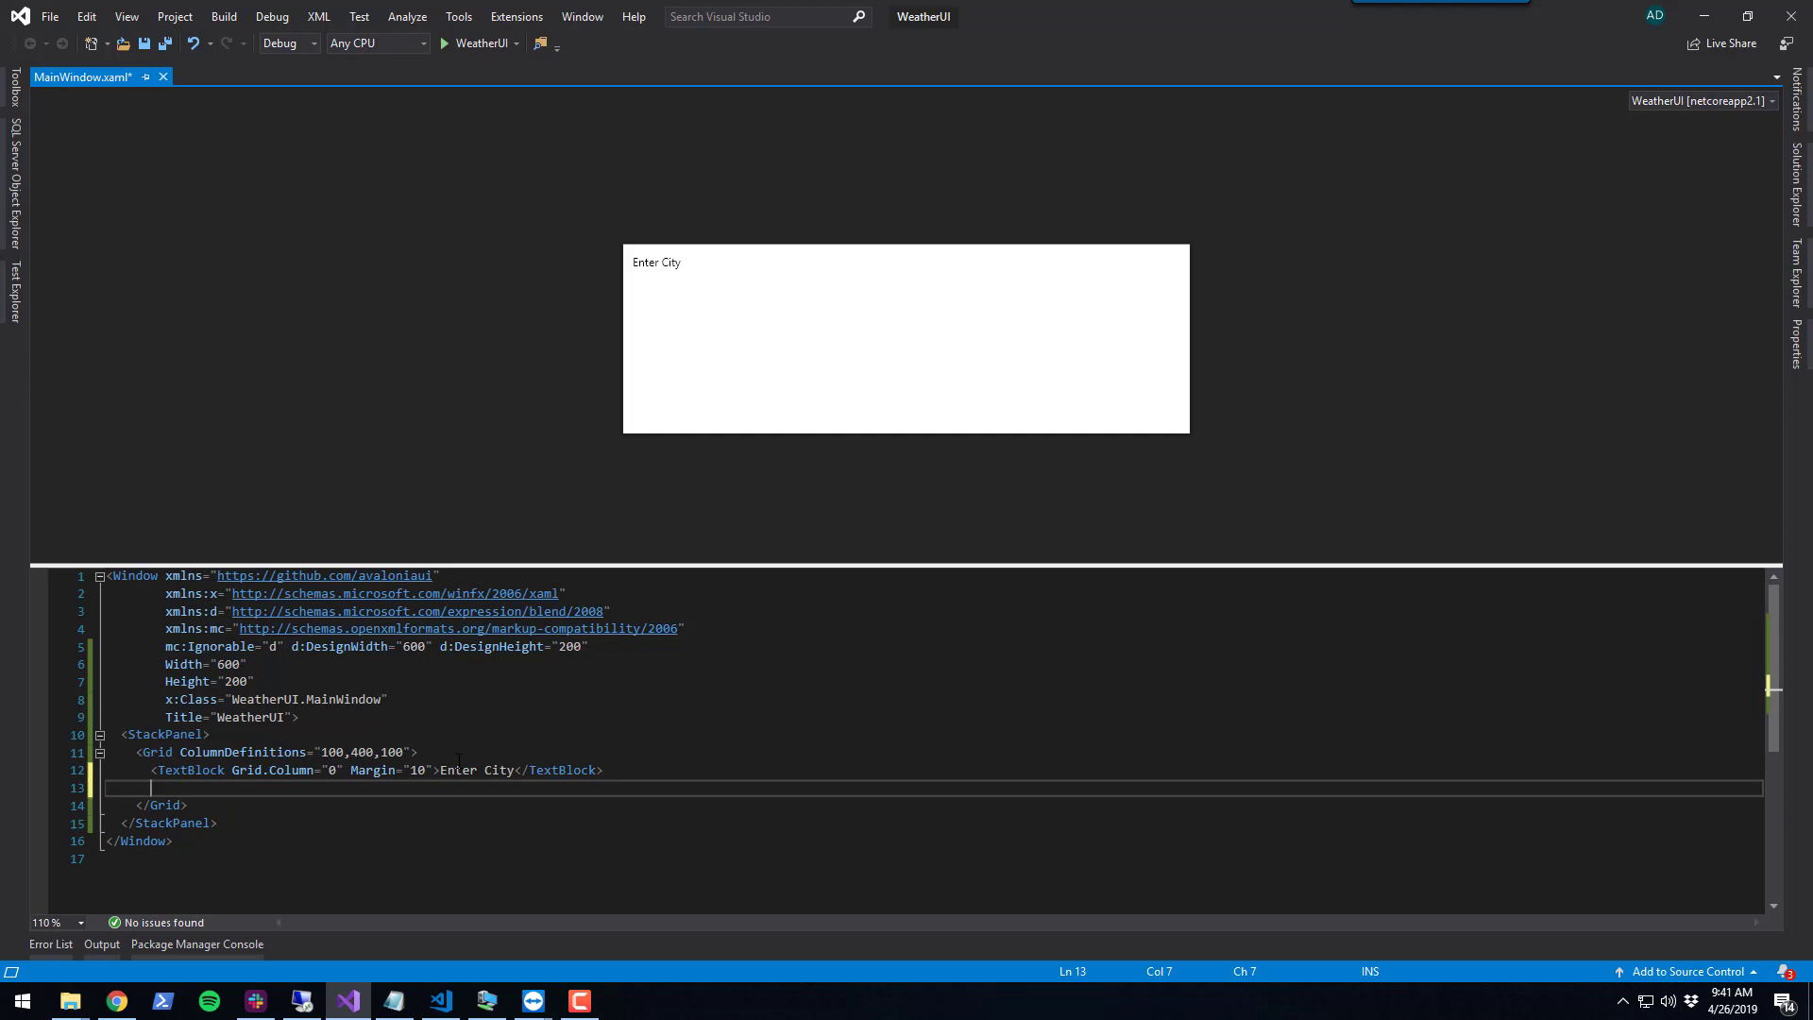
Add a txtCity TextBox in grid column 1 with margin 10 and save to refresh the preview
{"action": "type", "text": "<"}
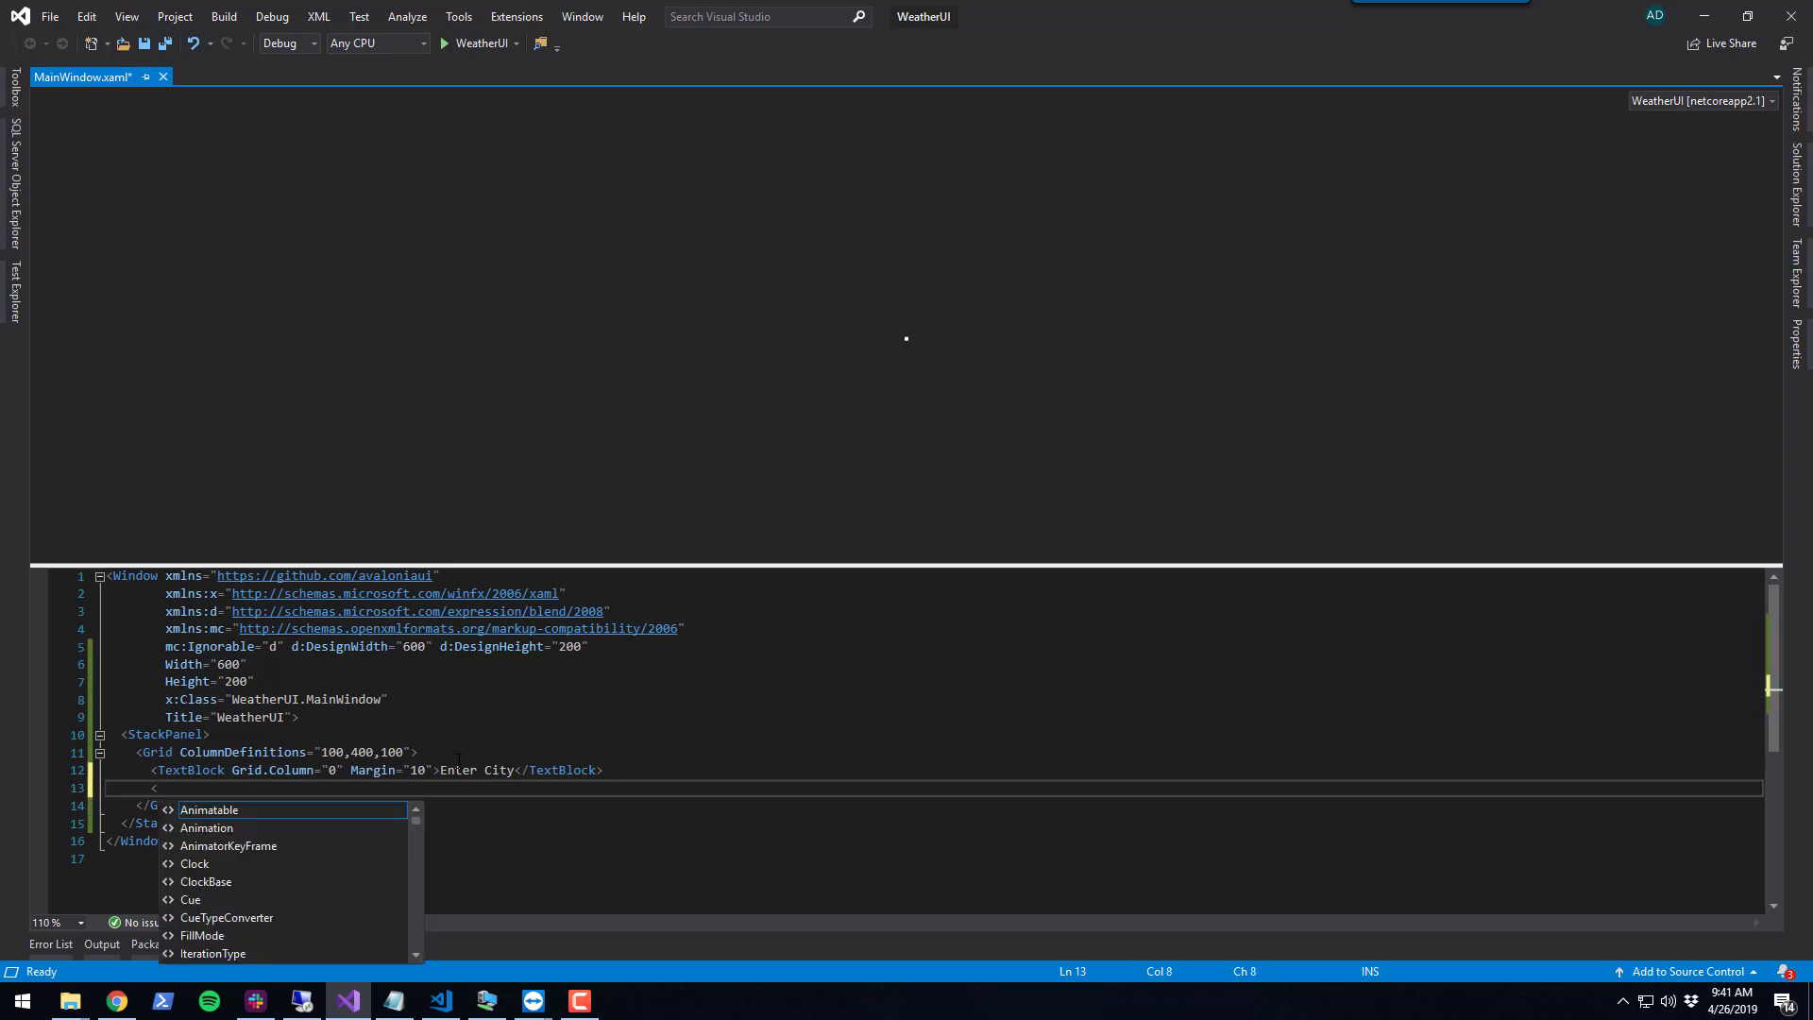
{"action": "type", "text": "TextBox"}
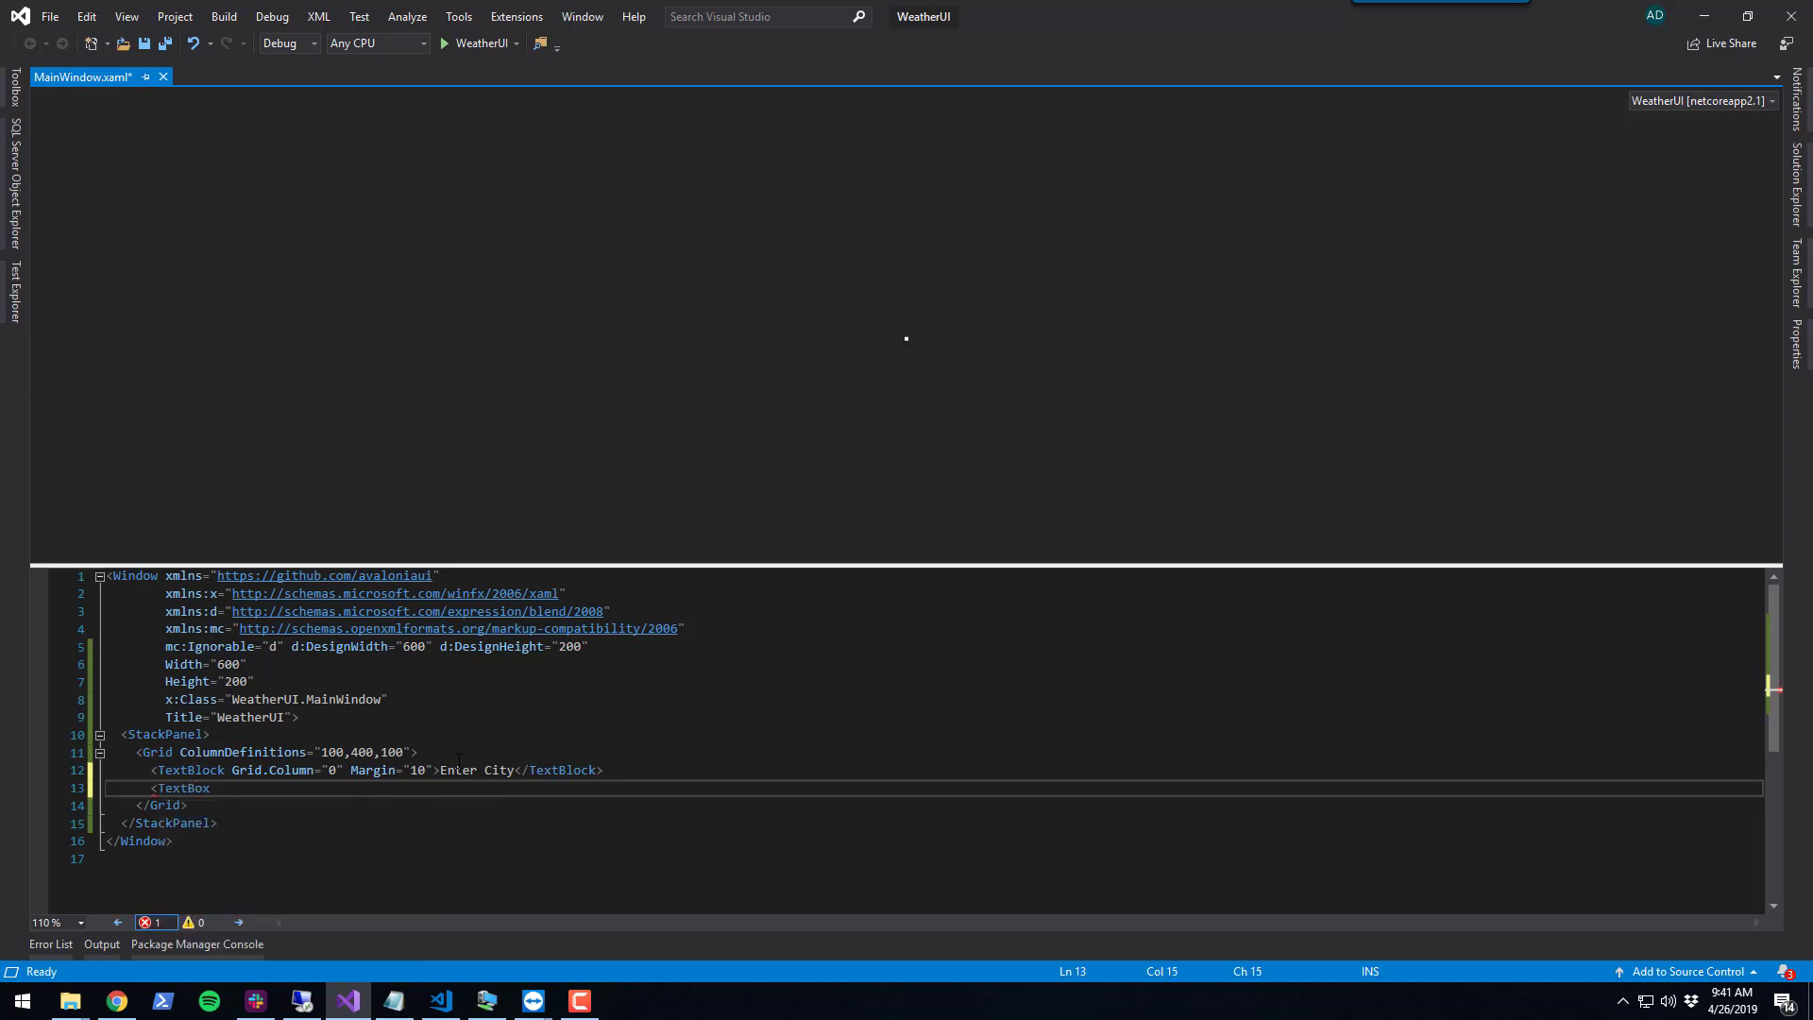
{"action": "type", "text": "Name=\""}
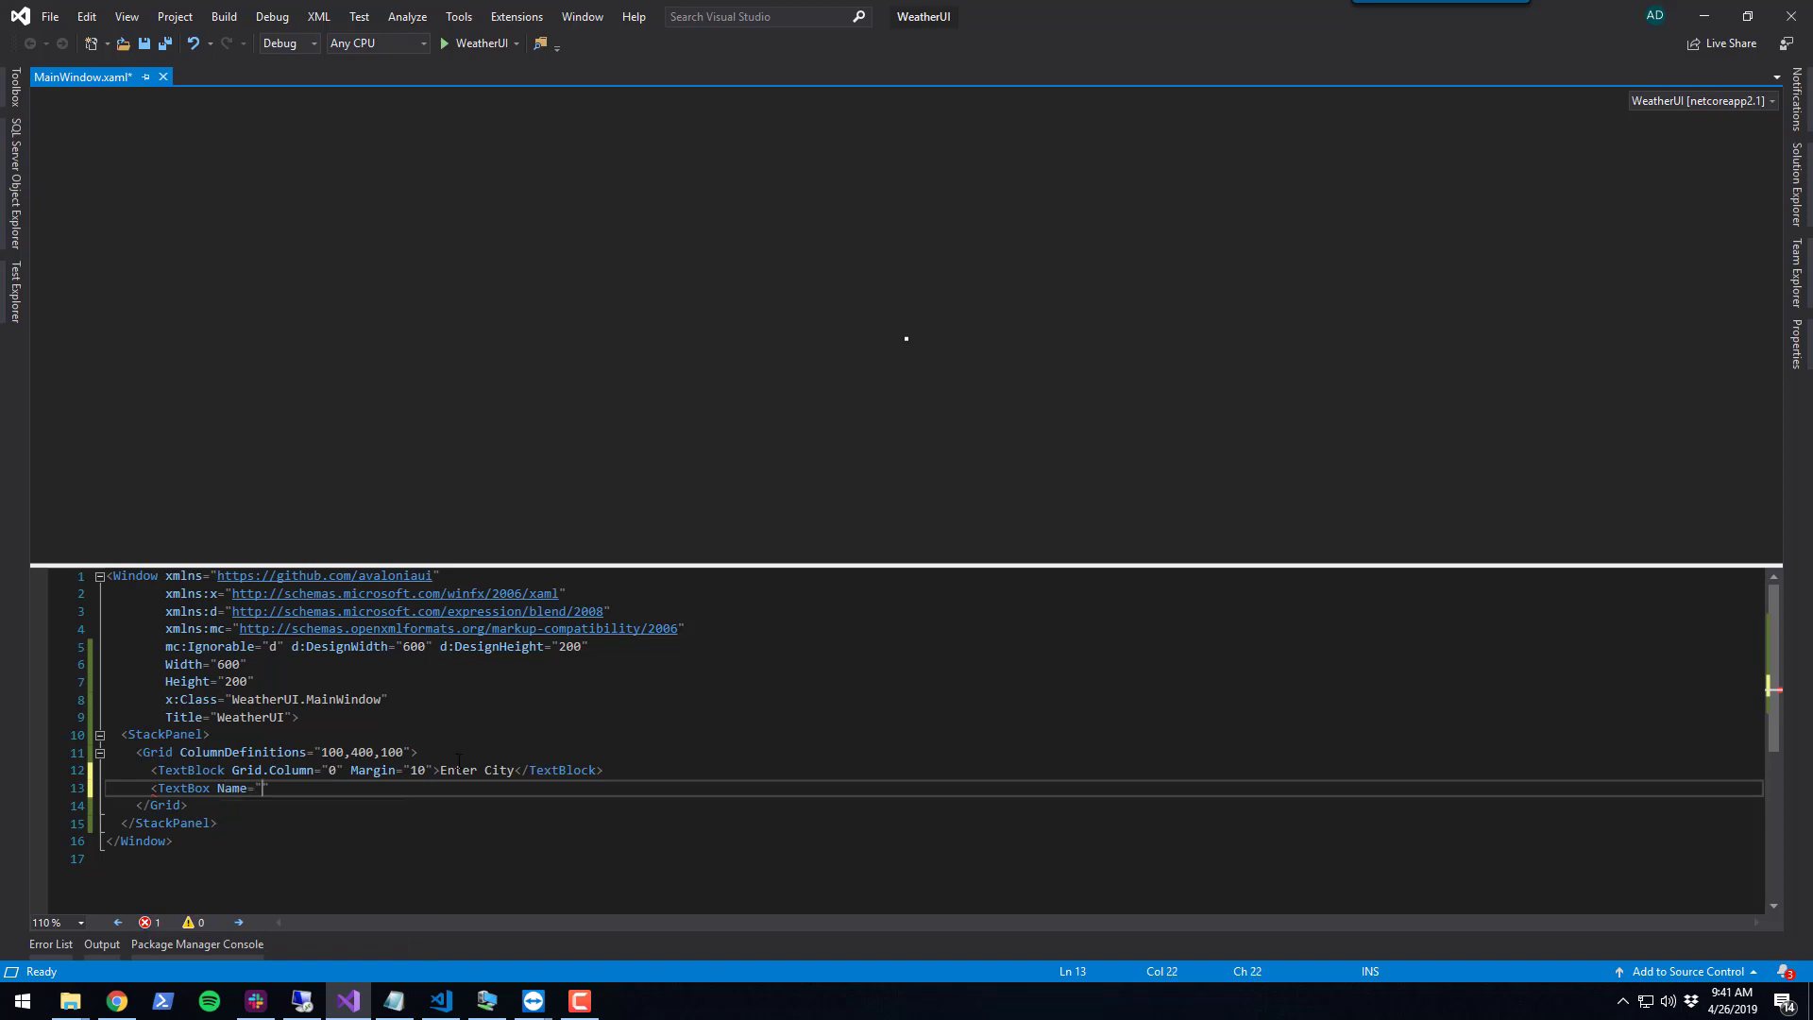
{"action": "type", "text": "txtCity\" Grid.Column=\""}
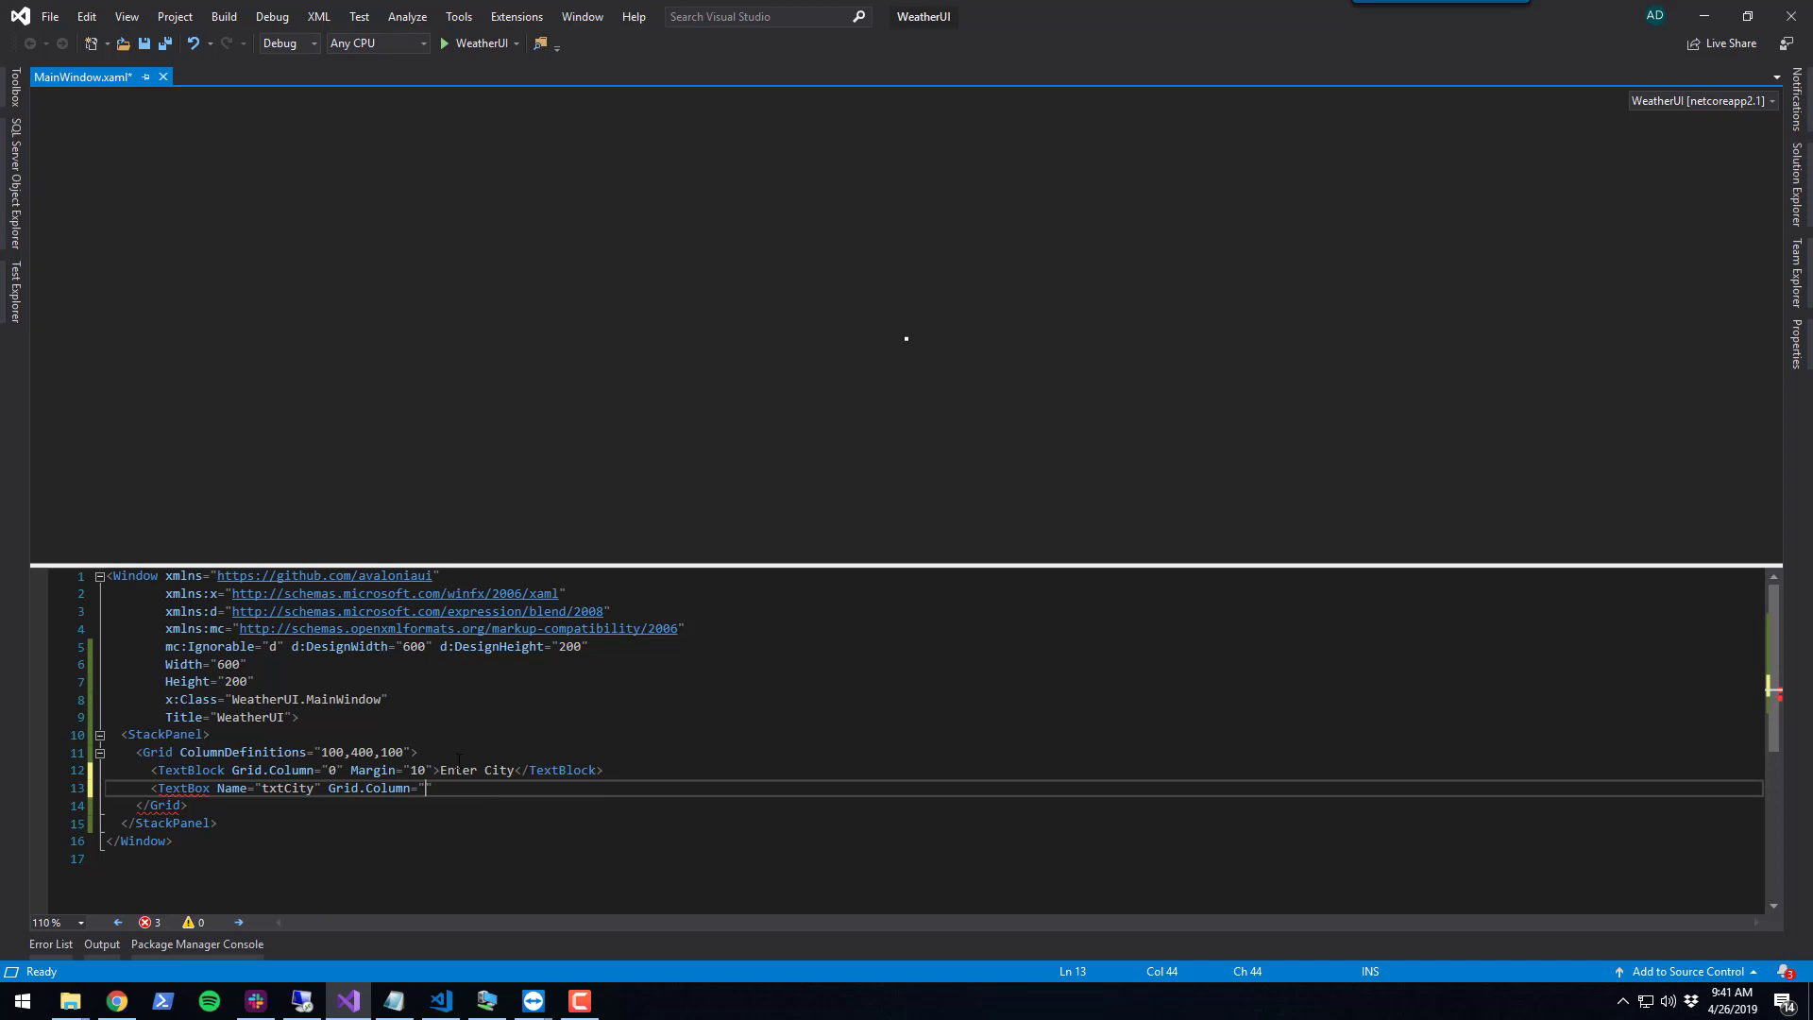
{"action": "type", "text": "1\" Margin=\"10\"></TextBox>"}
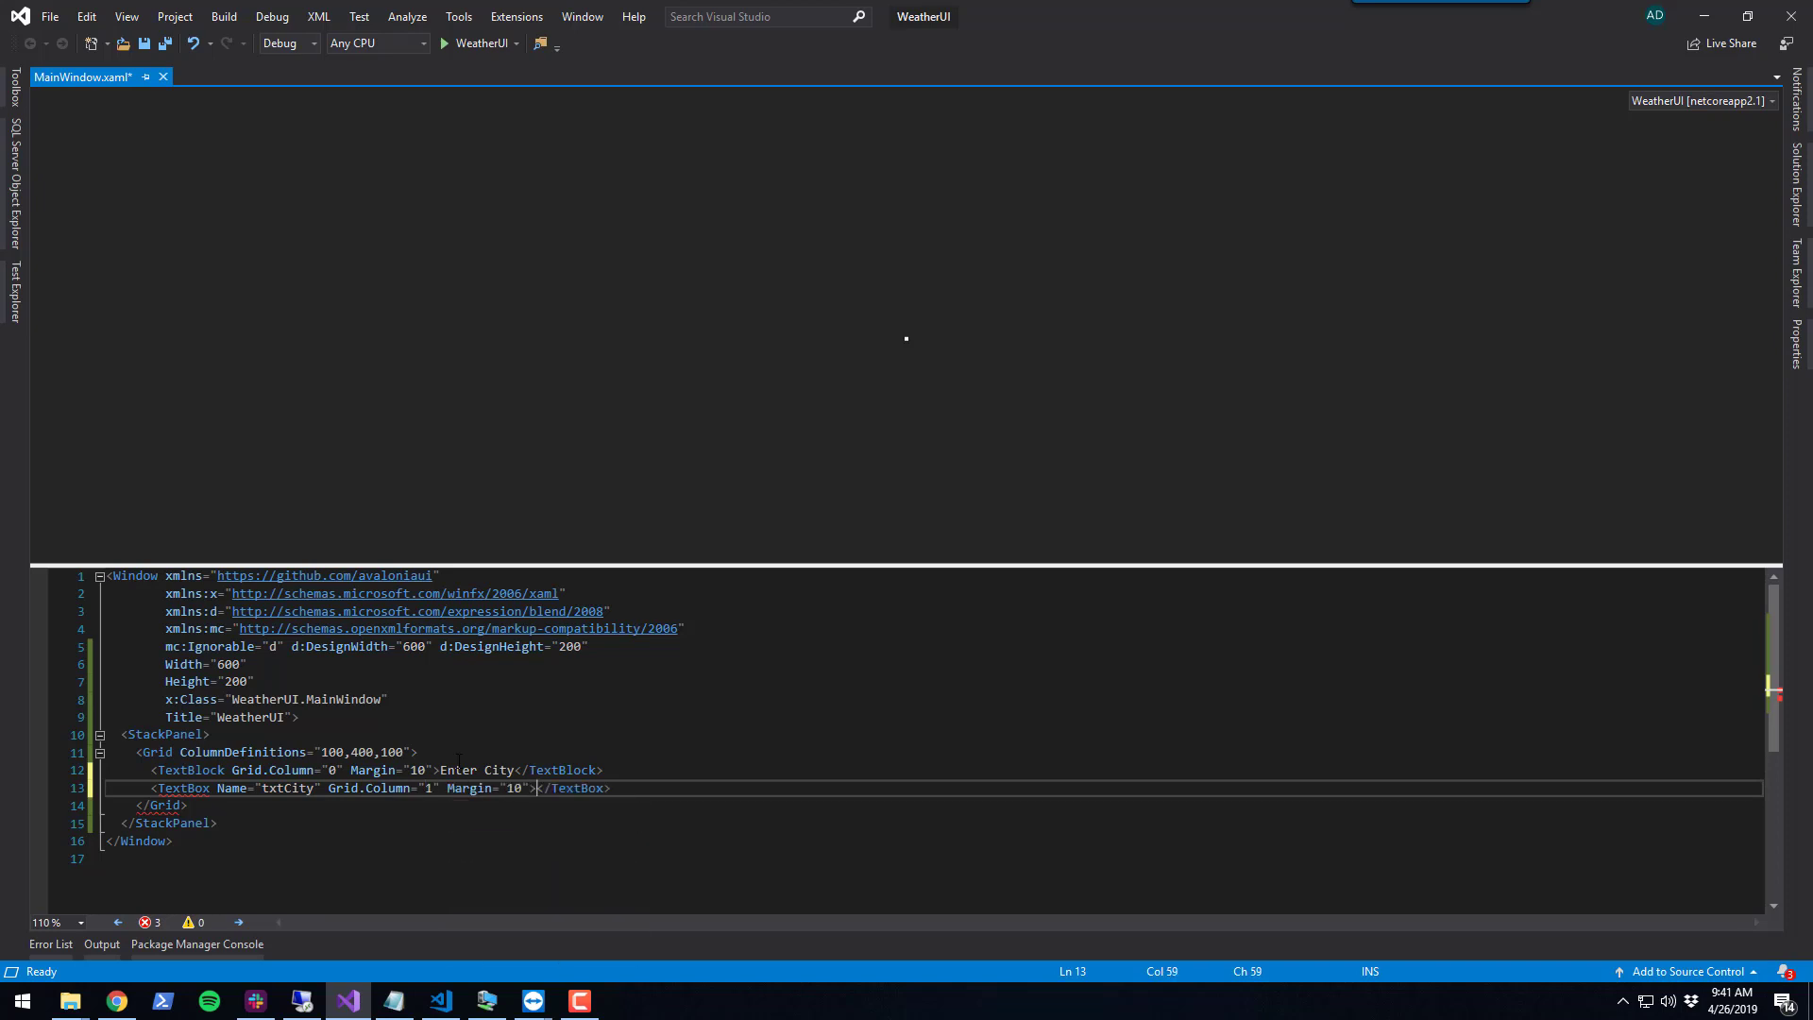
{"action": "key", "text": "Ctrl+S"}
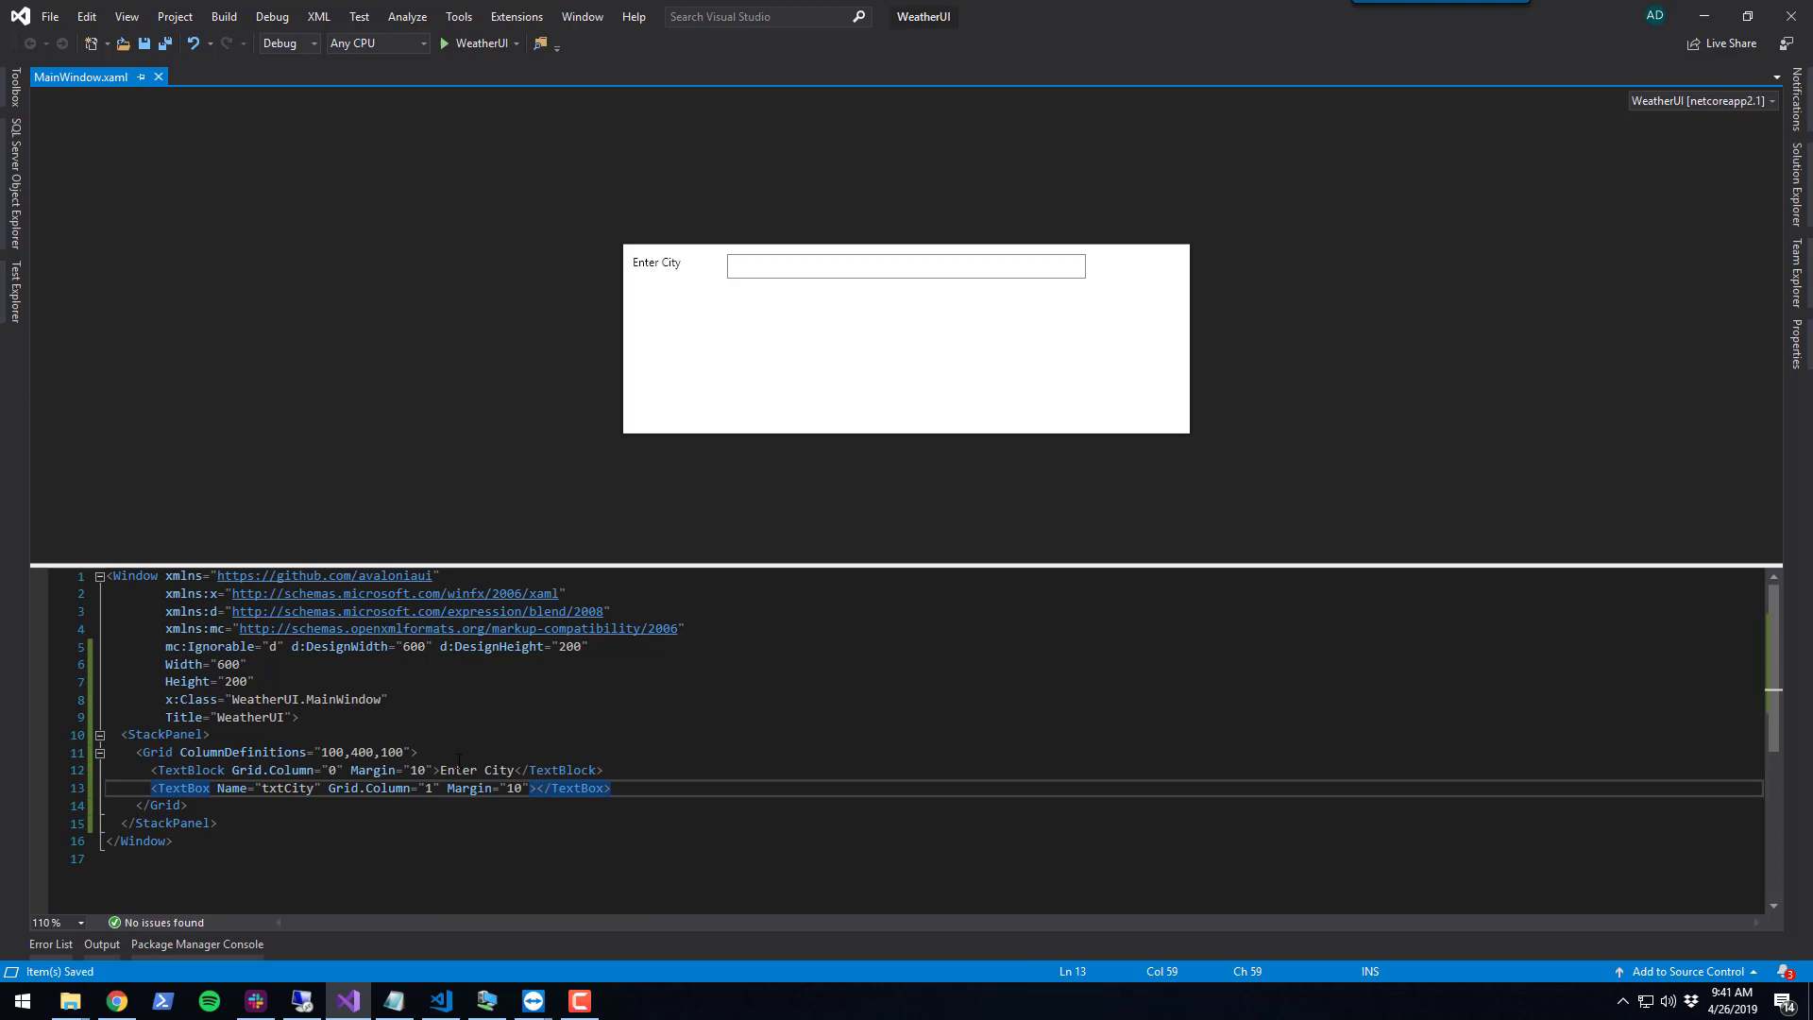
Add a 'Get Weather' button named btnGetWeather in grid column 2 with margin 10
{"action": "type", "text": "<"}
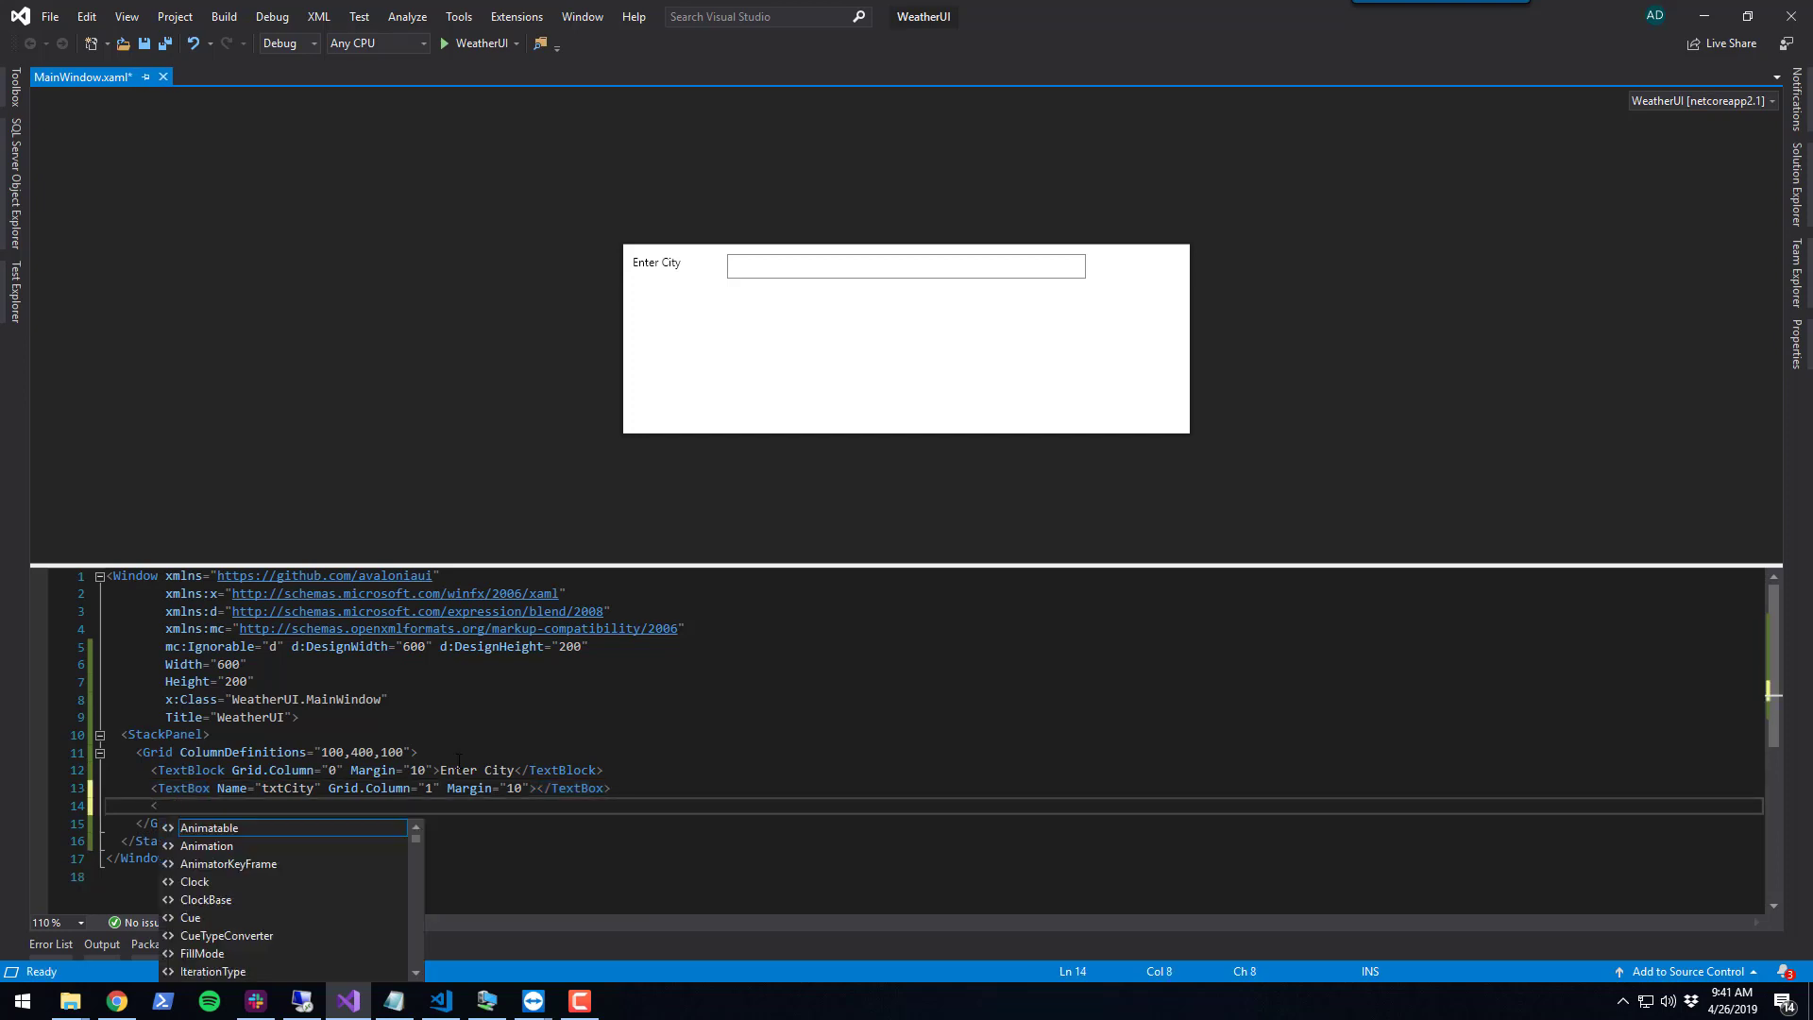
{"action": "type", "text": "<Button"}
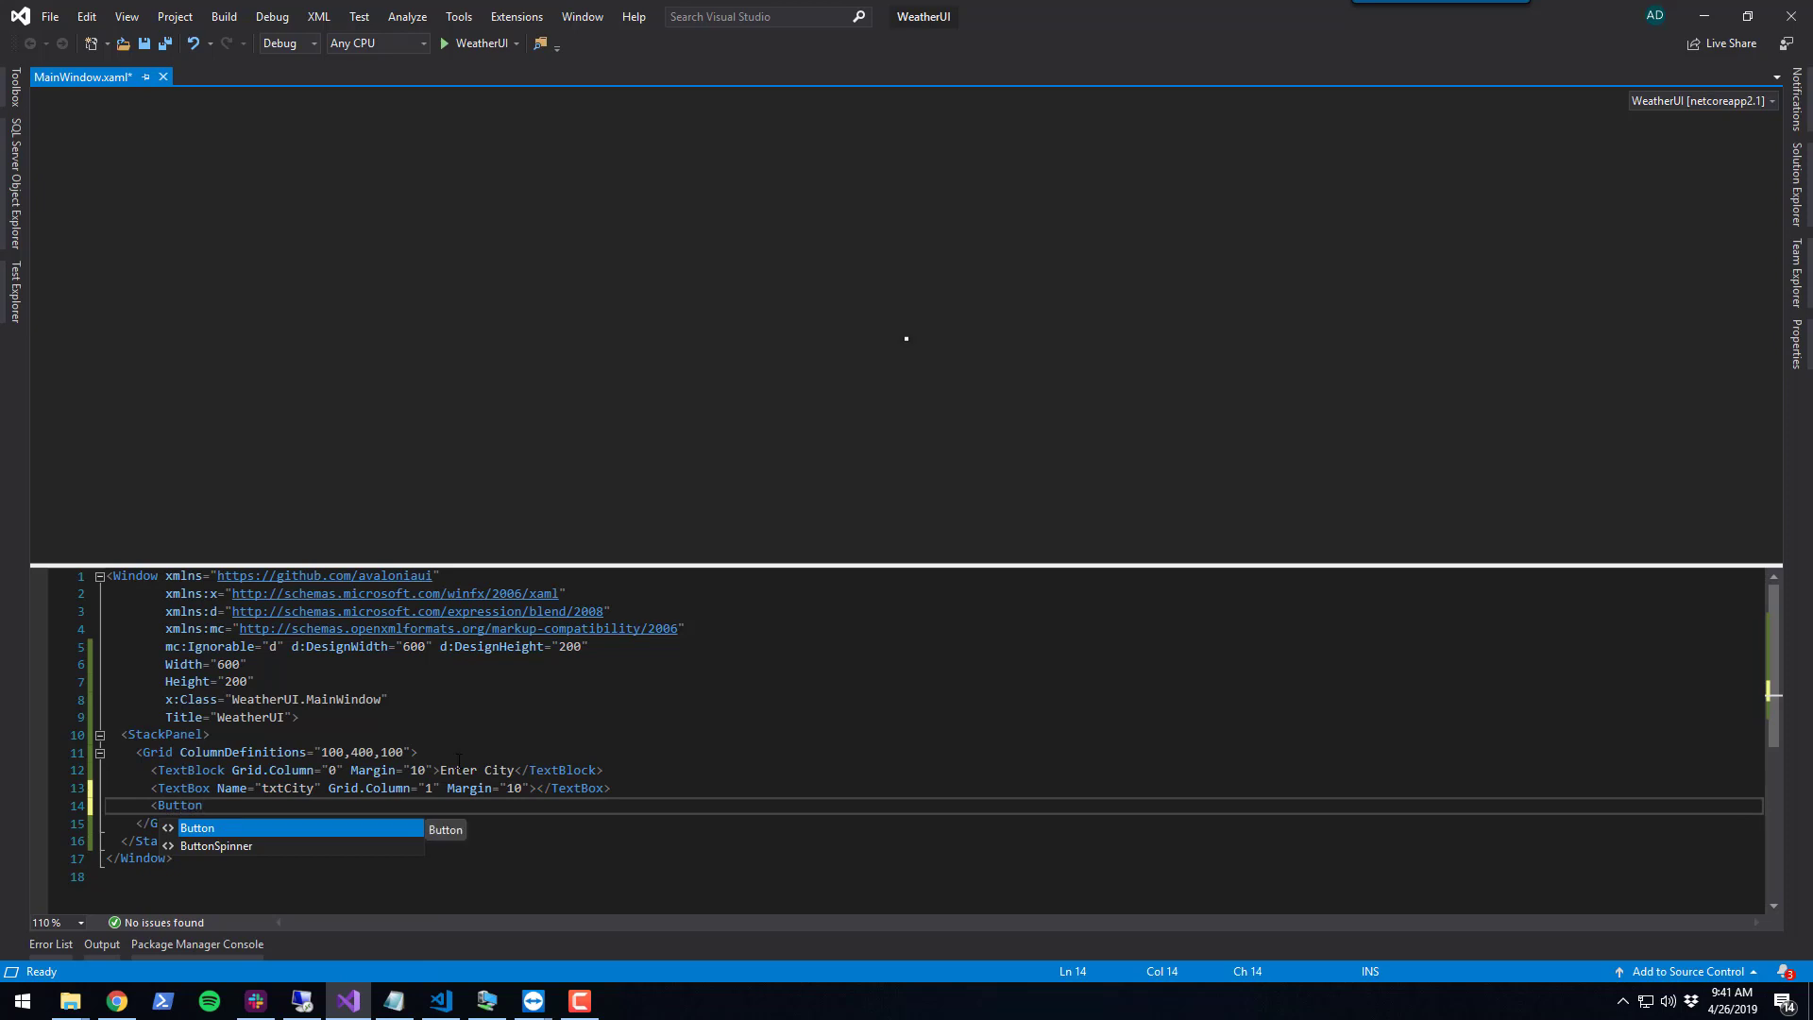
{"action": "type", "text": "Gi"}
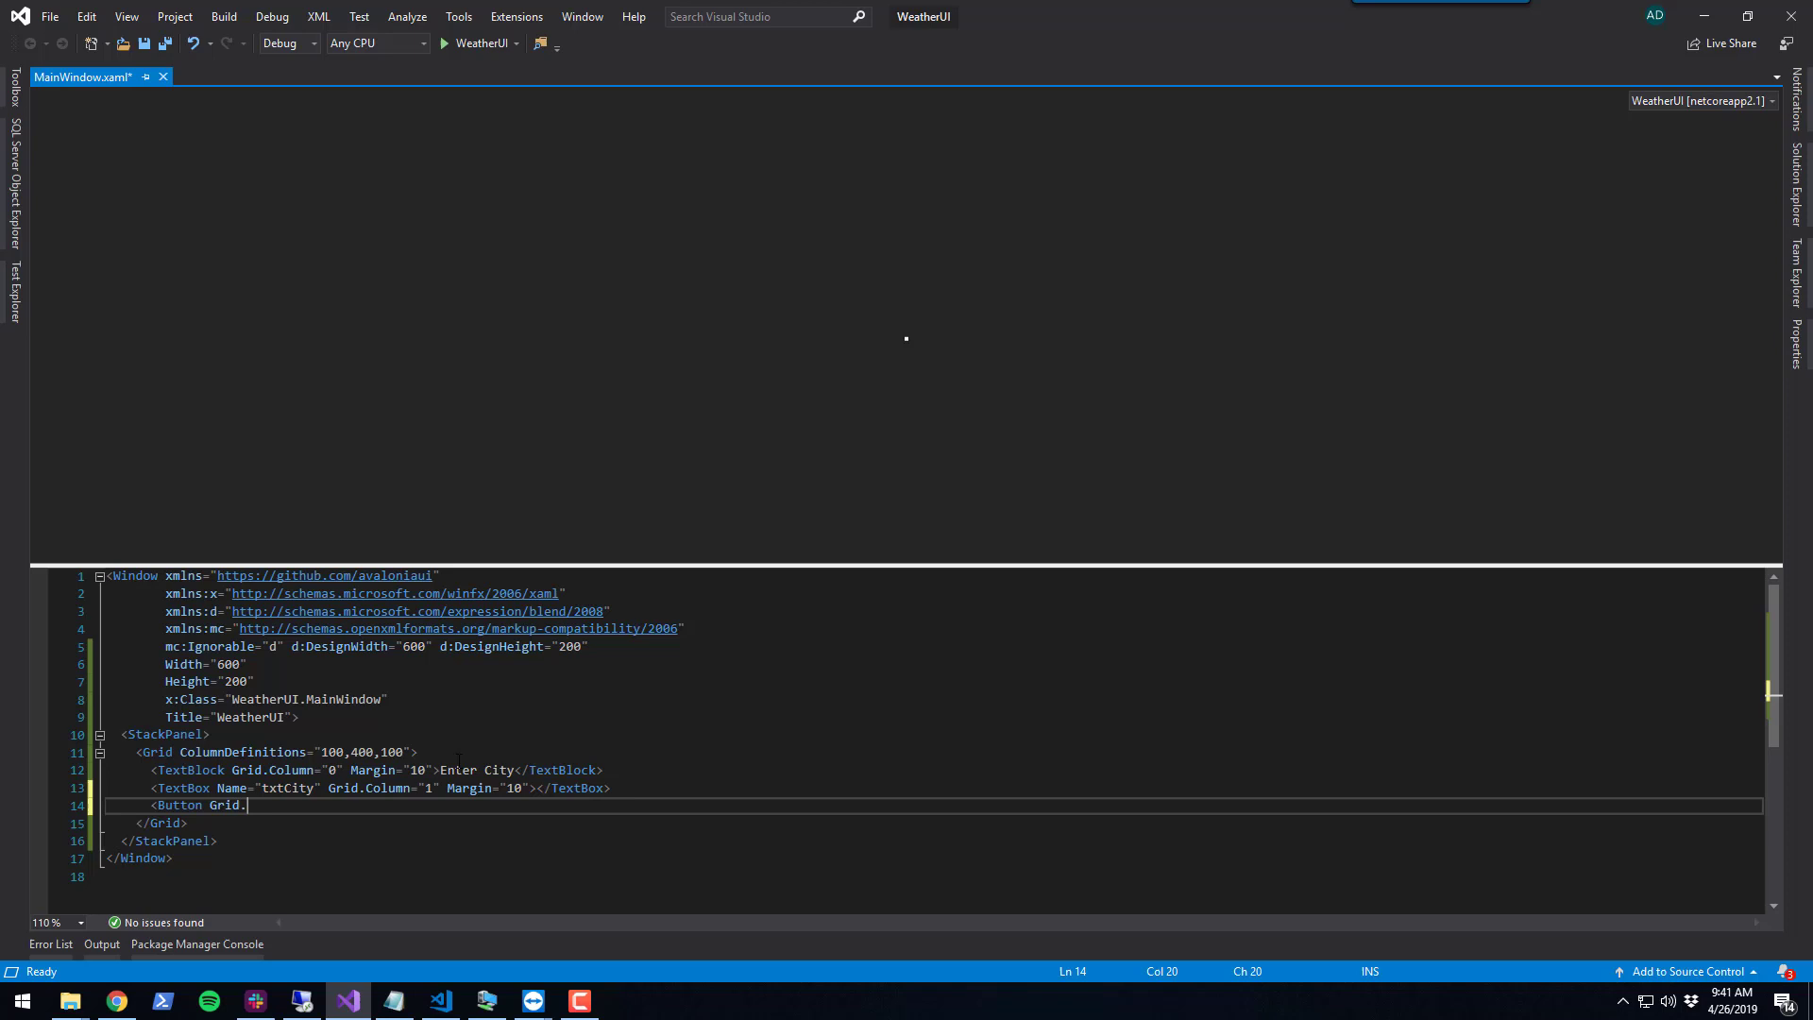
{"action": "type", "text": "."}
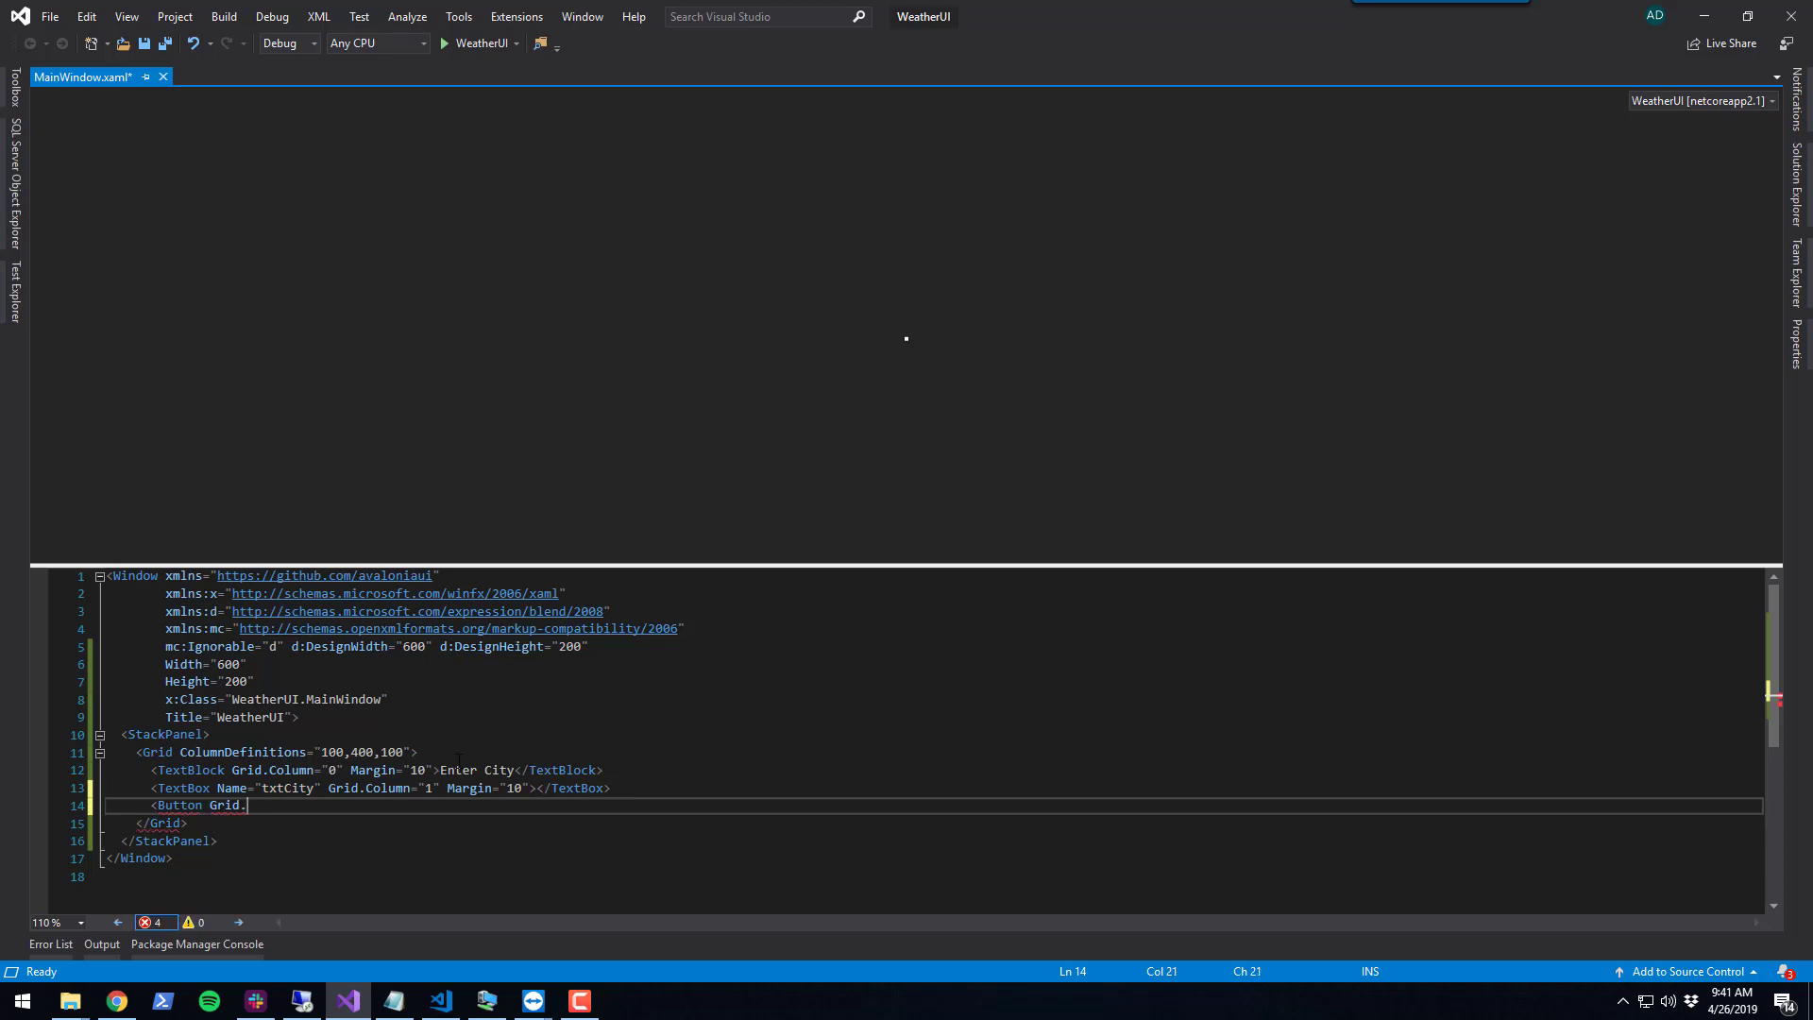
{"action": "type", "text": "Column=\"2\""}
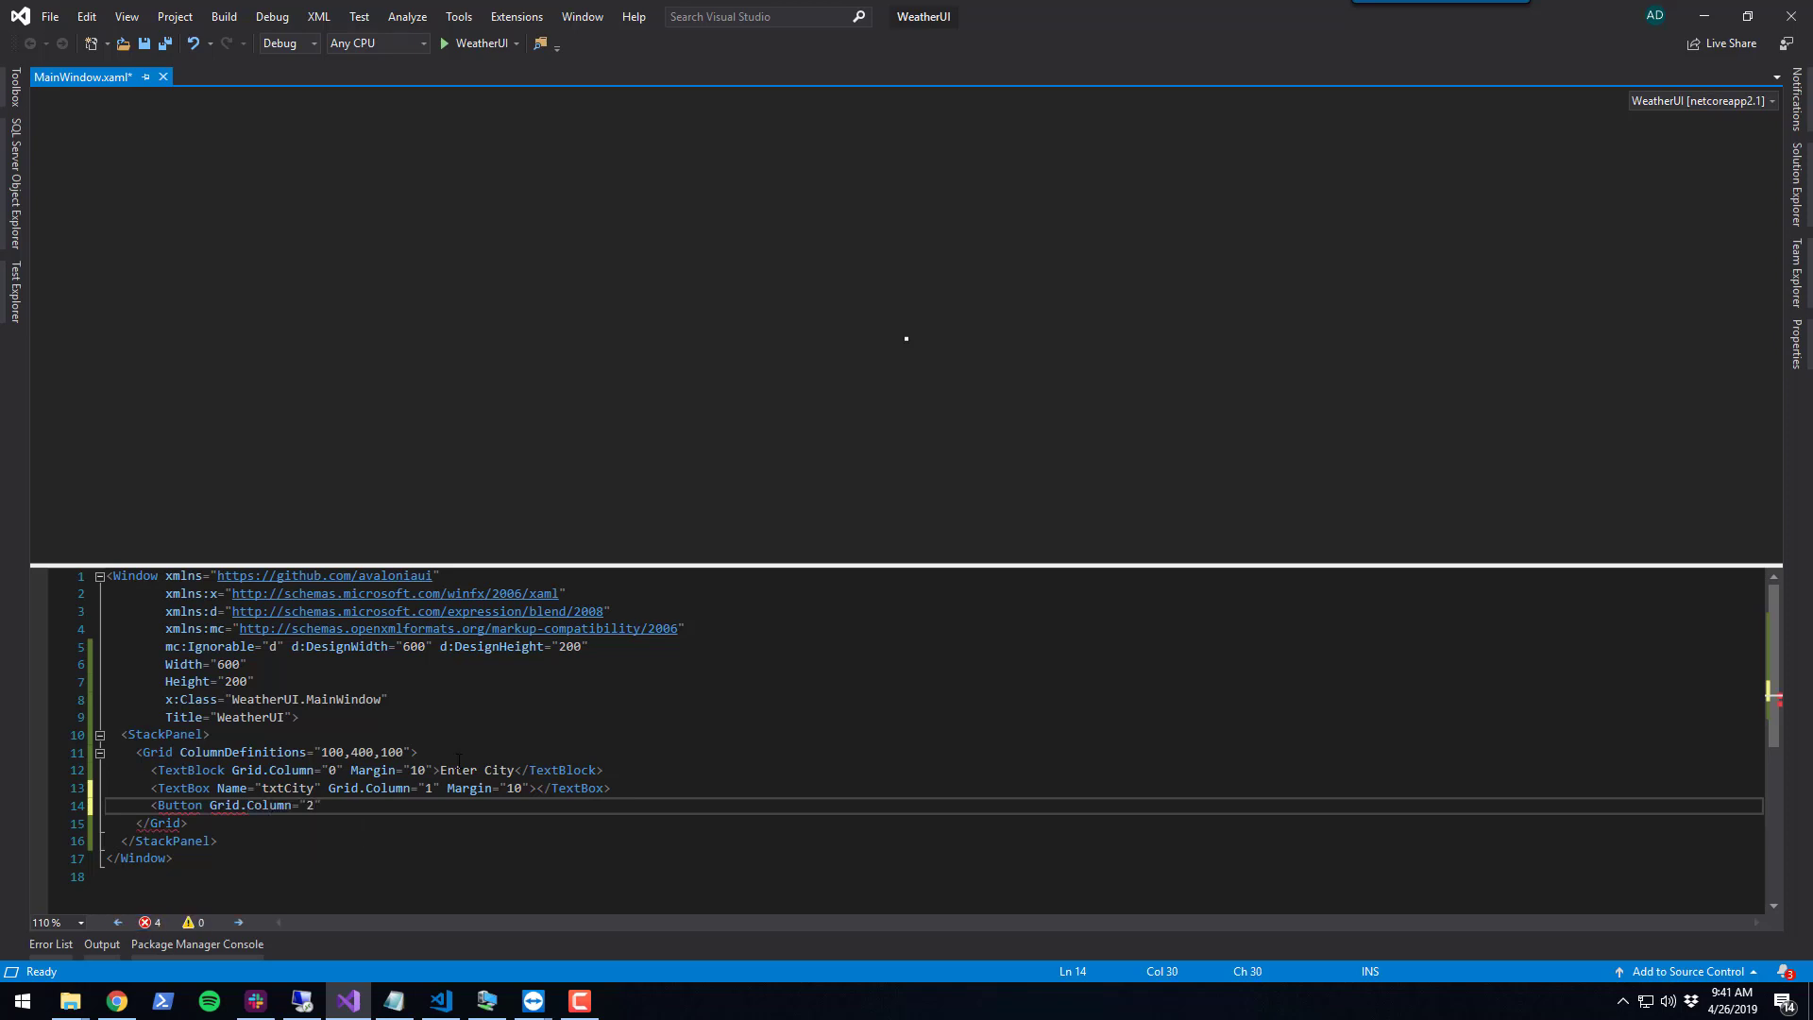
{"action": "type", "text": "Margin=\"10"}
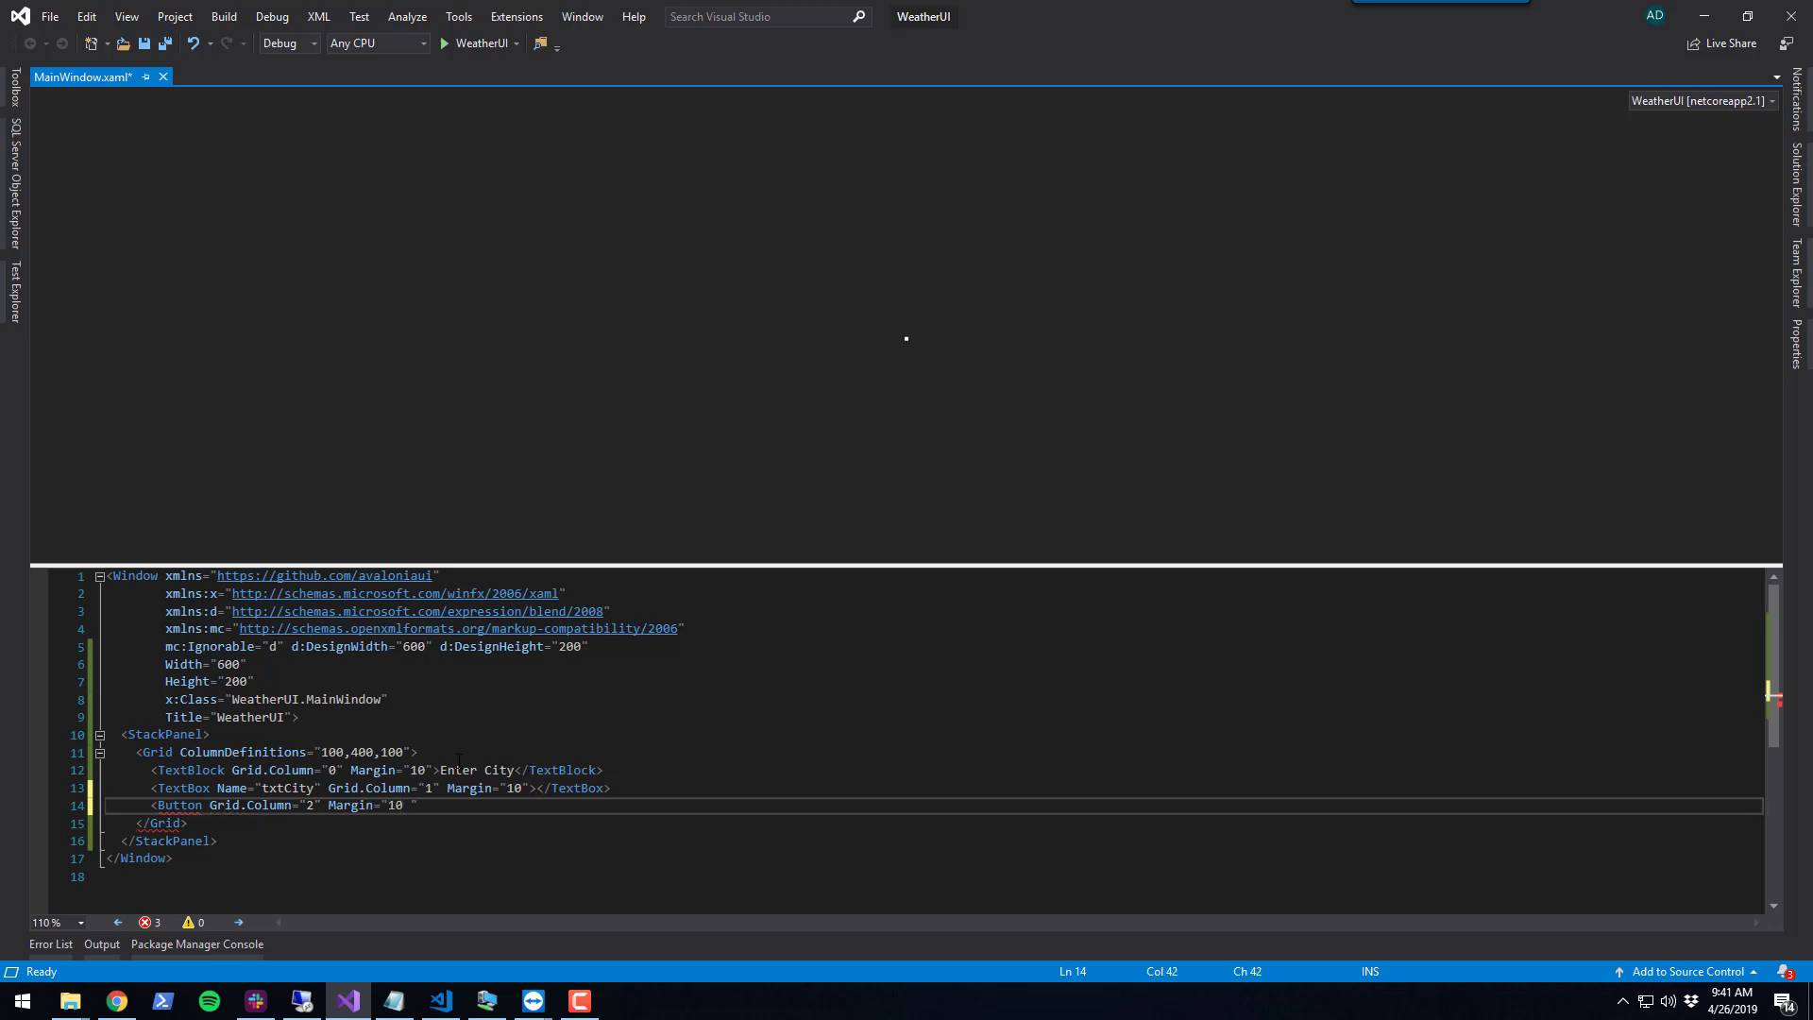
{"action": "type", "text": "Name"}
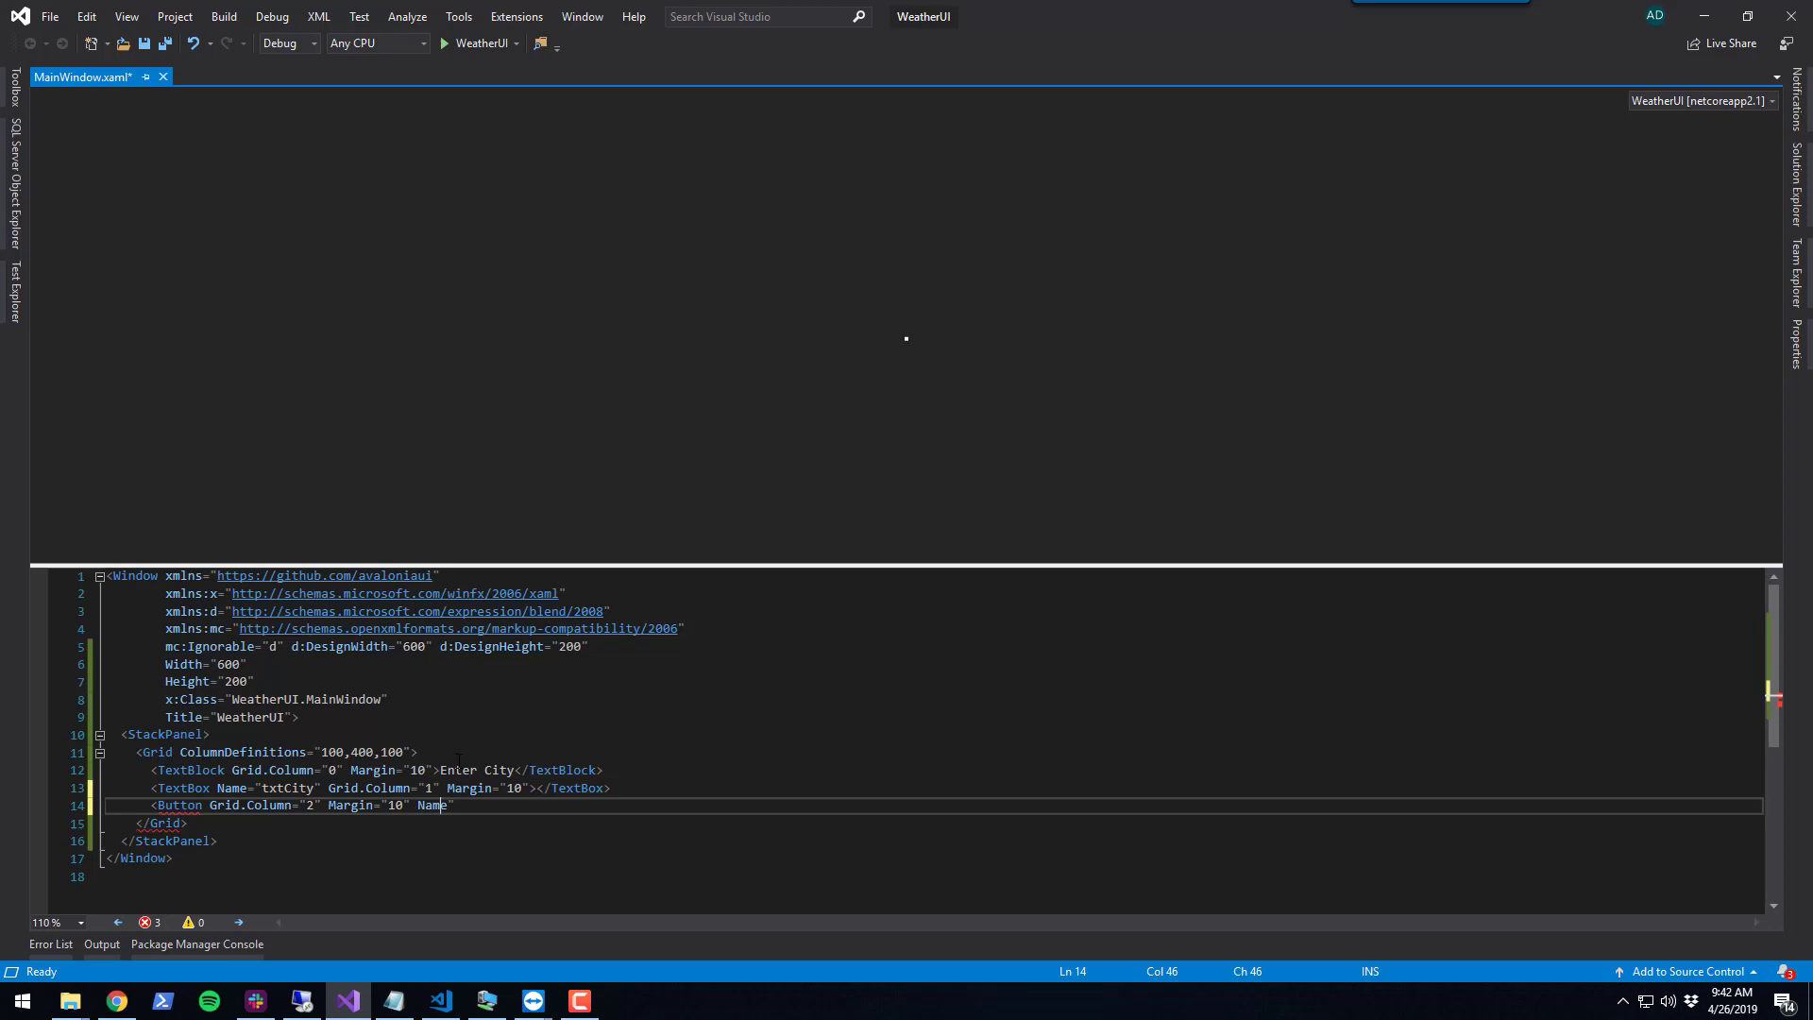
{"action": "type", "text": "=\""}
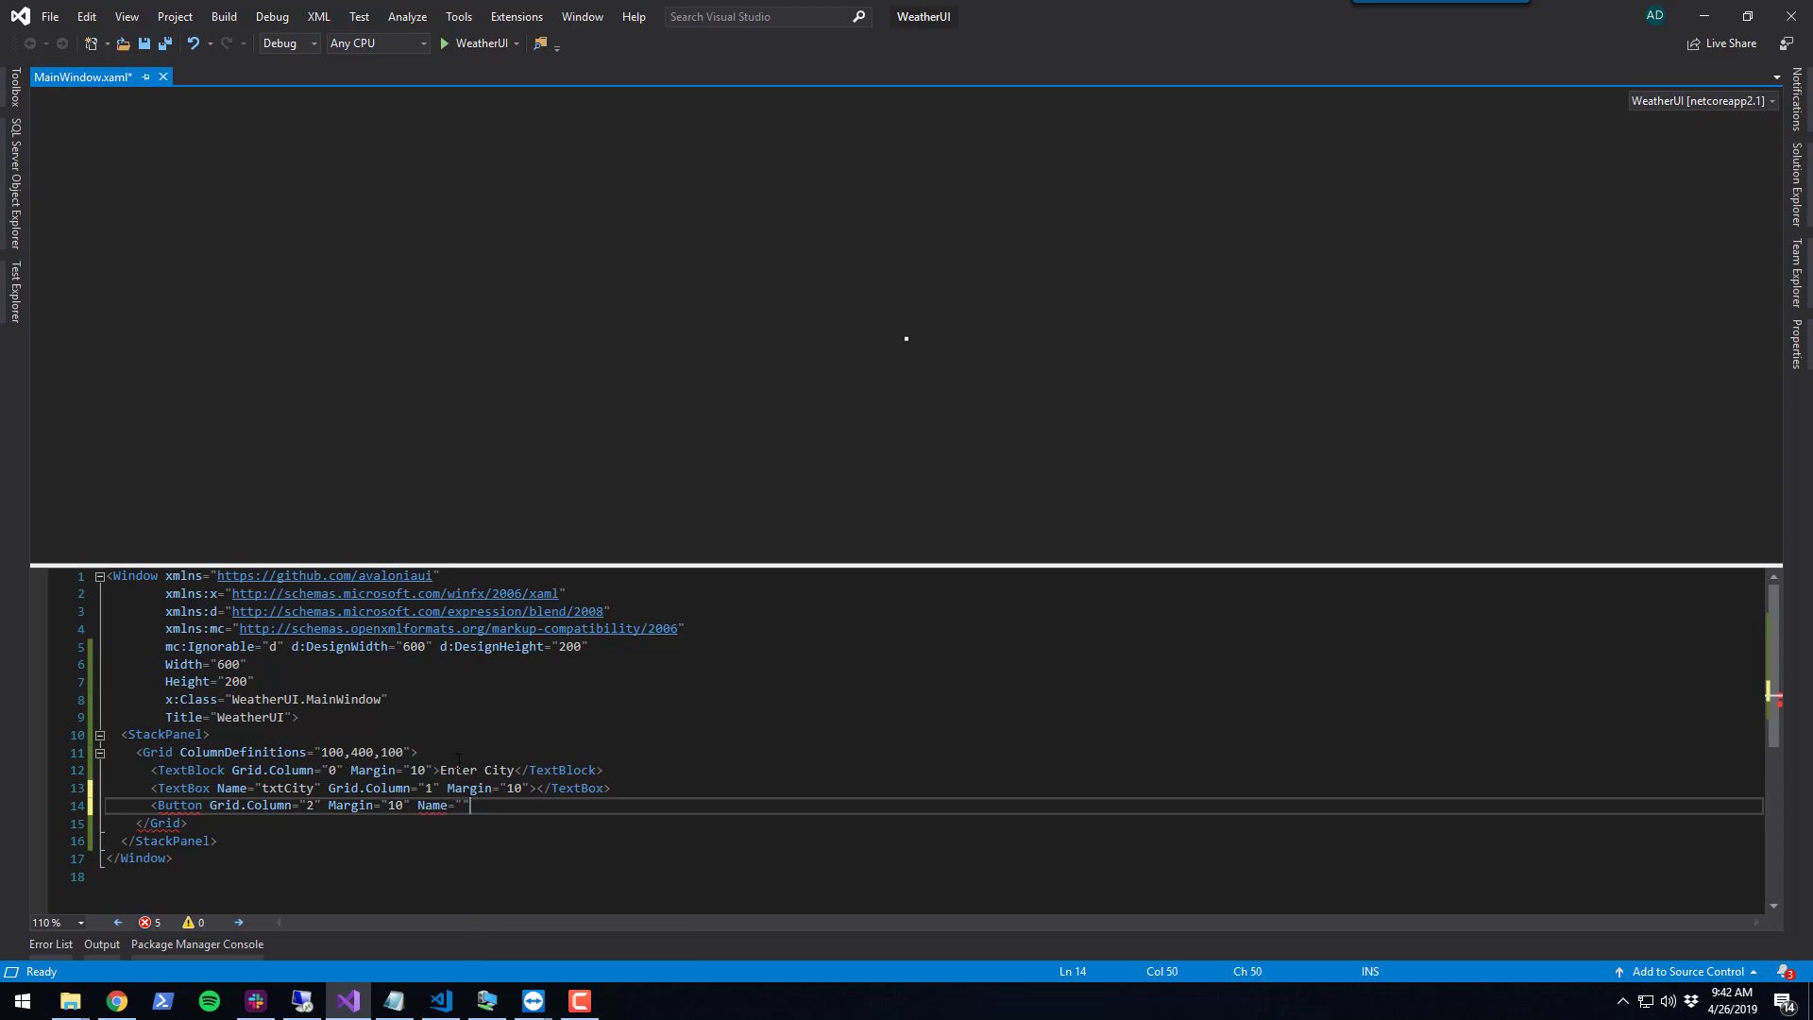
{"action": "type", "text": "btn"}
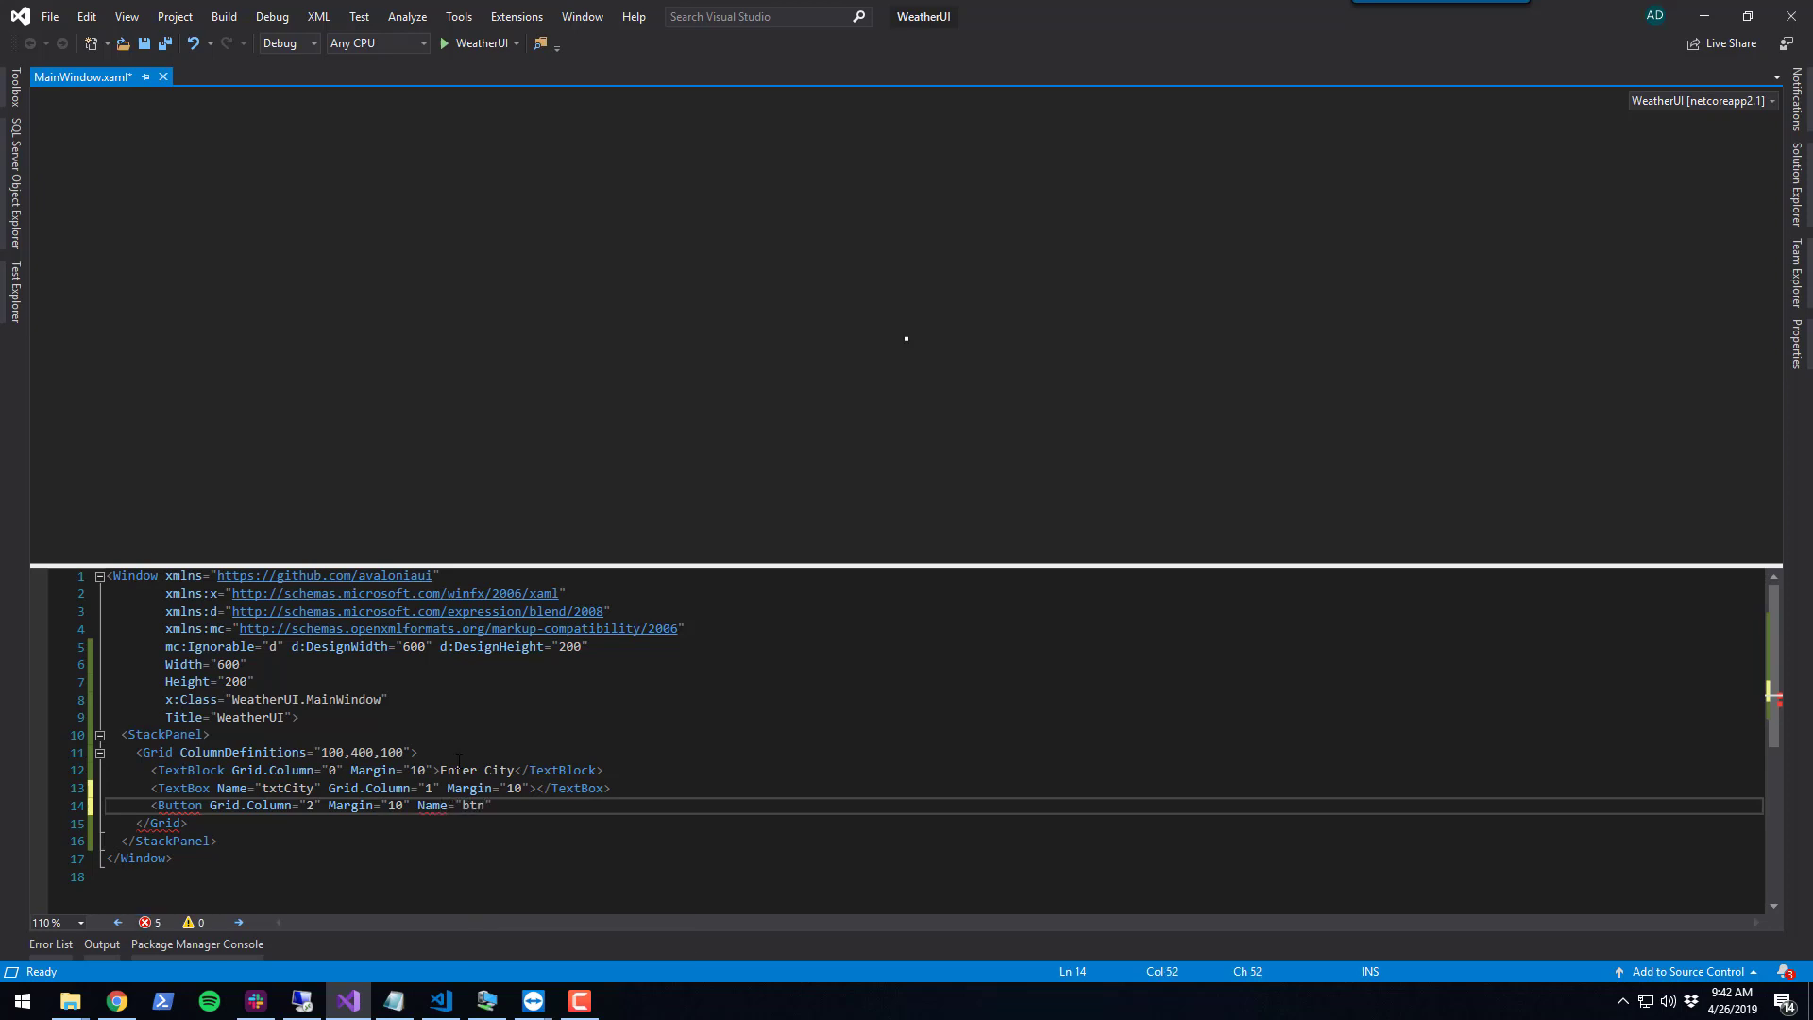
{"action": "type", "text": "GetWeather"}
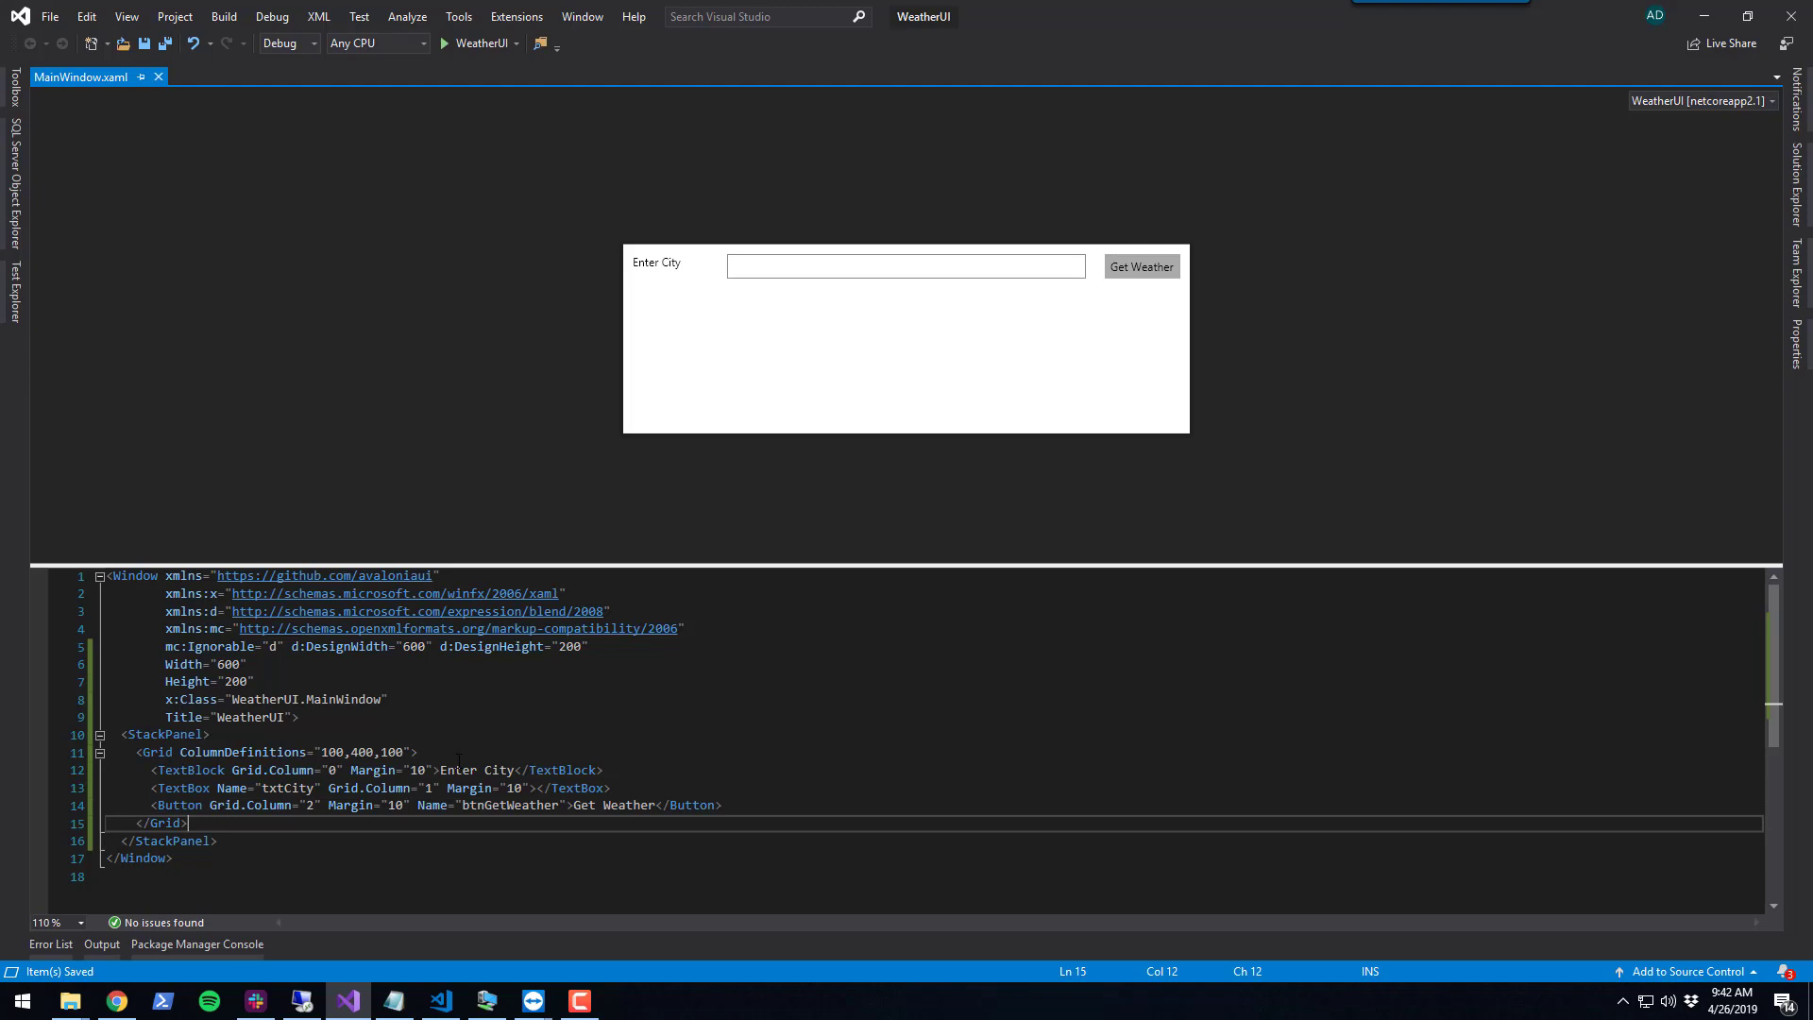
{"action": "key", "text": "Enter"}
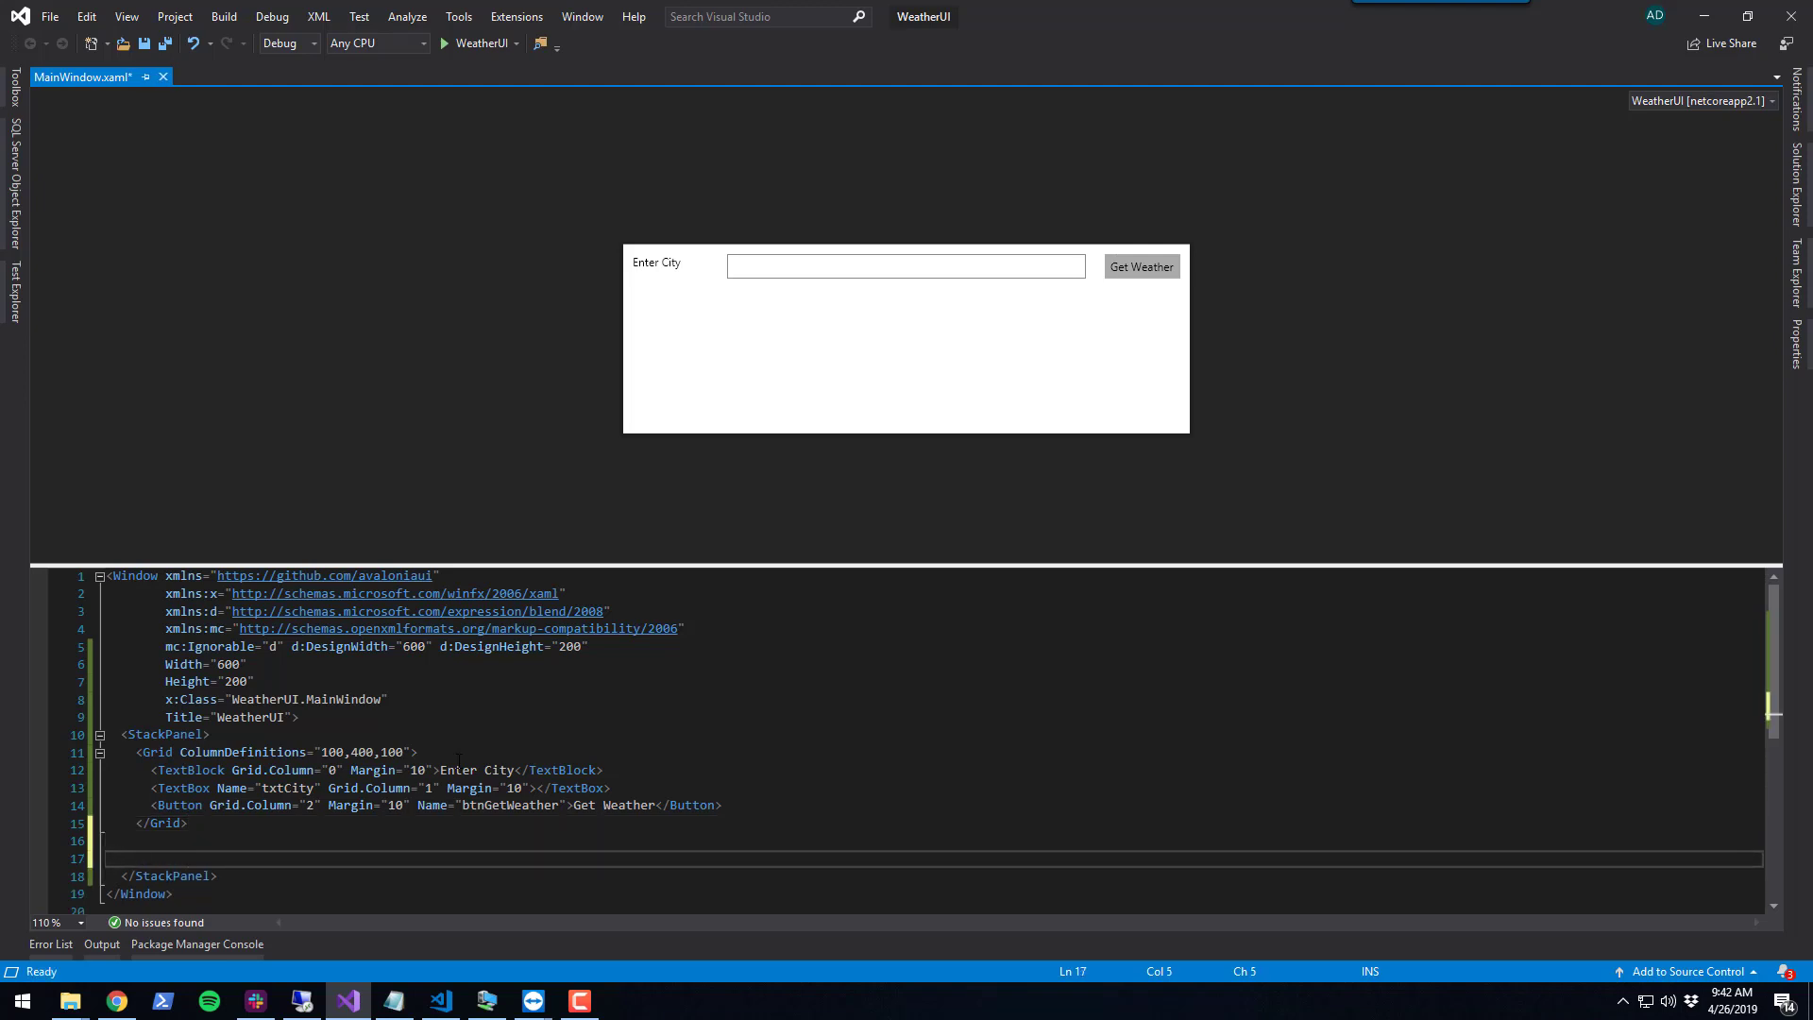
Add a StackPanel with txtTemperature, txtDescription and txtHumidity text blocks, save, and switch to VS Code
{"action": "type", "text": "StackPanel>"}
{"action": "type", "text": "<TextBlock Name=\"txtHumidity\" Margin=\"10\"></TextBlock>"}
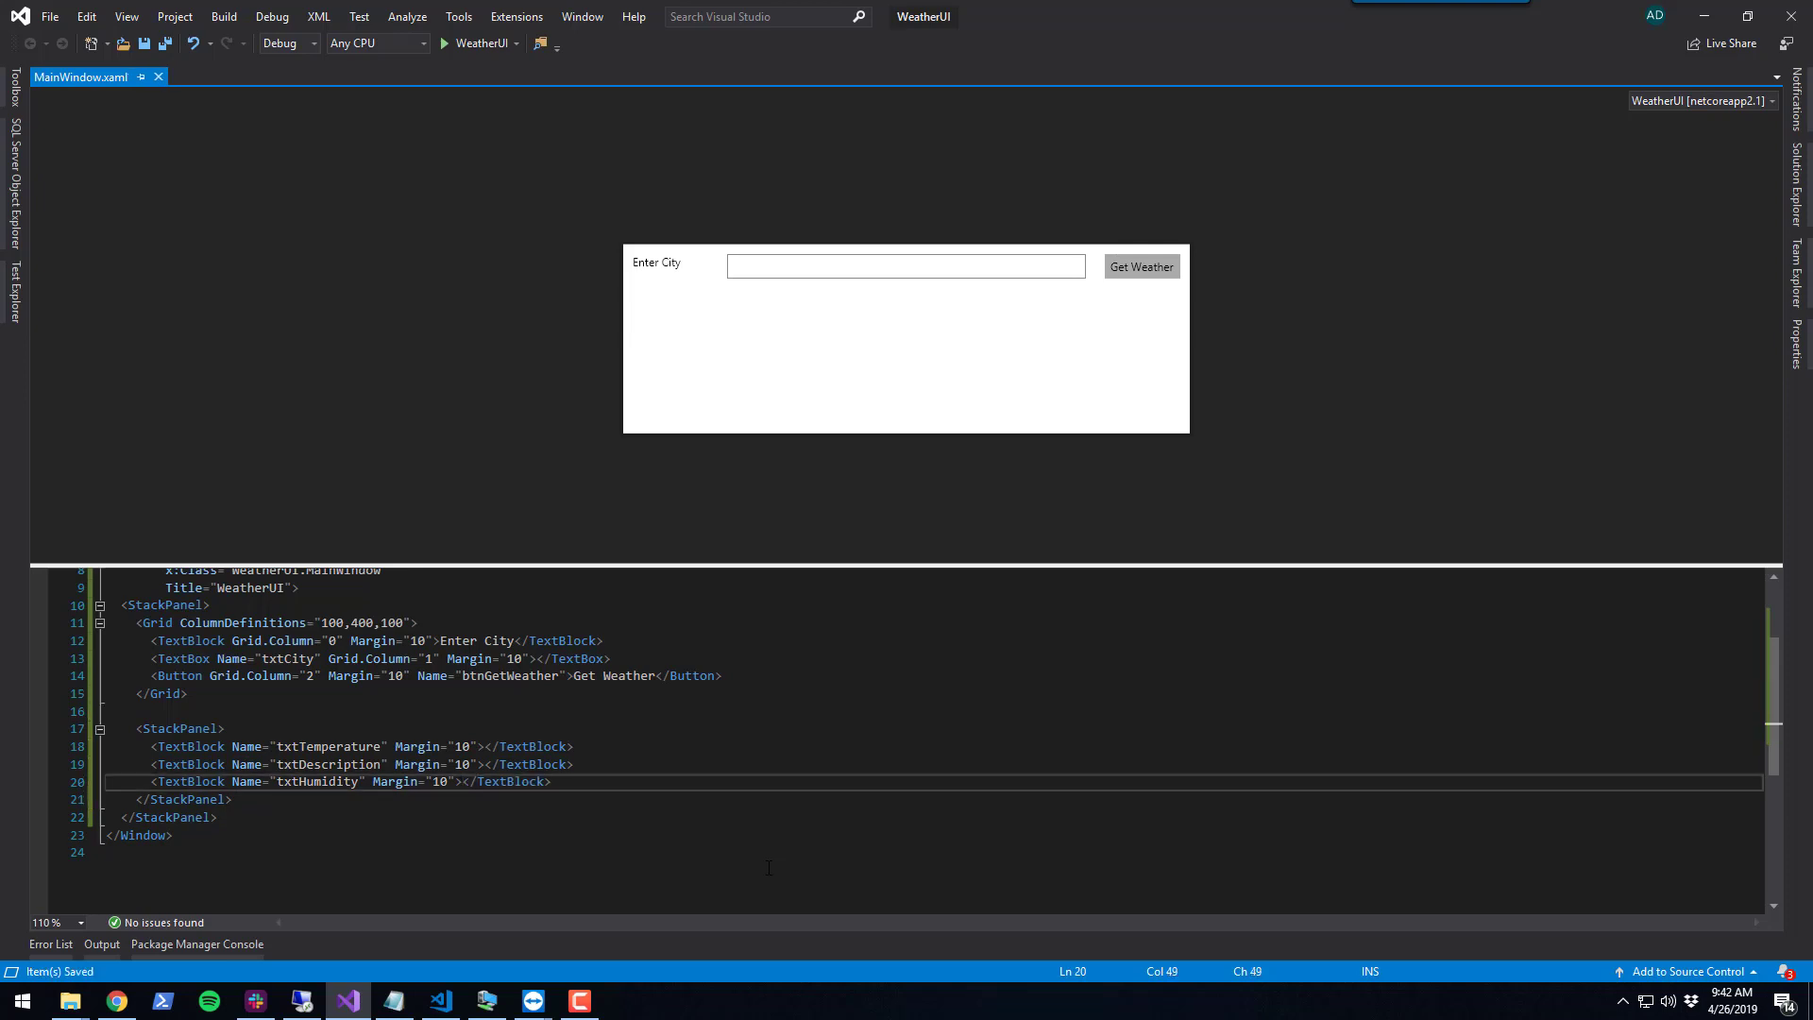
{"action": "left_click", "coordinate": [223, 729]}
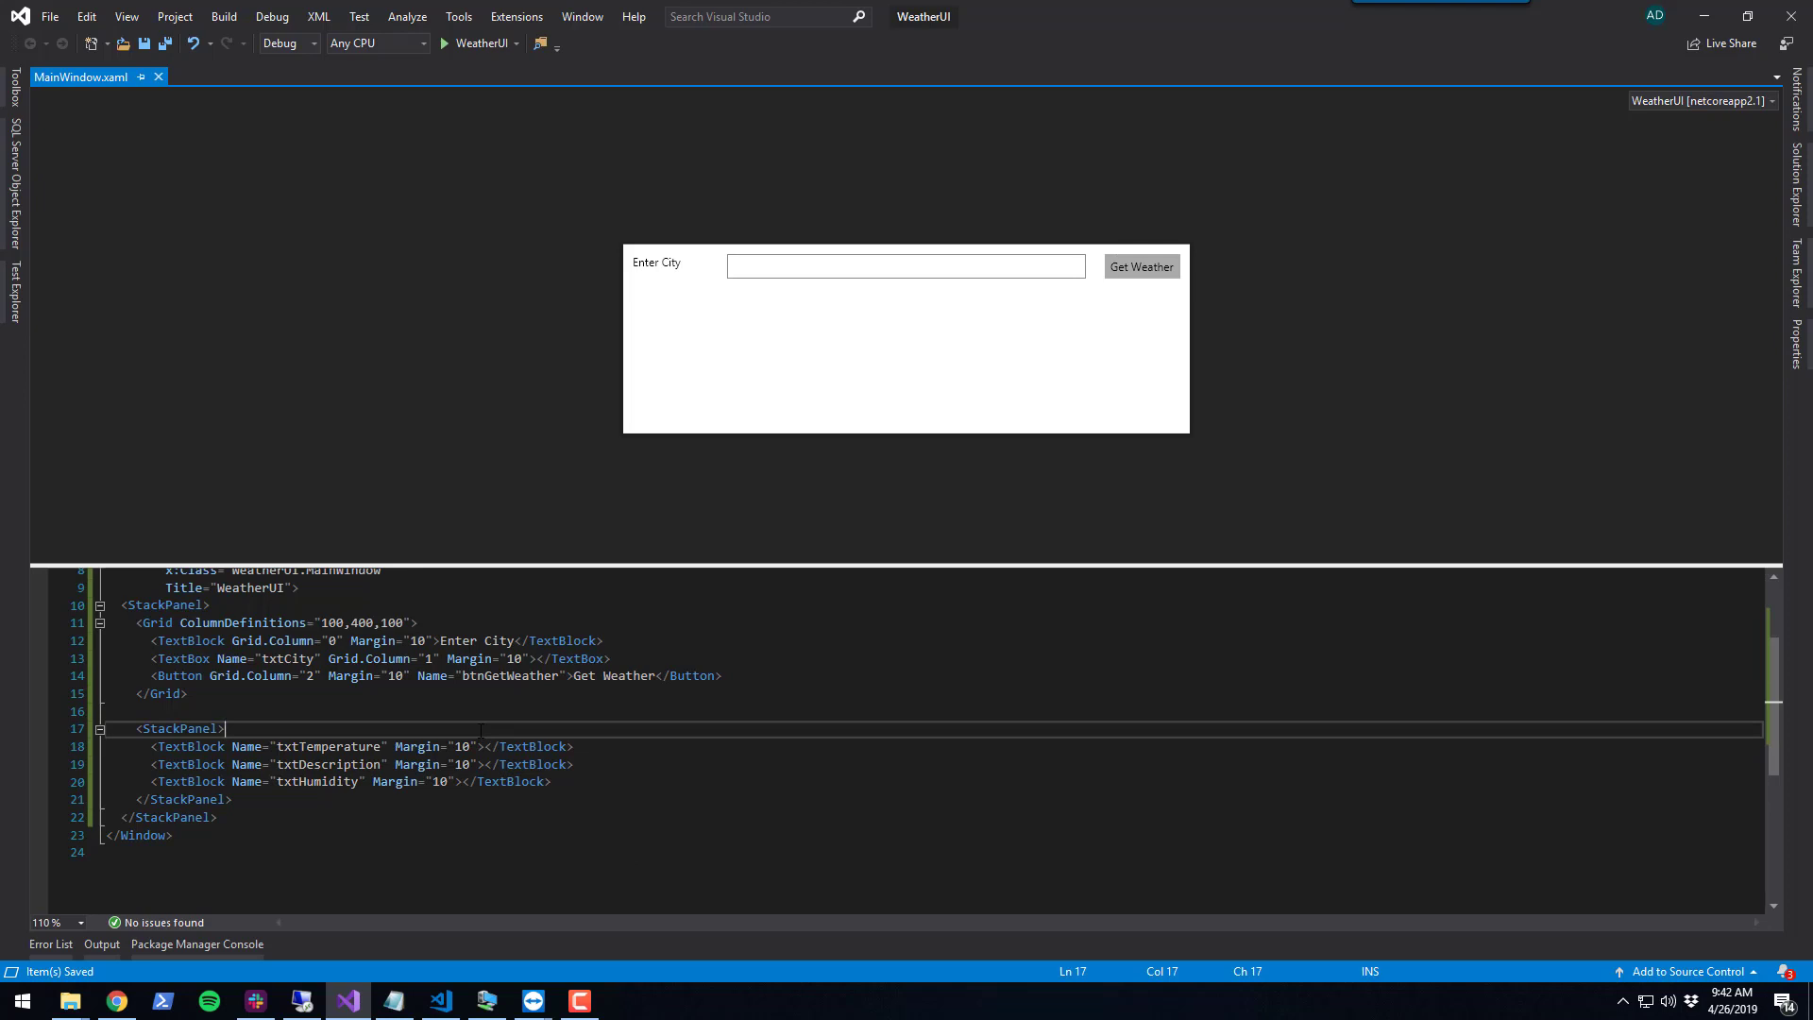
{"action": "left_click", "coordinate": [209, 605]}
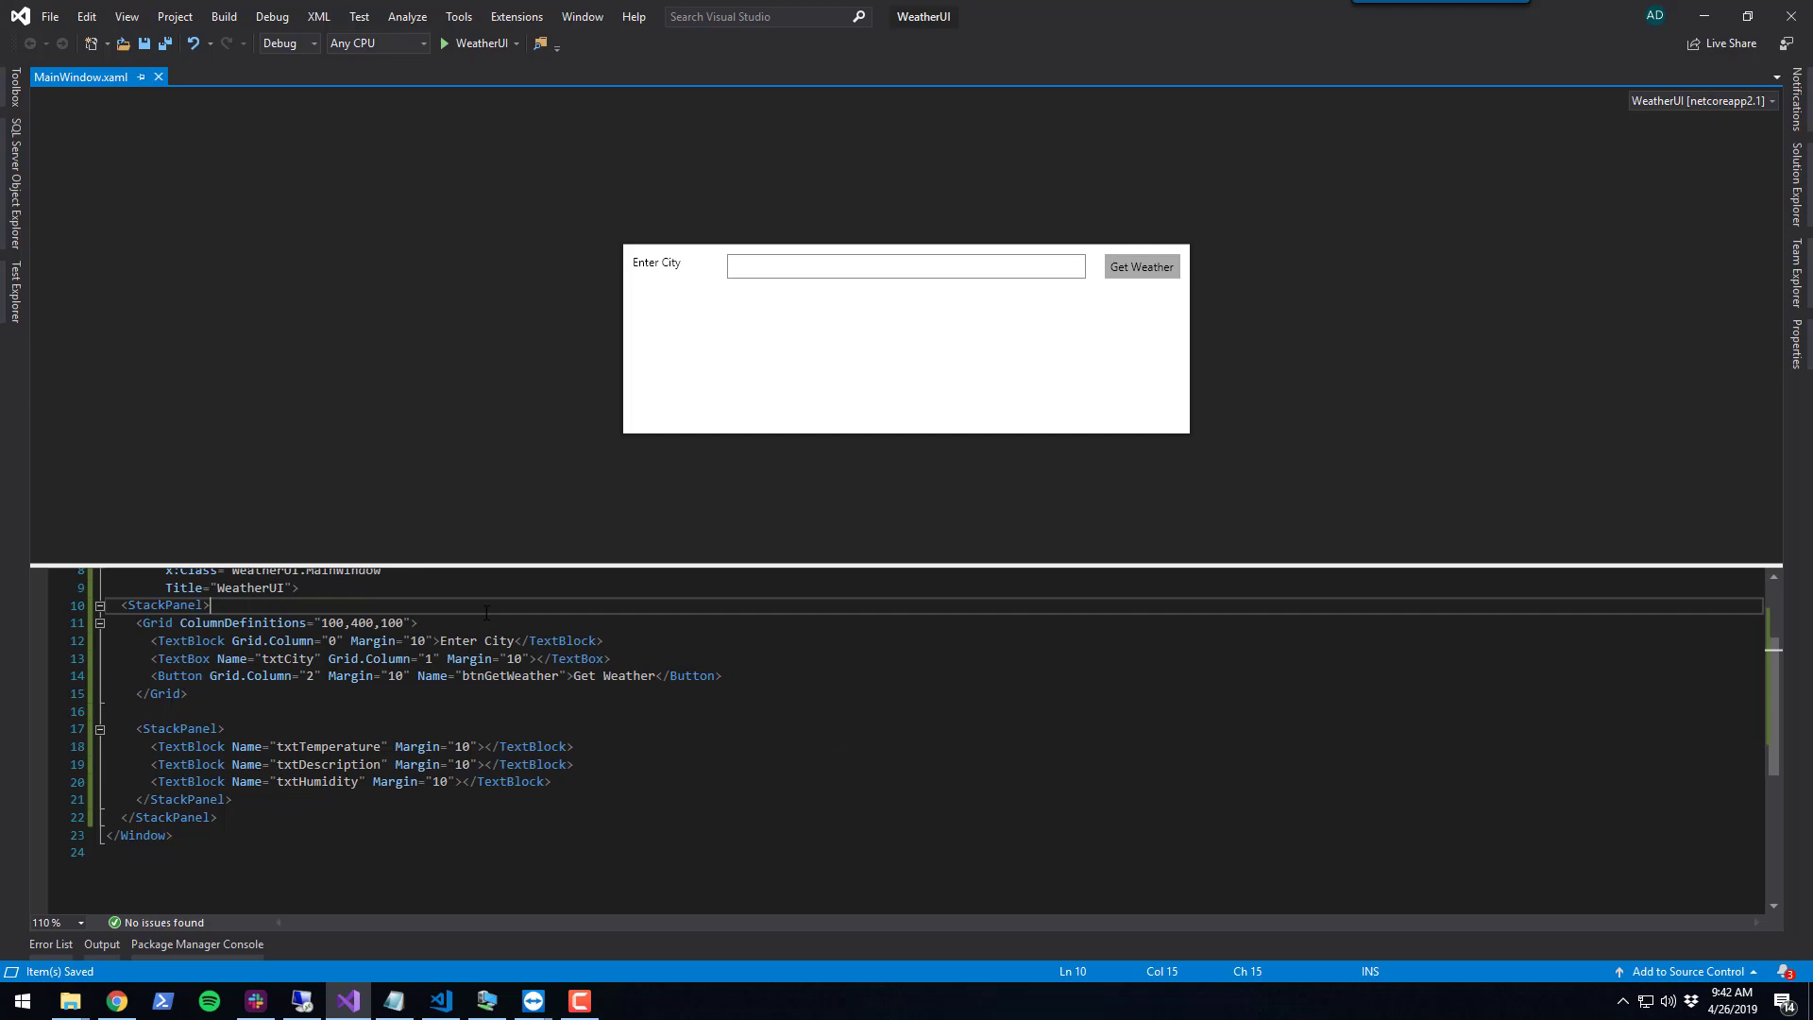
{"action": "scroll", "scroll_direction": "down", "scroll_amount": 3}
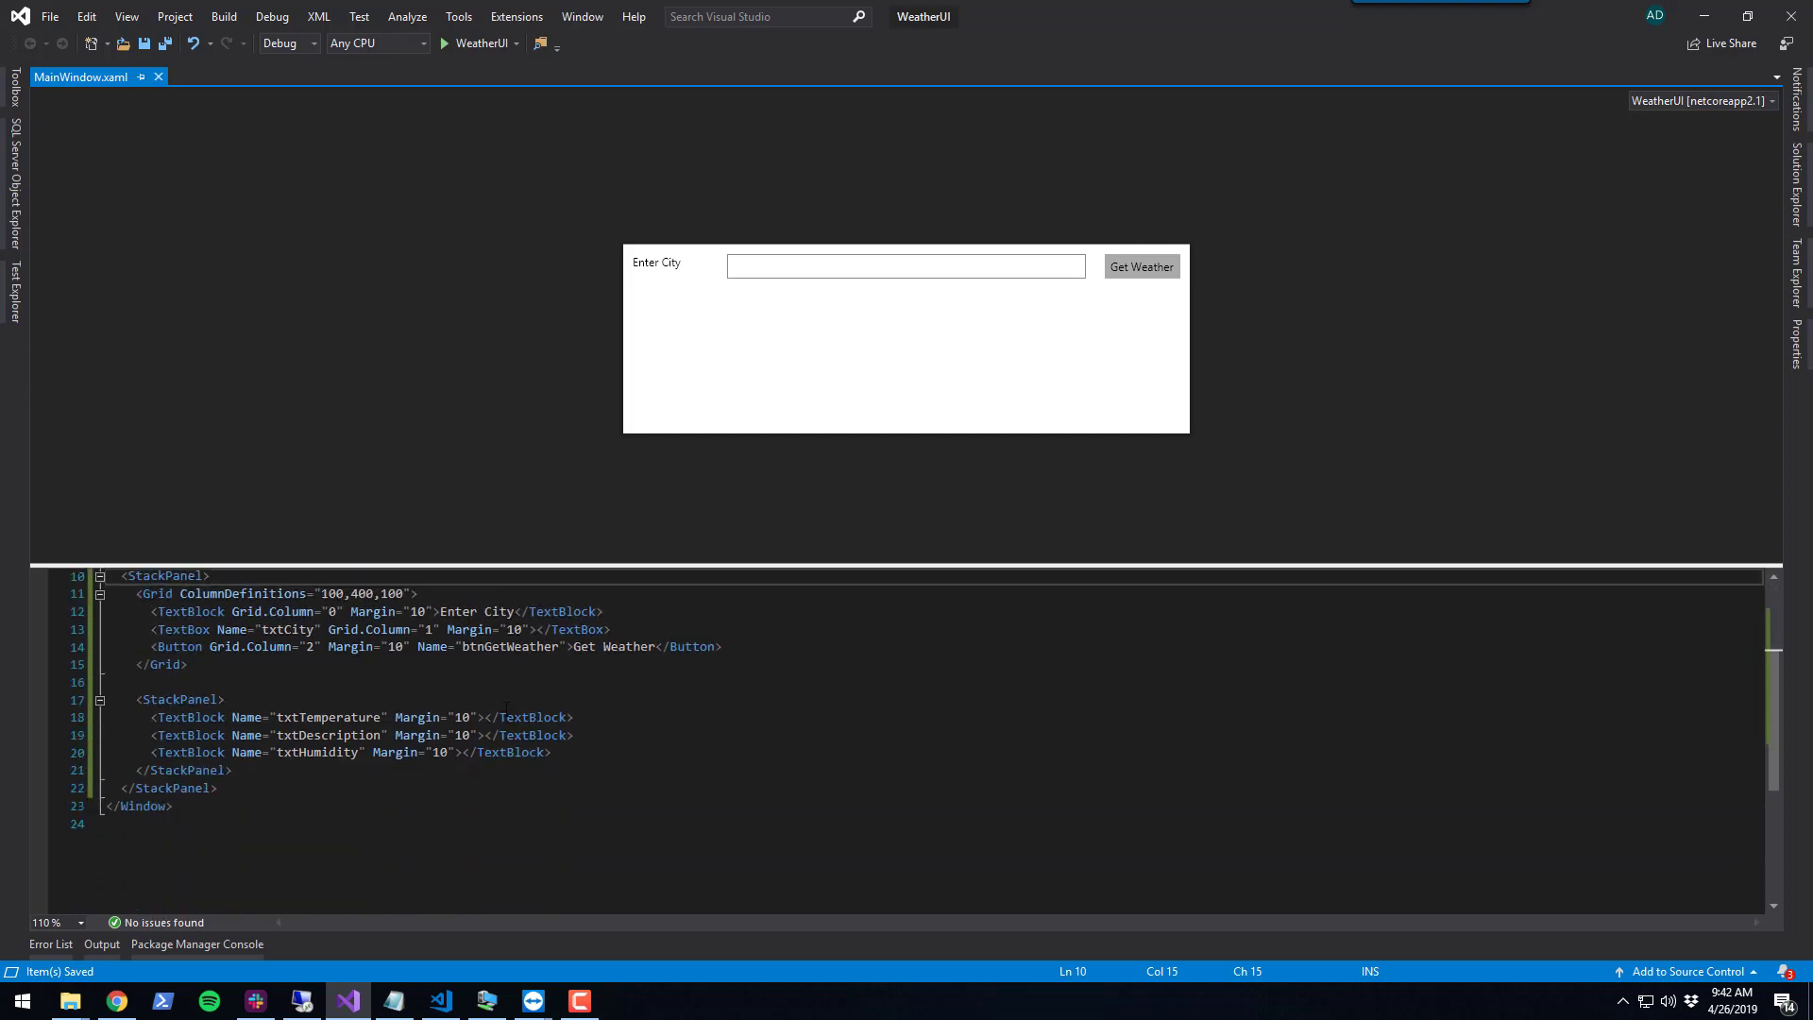
{"action": "mouse_move", "coordinate": [440, 1001]}
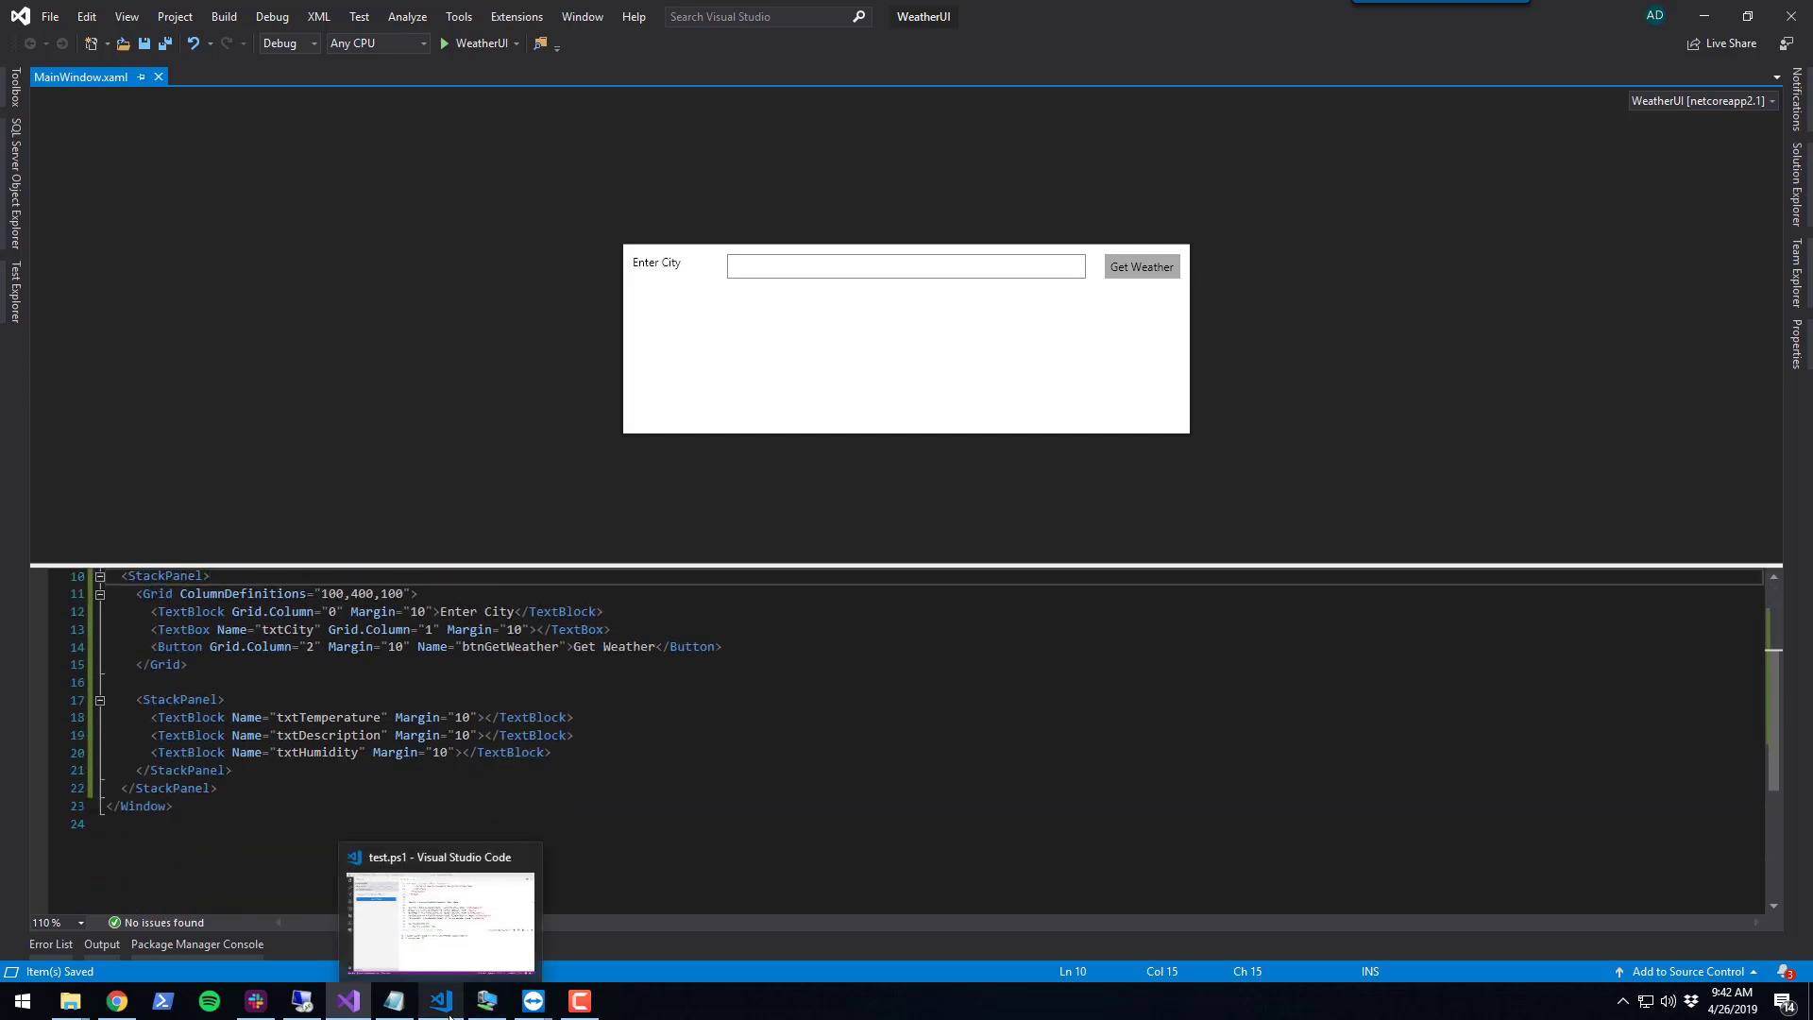
{"action": "left_click", "coordinate": [439, 914]}
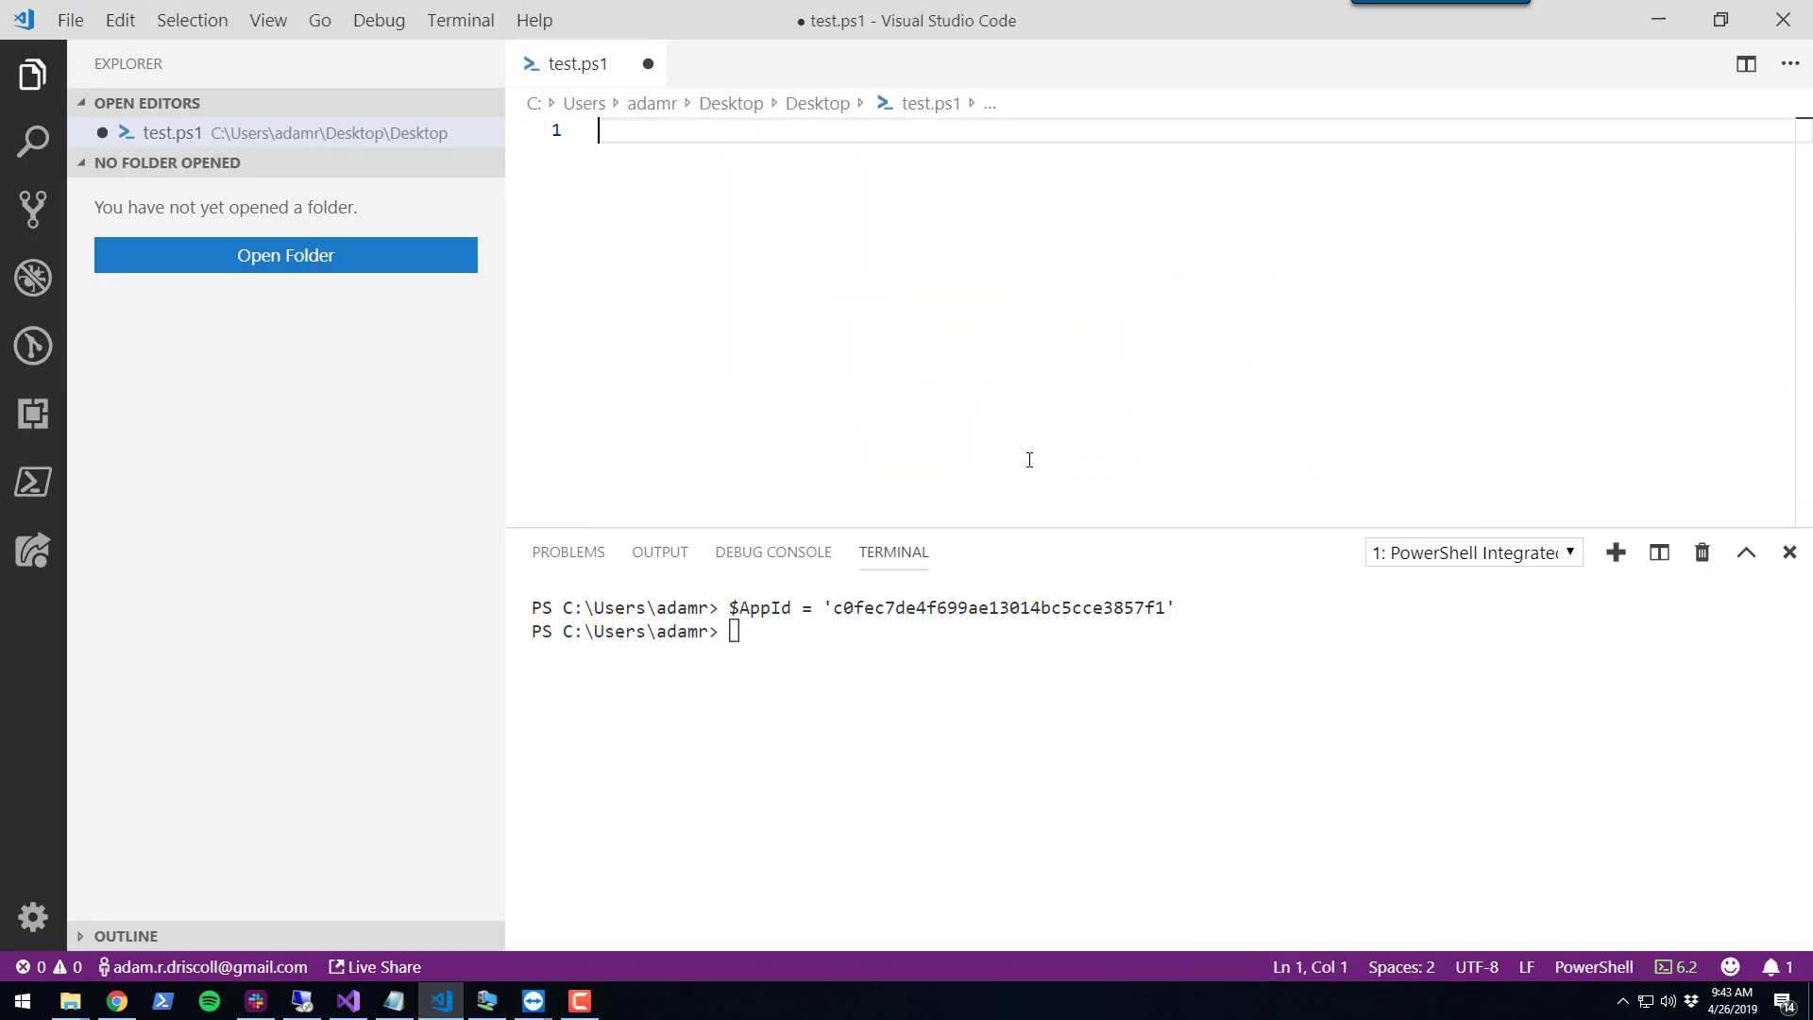
Store the pasted window XAML in a $Xaml string in test.ps1 and save
{"action": "type", "text": "$"}
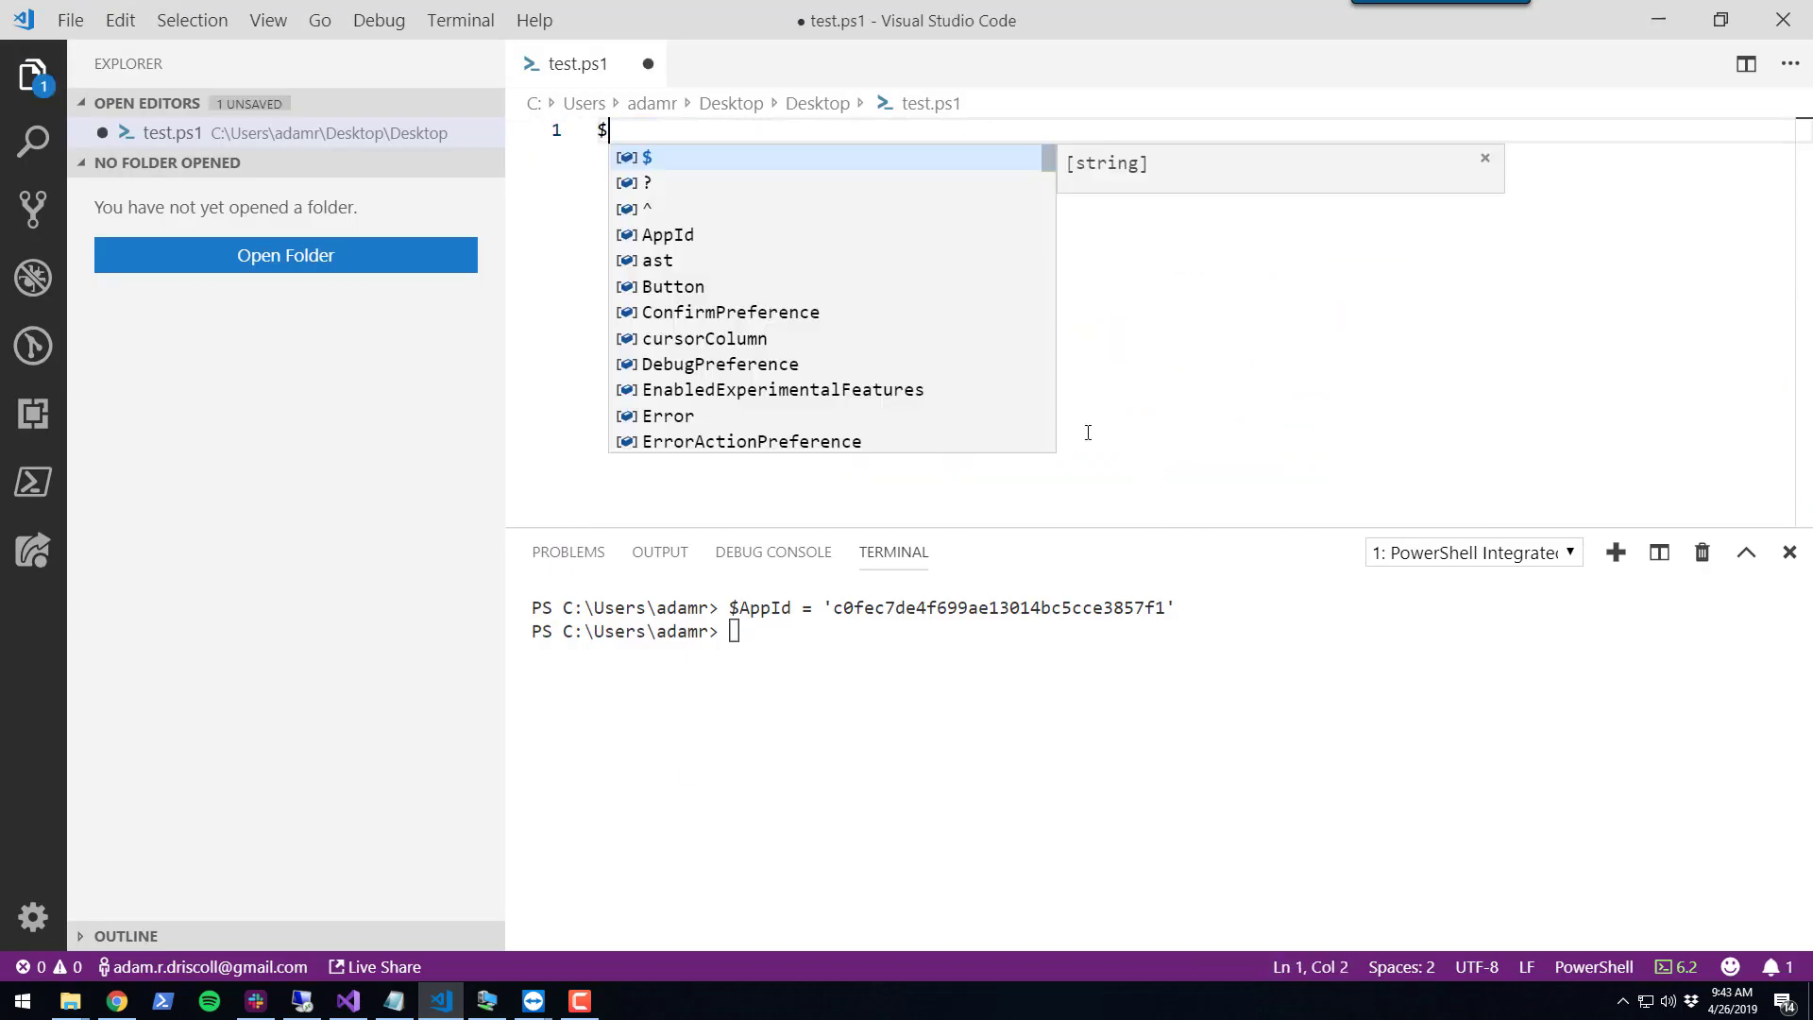
{"action": "type", "text": "Xaml ="}
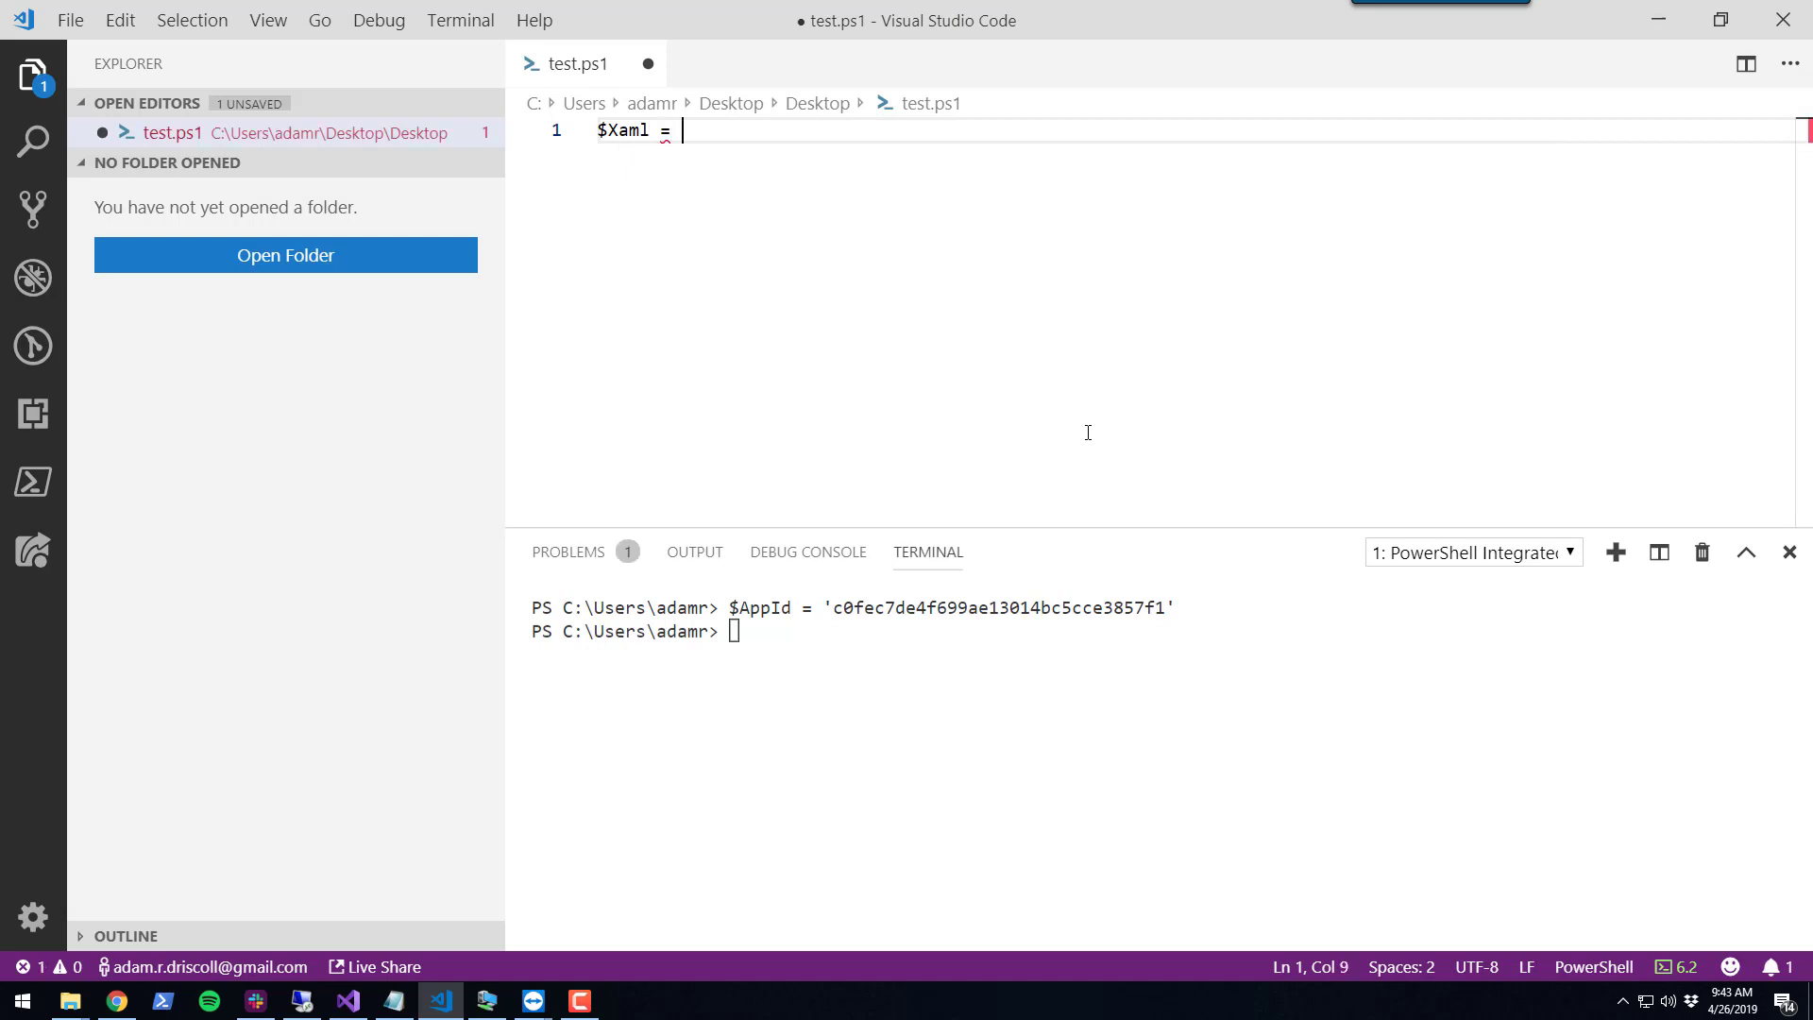
{"action": "type", "text": "'"}
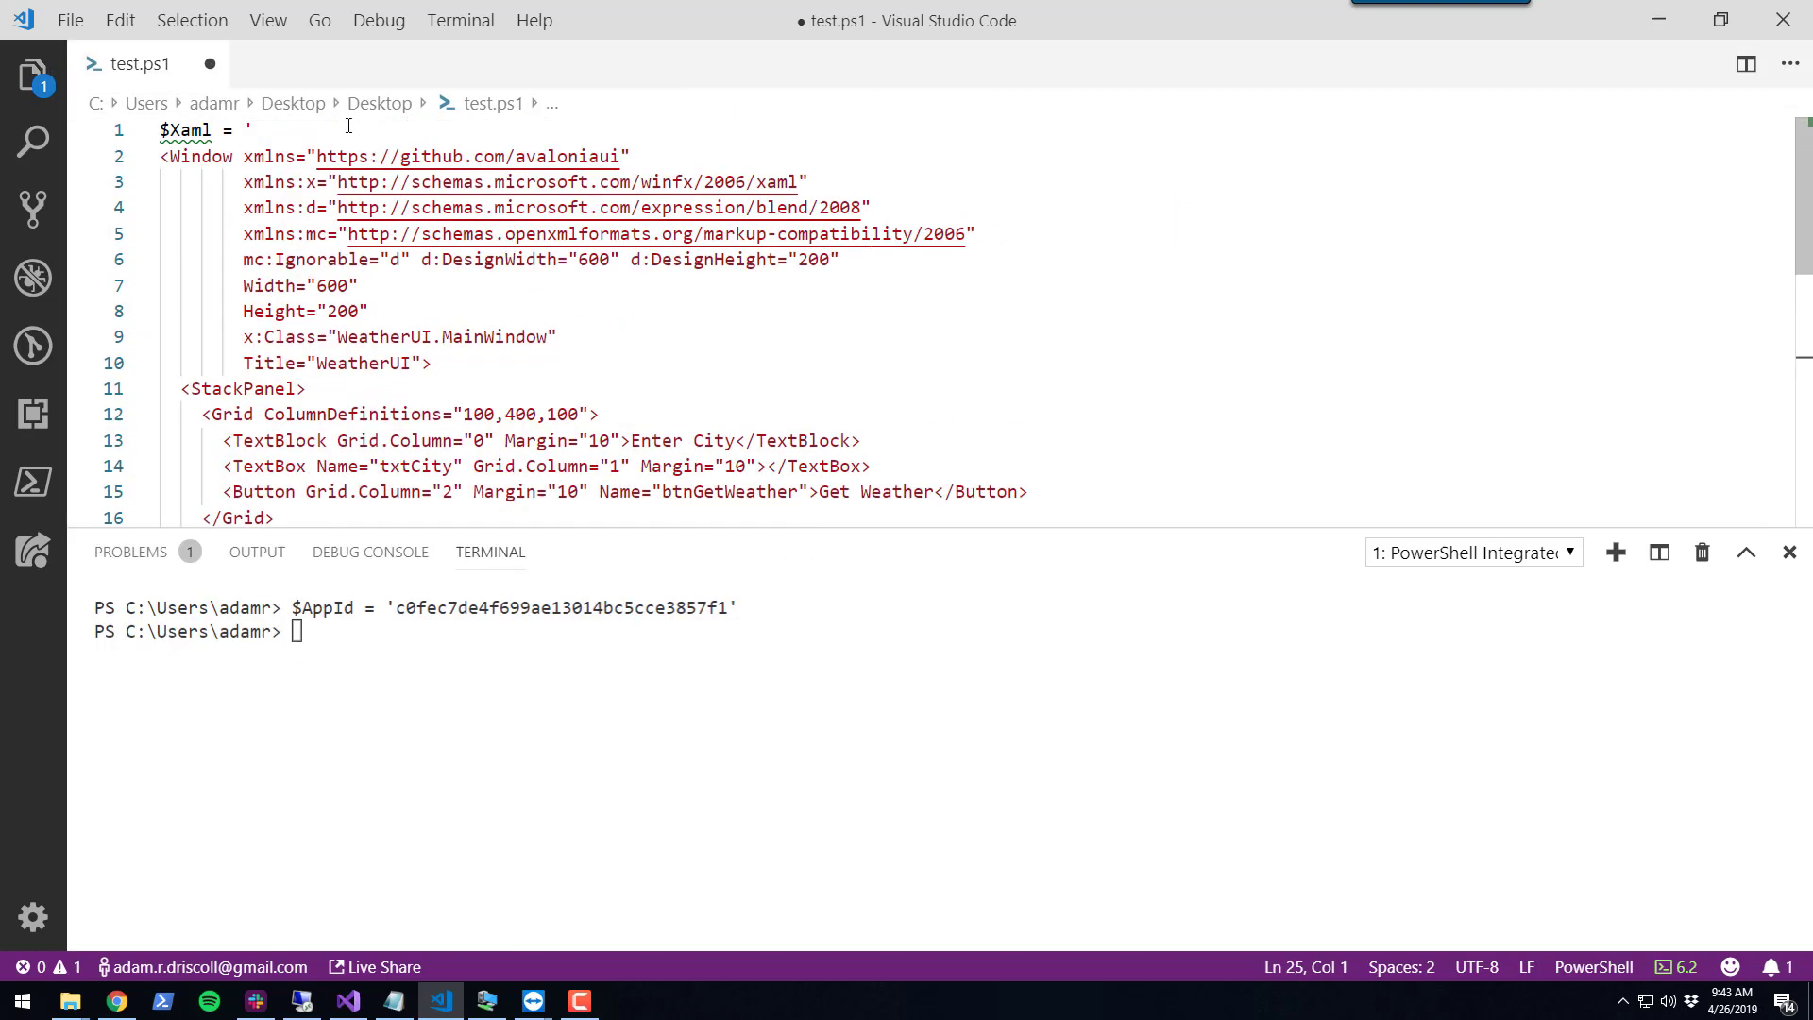
{"action": "key", "text": "Ctrl+s"}
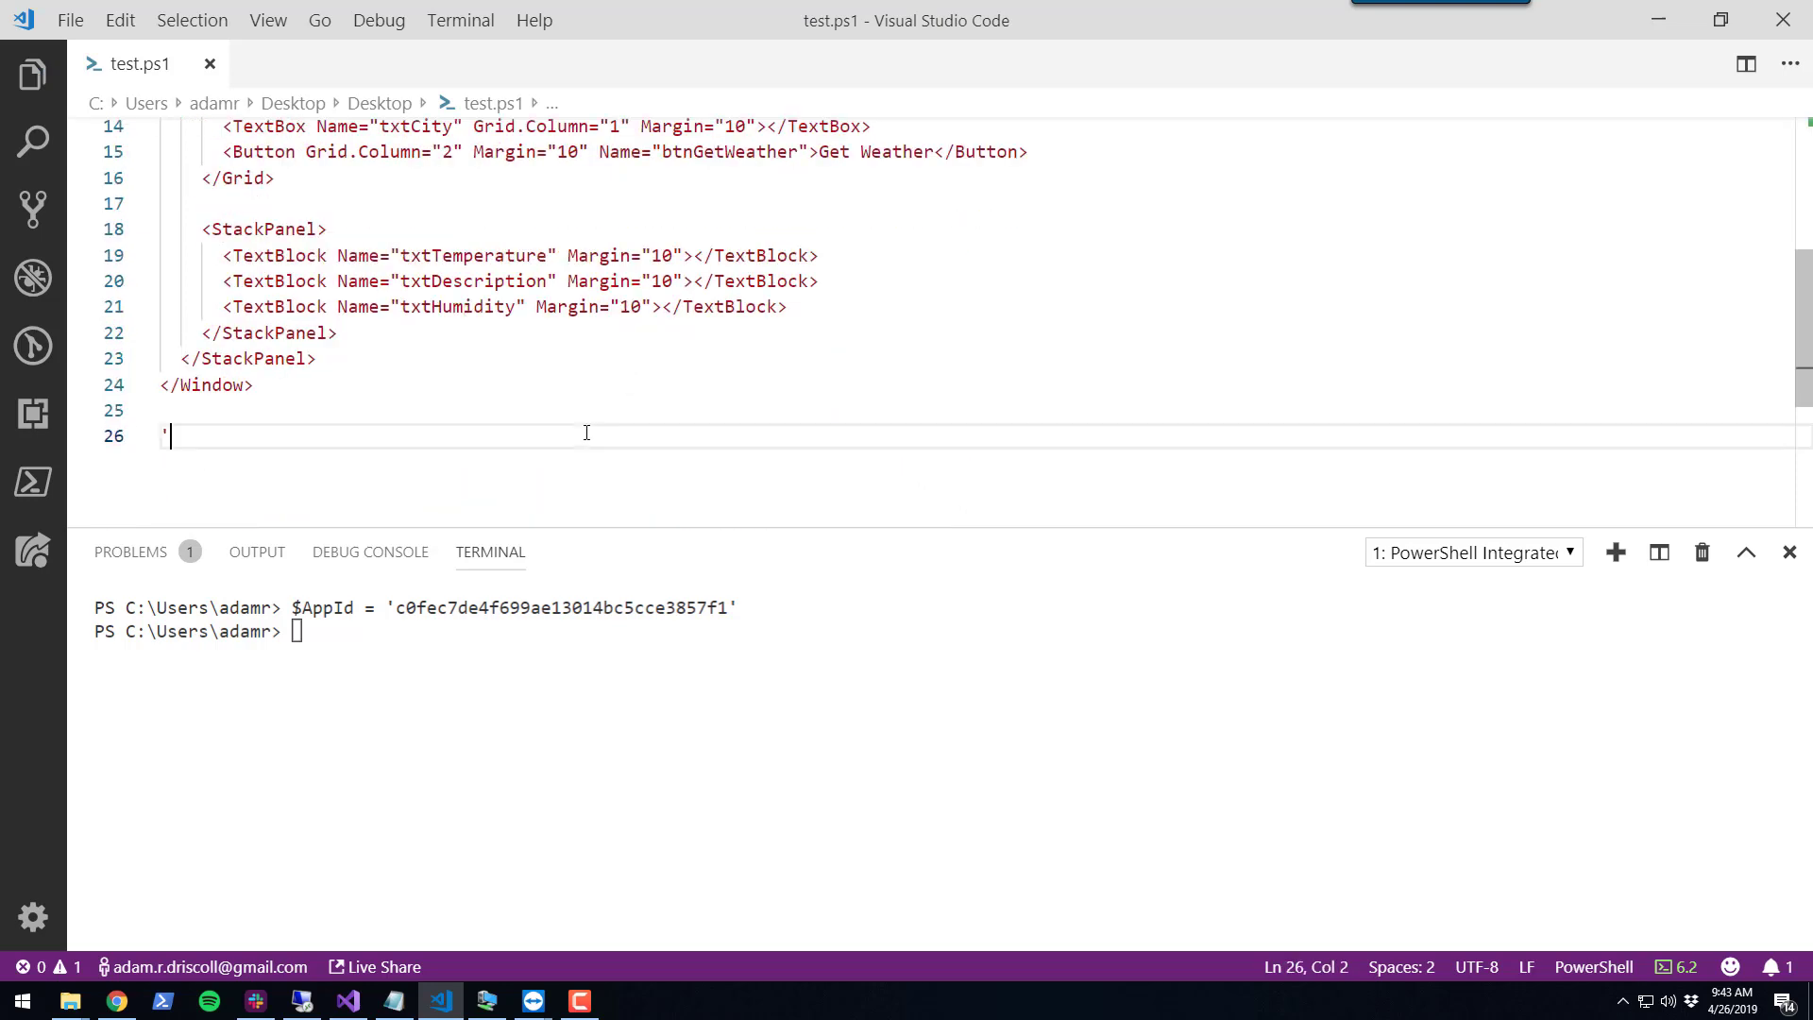
{"action": "key", "text": "Backspace"}
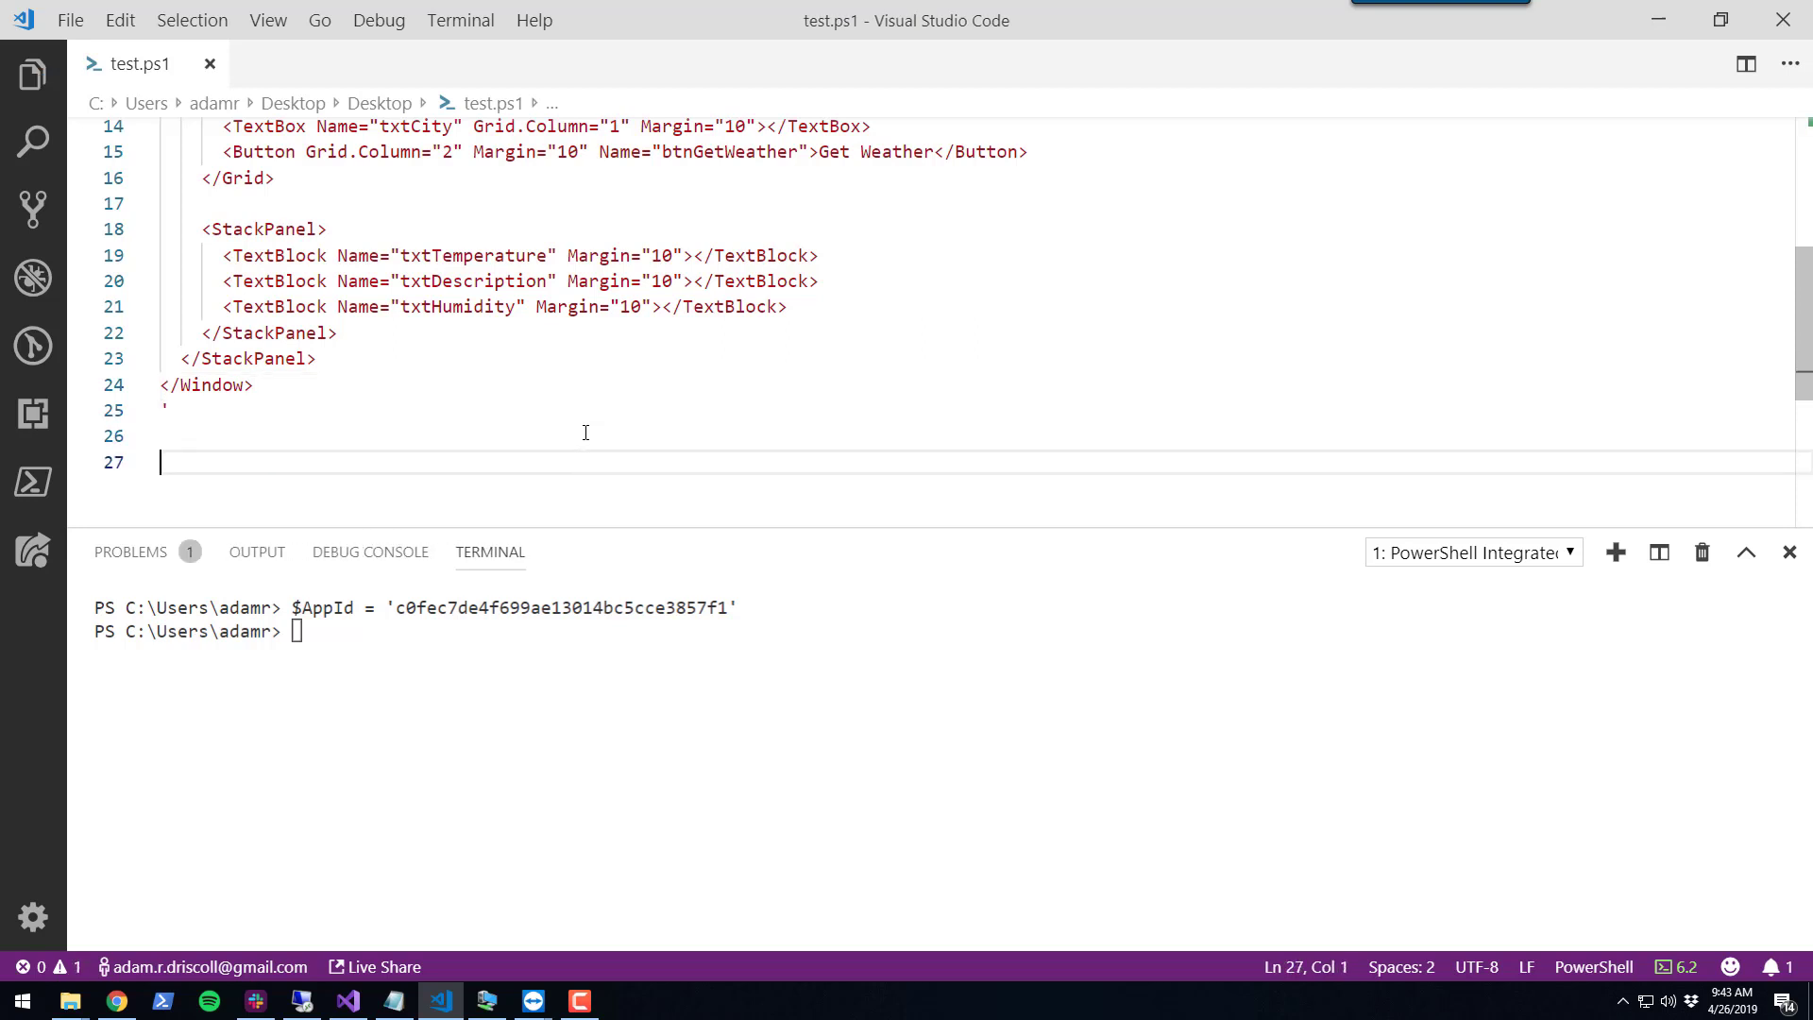
{"action": "mouse_move", "coordinate": [729, 650]}
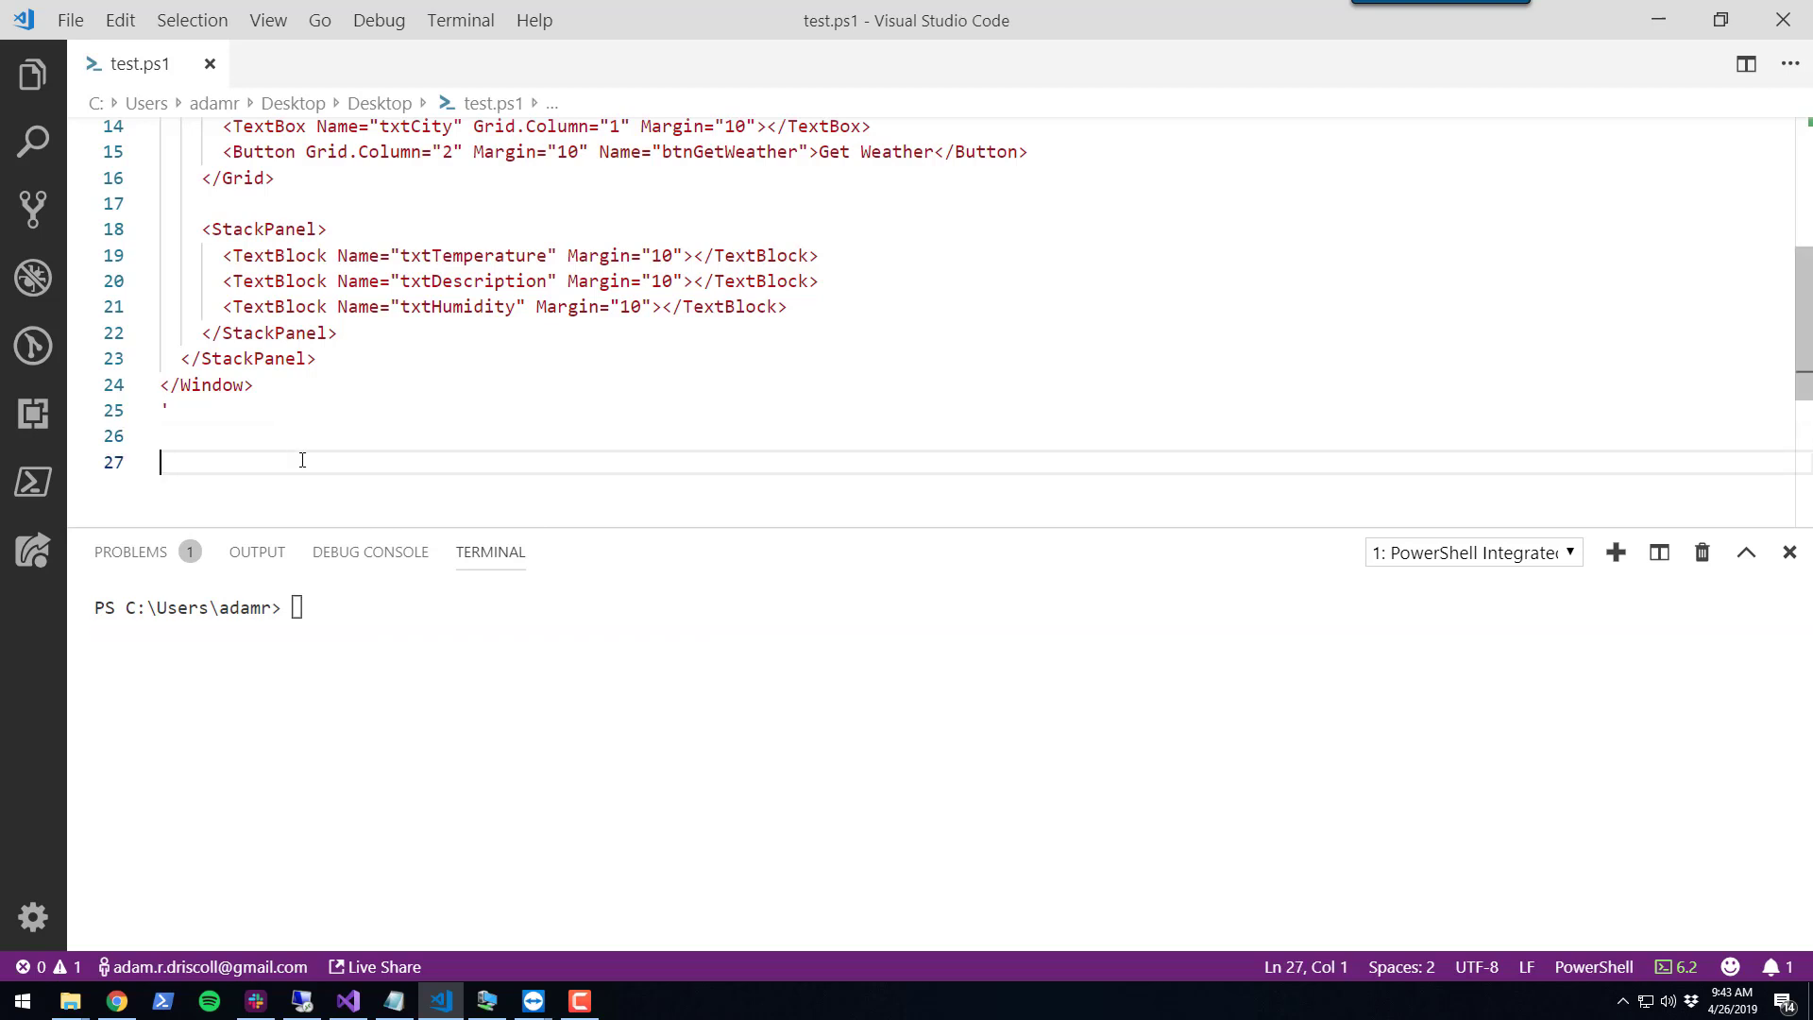
{"action": "type", "text": "$Window = ConvertTo-AvaloniaWindow"}
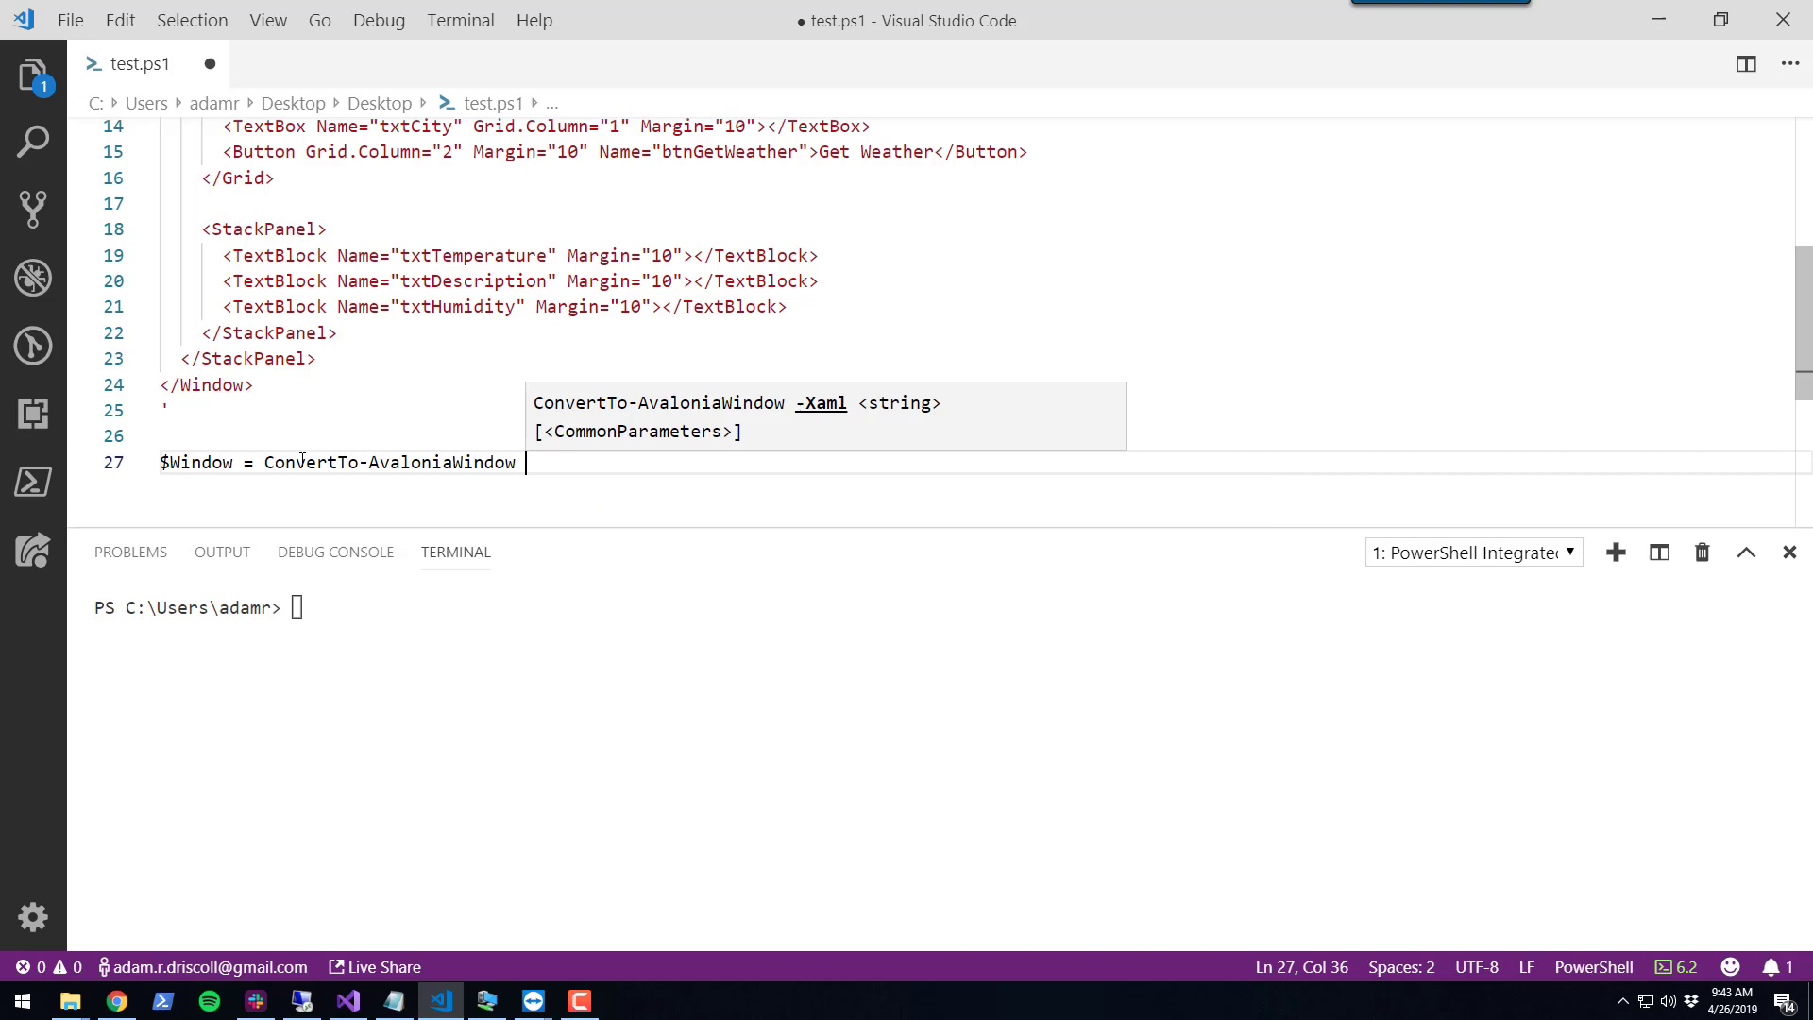
Complete $Window = ConvertTo-AvaloniaWindow -Xaml $Xaml and run the script with F5
{"action": "type", "text": "-Xaml $"}
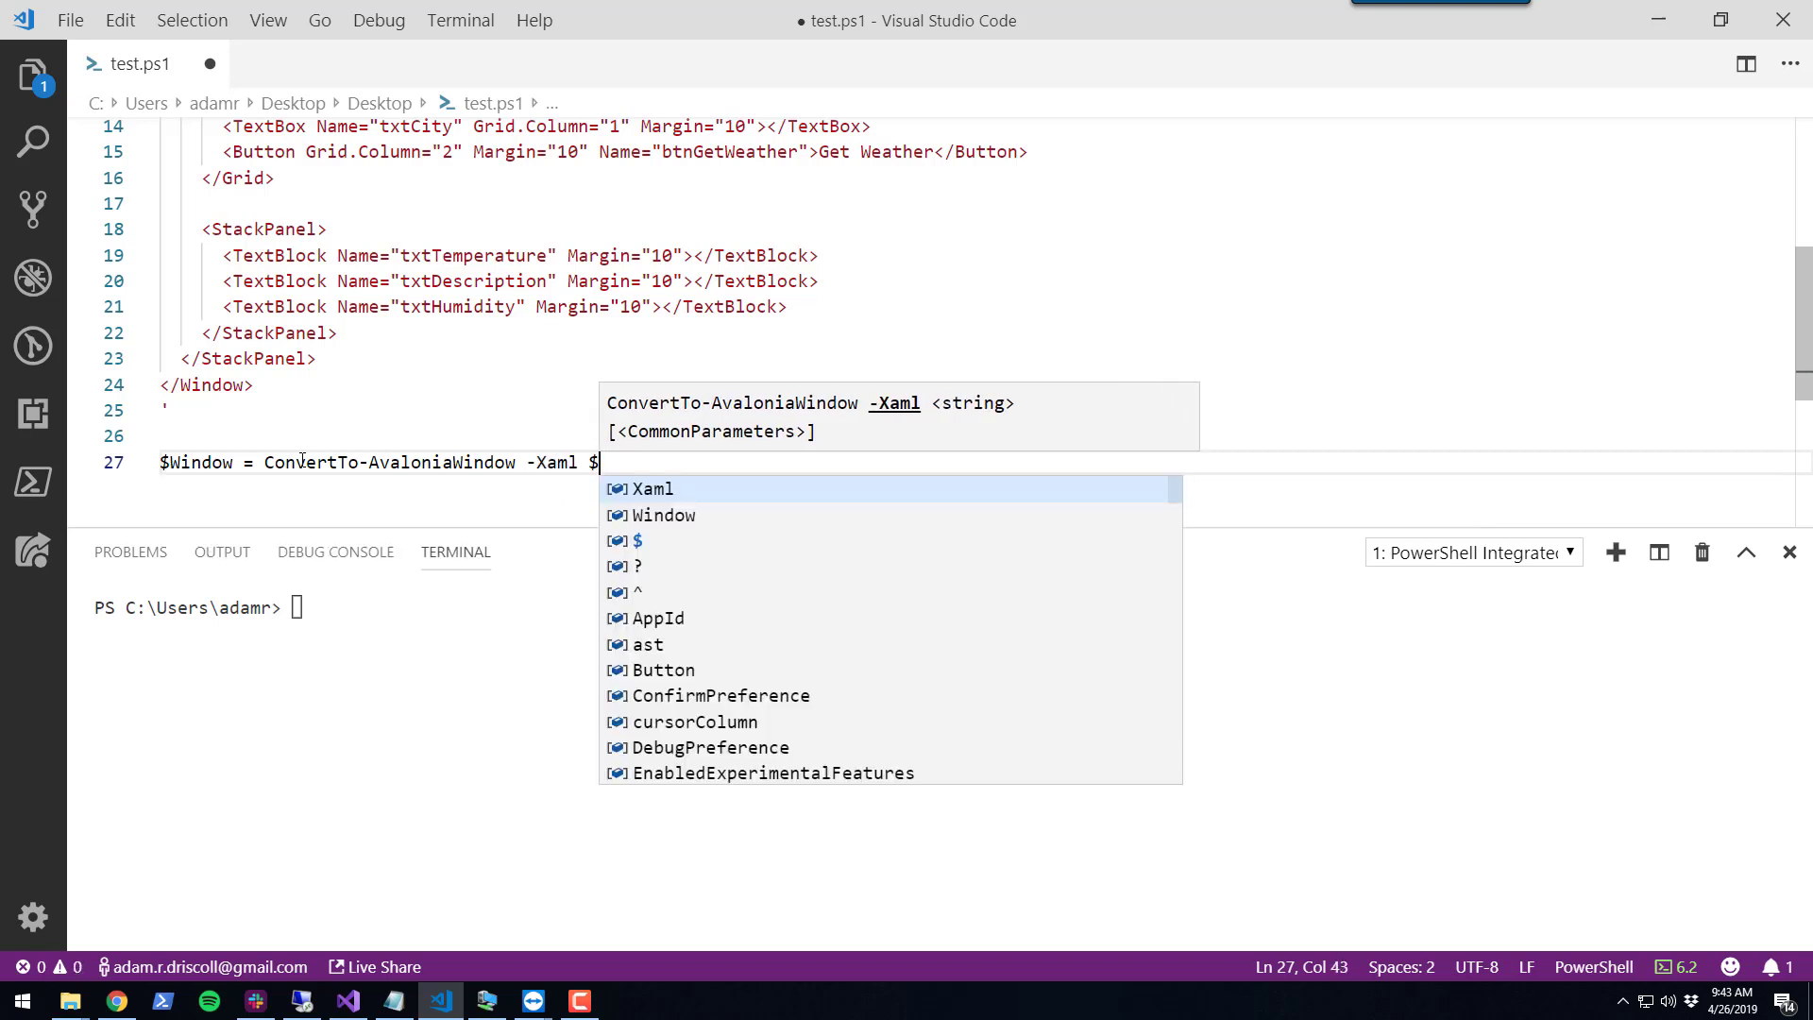
{"action": "type", "text": "Xaml"}
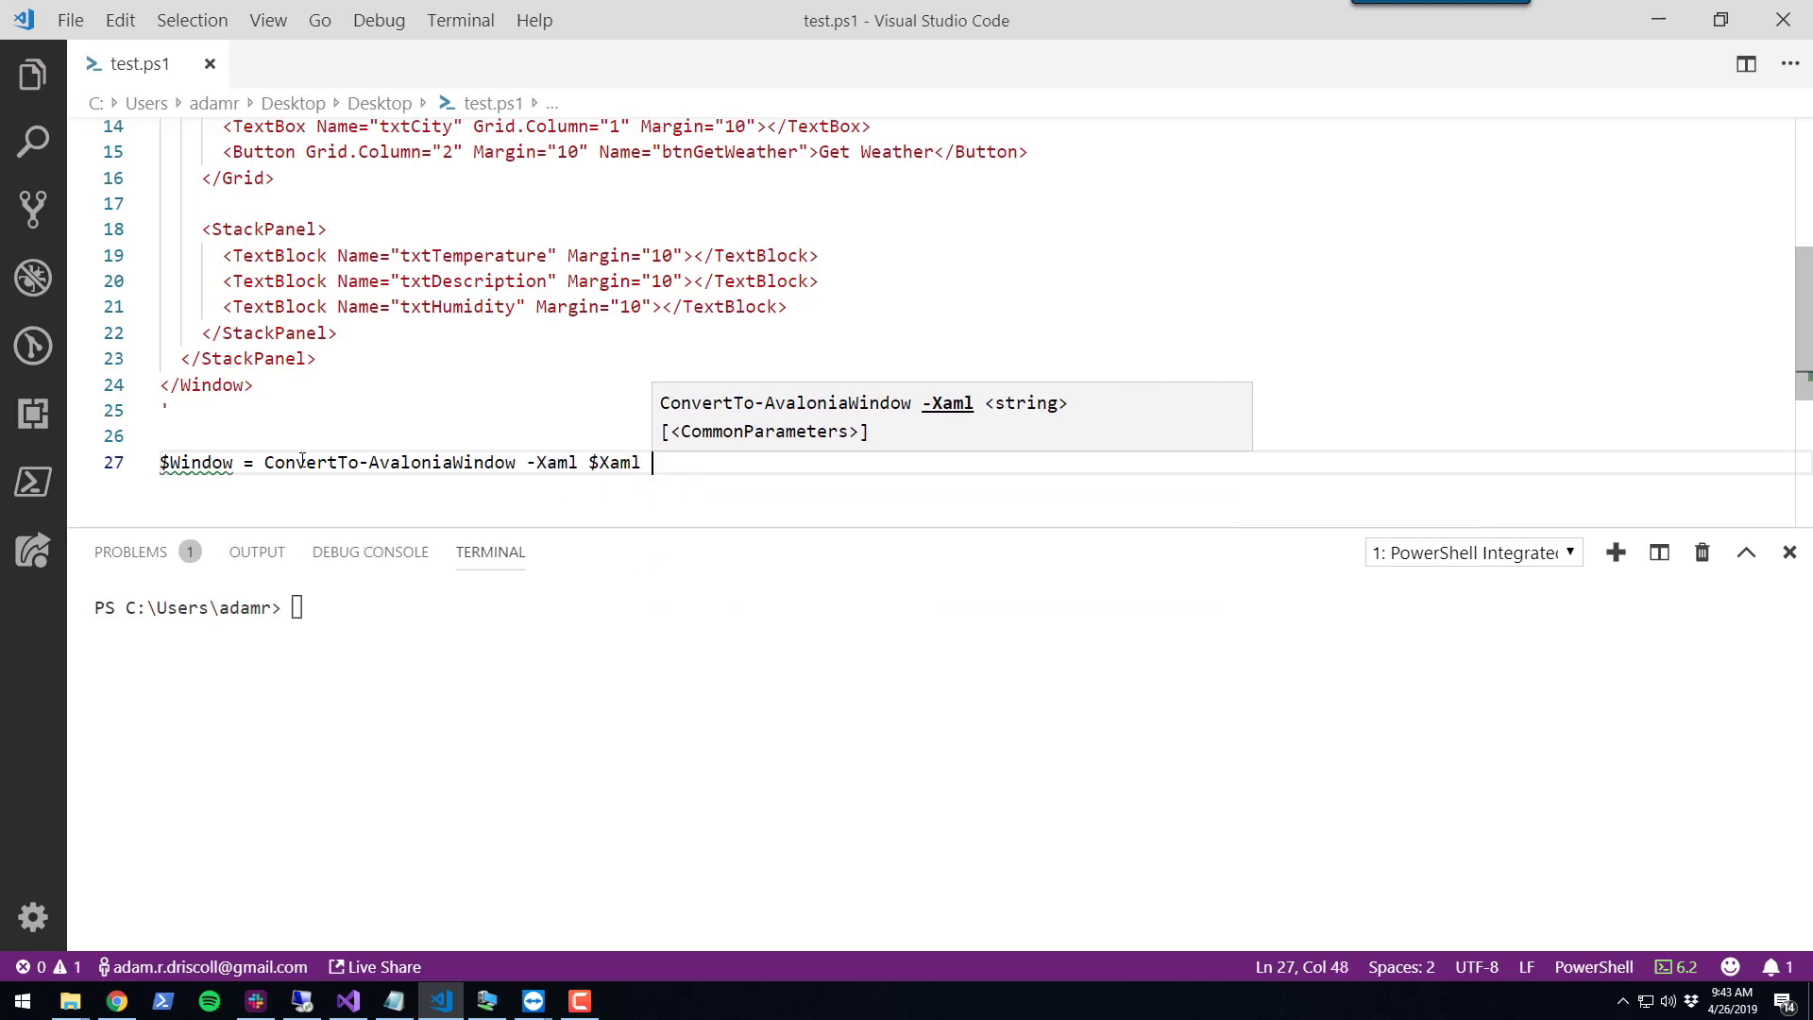
{"action": "key", "text": "F5"}
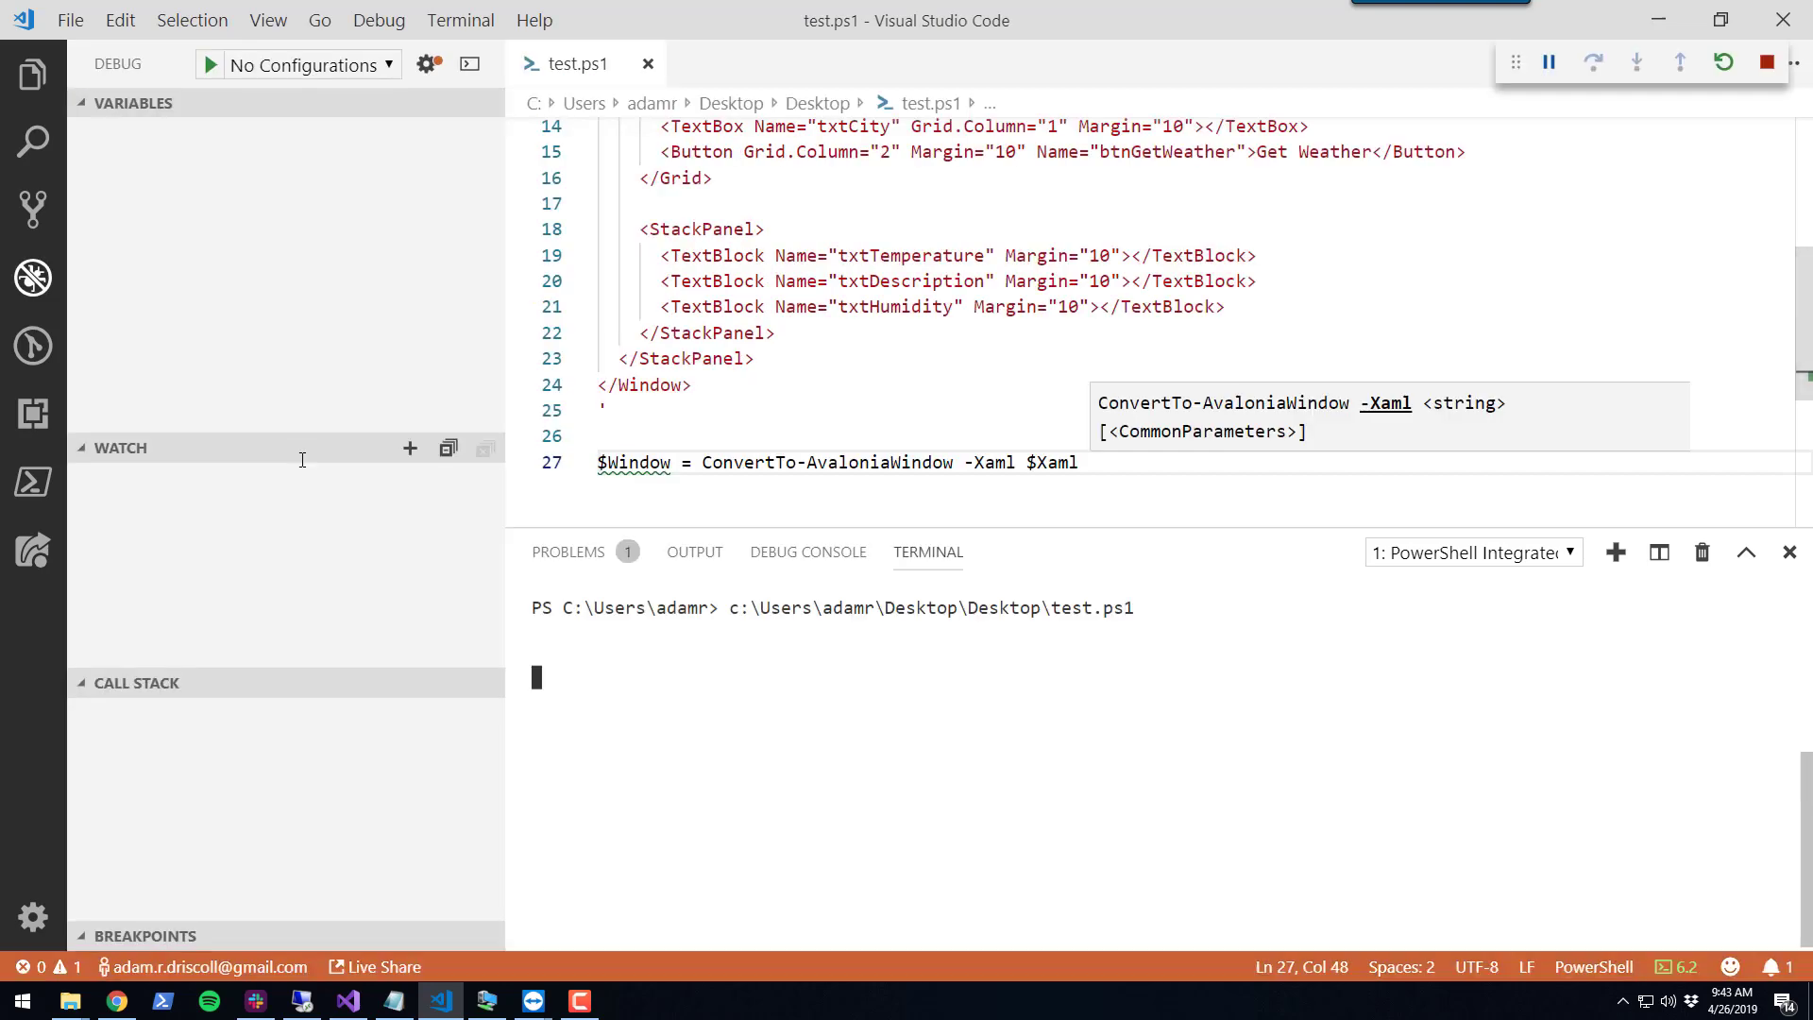
{"action": "type", "text": "$Window"}
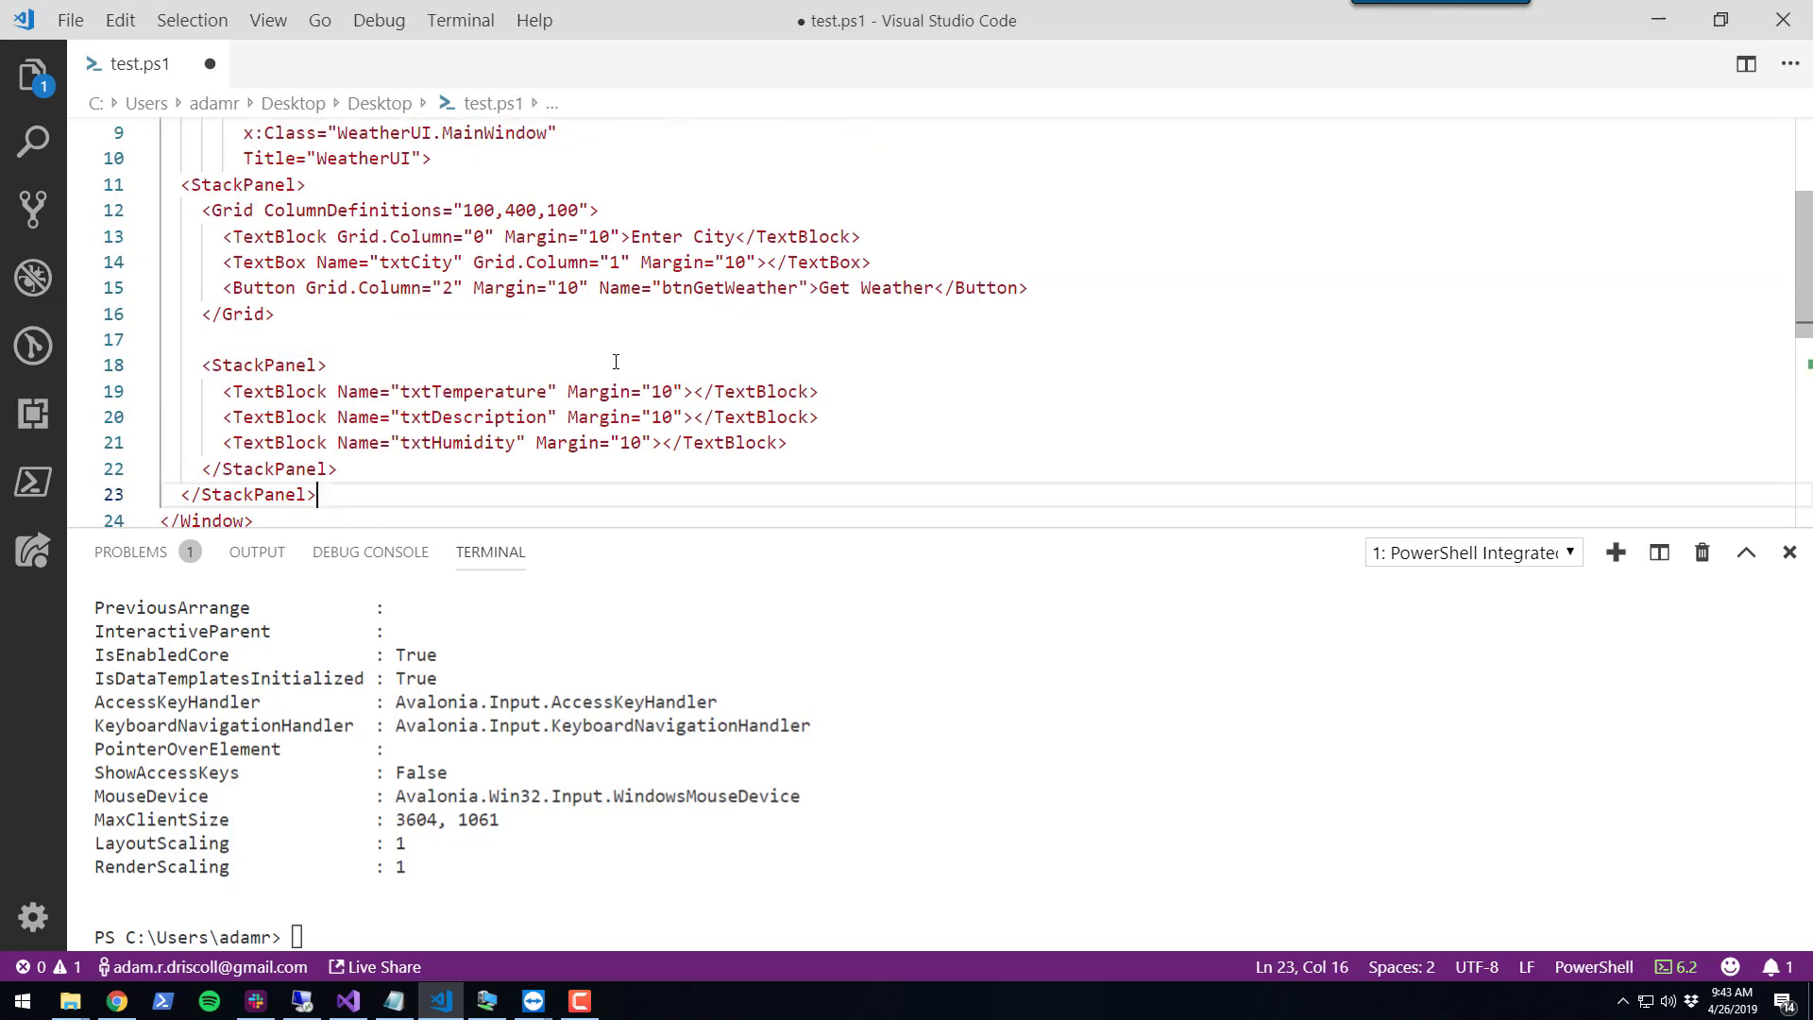
Add Find-AvaloniaControl lines for btnGetWeather, txtCity and the weather text blocks plus the click handler
{"action": "scroll", "scroll_direction": "up", "scroll_amount": 3}
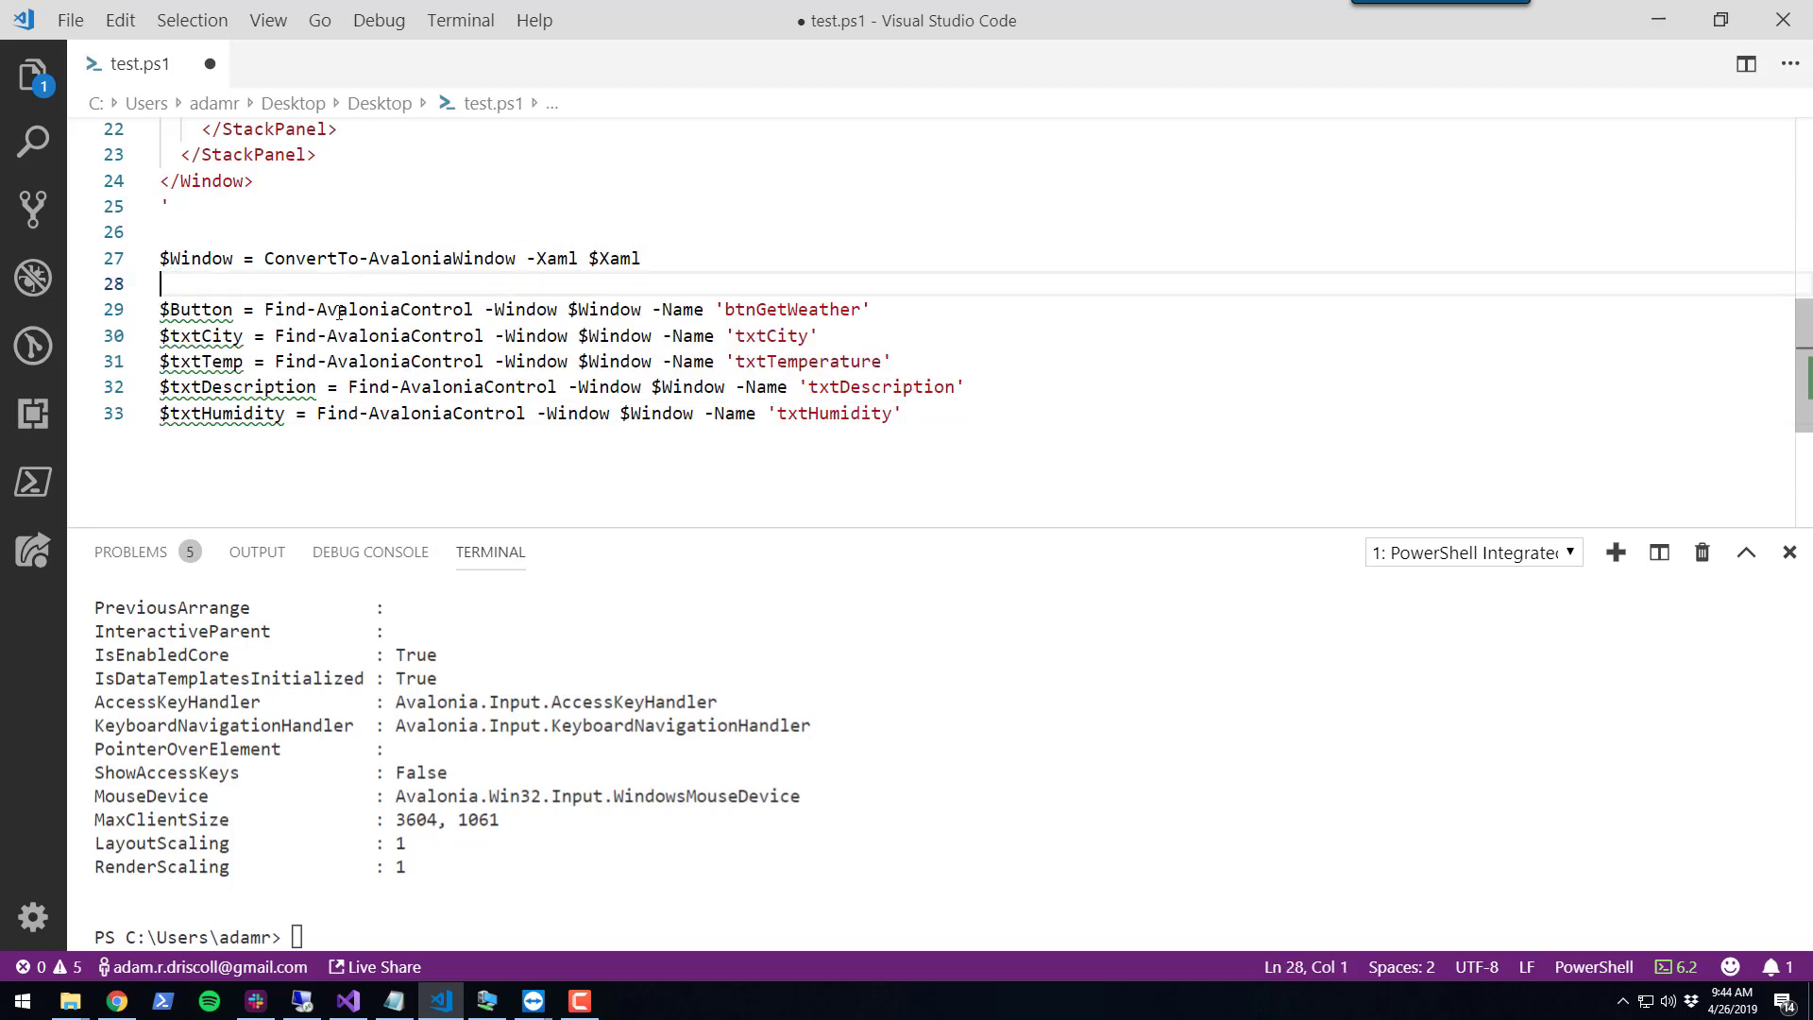
{"action": "double_click", "coordinate": [791, 310]}
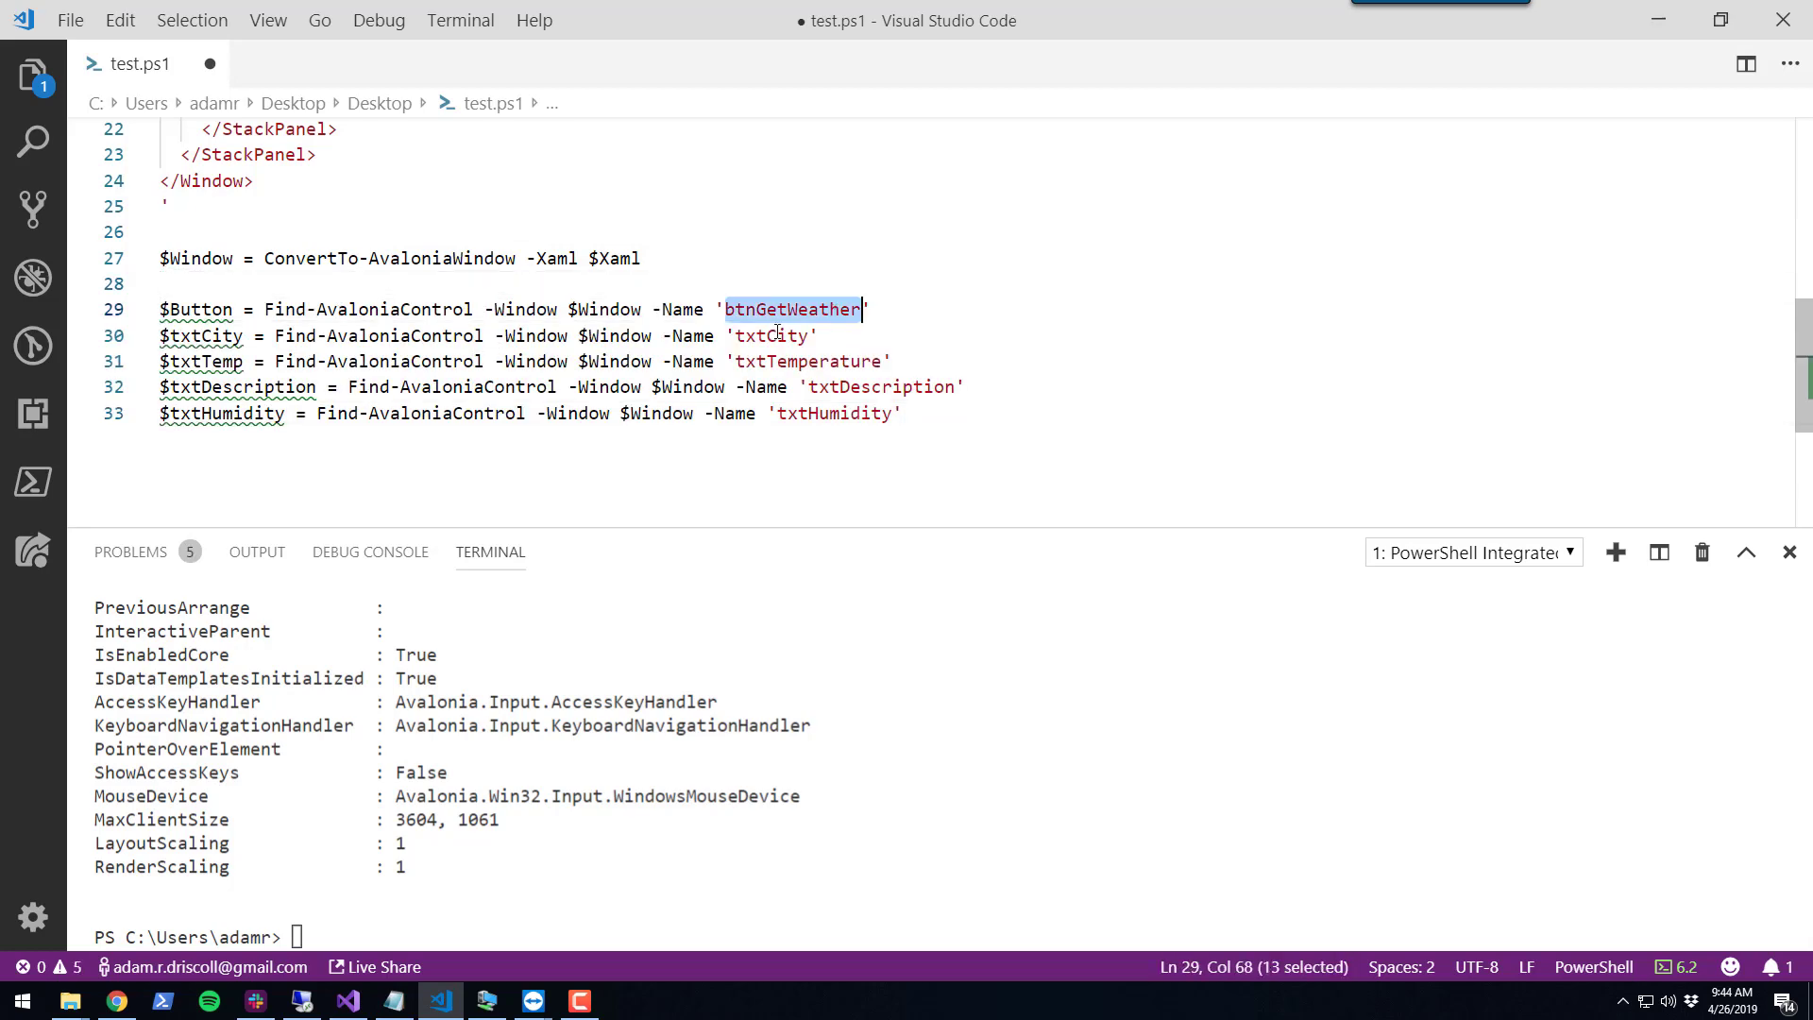
{"action": "double_click", "coordinate": [773, 336]}
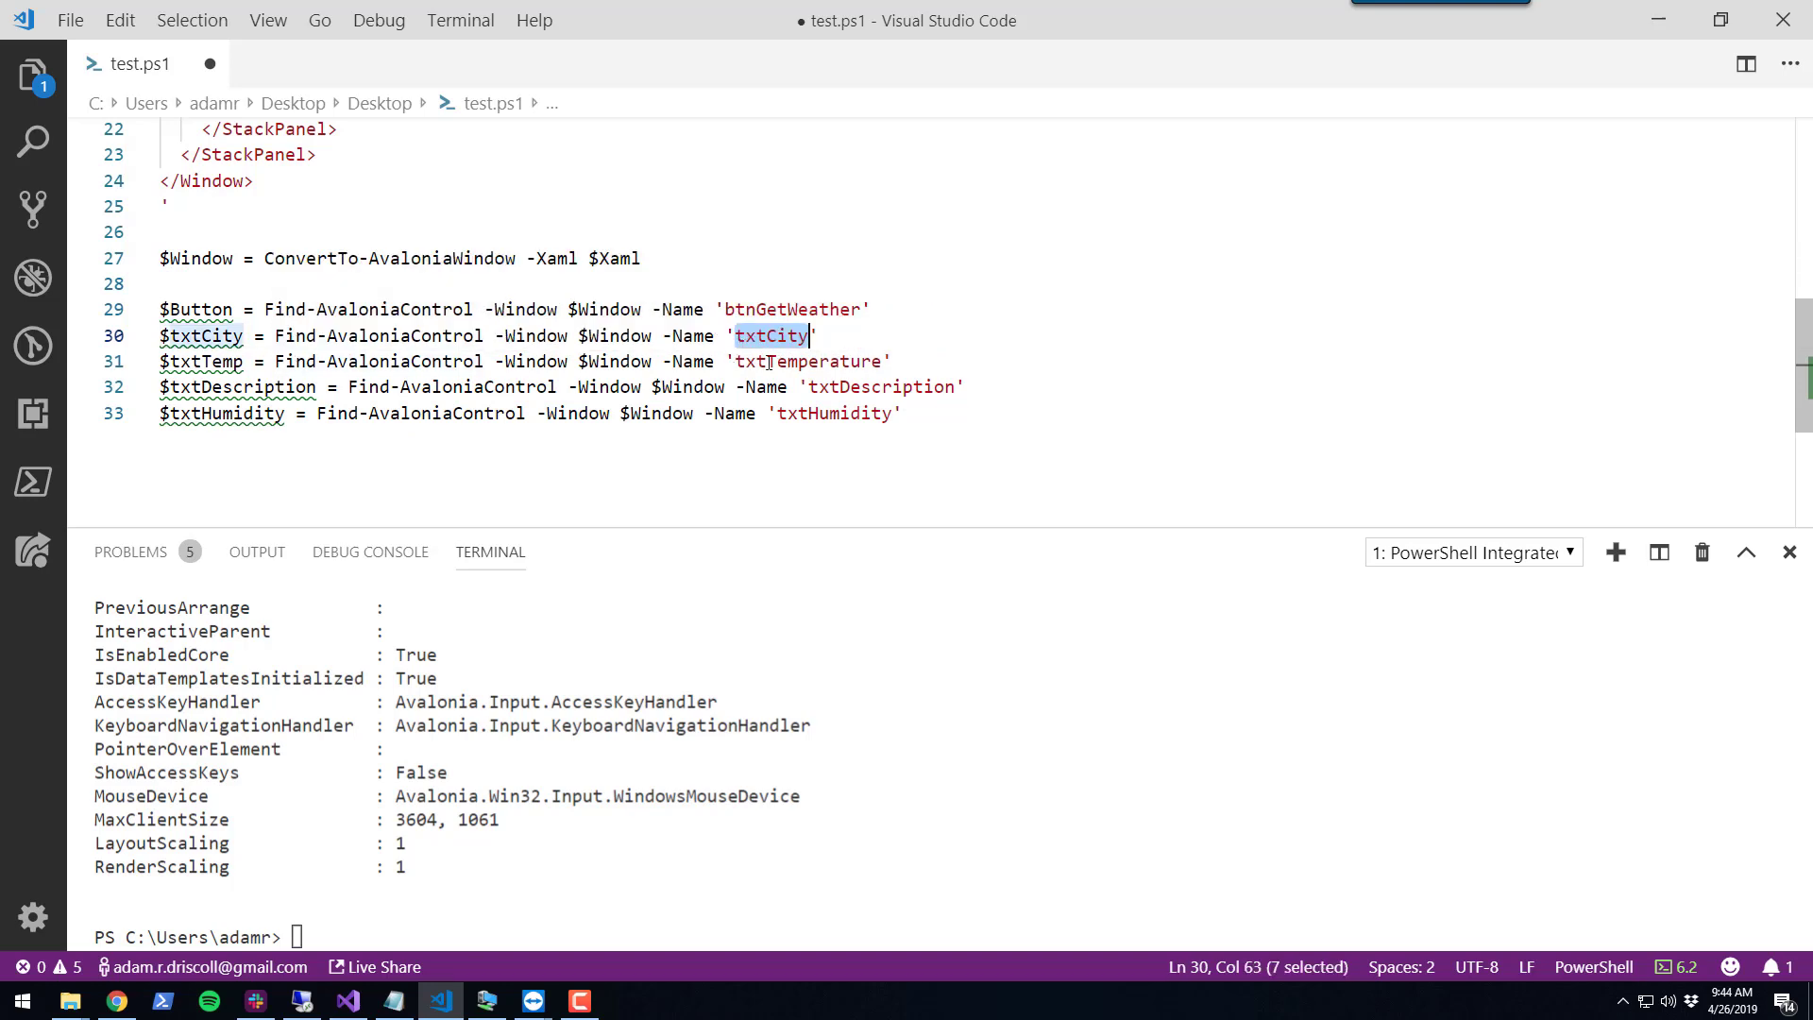
{"action": "left_click", "coordinate": [869, 385]}
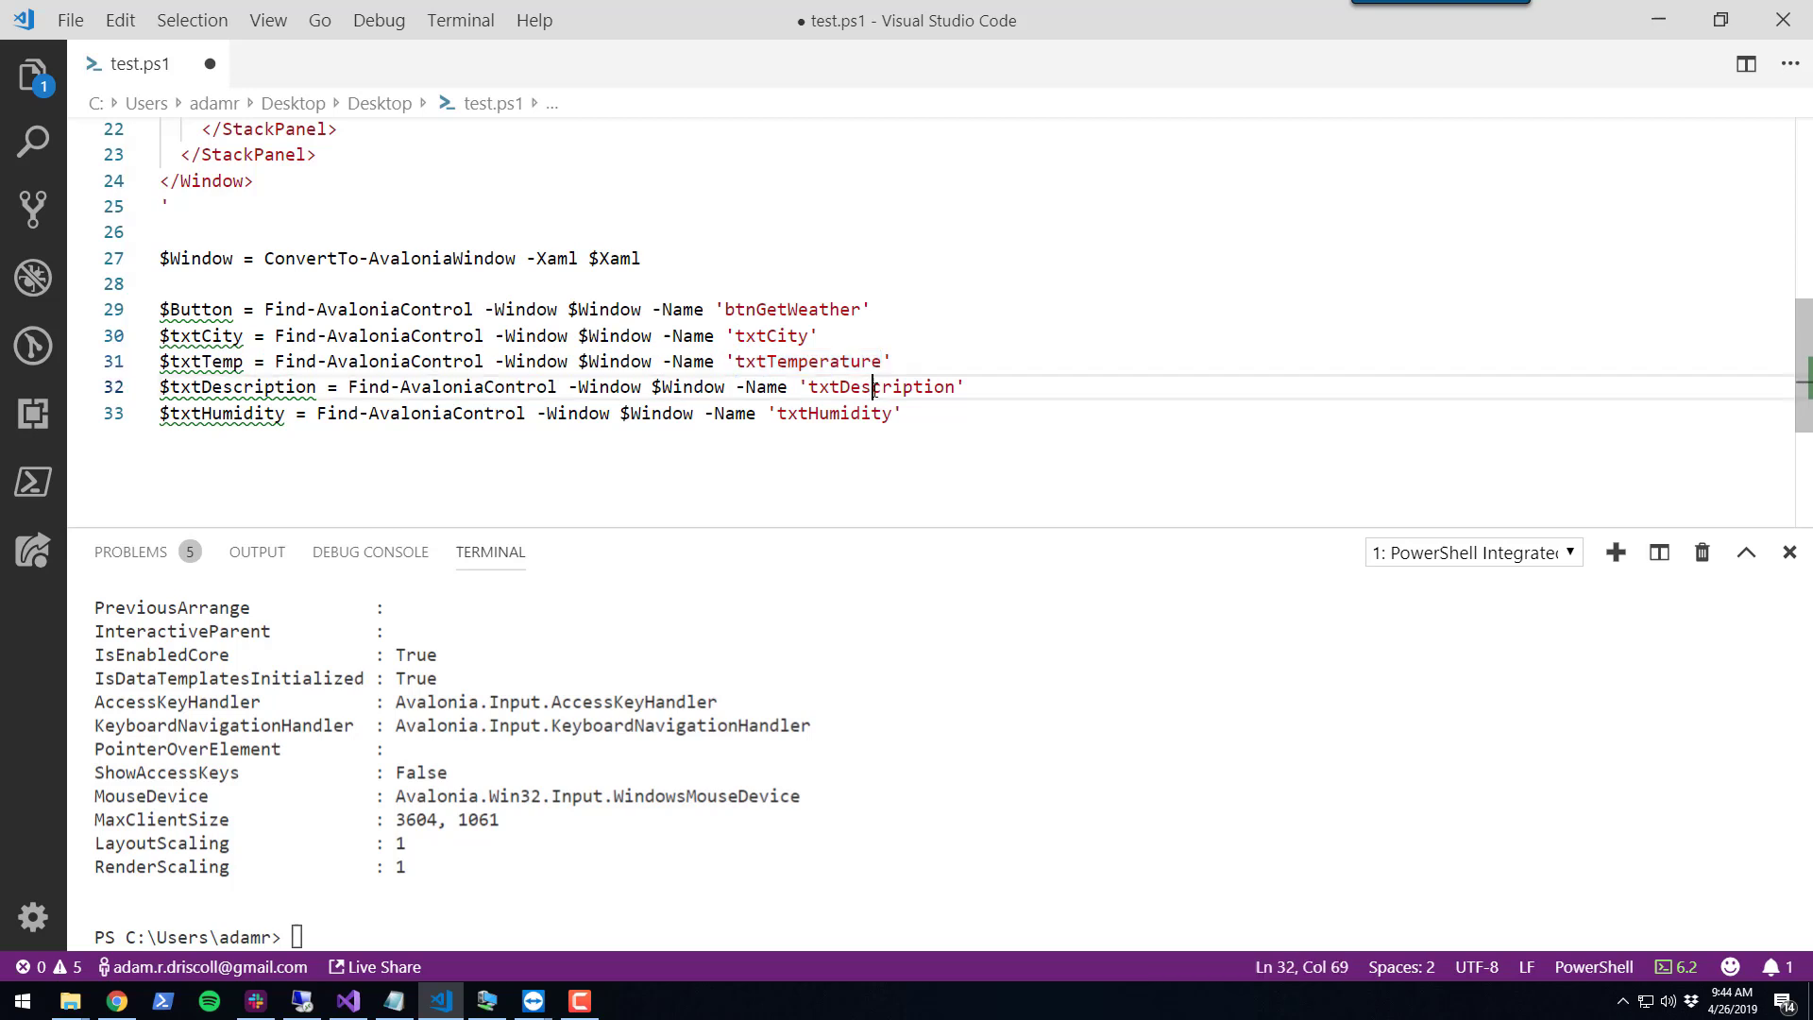
{"action": "left_click", "coordinate": [844, 412]}
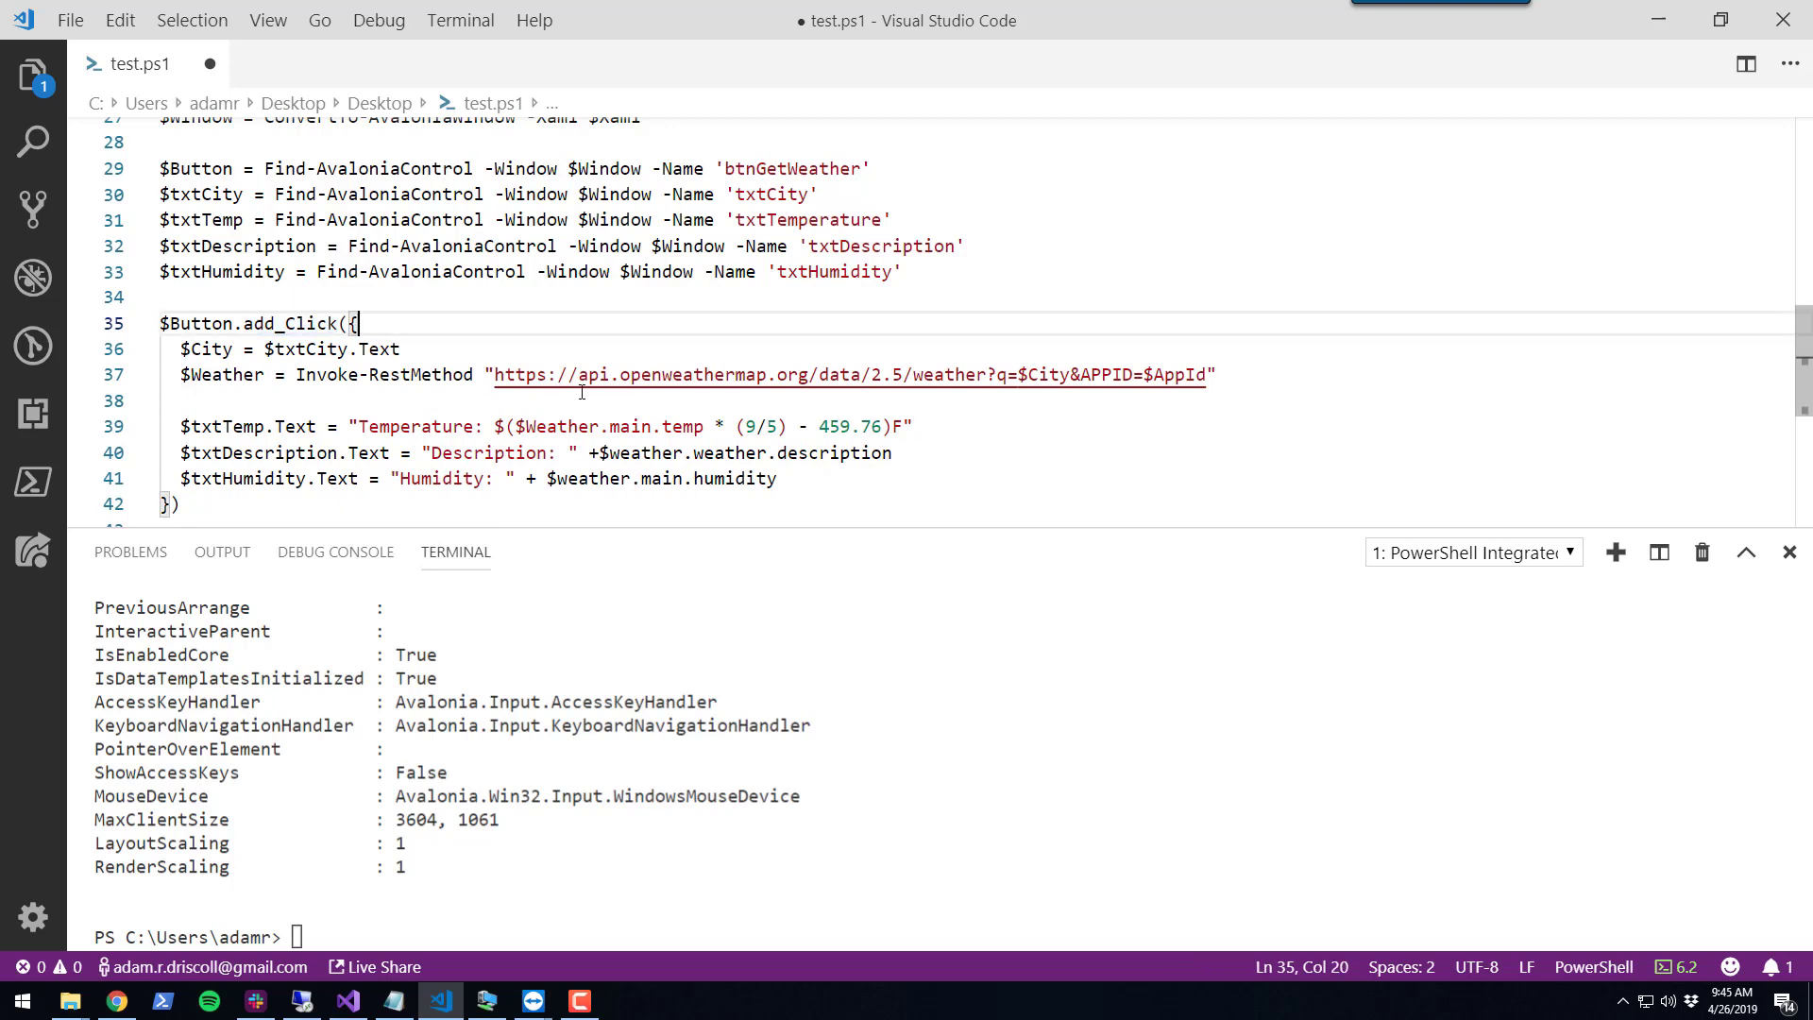
Review the handler lines reading the city text and the $City and $AppId URL variables
{"action": "scroll", "scroll_direction": "down", "scroll_amount": 3}
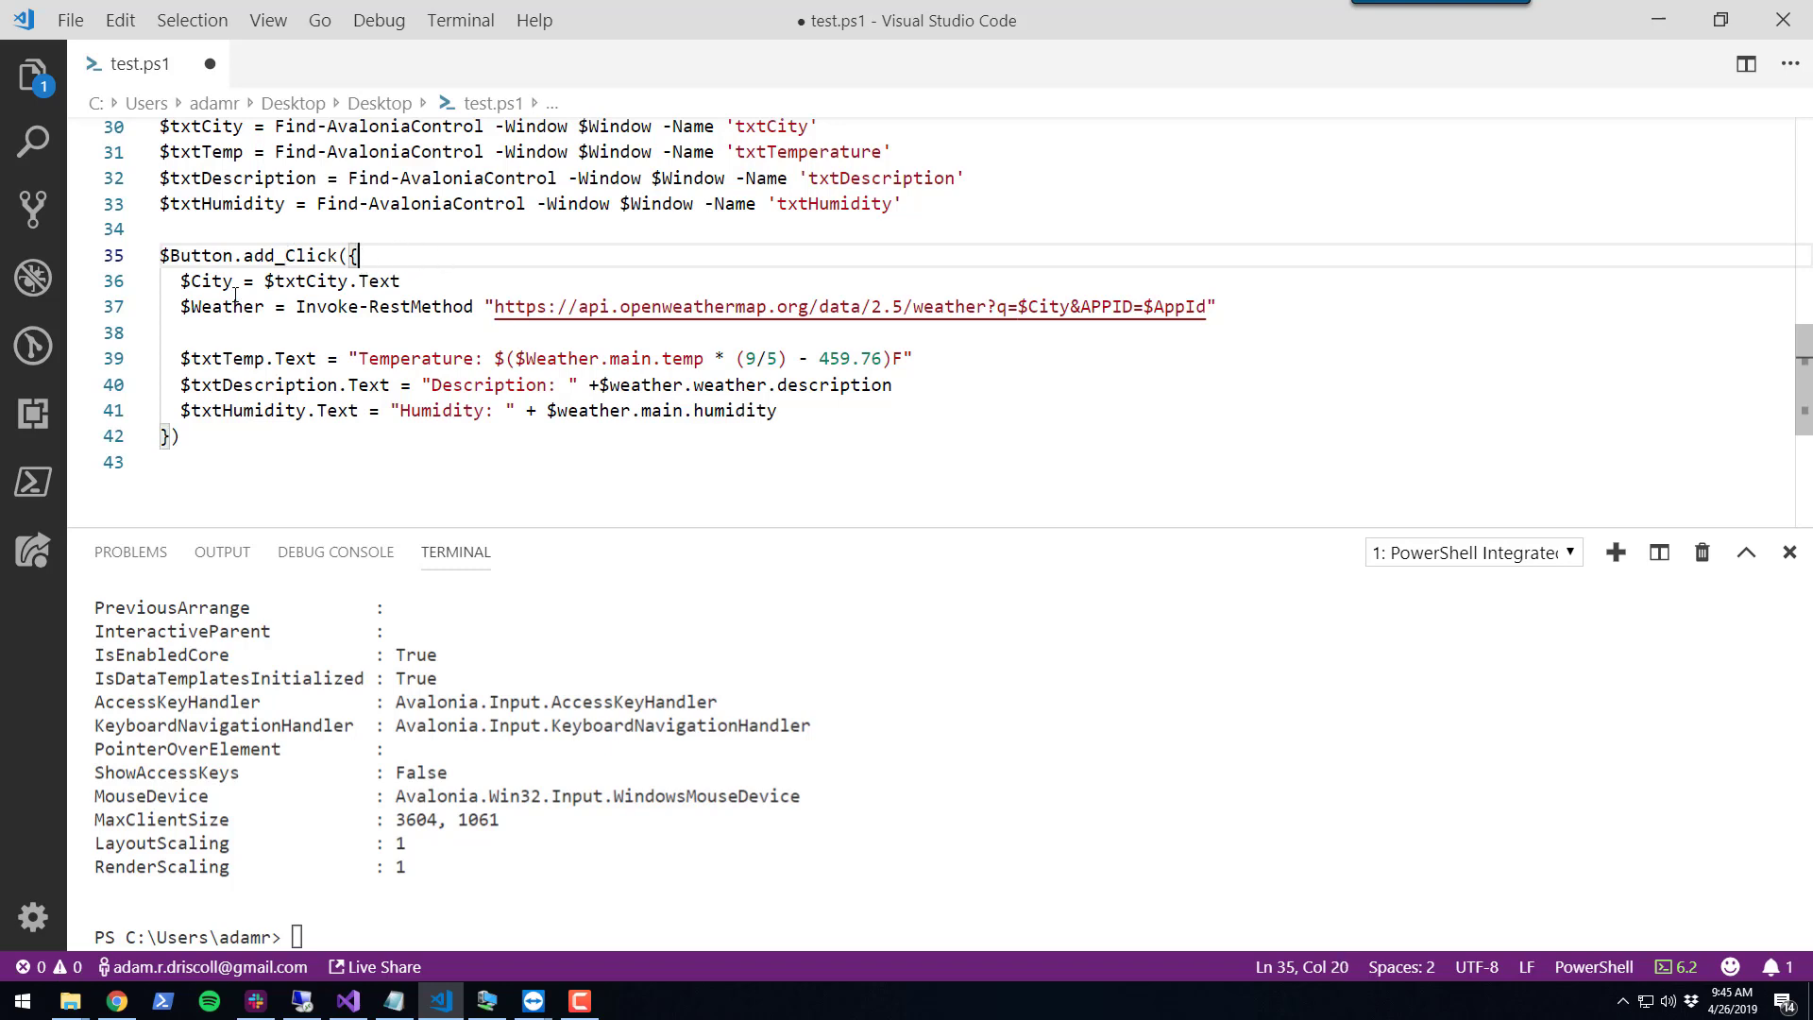
{"action": "triple_click", "coordinate": [274, 280]}
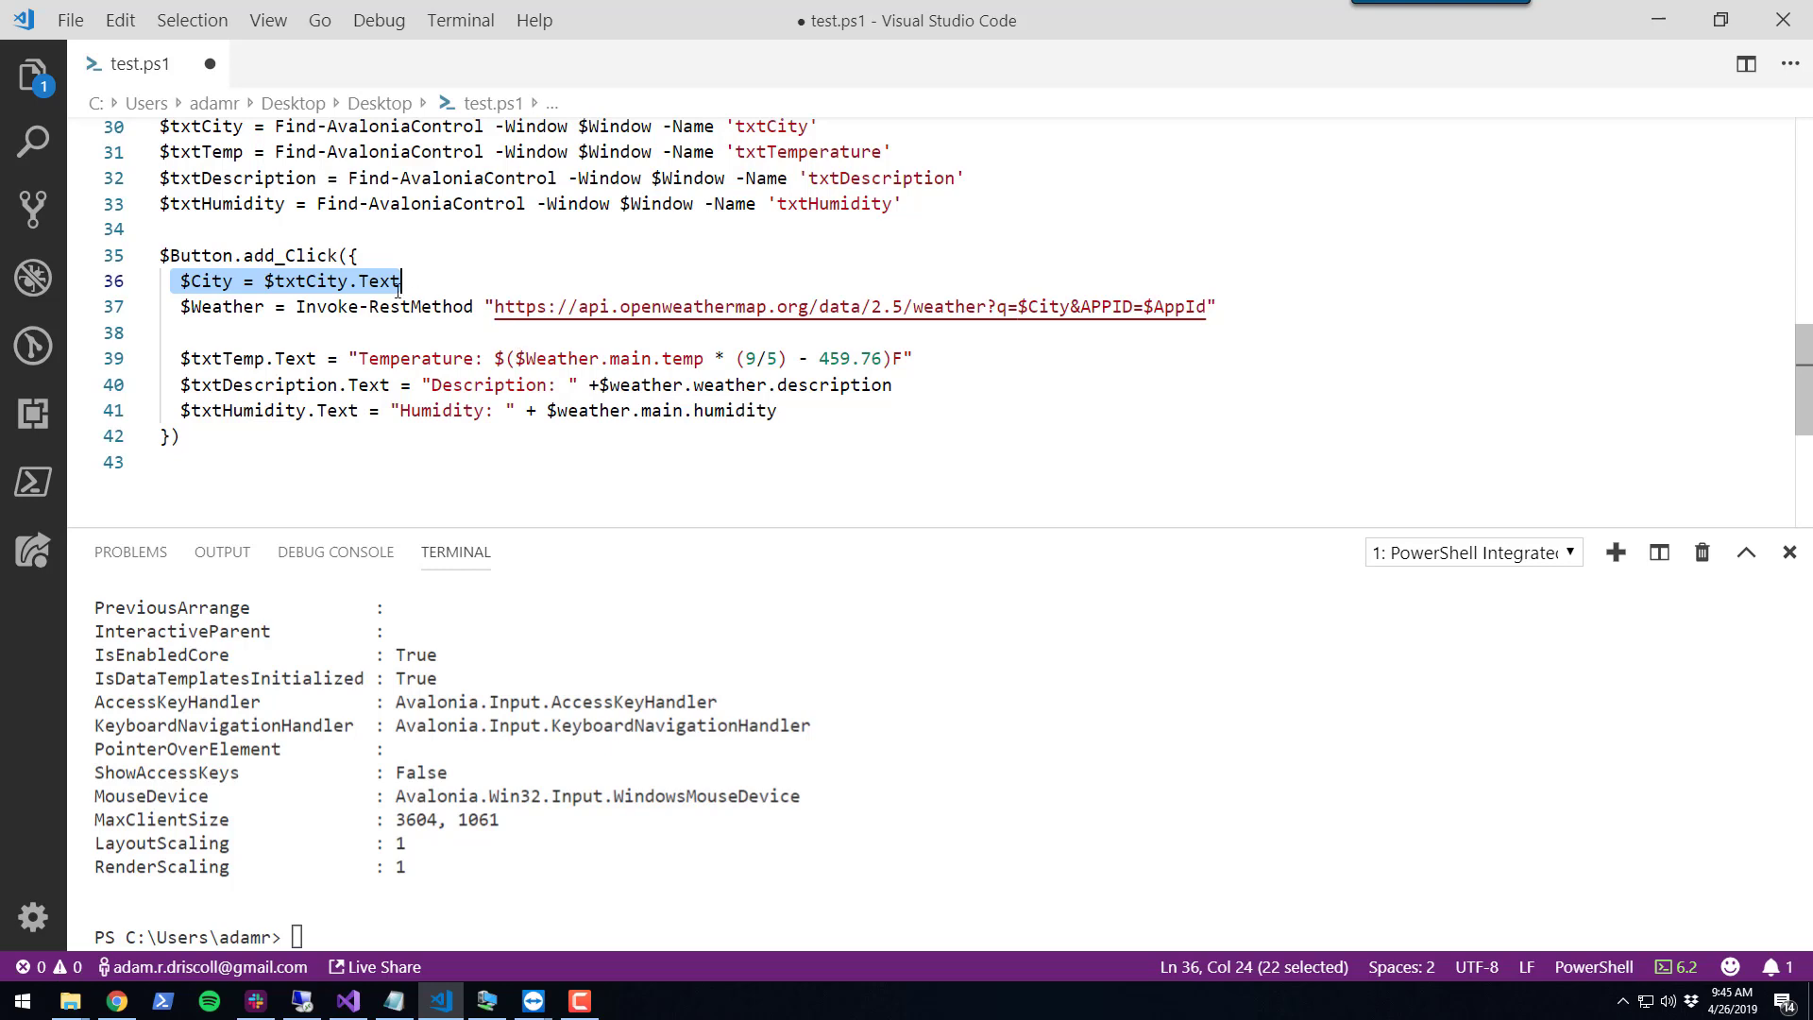
{"action": "left_click", "coordinate": [380, 280]}
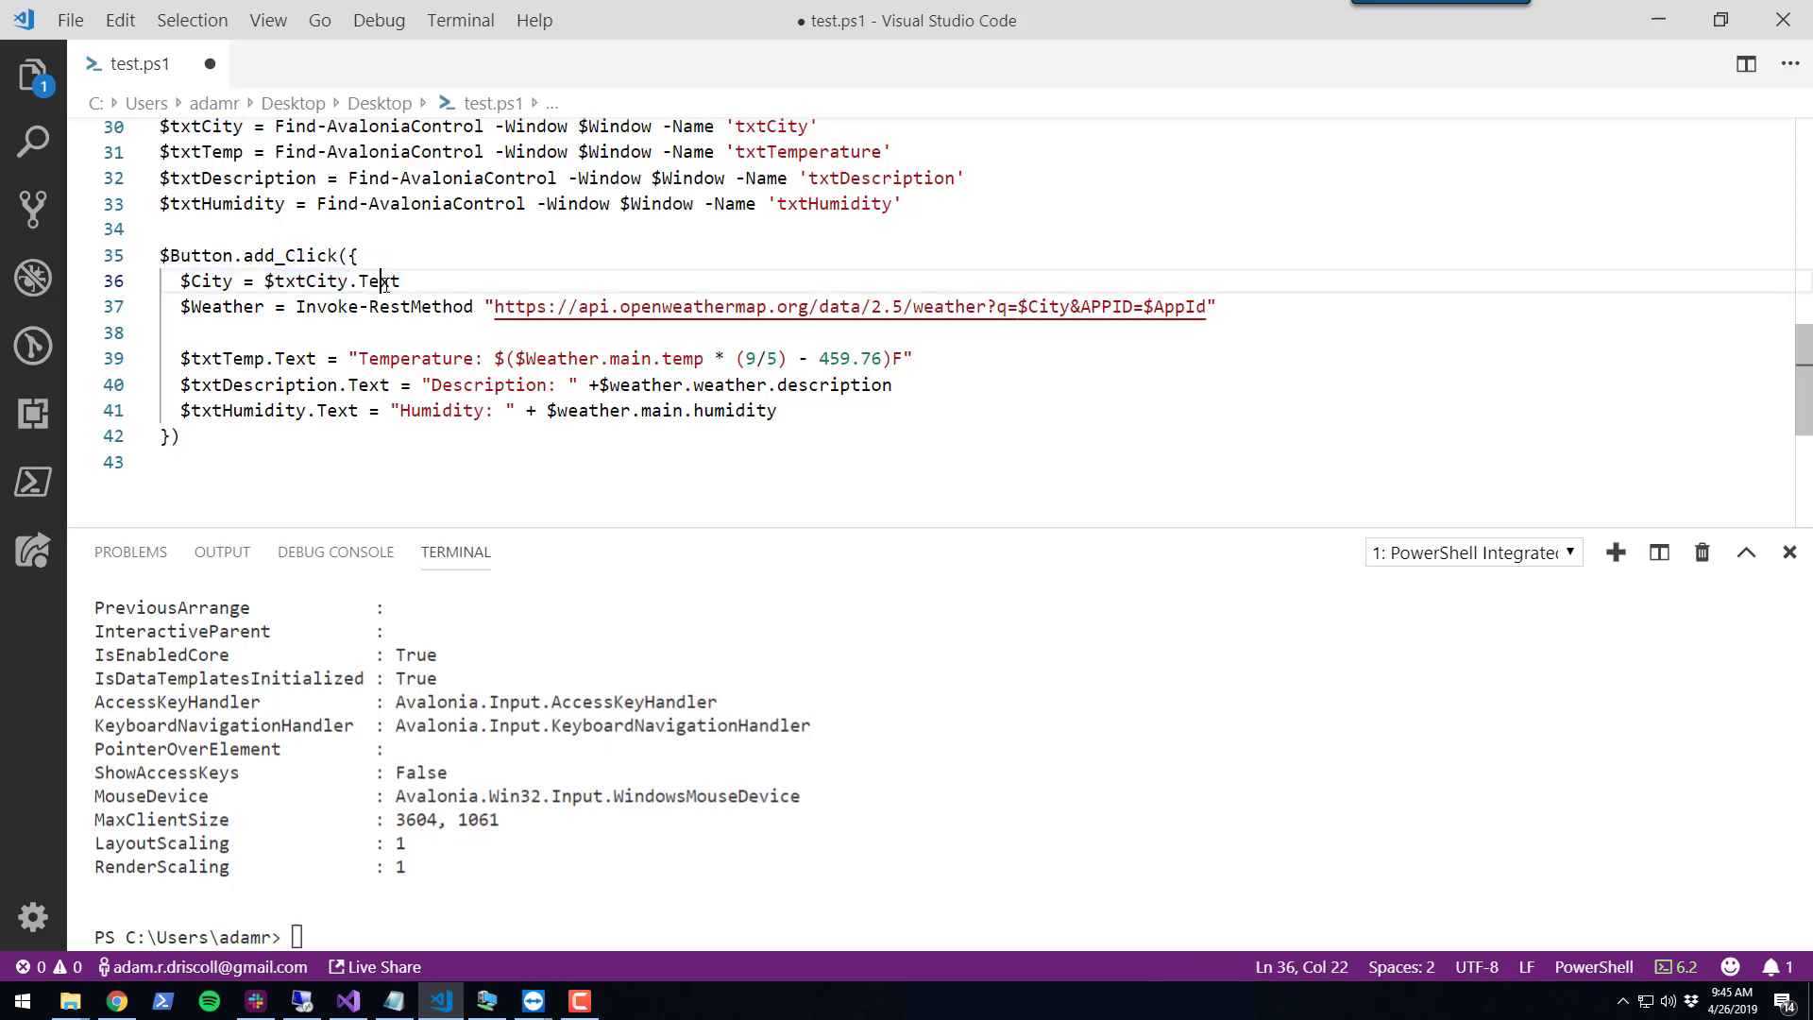
{"action": "double_click", "coordinate": [378, 279]}
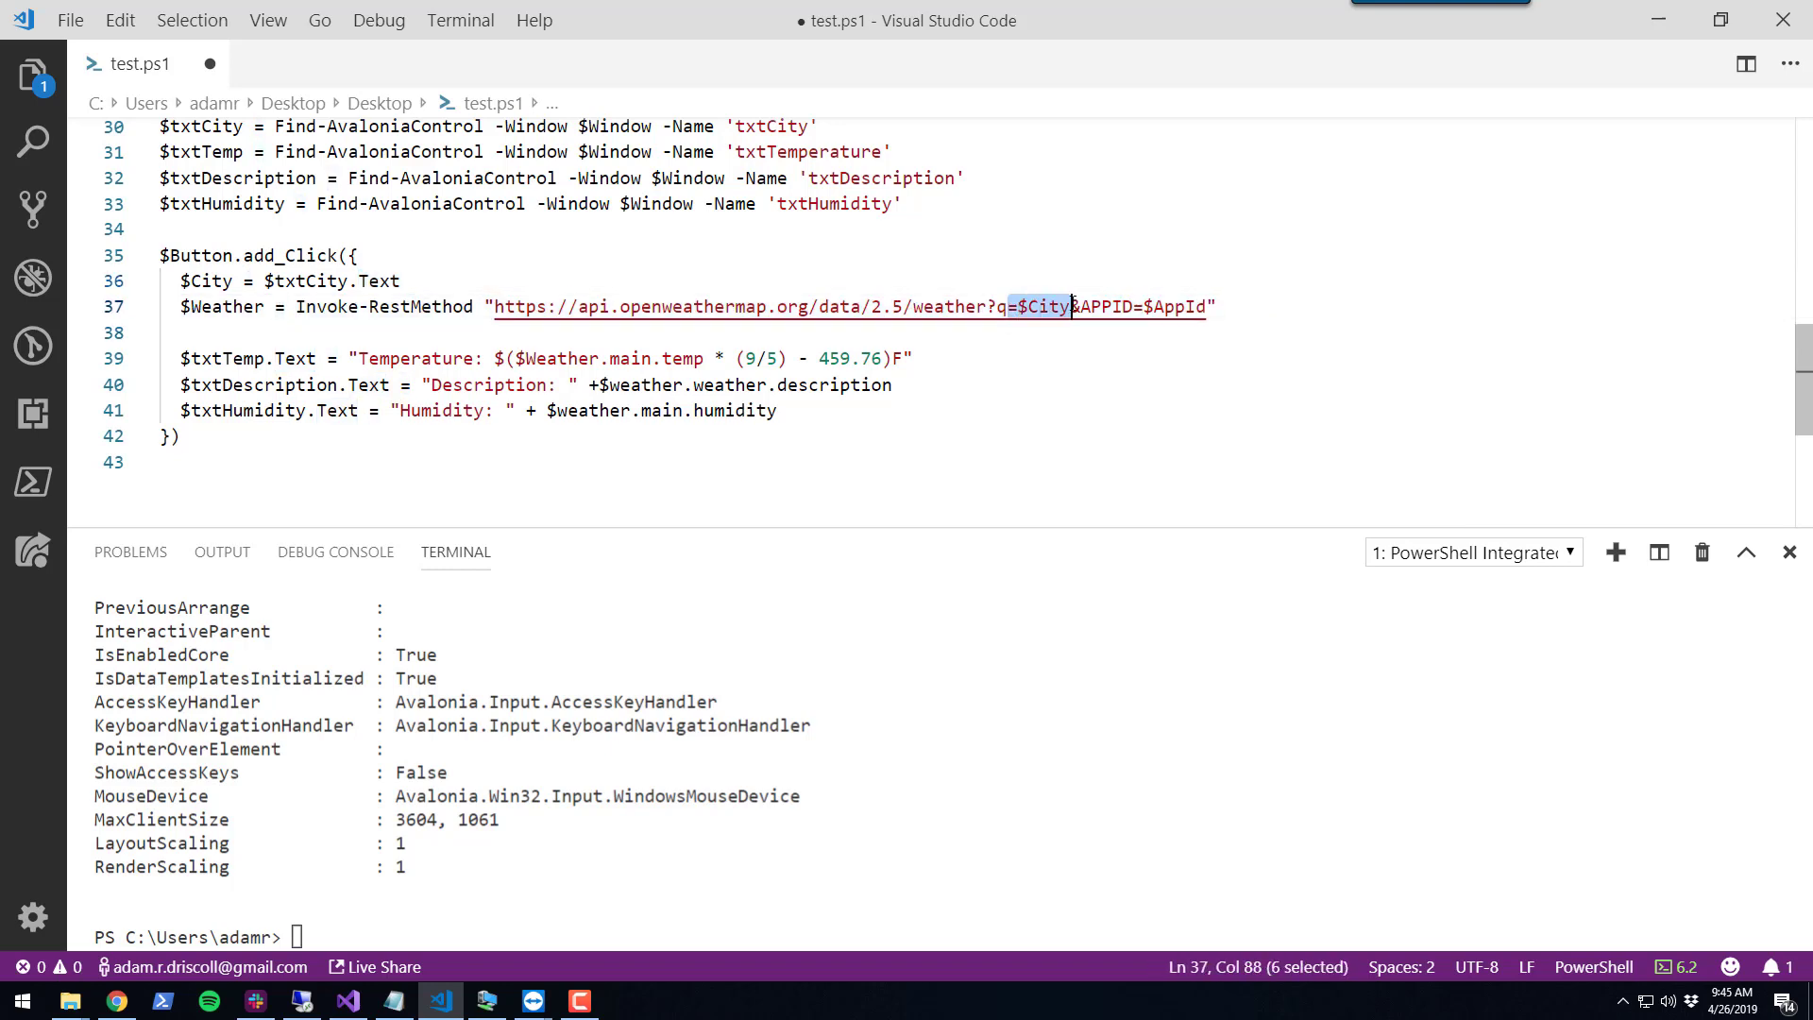
{"action": "double_click", "coordinate": [1175, 306]}
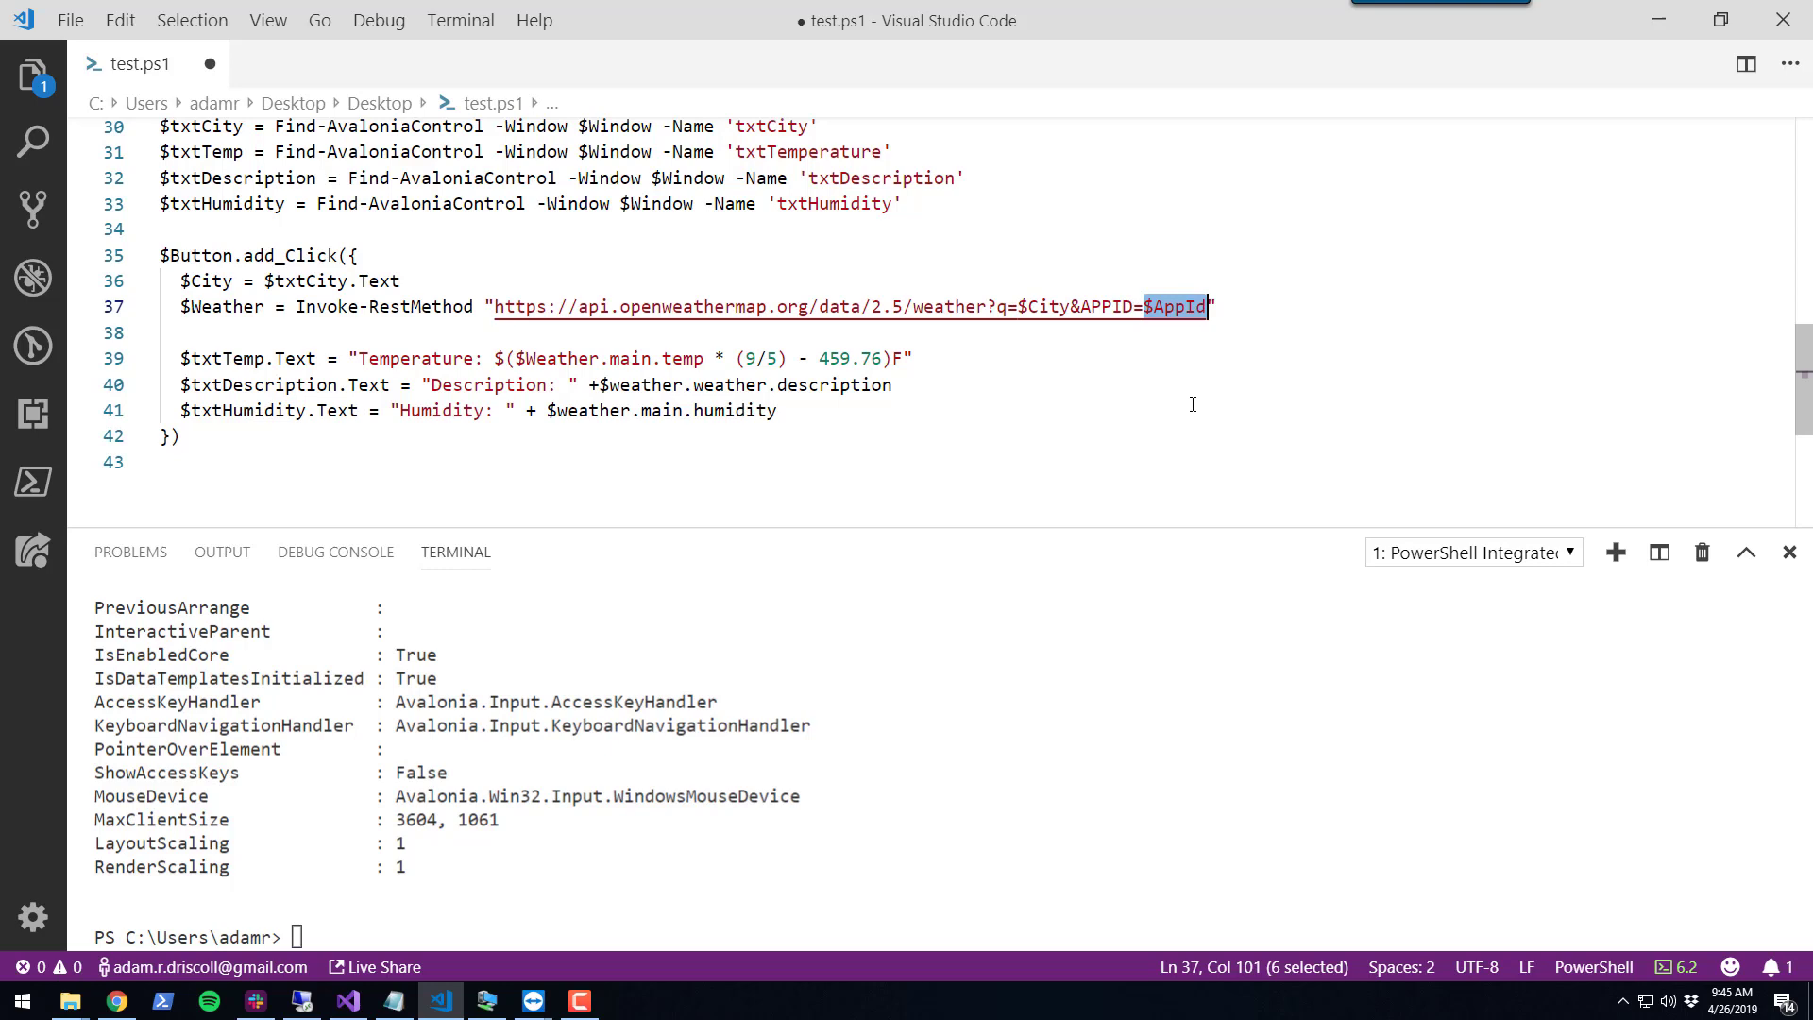
{"action": "mouse_move", "coordinate": [566, 321]}
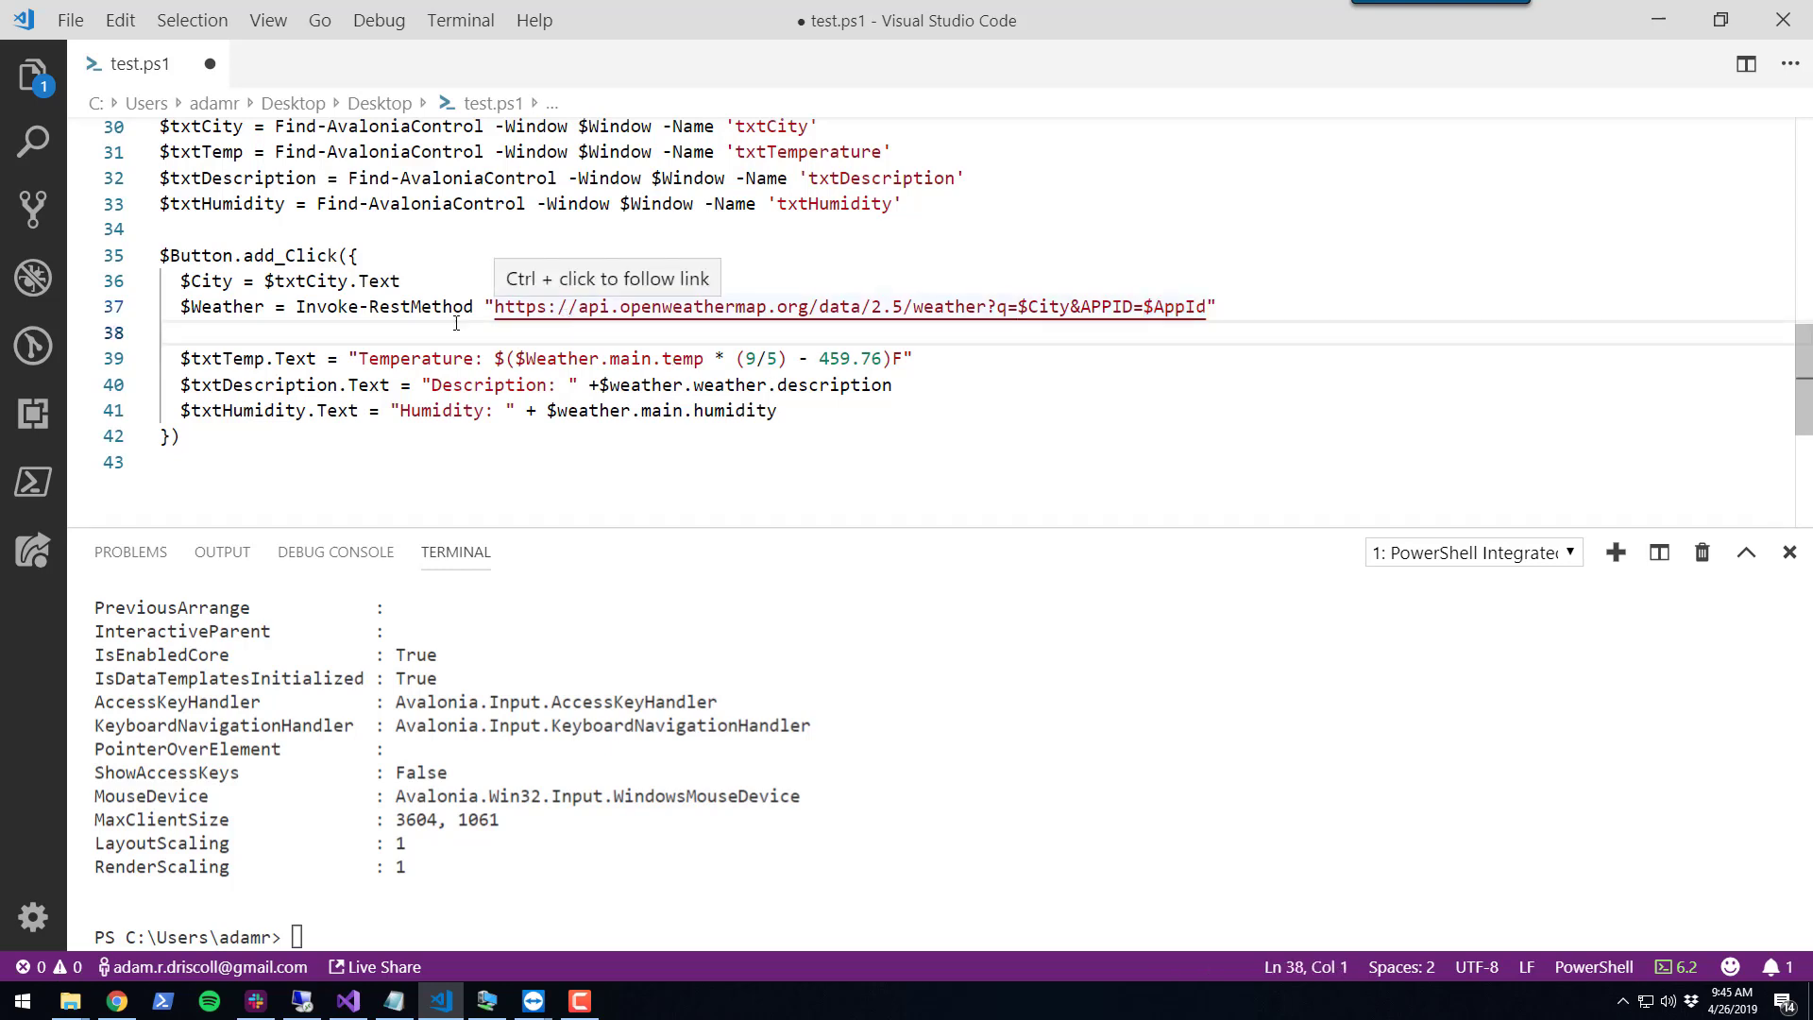
{"action": "mouse_move", "coordinate": [559, 412]}
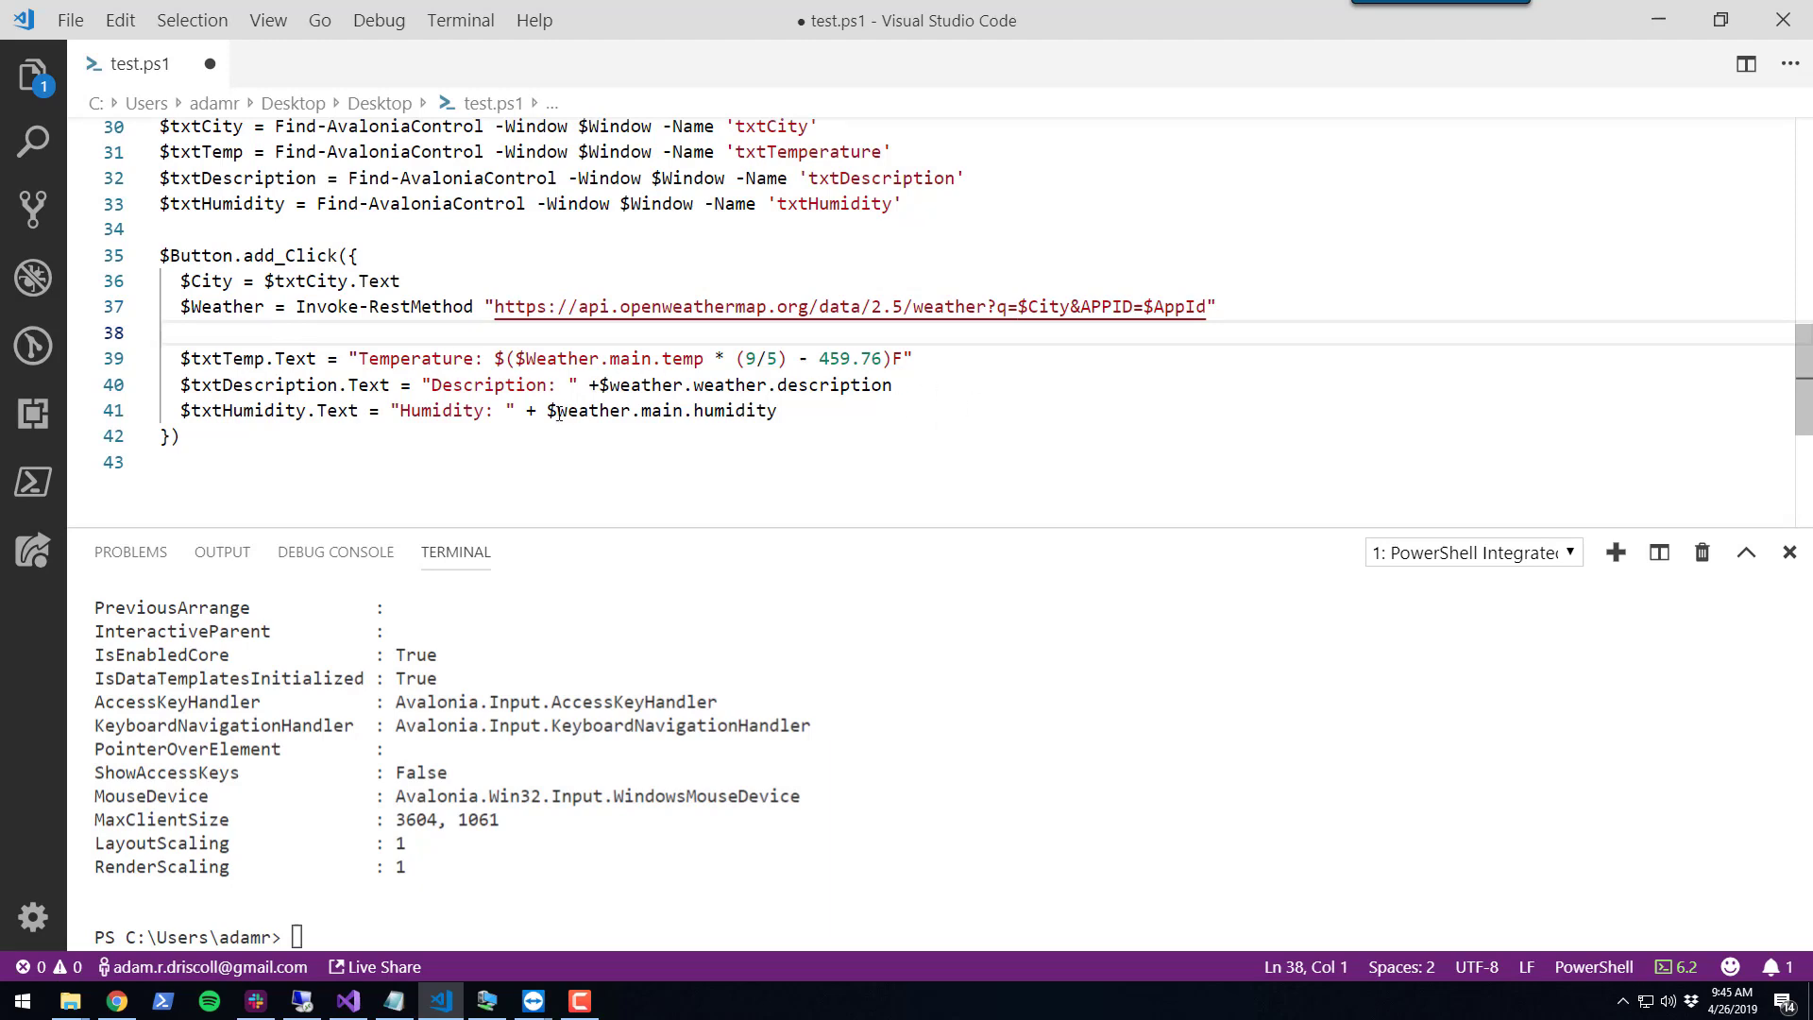
{"action": "double_click", "coordinate": [223, 359]}
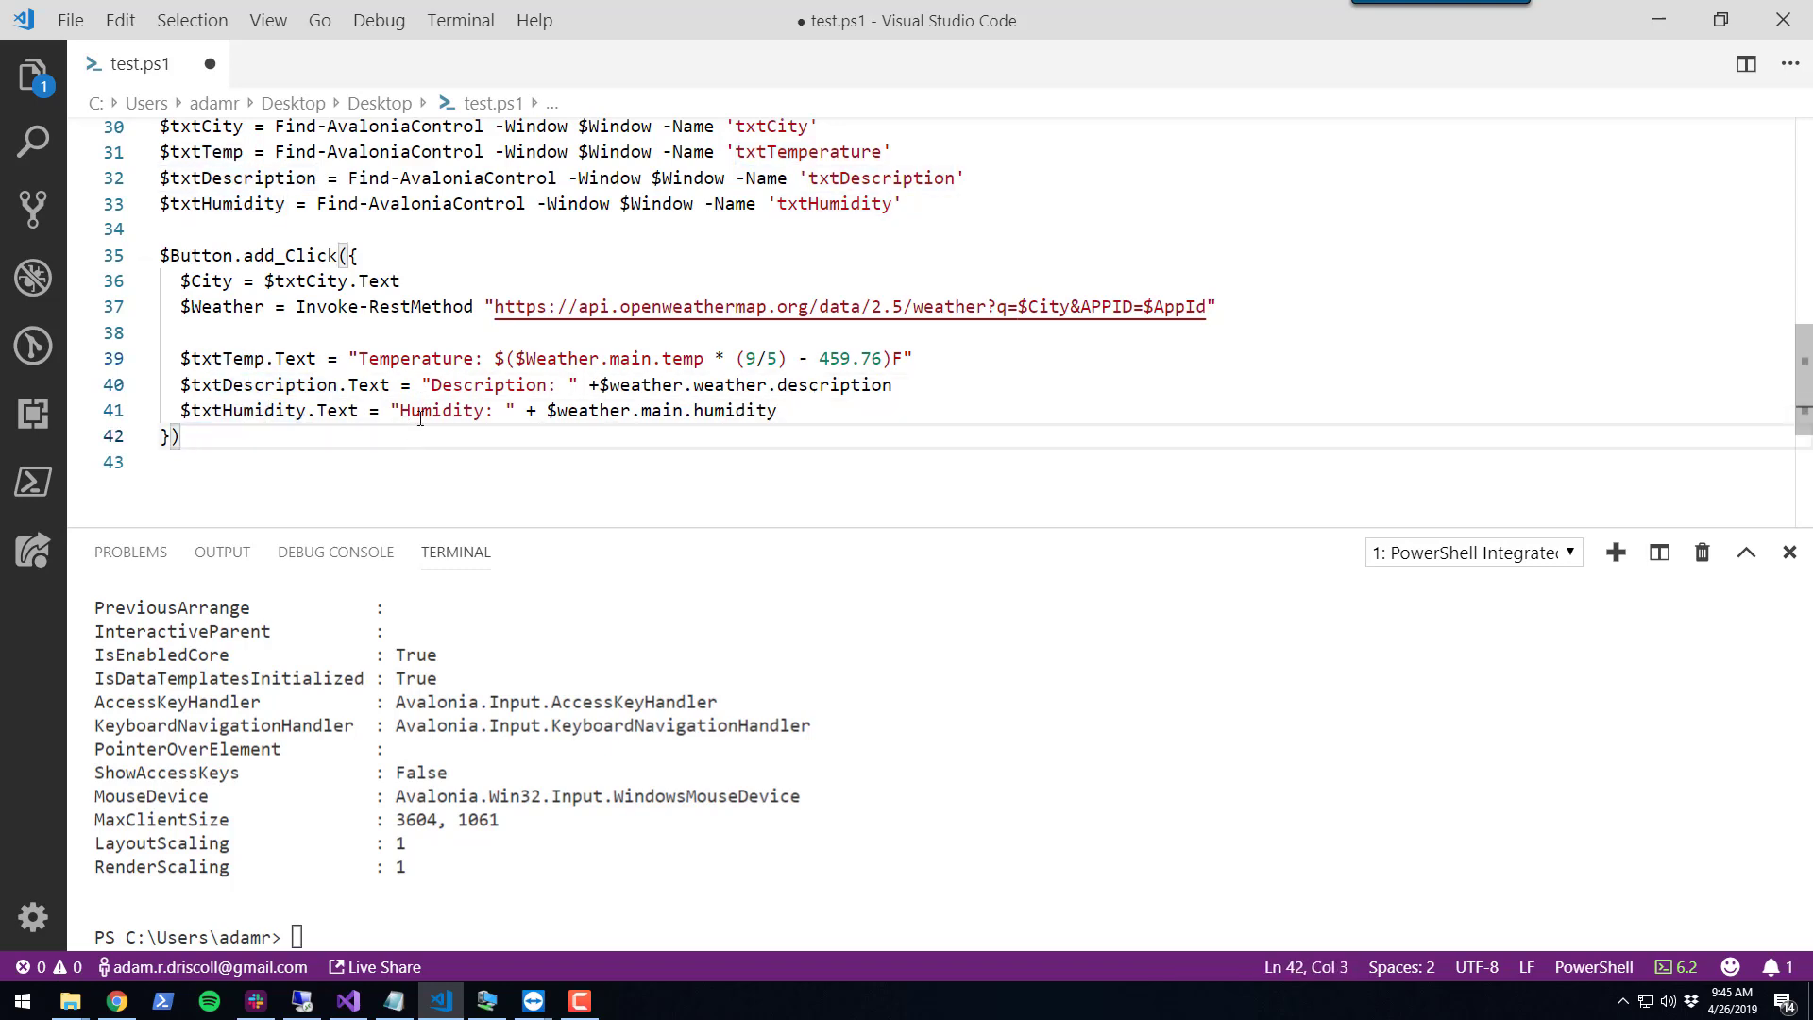
Save test.ps1 and add a blank line below the click handler's closing brace
{"action": "key", "text": "Ctrl+s"}
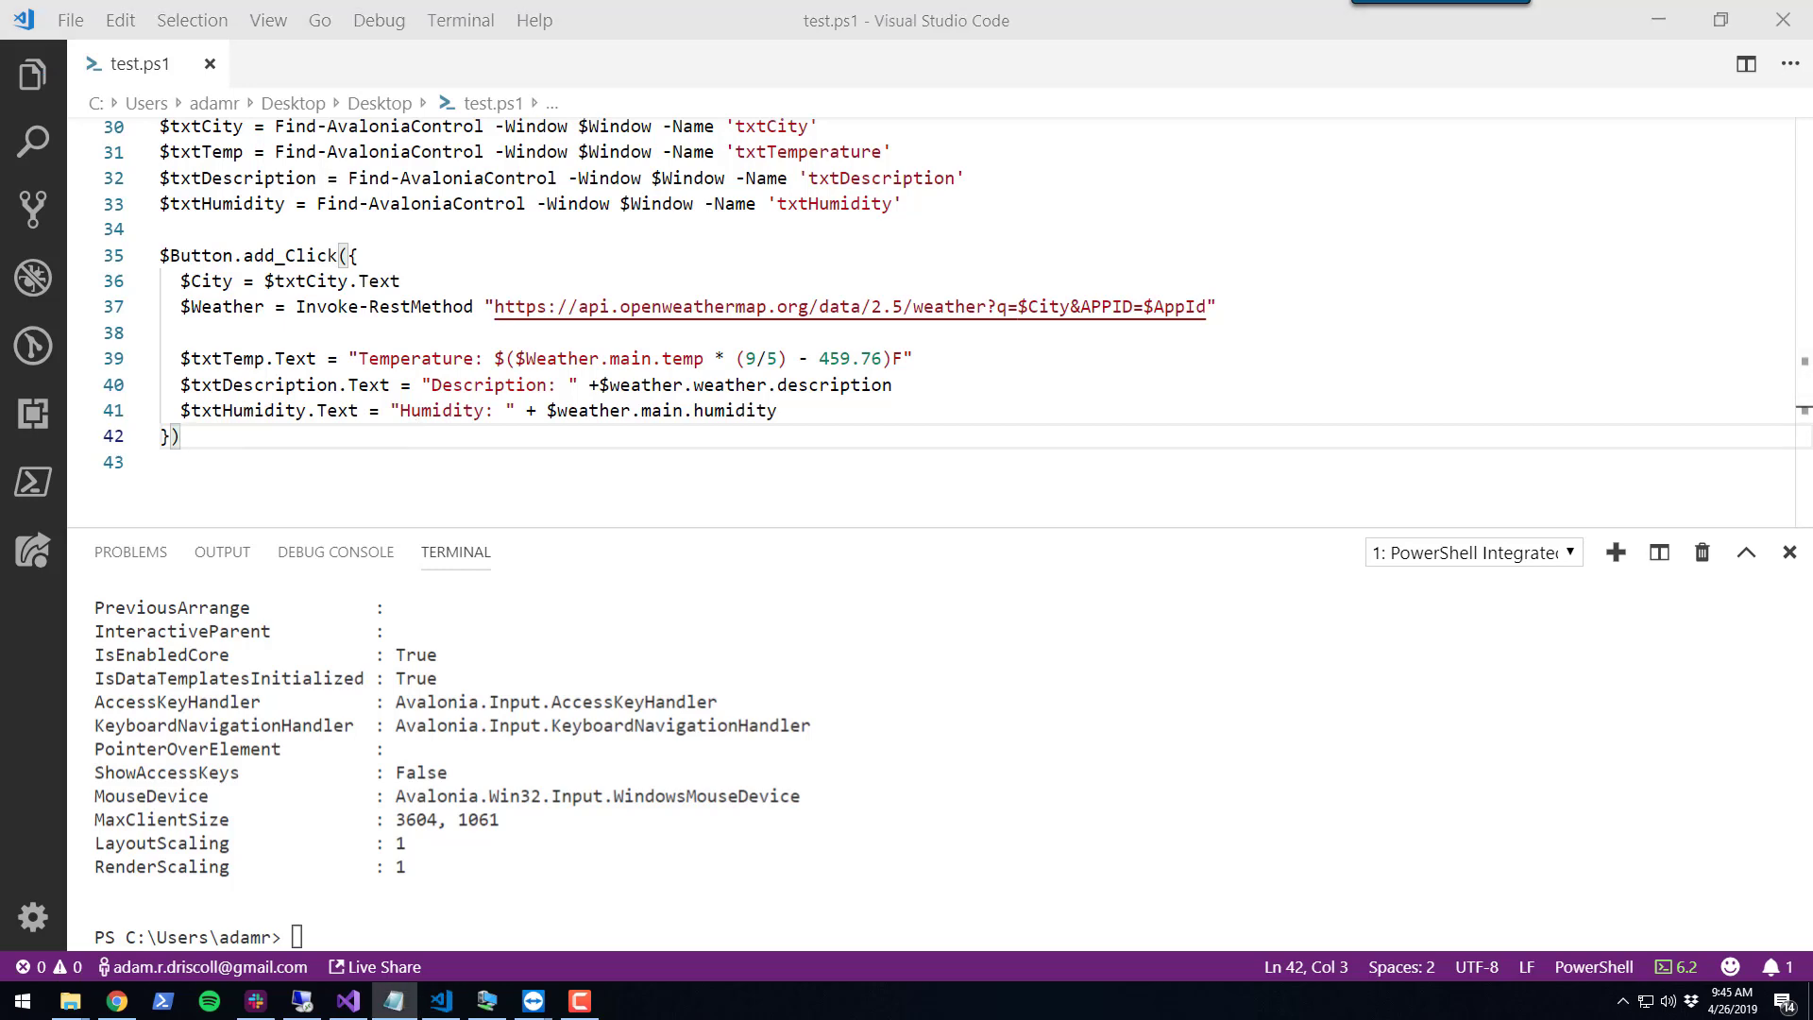
{"action": "key", "text": "Enter"}
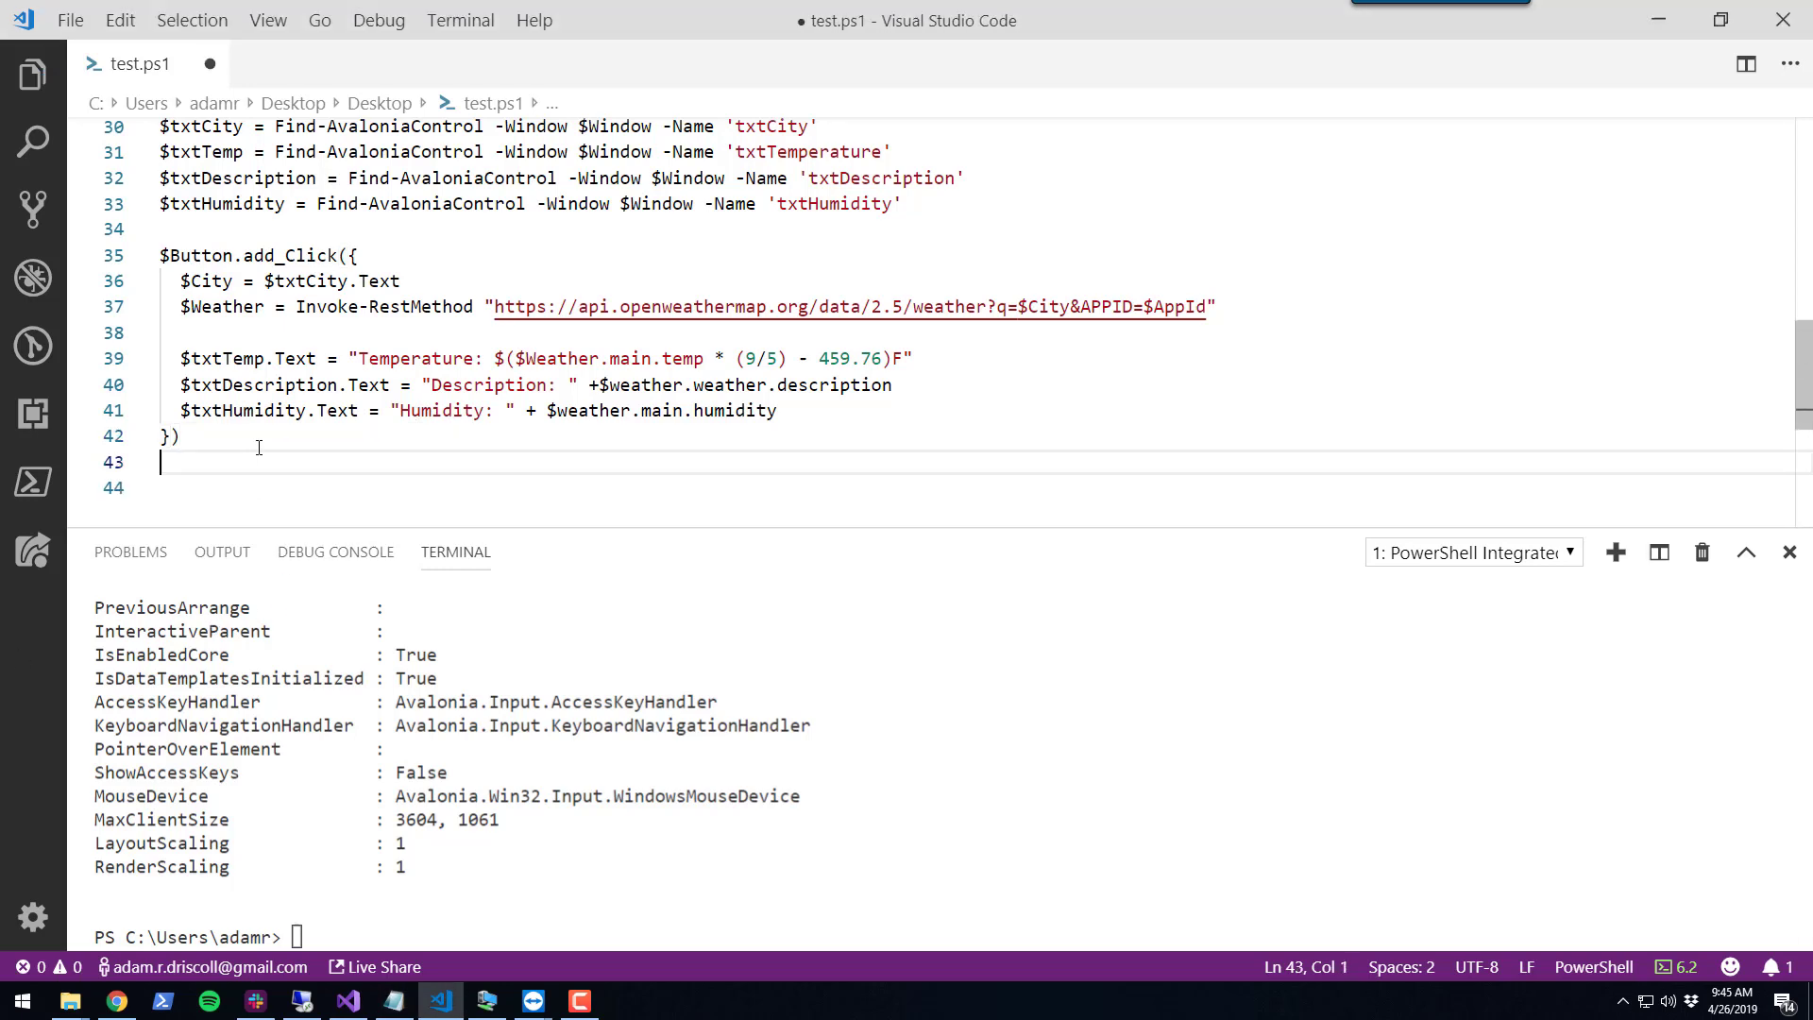
End the script with Show-AvaloniaWindow -Window $Window and review the add_Click handler
{"action": "type", "text": "Show-AvaloniaWindow -Window $Window"}
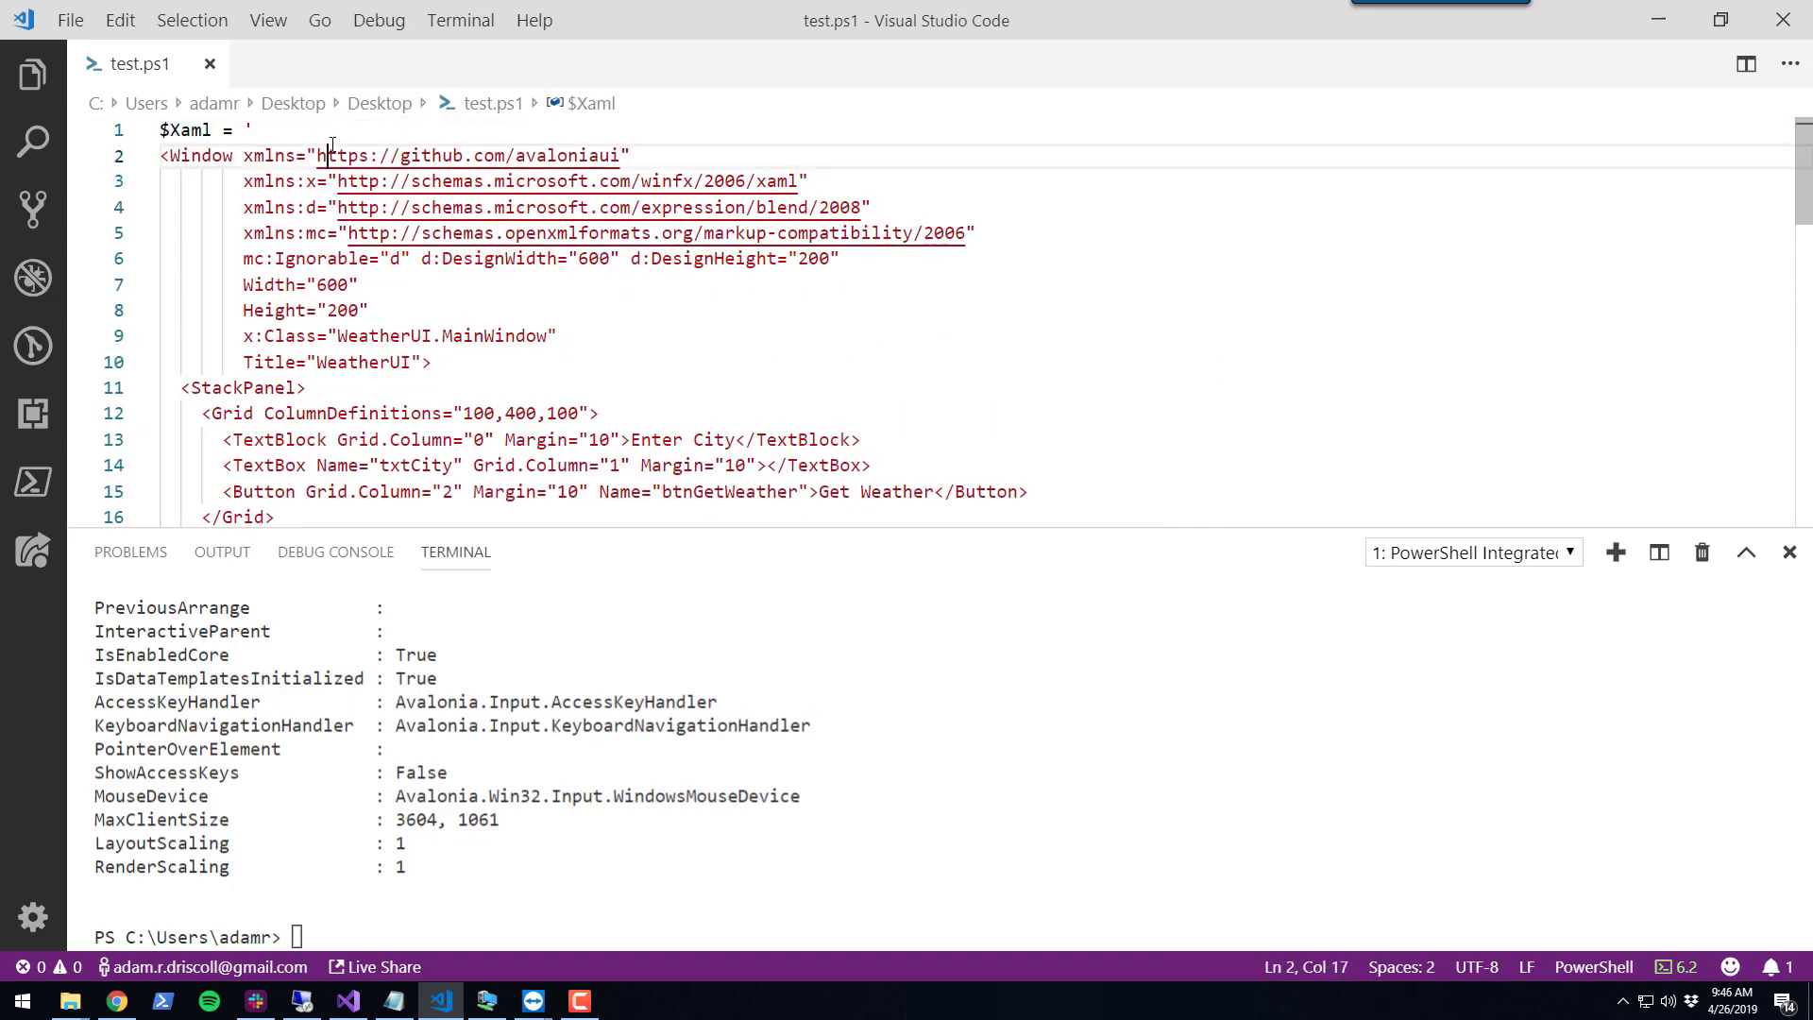
{"action": "scroll", "scroll_direction": "down", "scroll_amount": 3}
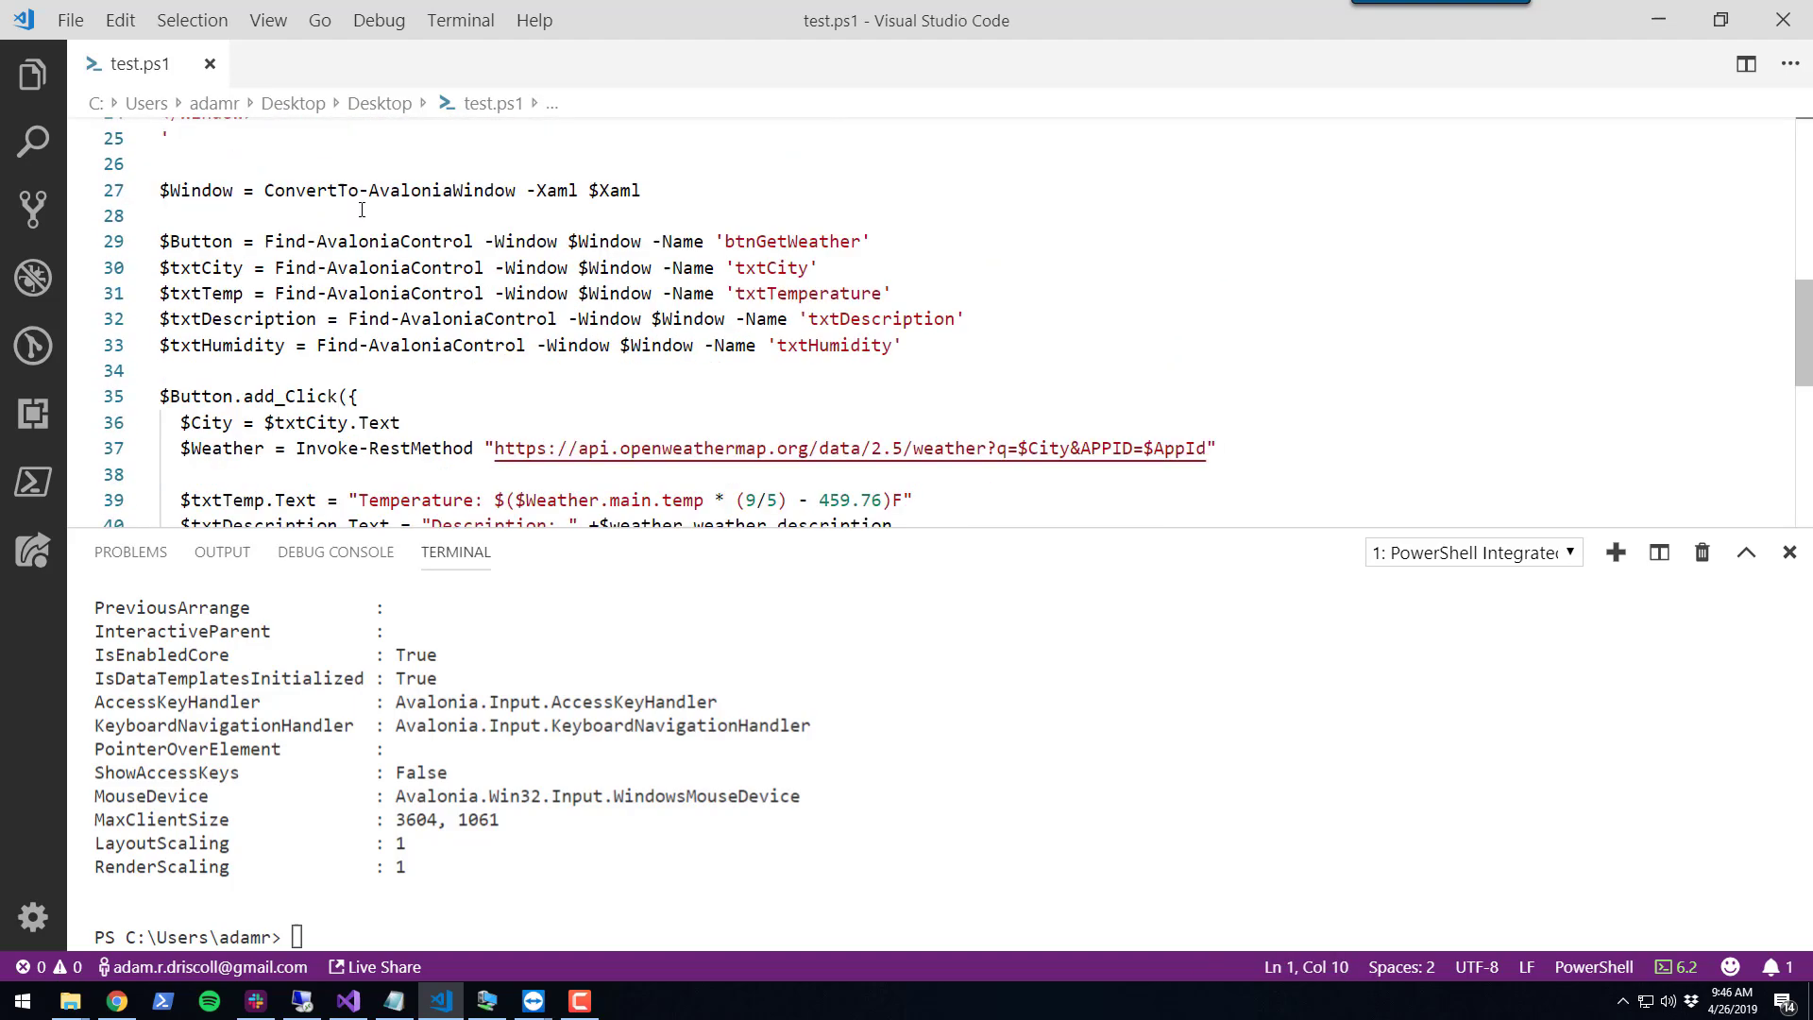
{"action": "double_click", "coordinate": [318, 189]}
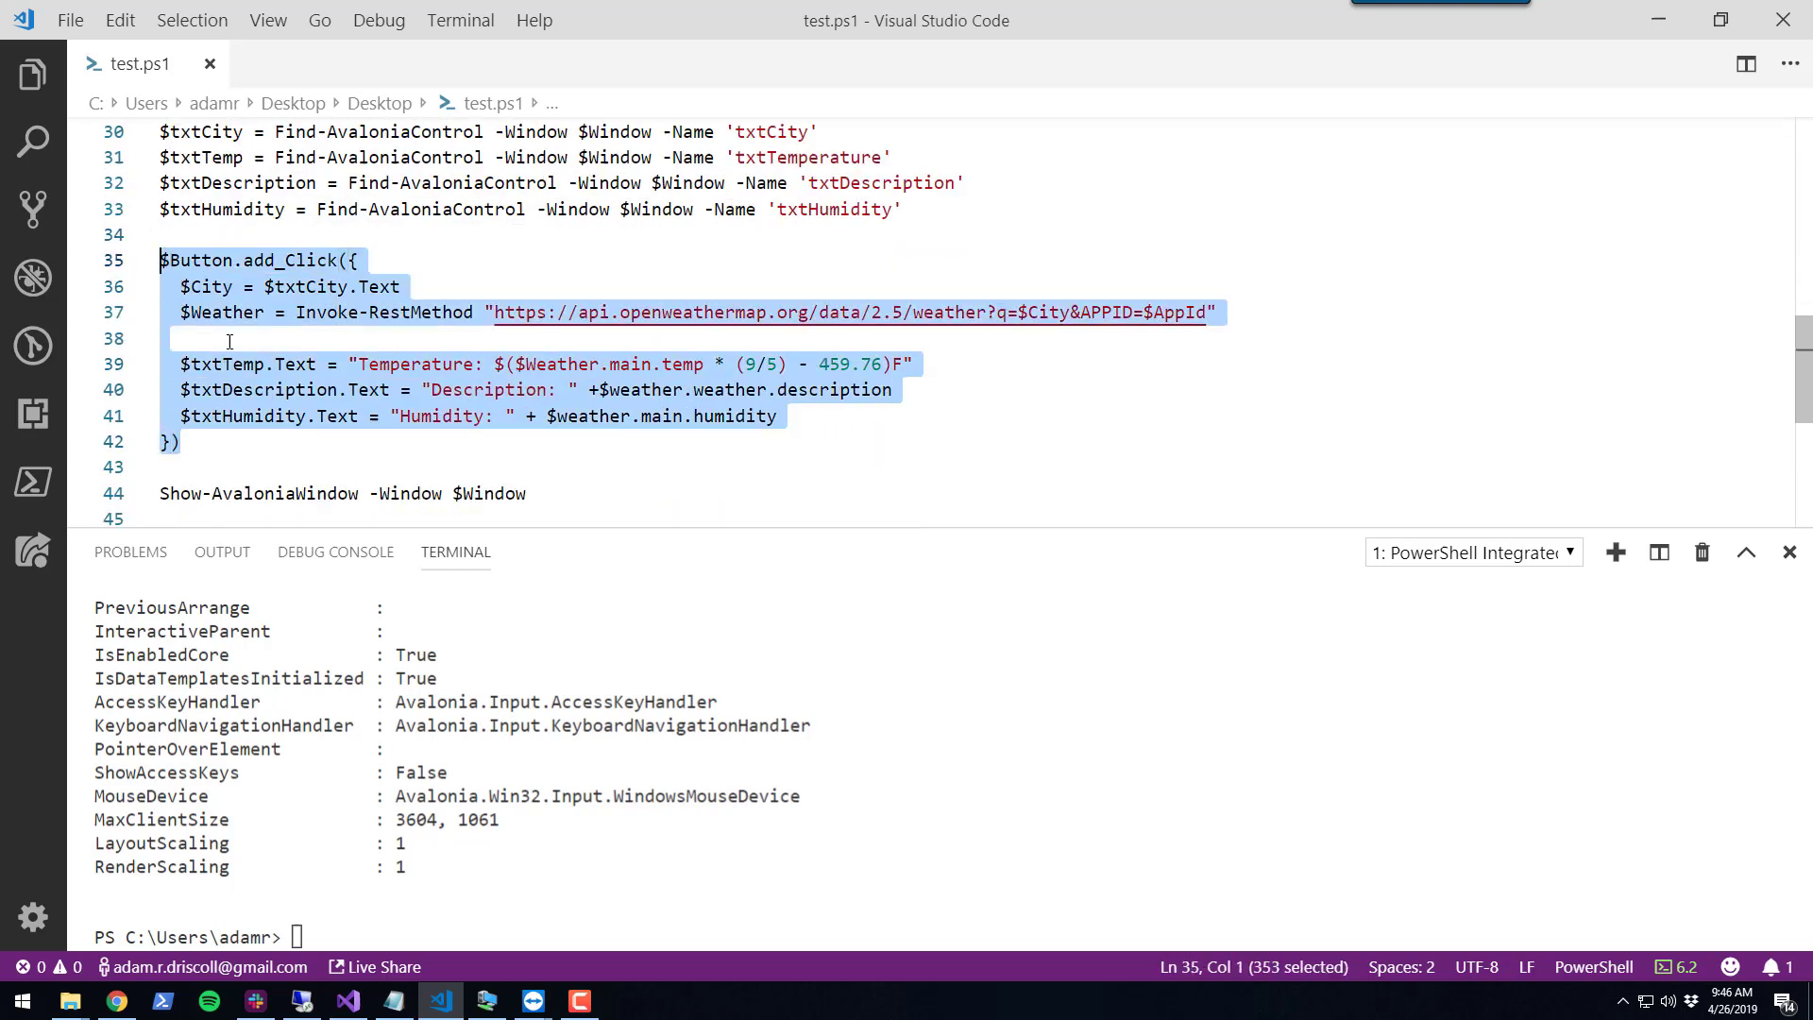
{"action": "double_click", "coordinate": [274, 259]}
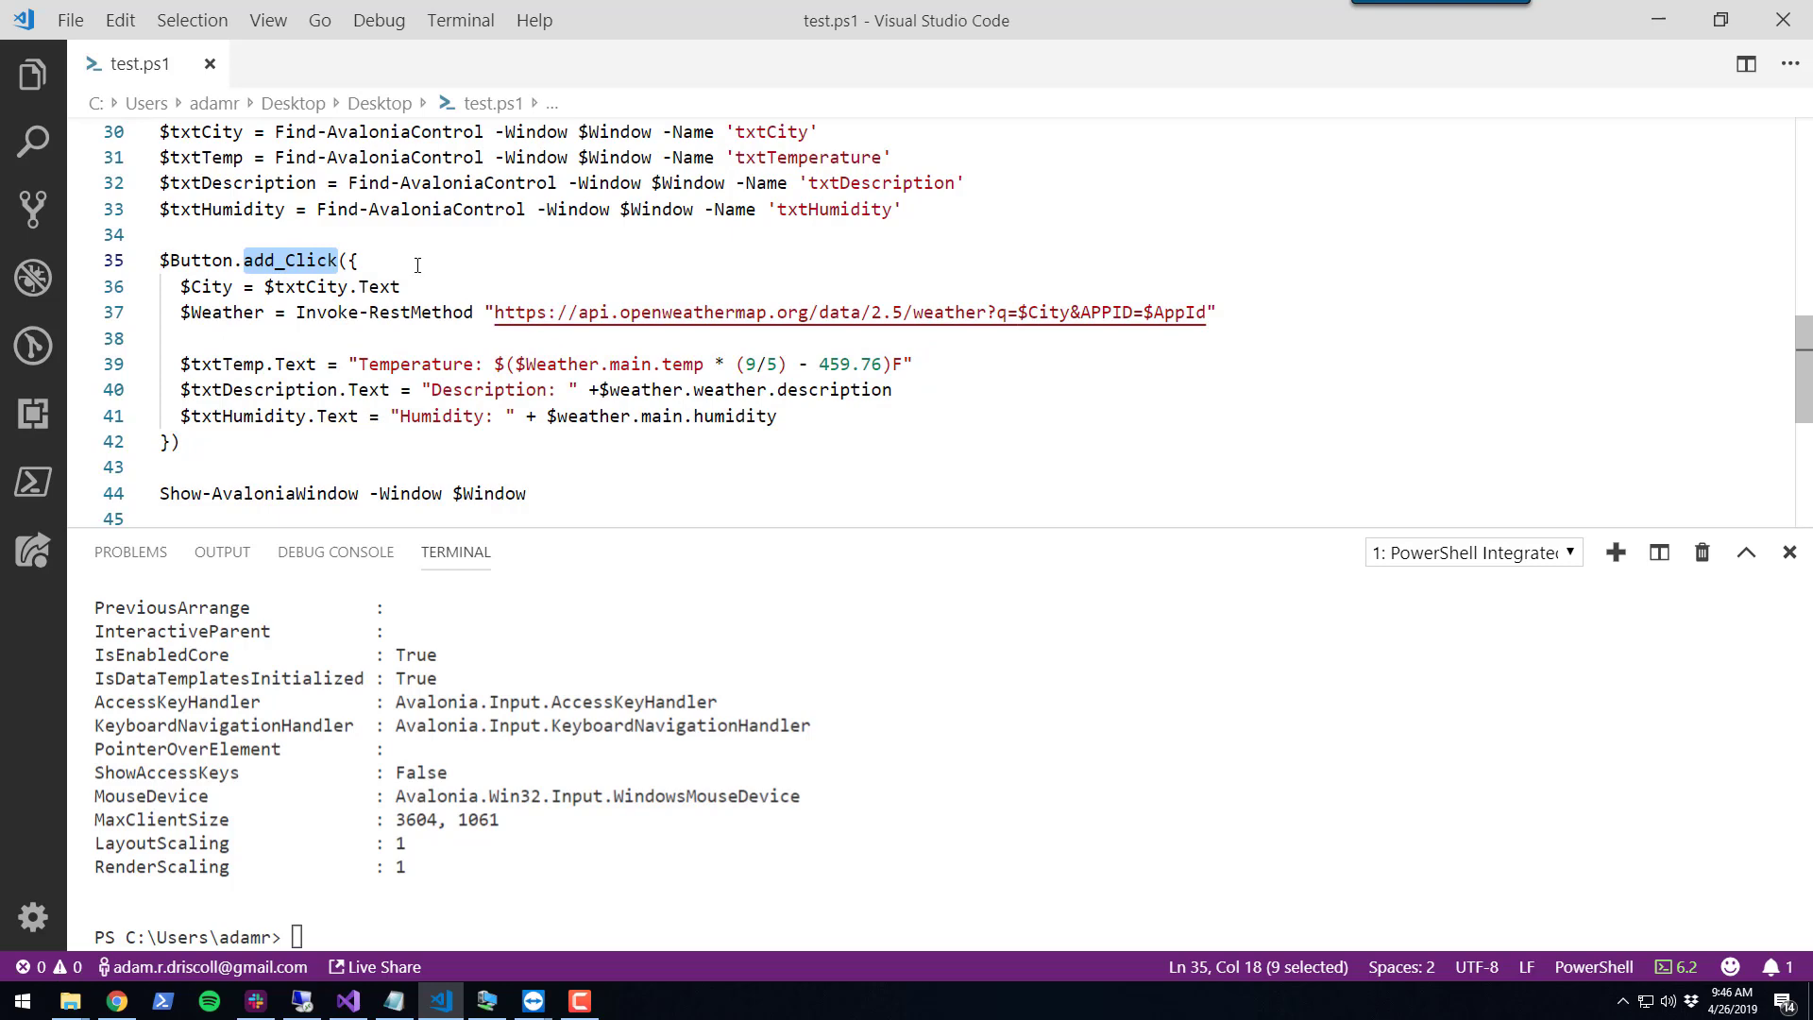
{"action": "left_click", "coordinate": [482, 338]}
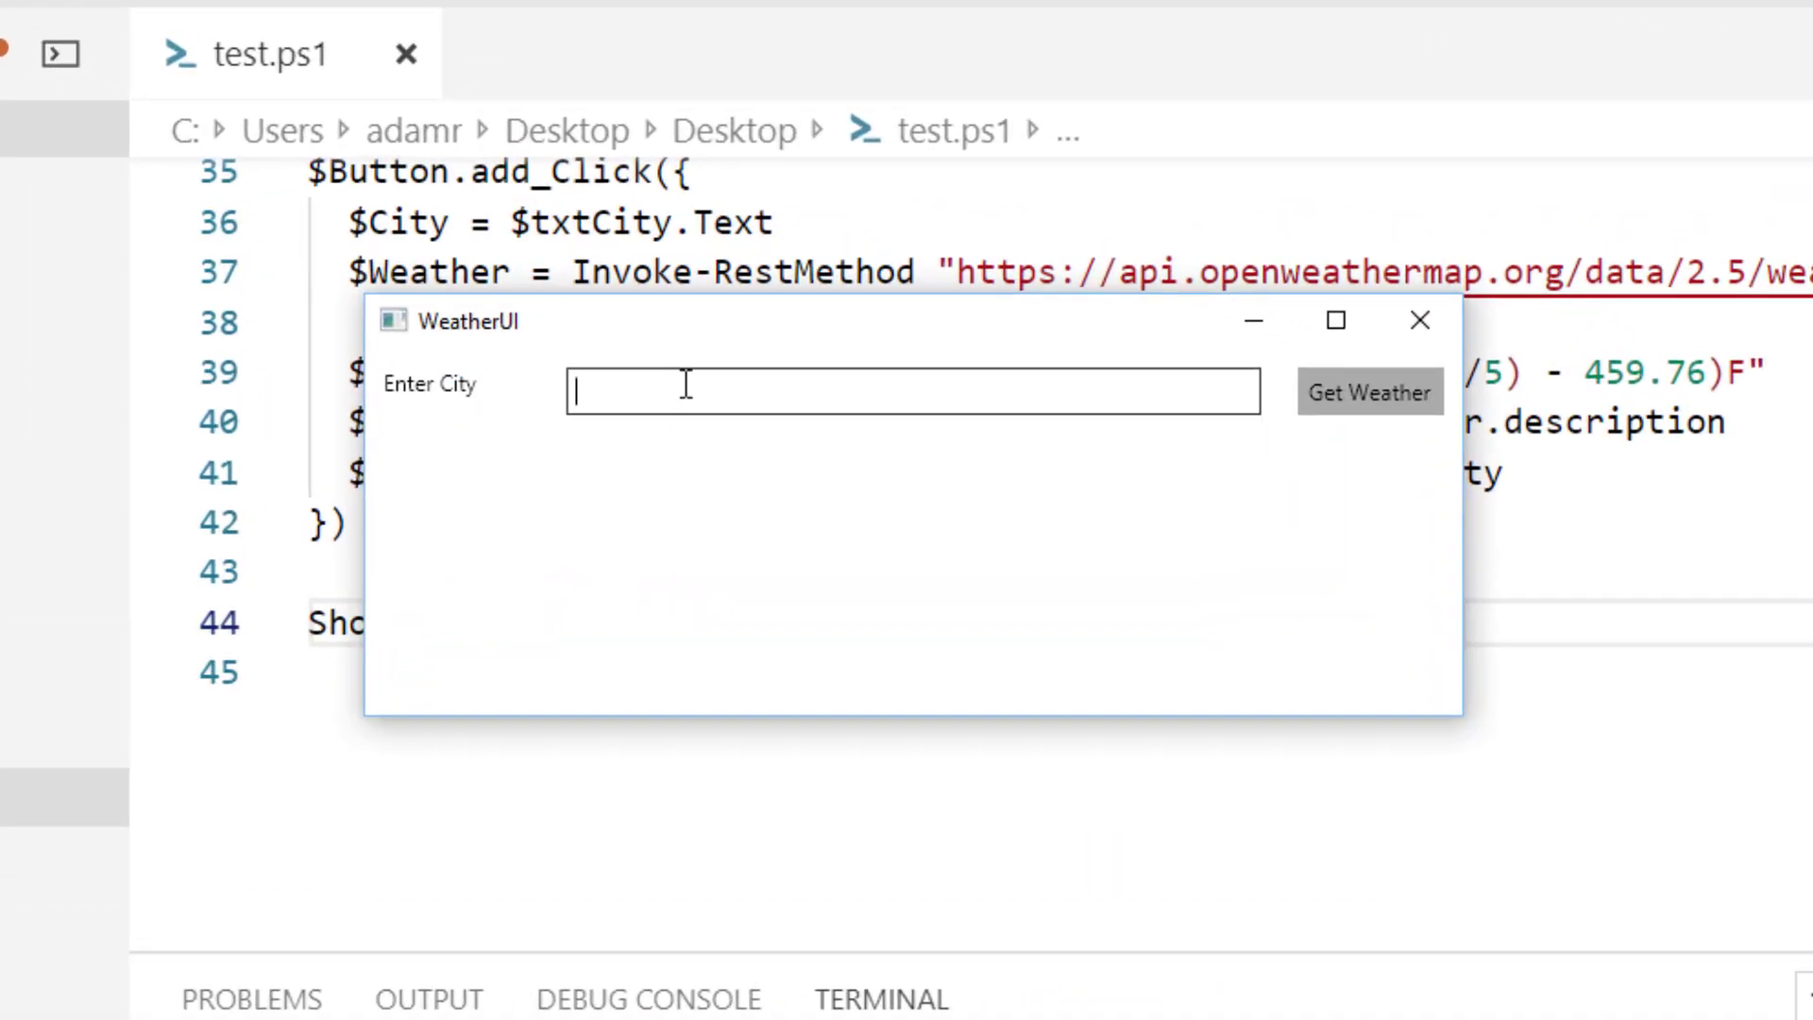
Enter Hailey as the city in the WeatherUI window and request its weather
{"action": "type", "text": "Hailey"}
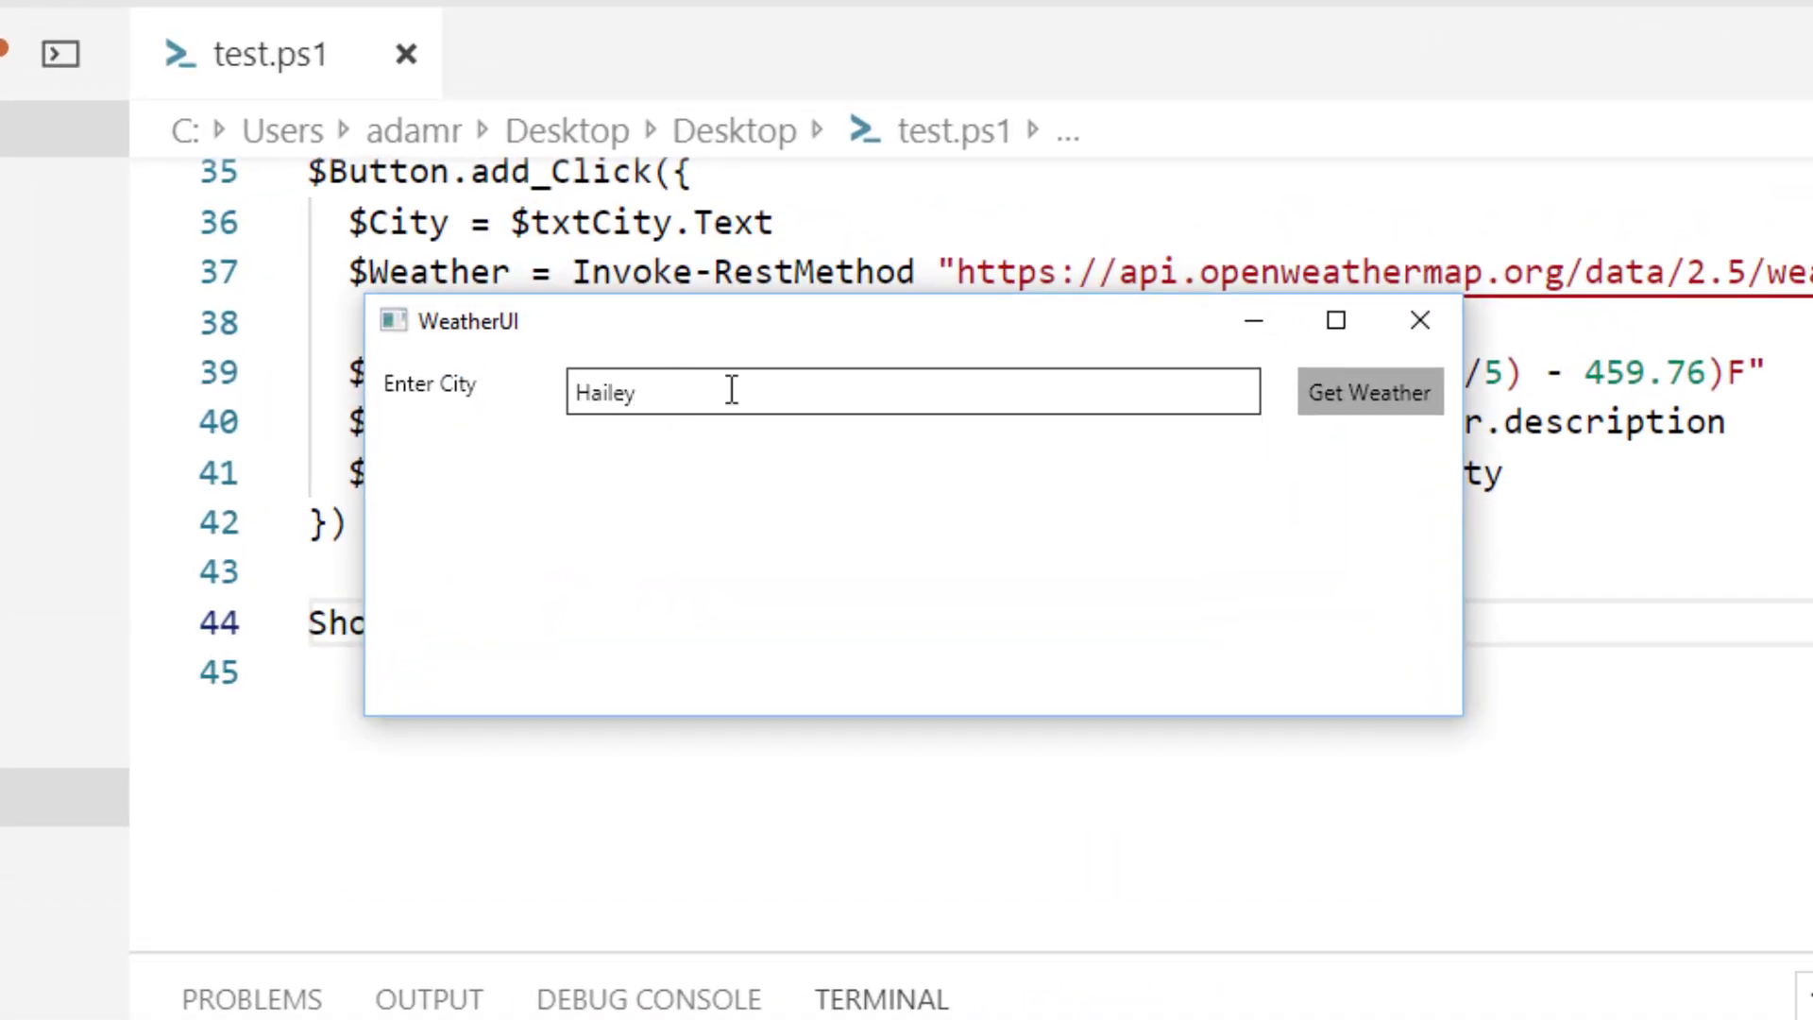
{"action": "left_click", "coordinate": [1370, 391]}
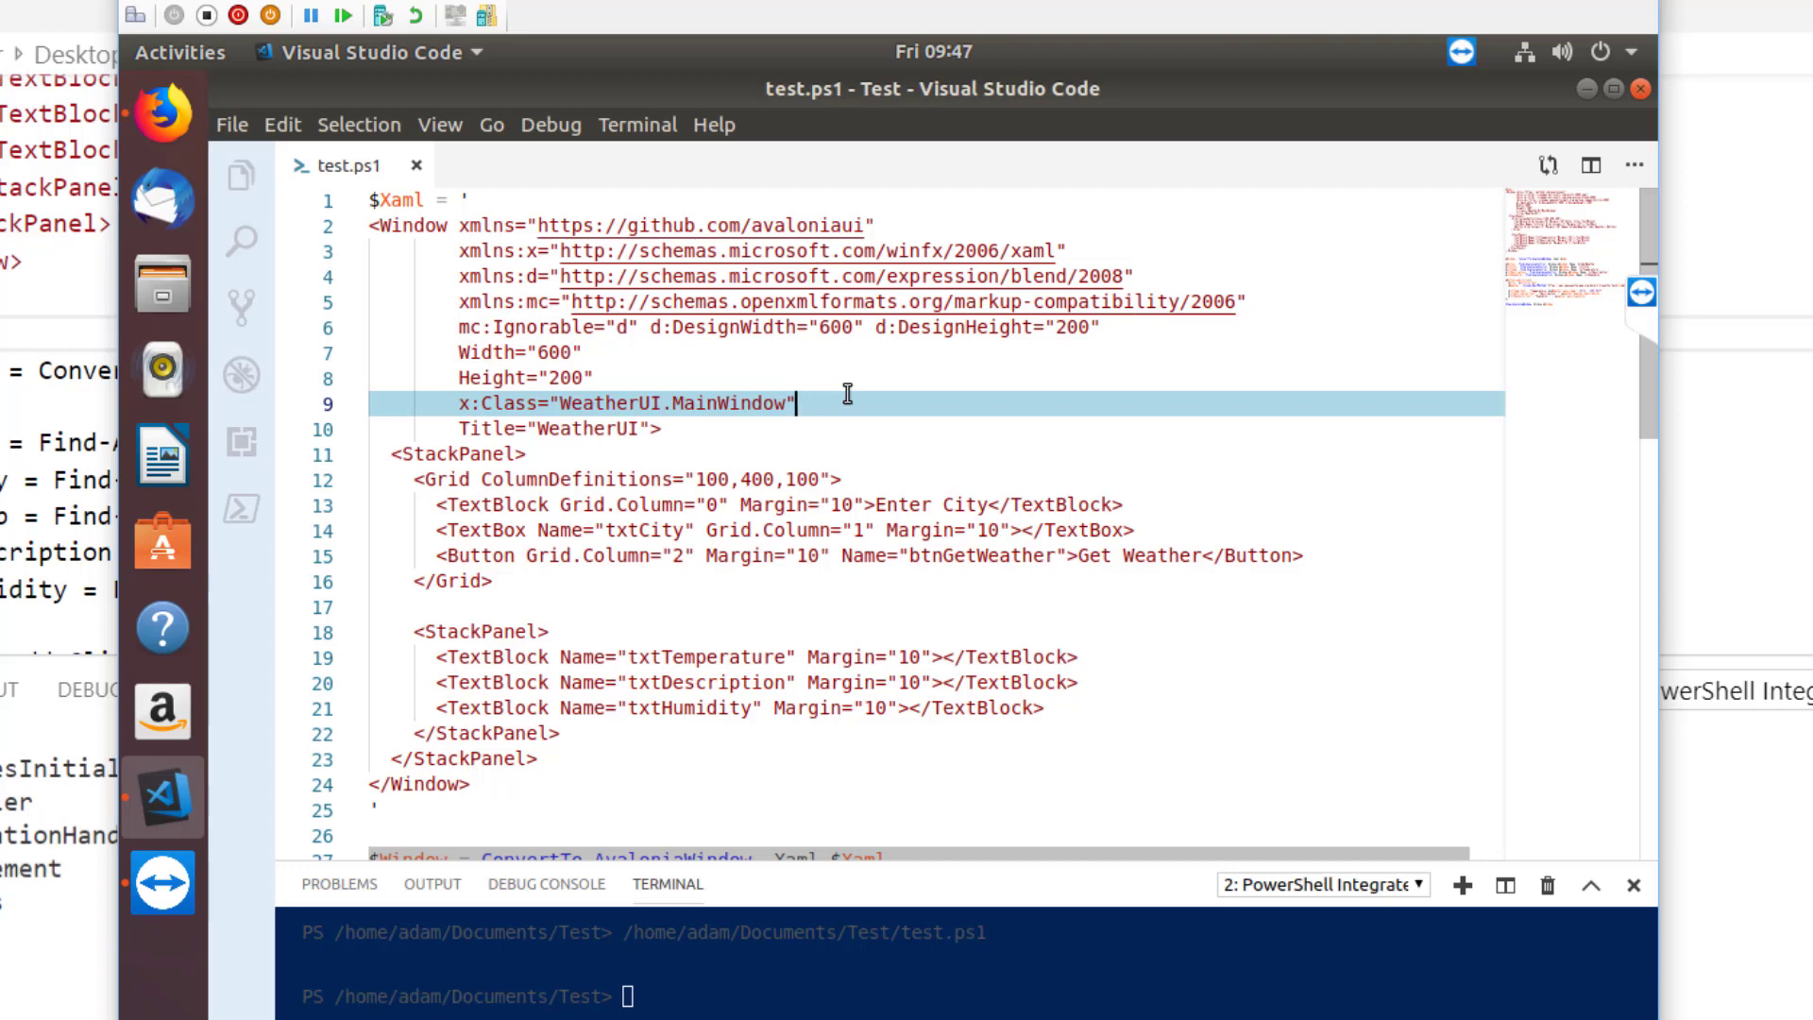
On Ubuntu, enter Hailey and fetch its weather: 49.55F, scattered clouds, humidity 66
{"action": "scroll", "scroll_direction": "down", "scroll_amount": 3}
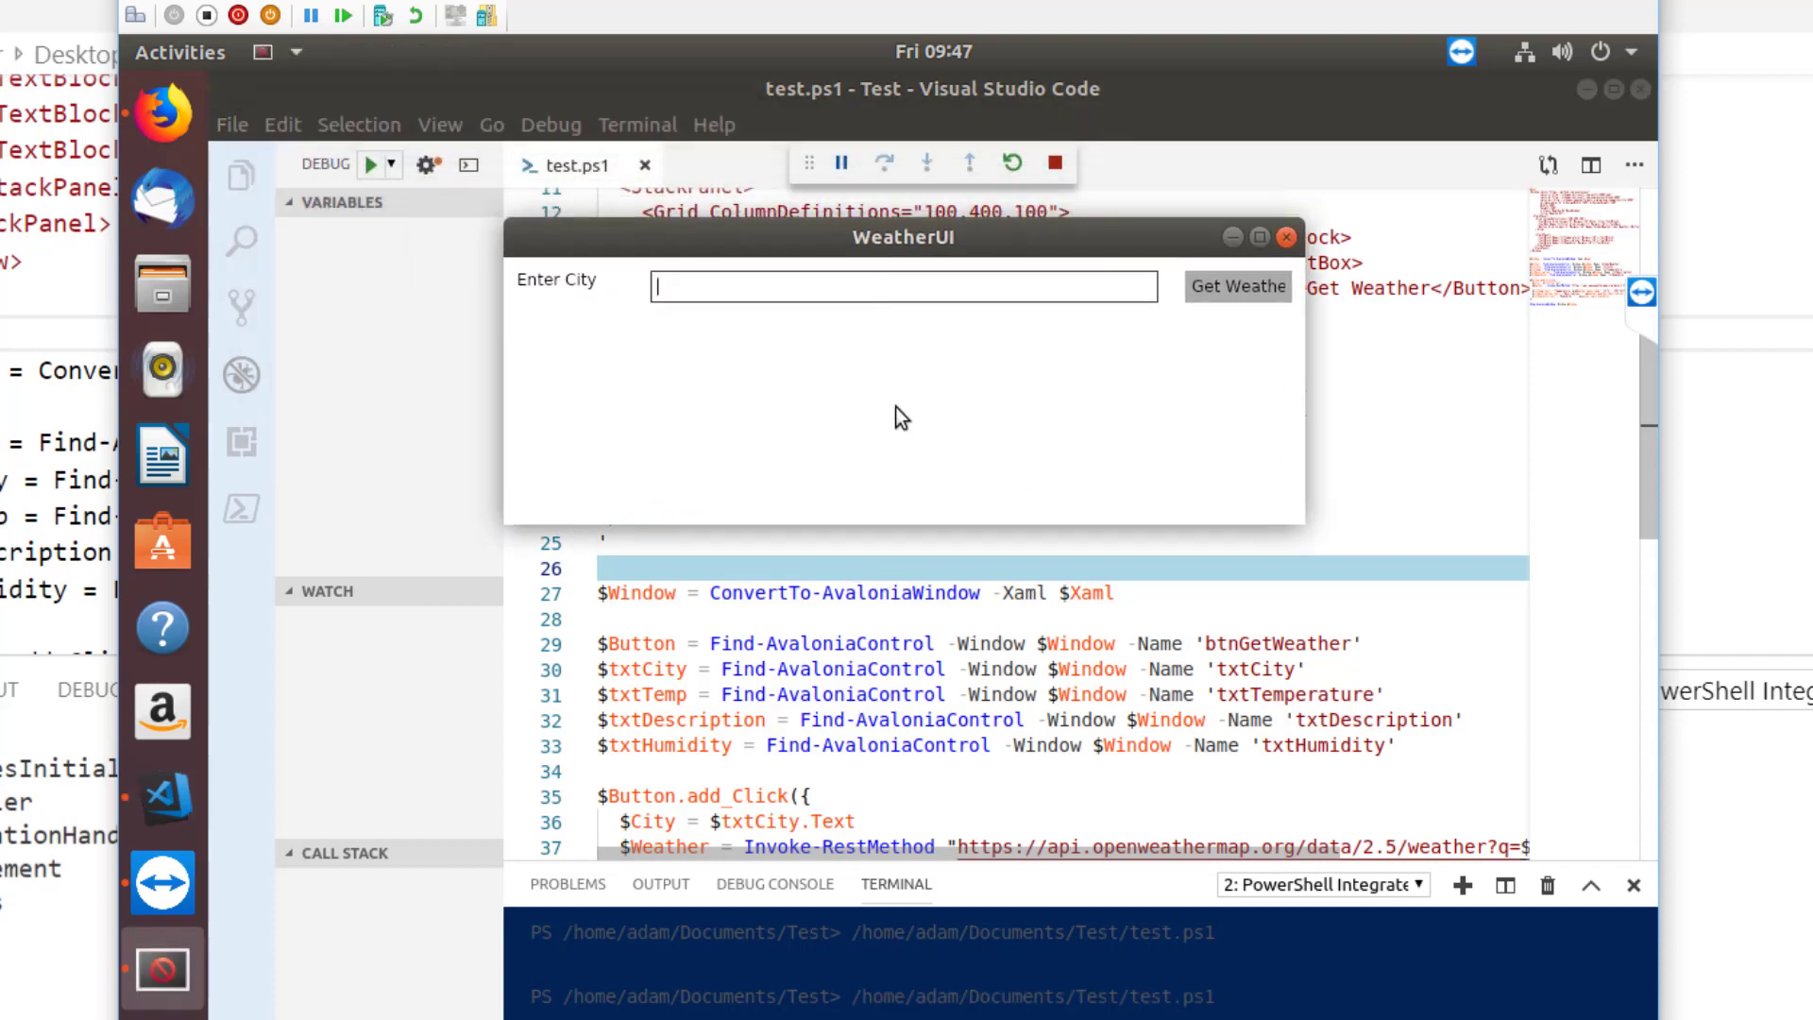
{"action": "mouse_move", "coordinate": [903, 431]}
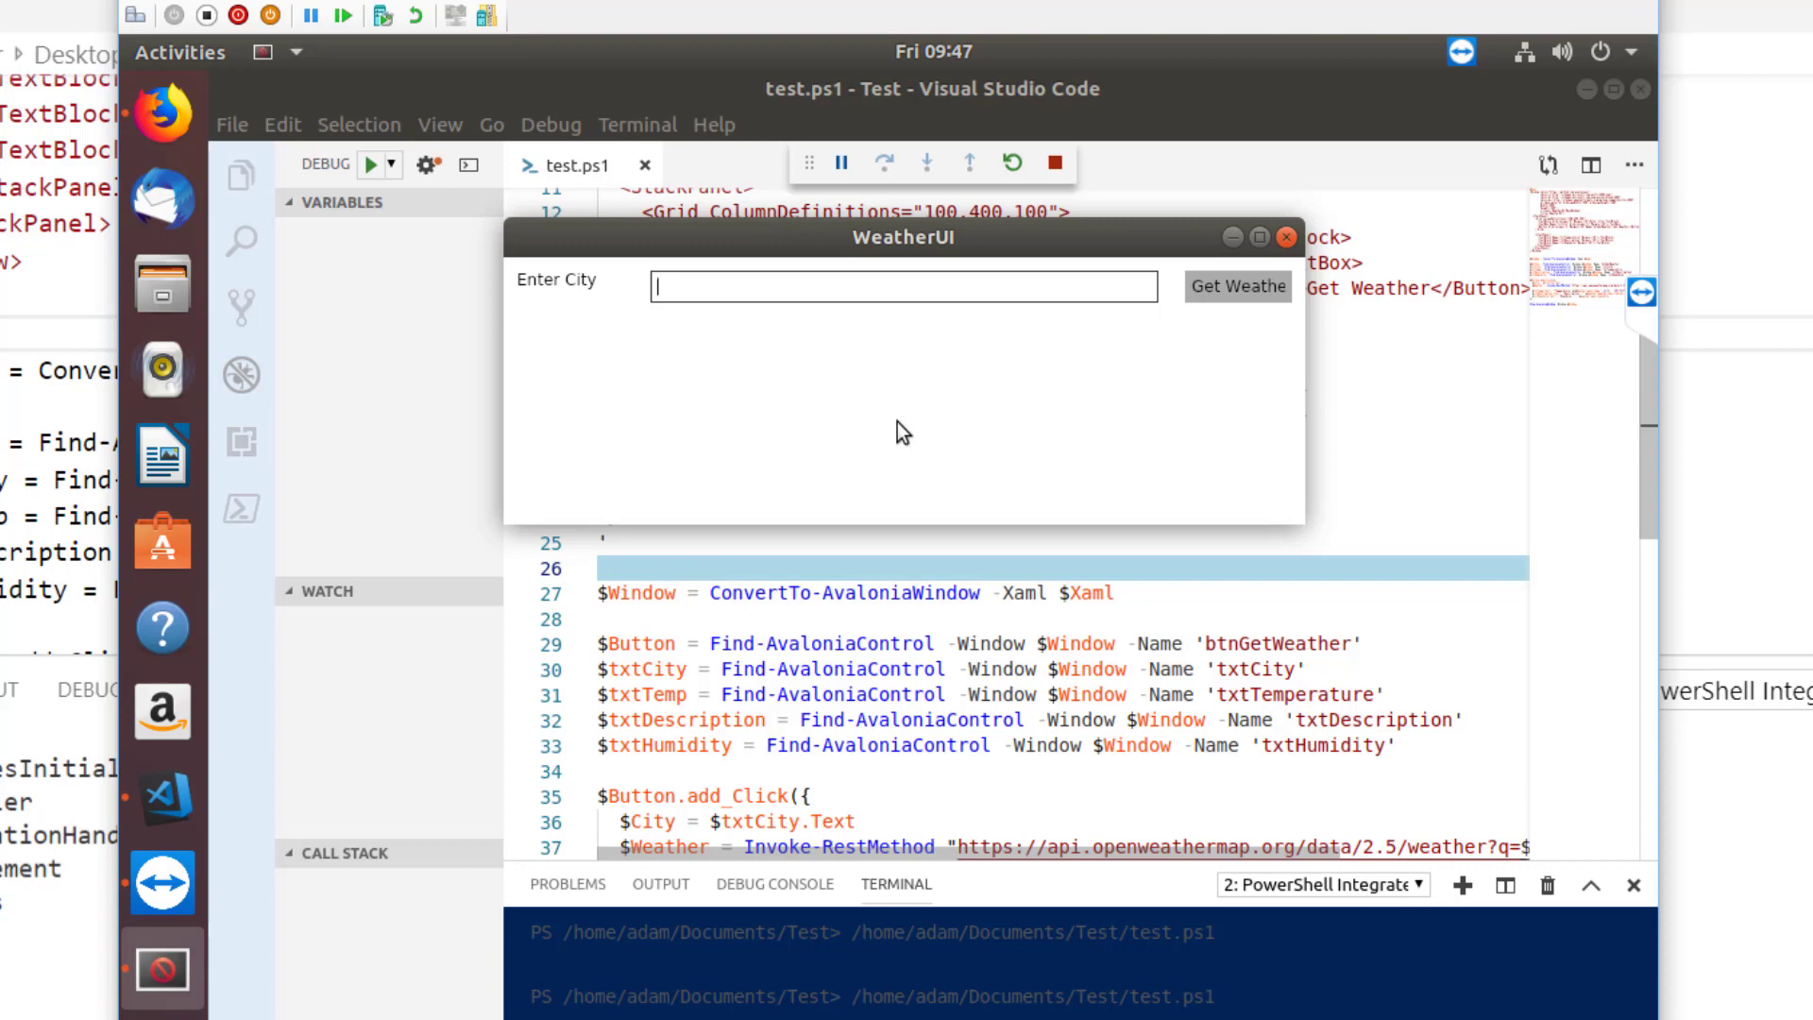
{"action": "type", "text": "Hailey"}
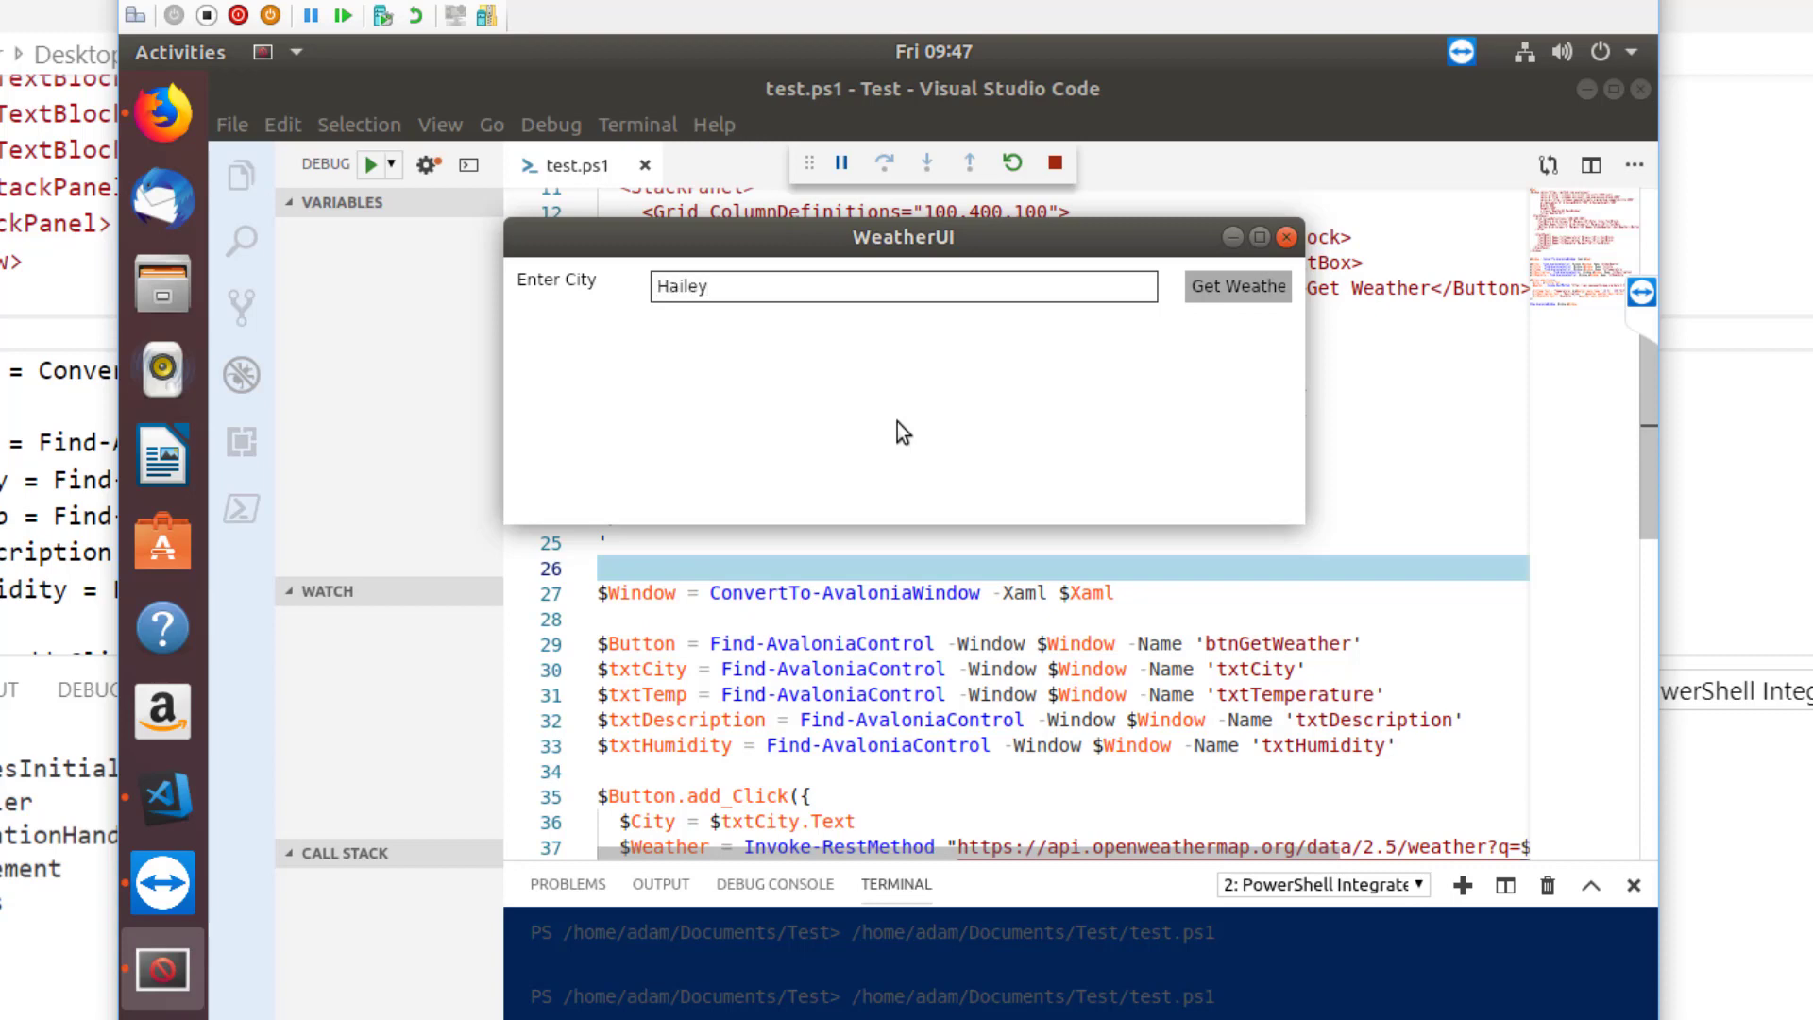
{"action": "left_click", "coordinate": [1237, 285]}
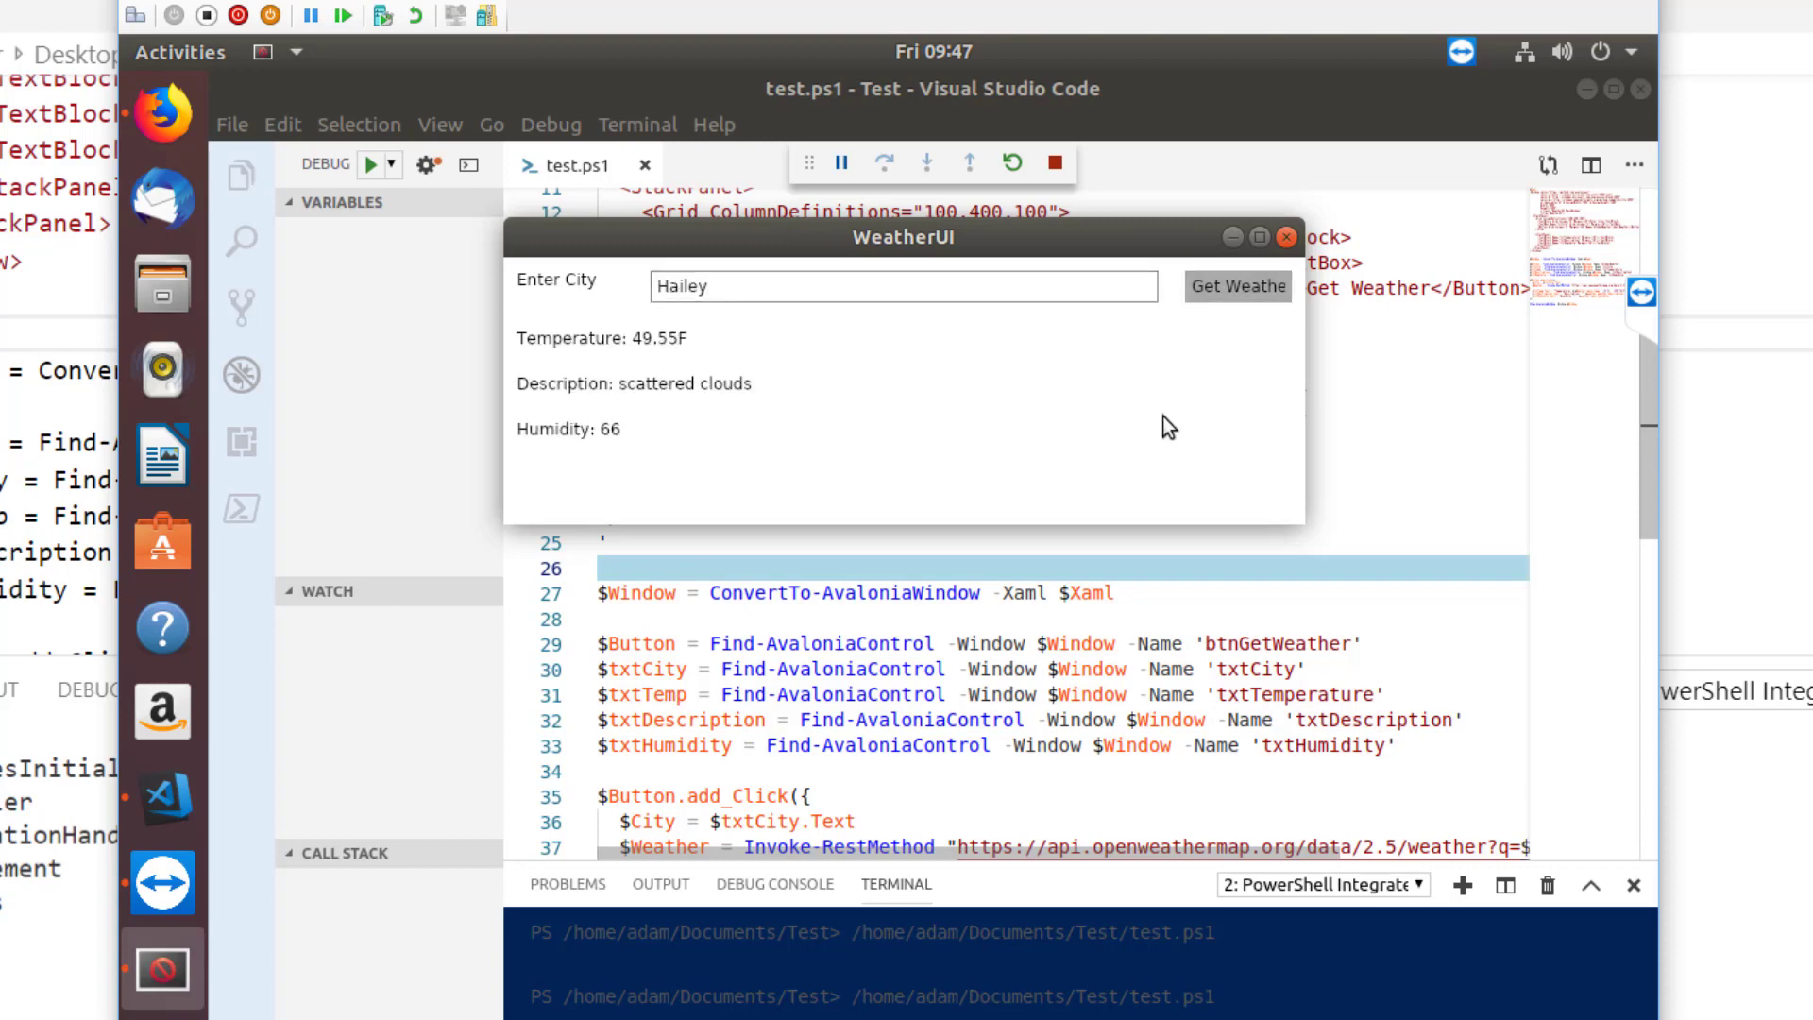